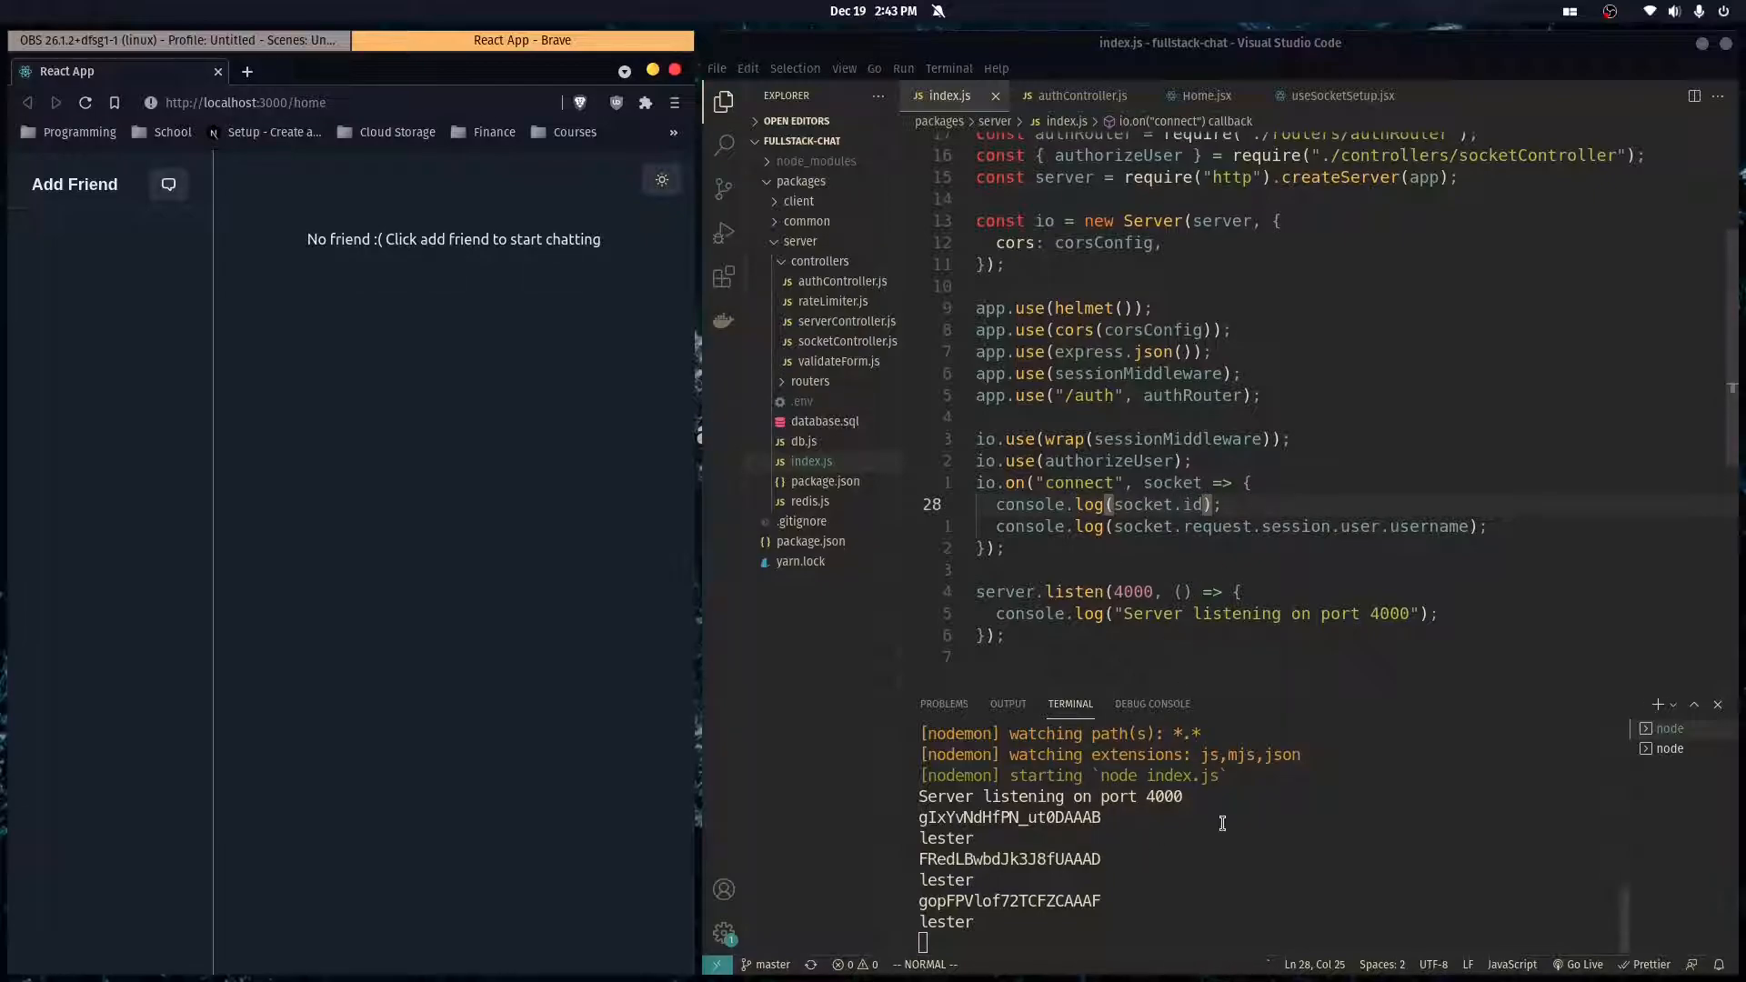
mouse_move(1252, 582)
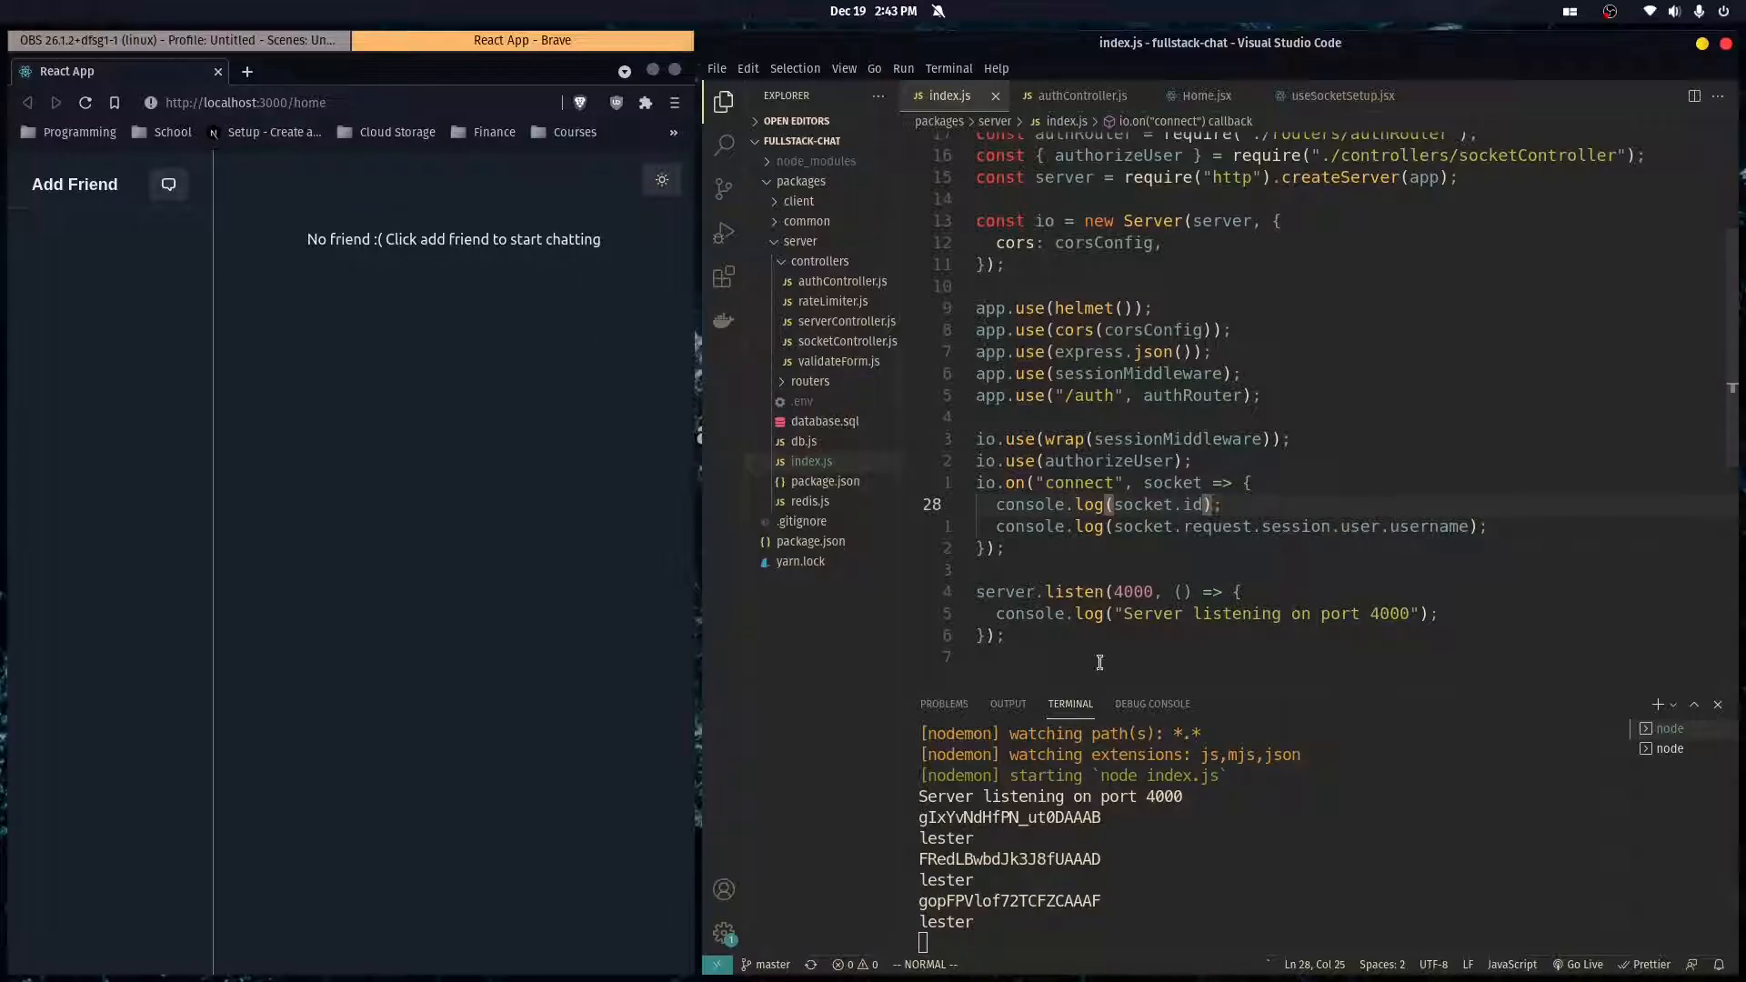
mouse_move(1222, 535)
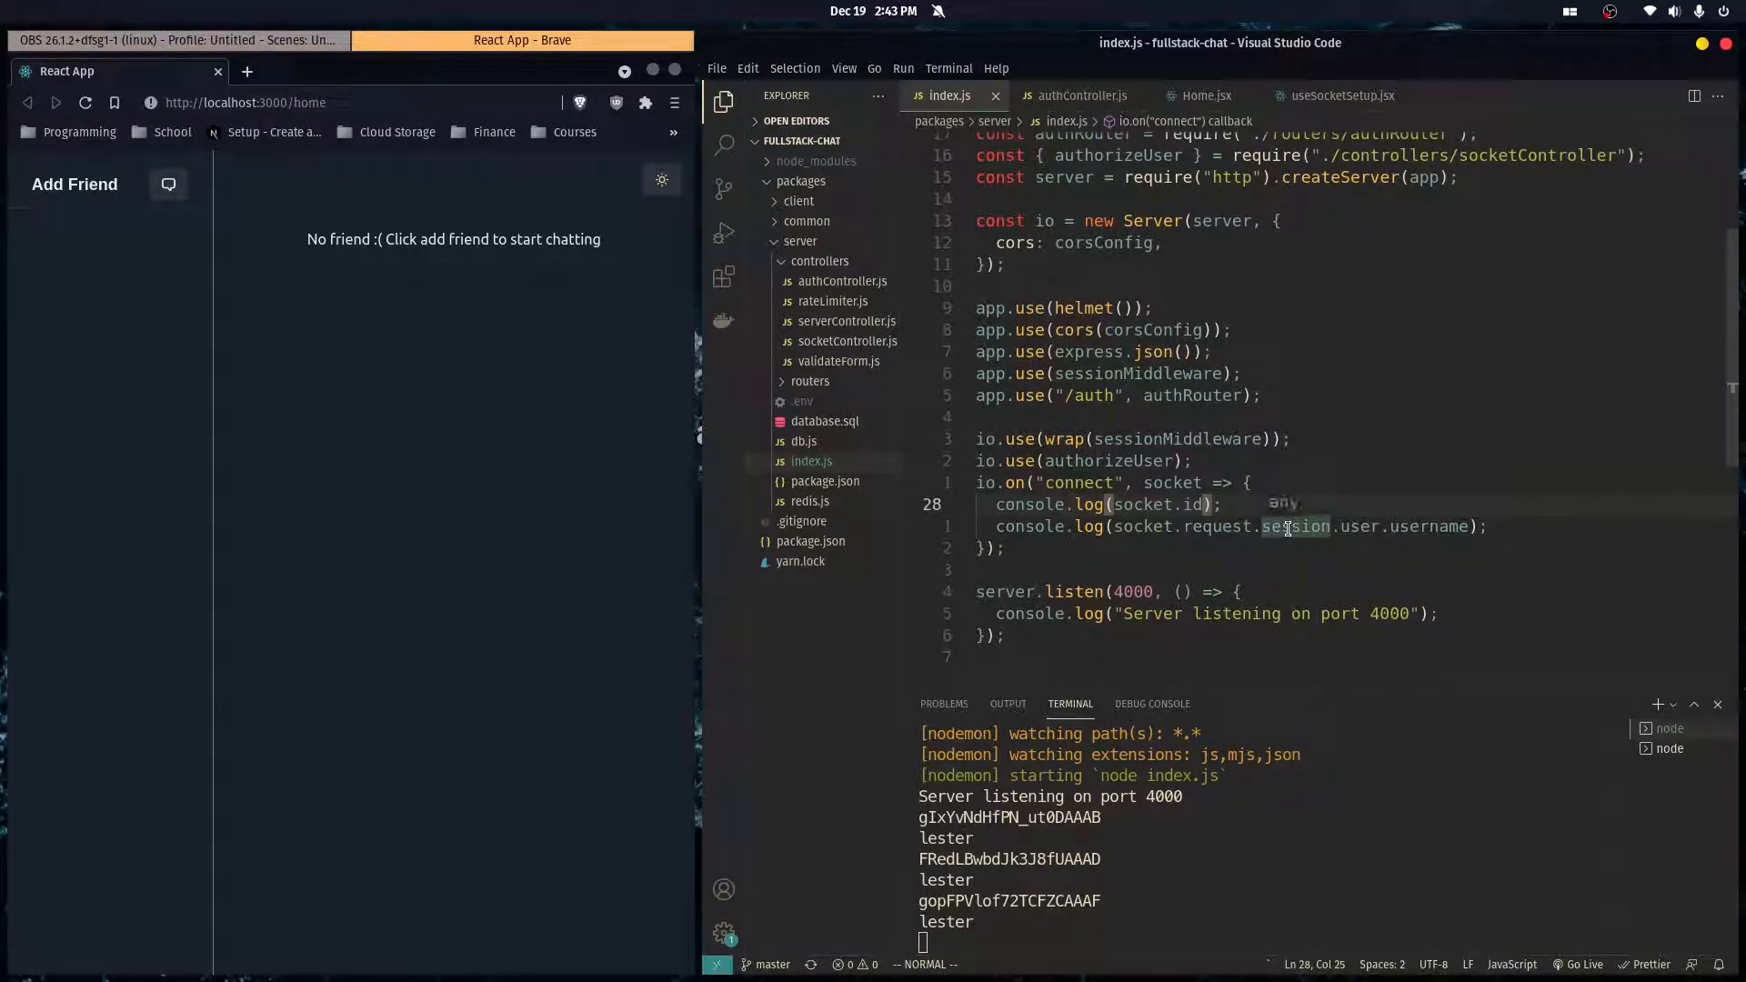
mouse_move(1238, 505)
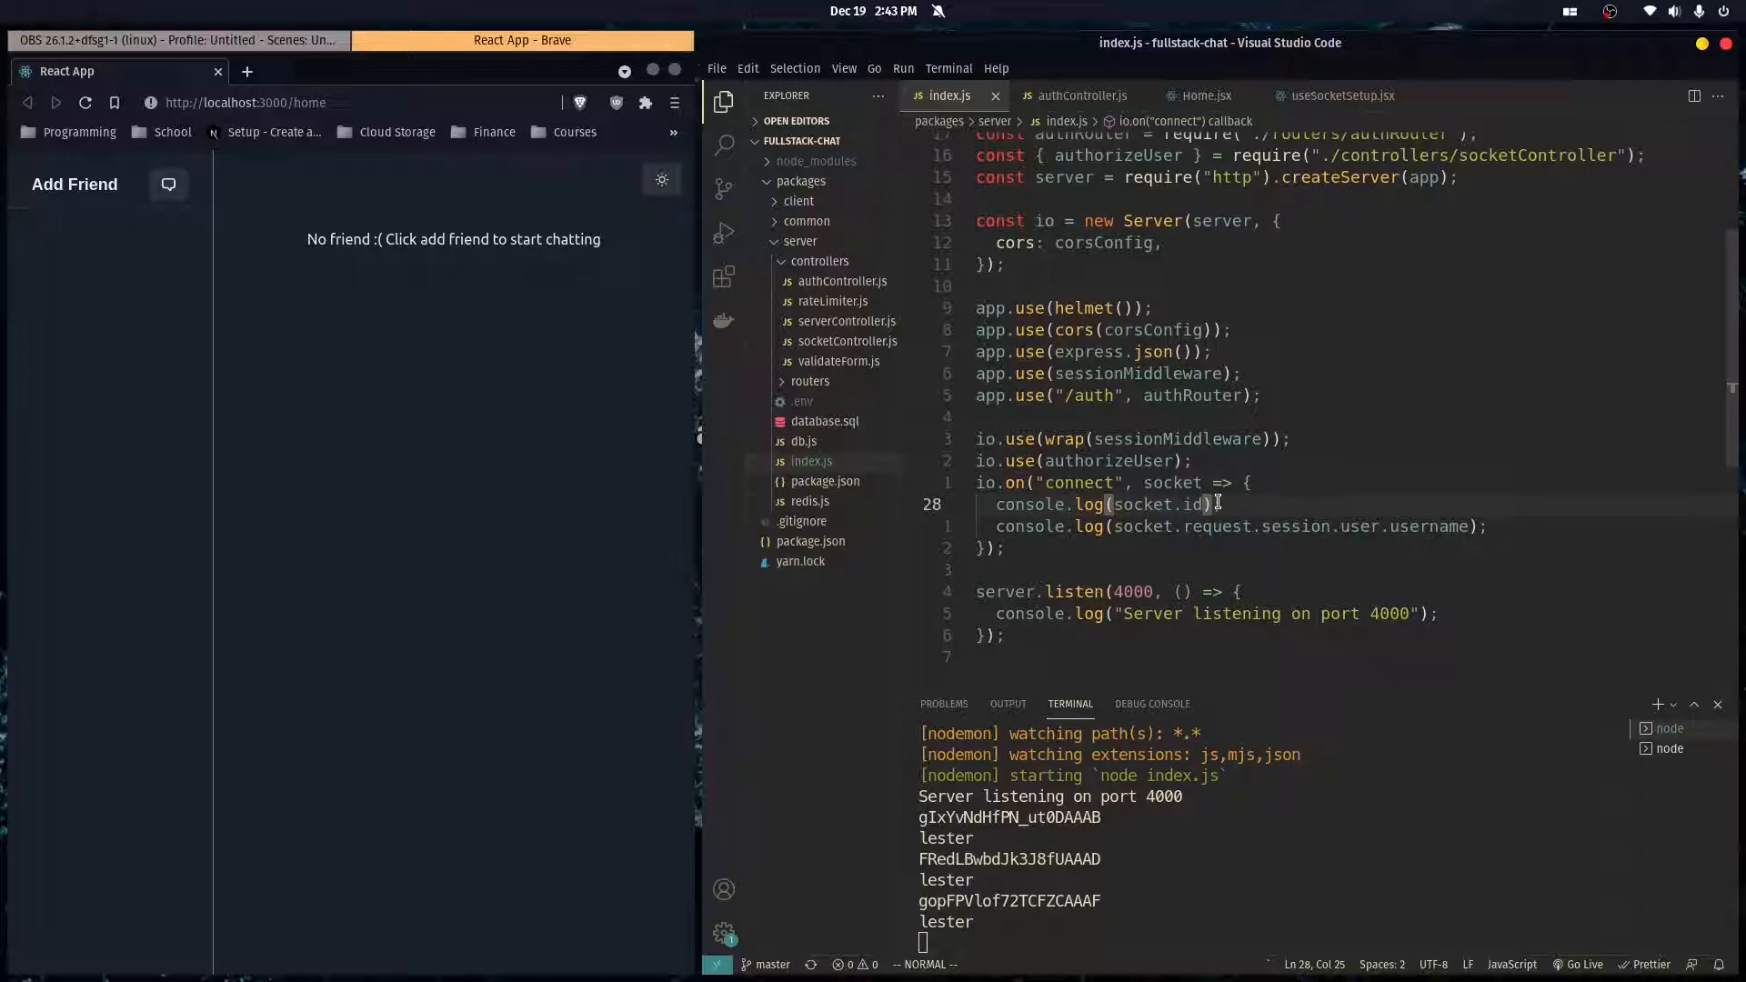
mouse_move(1193, 504)
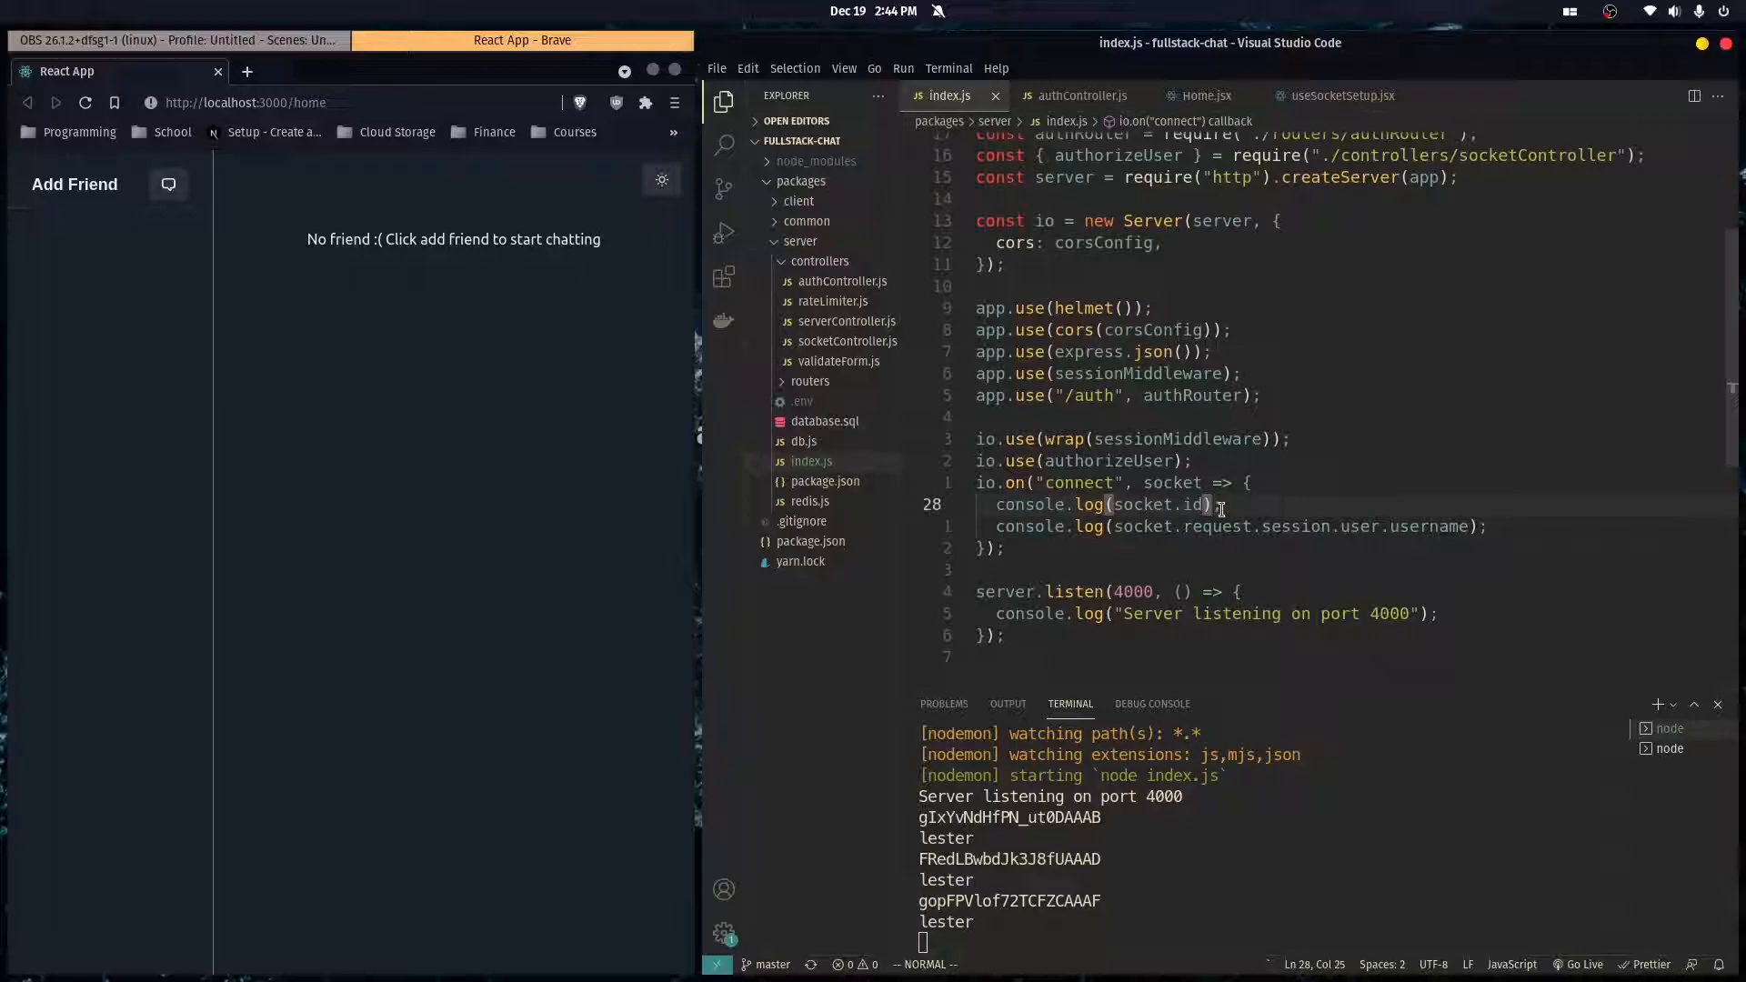
mouse_move(1219, 528)
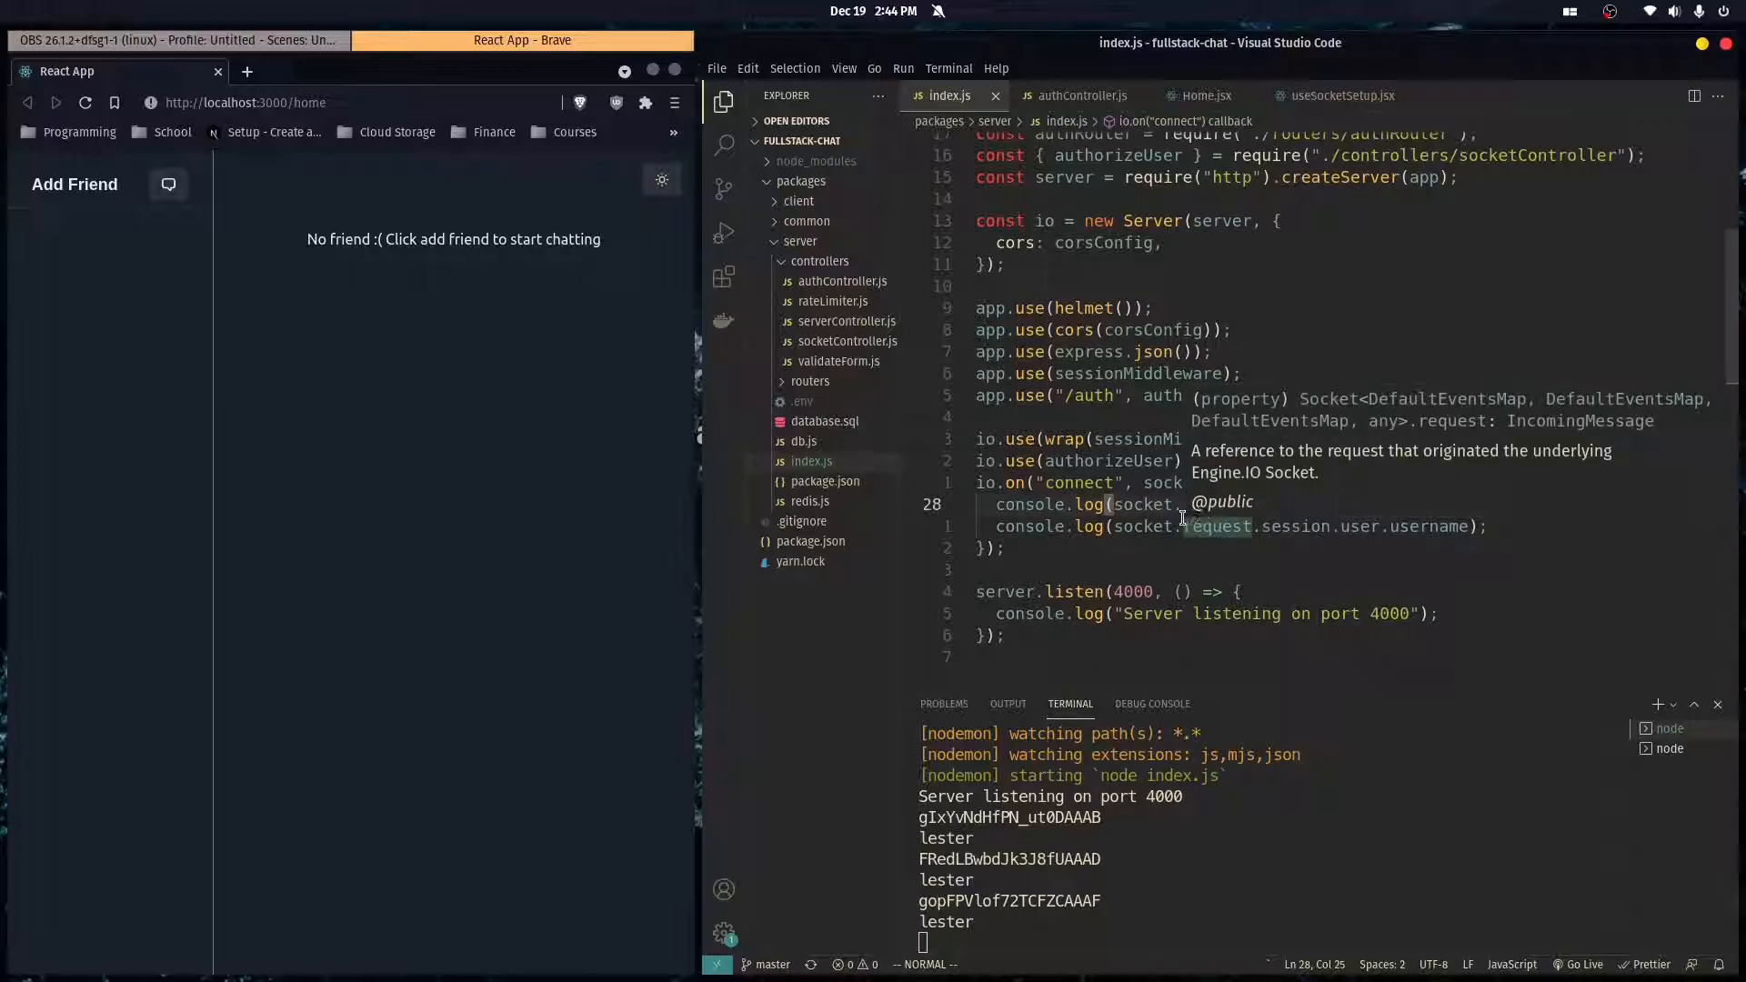
mouse_move(1177, 564)
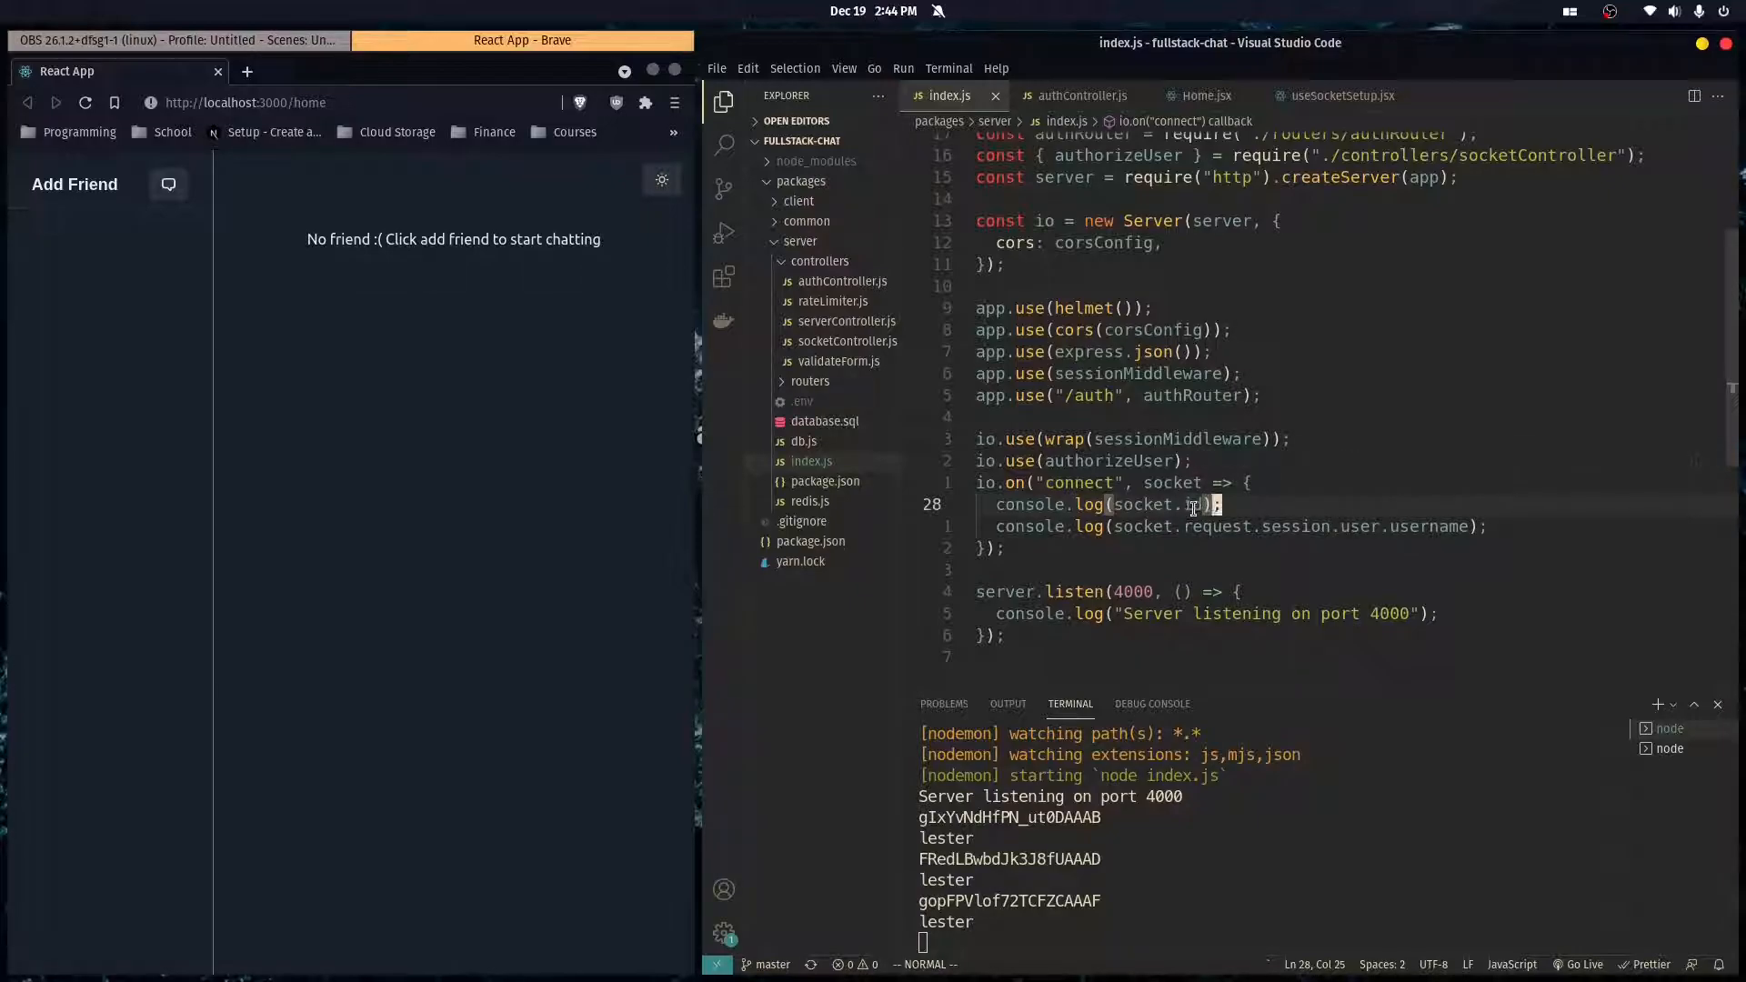
mouse_move(1195, 506)
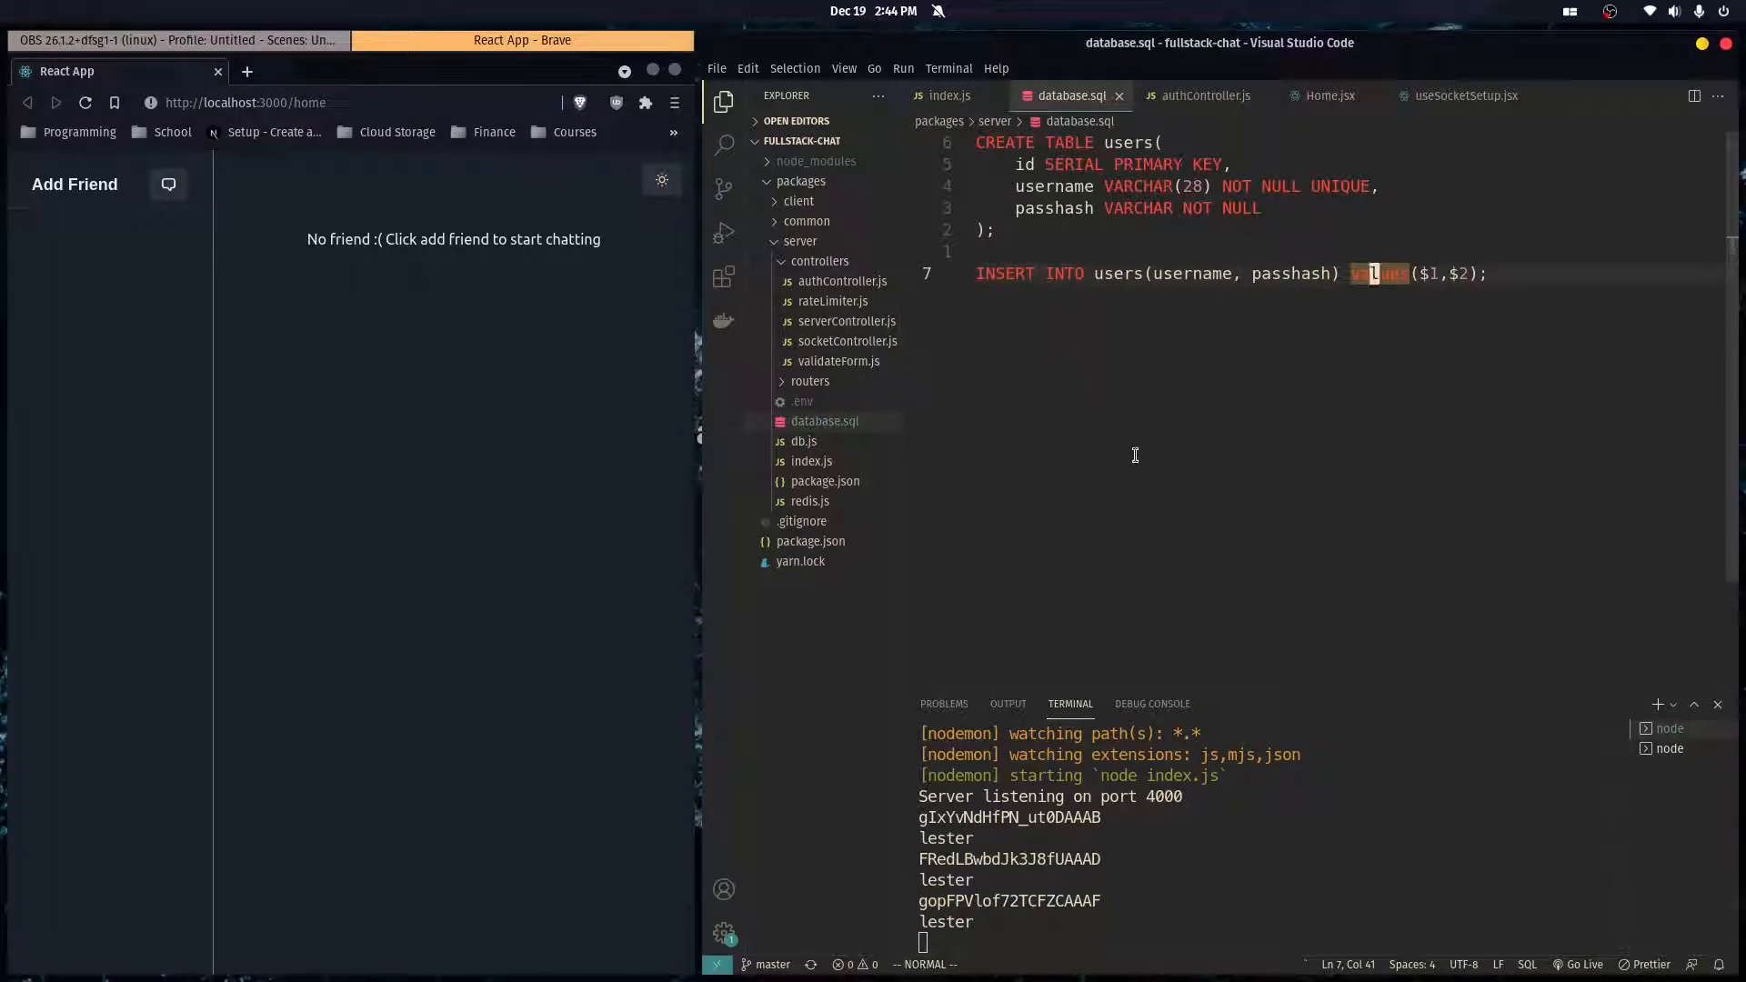
mouse_move(1190, 215)
type(",")
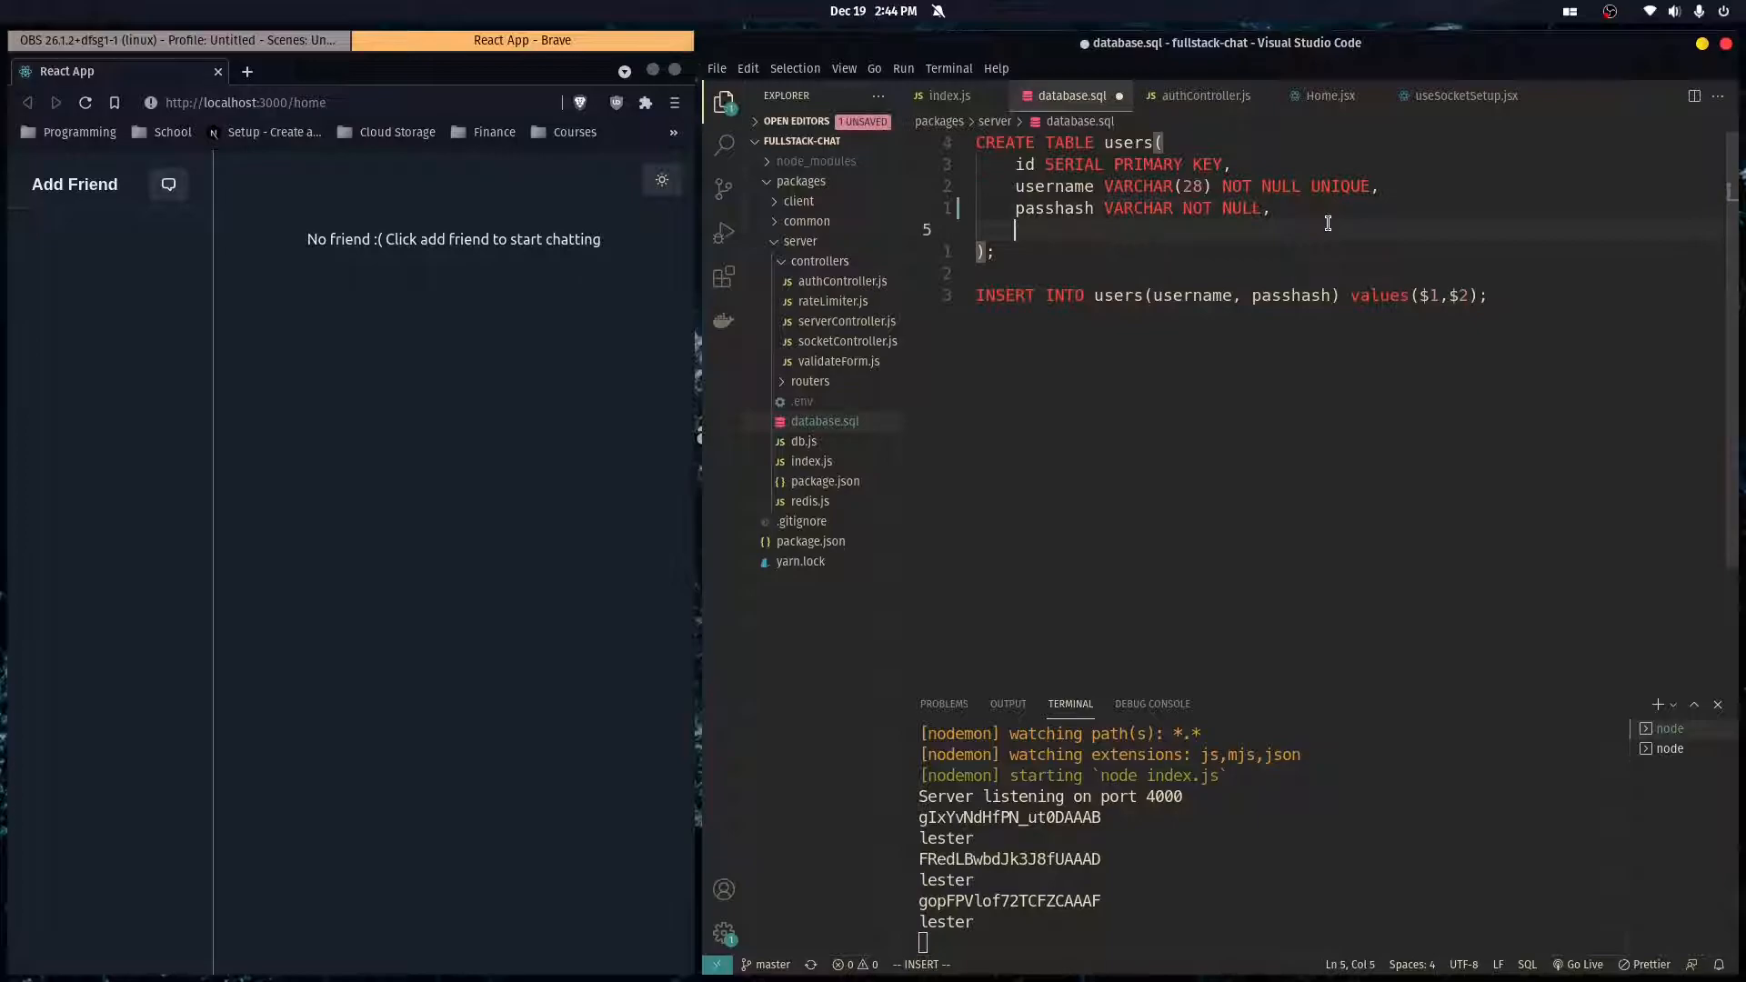
- Add the line userid VARCHAR NOT NULL UNIQUE, to the users table definition
type("userI")
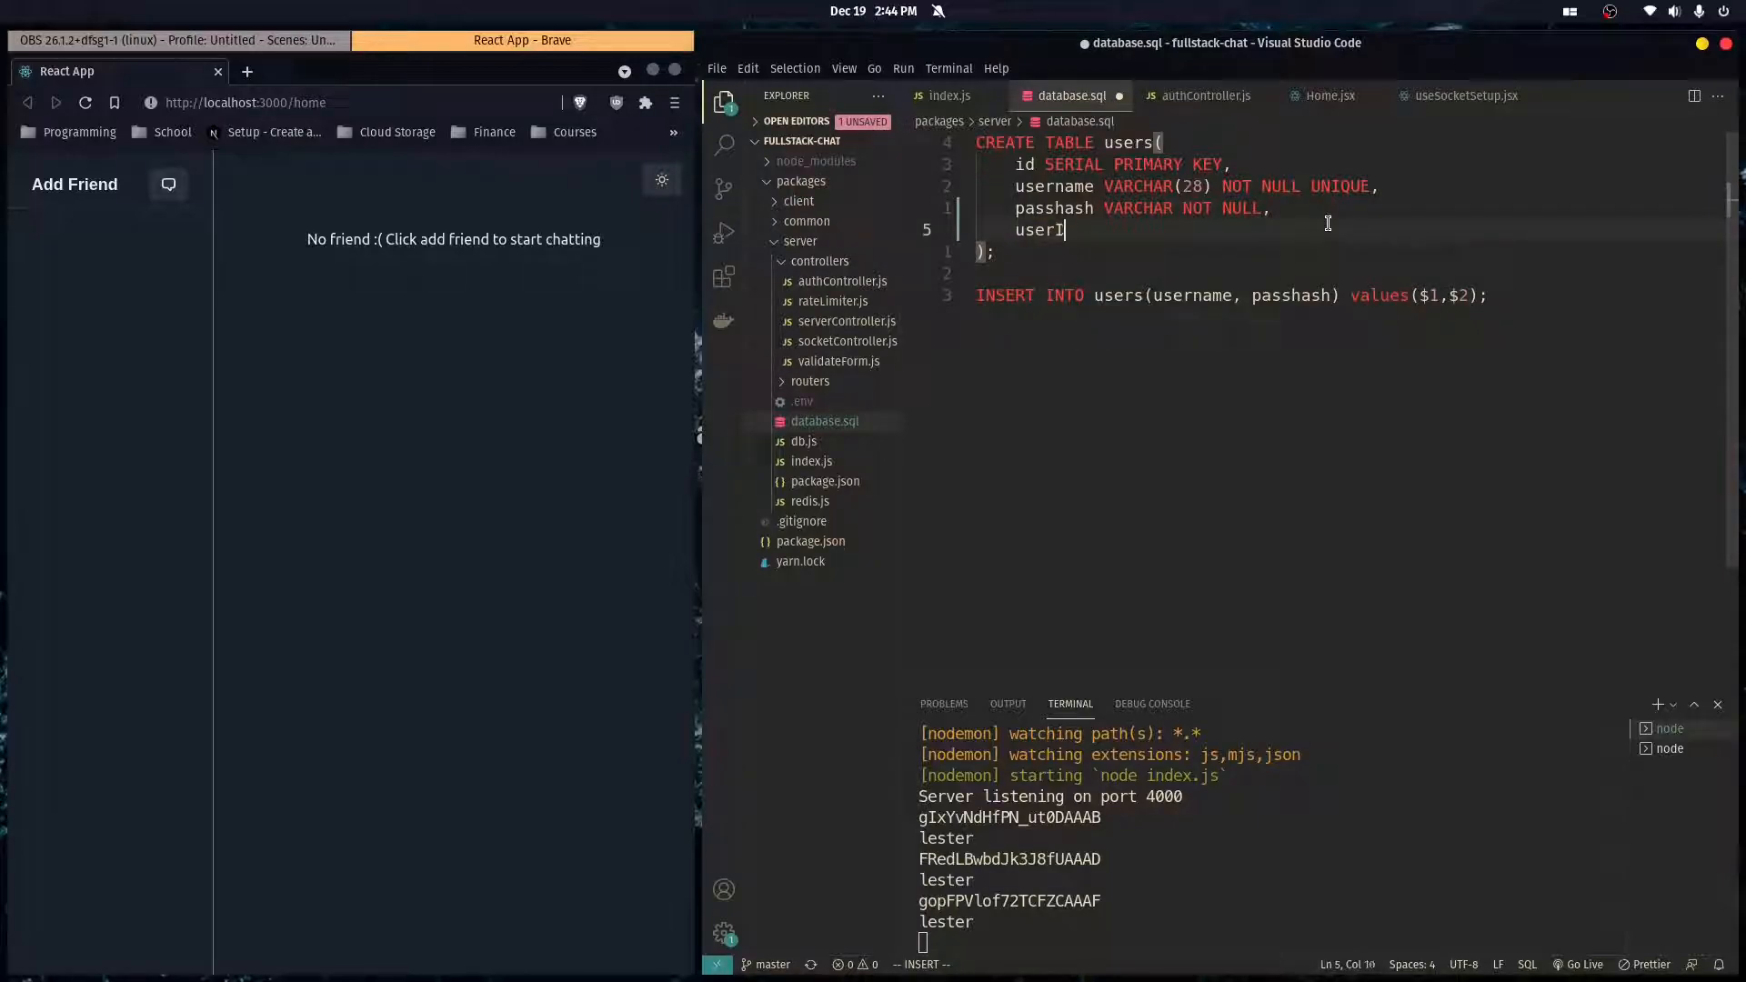
type("d VARCHAR")
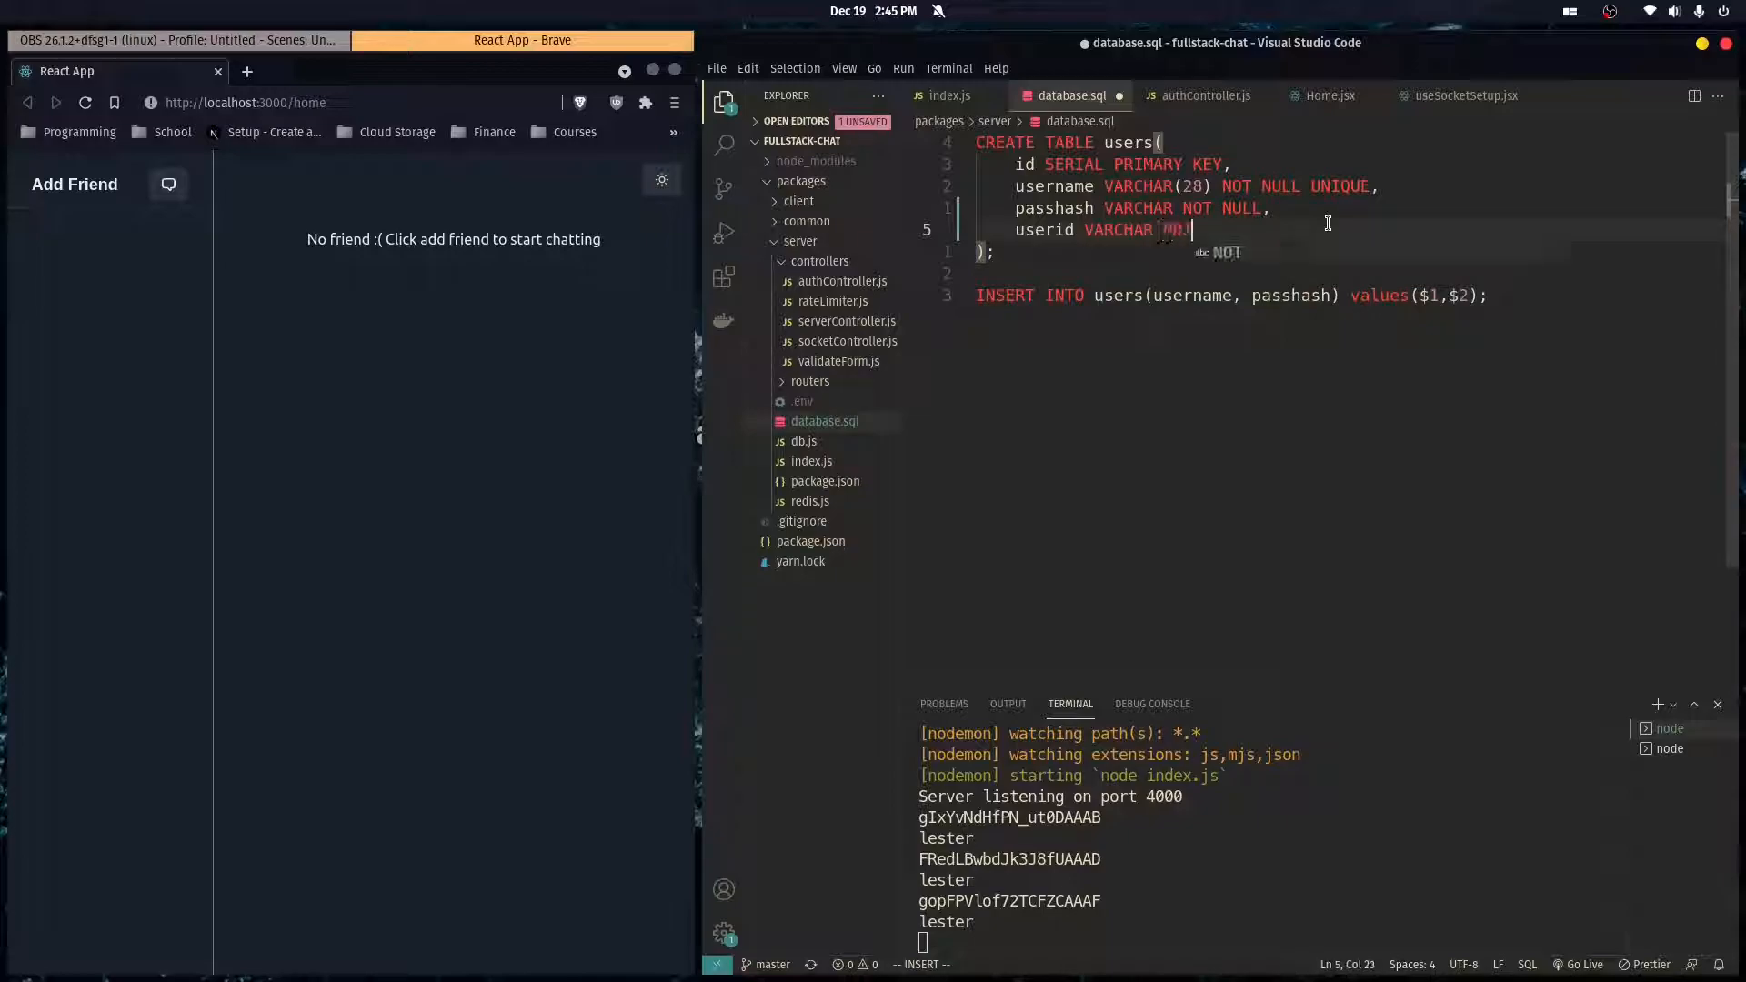
type("NOT NULL ,")
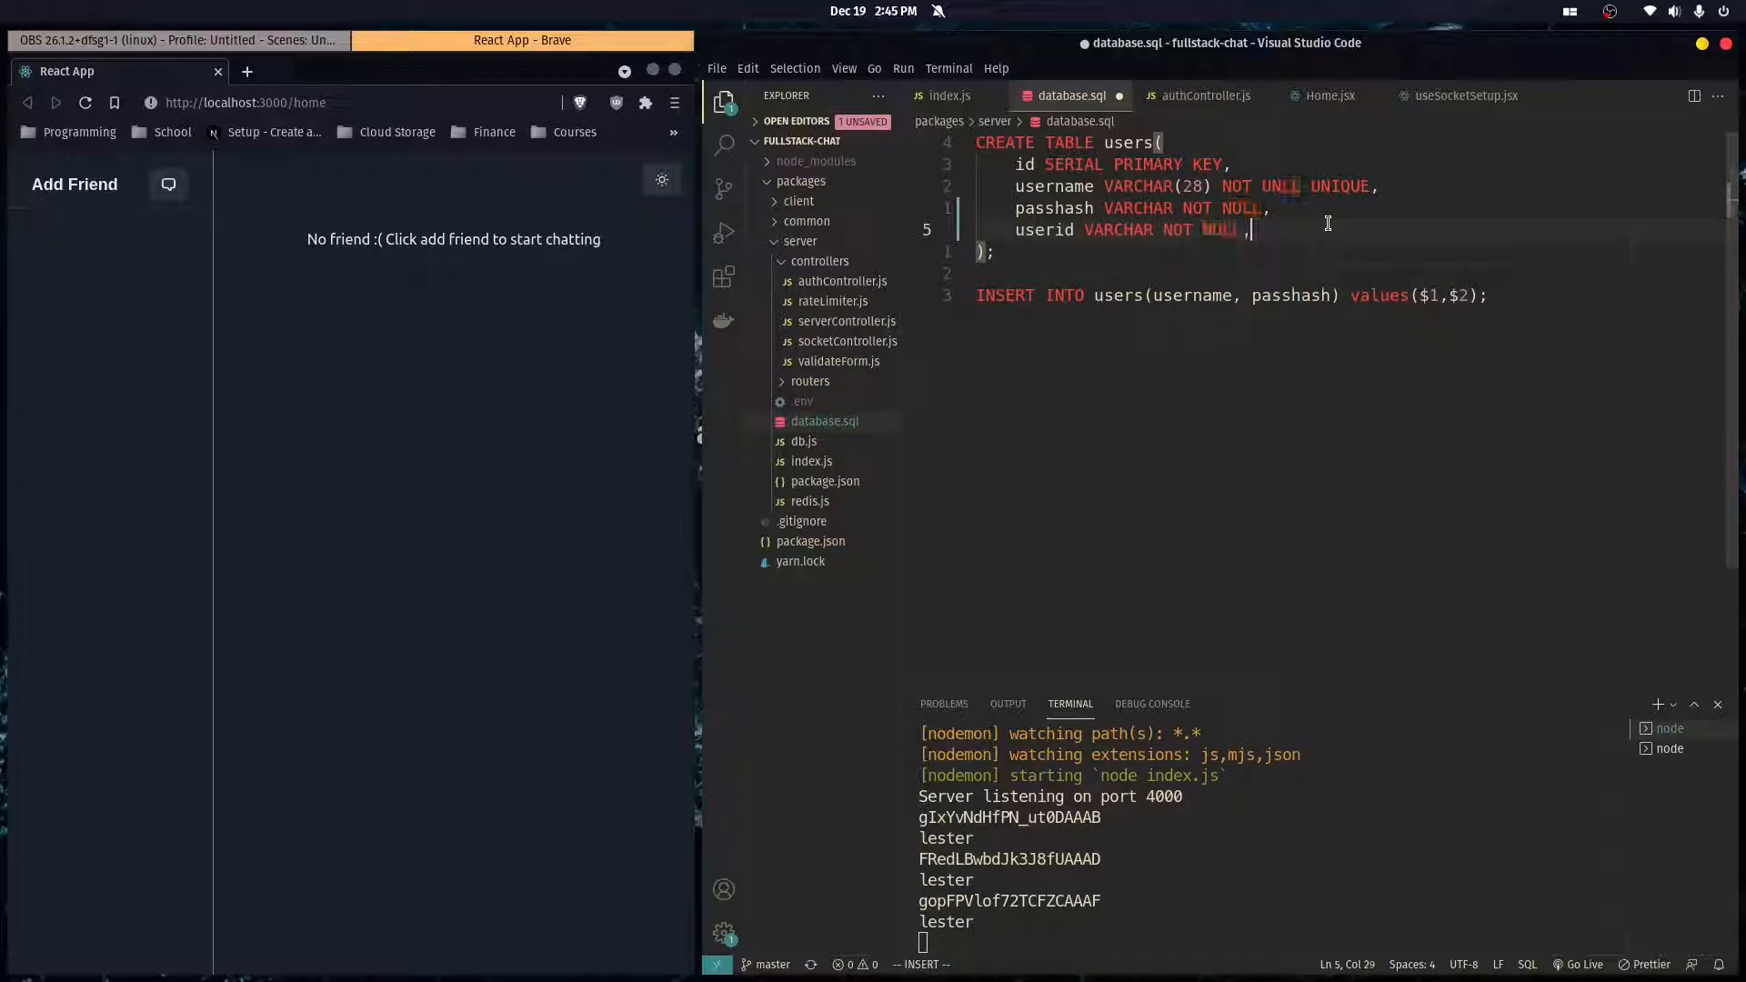
key("Escape")
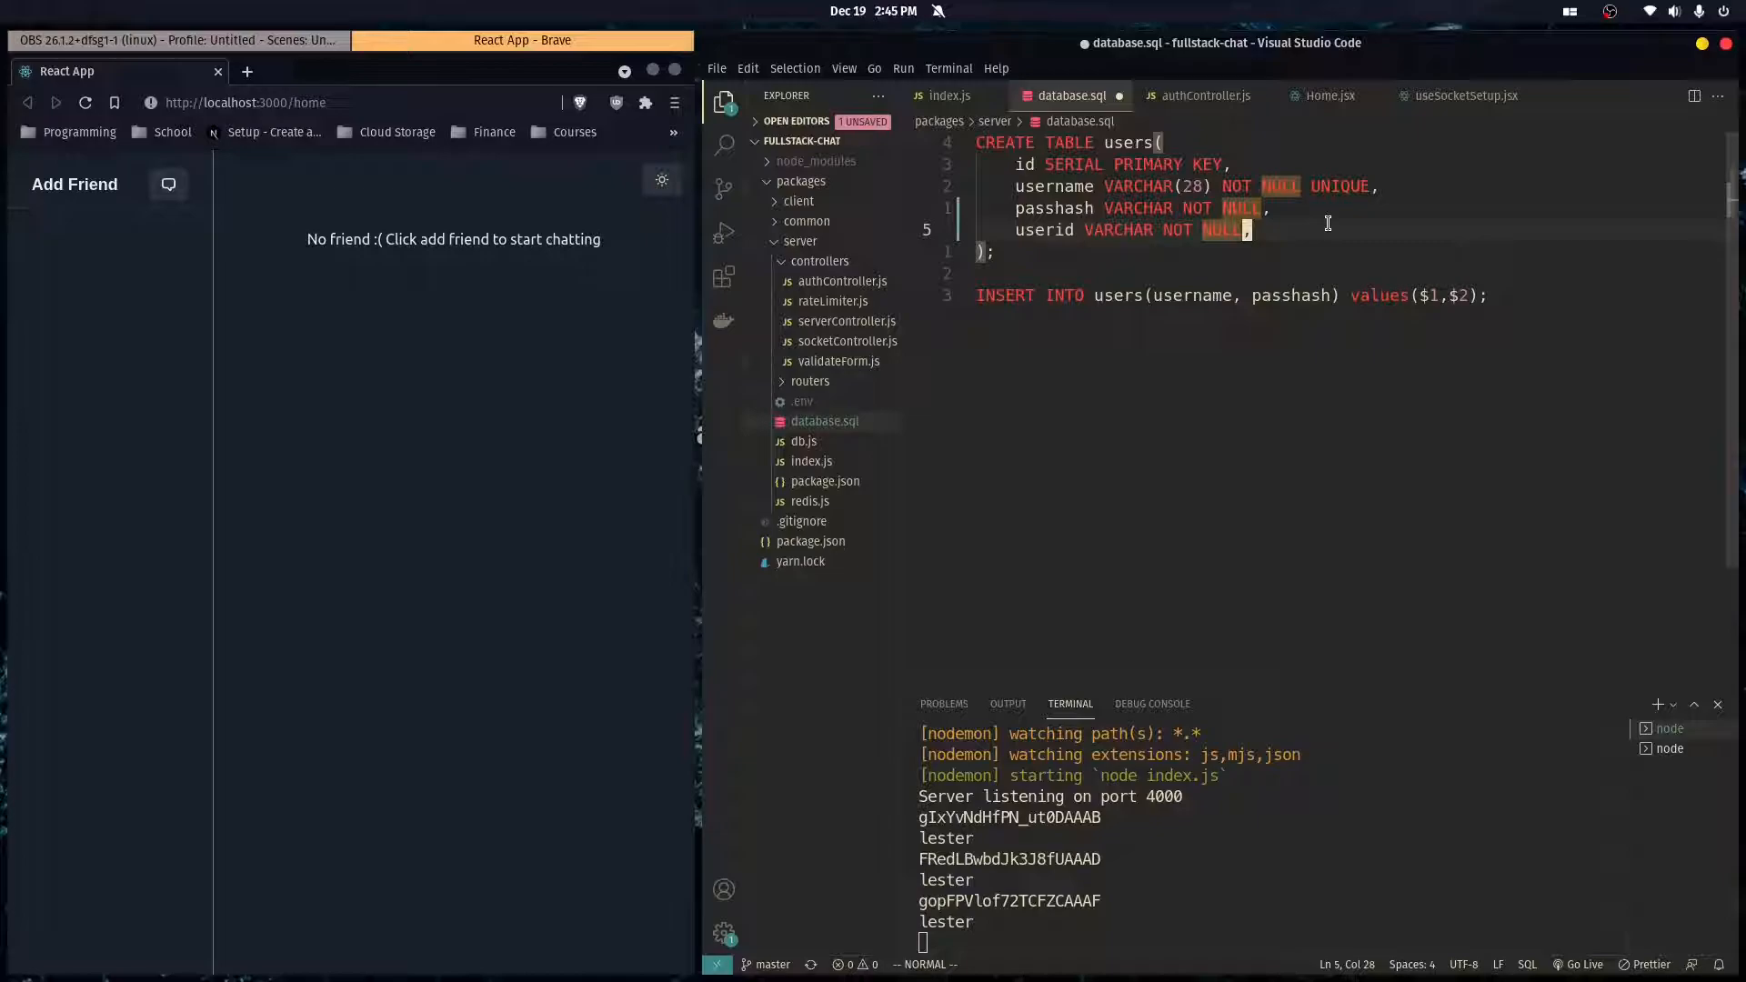
type("UN")
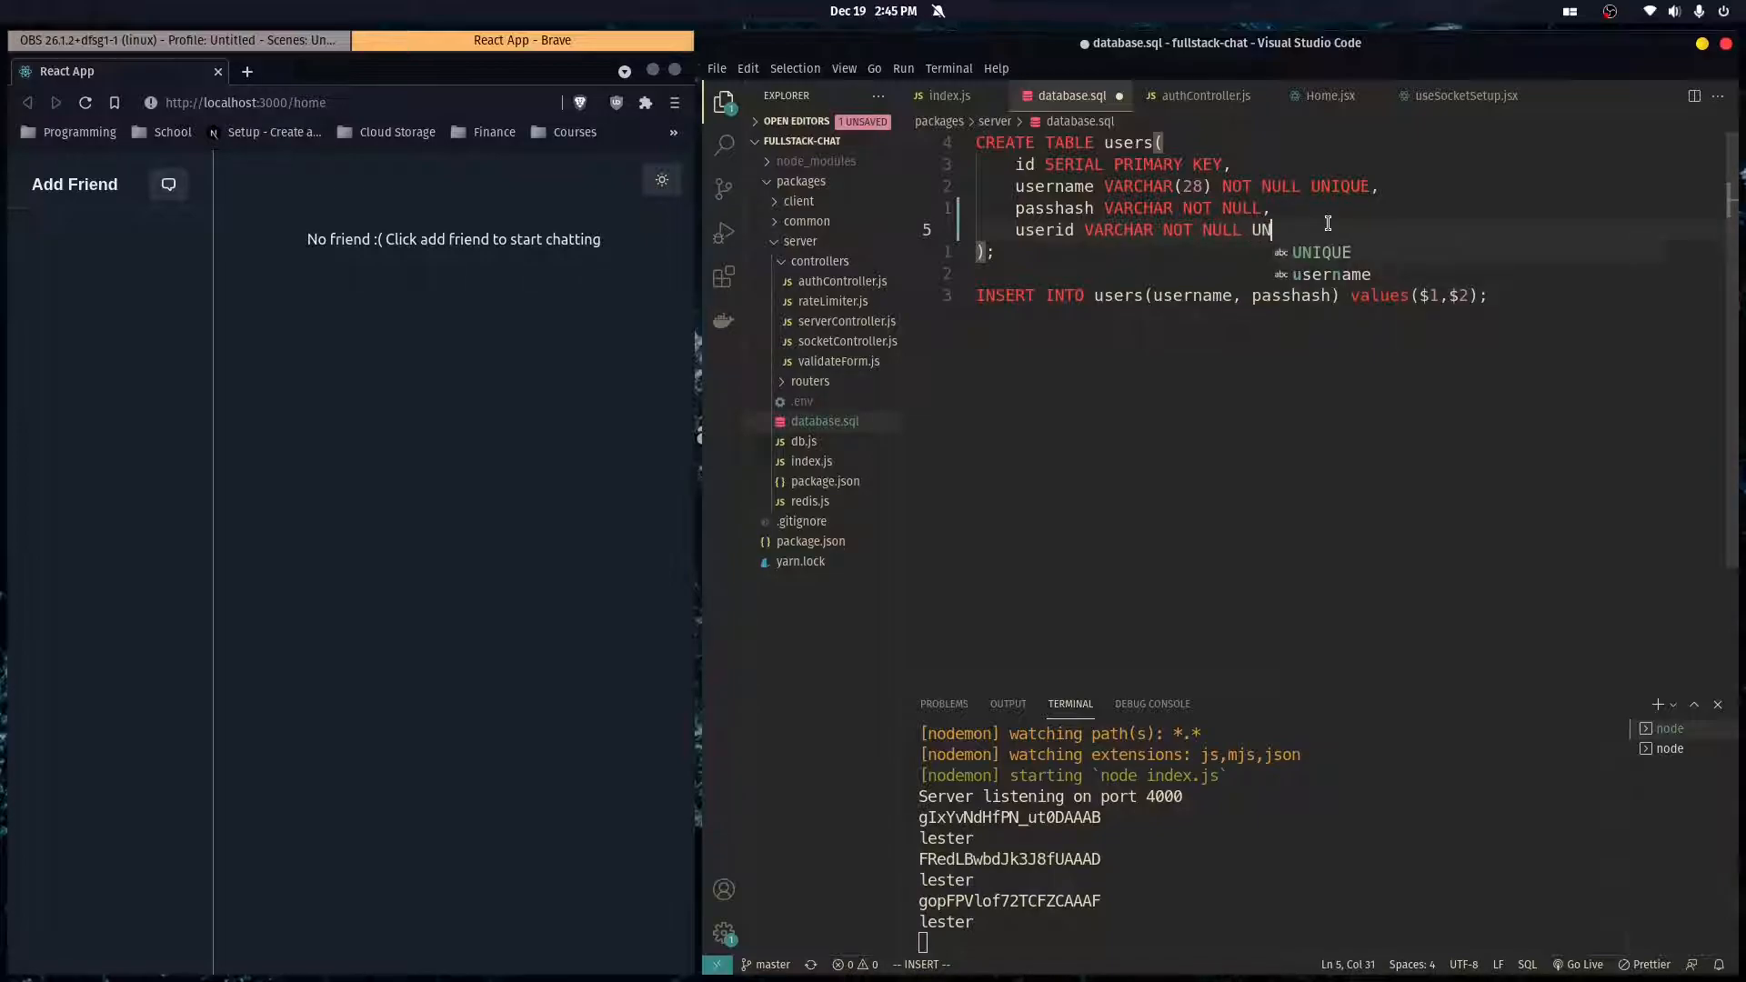
type("IQUE,")
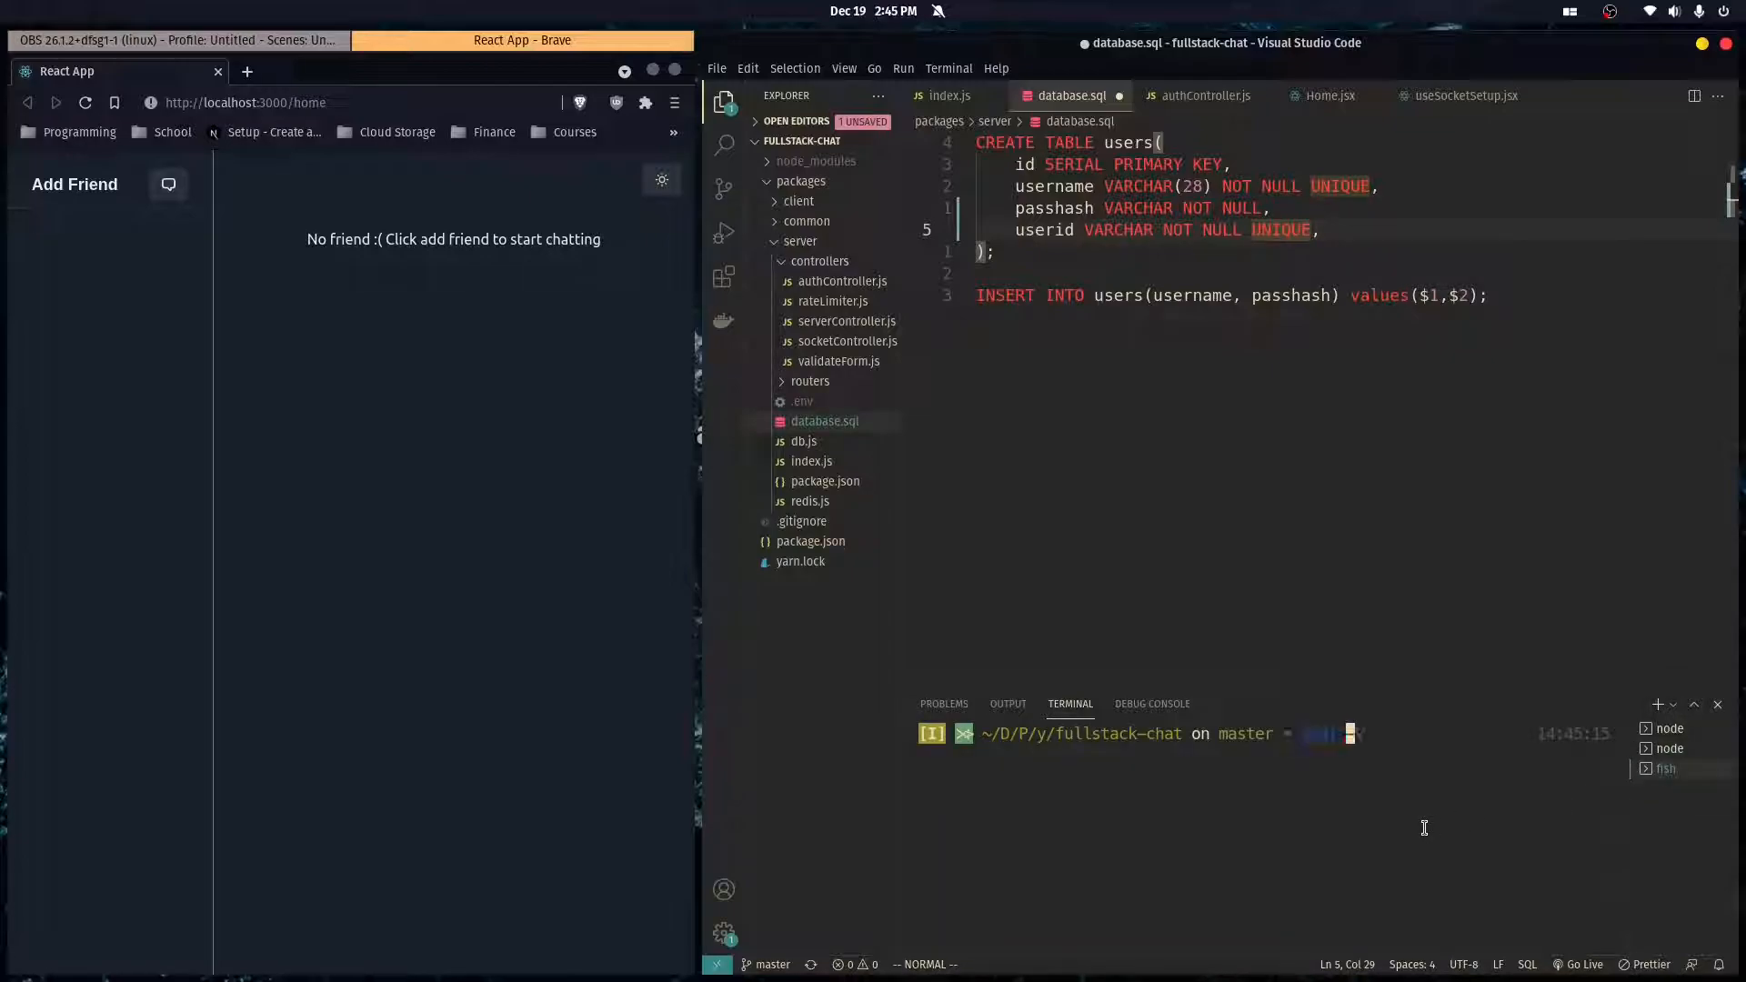
- Connect with psql -d whatsapp, drop table users, and recreate it from database.sql
type("psql -d whatsapp")
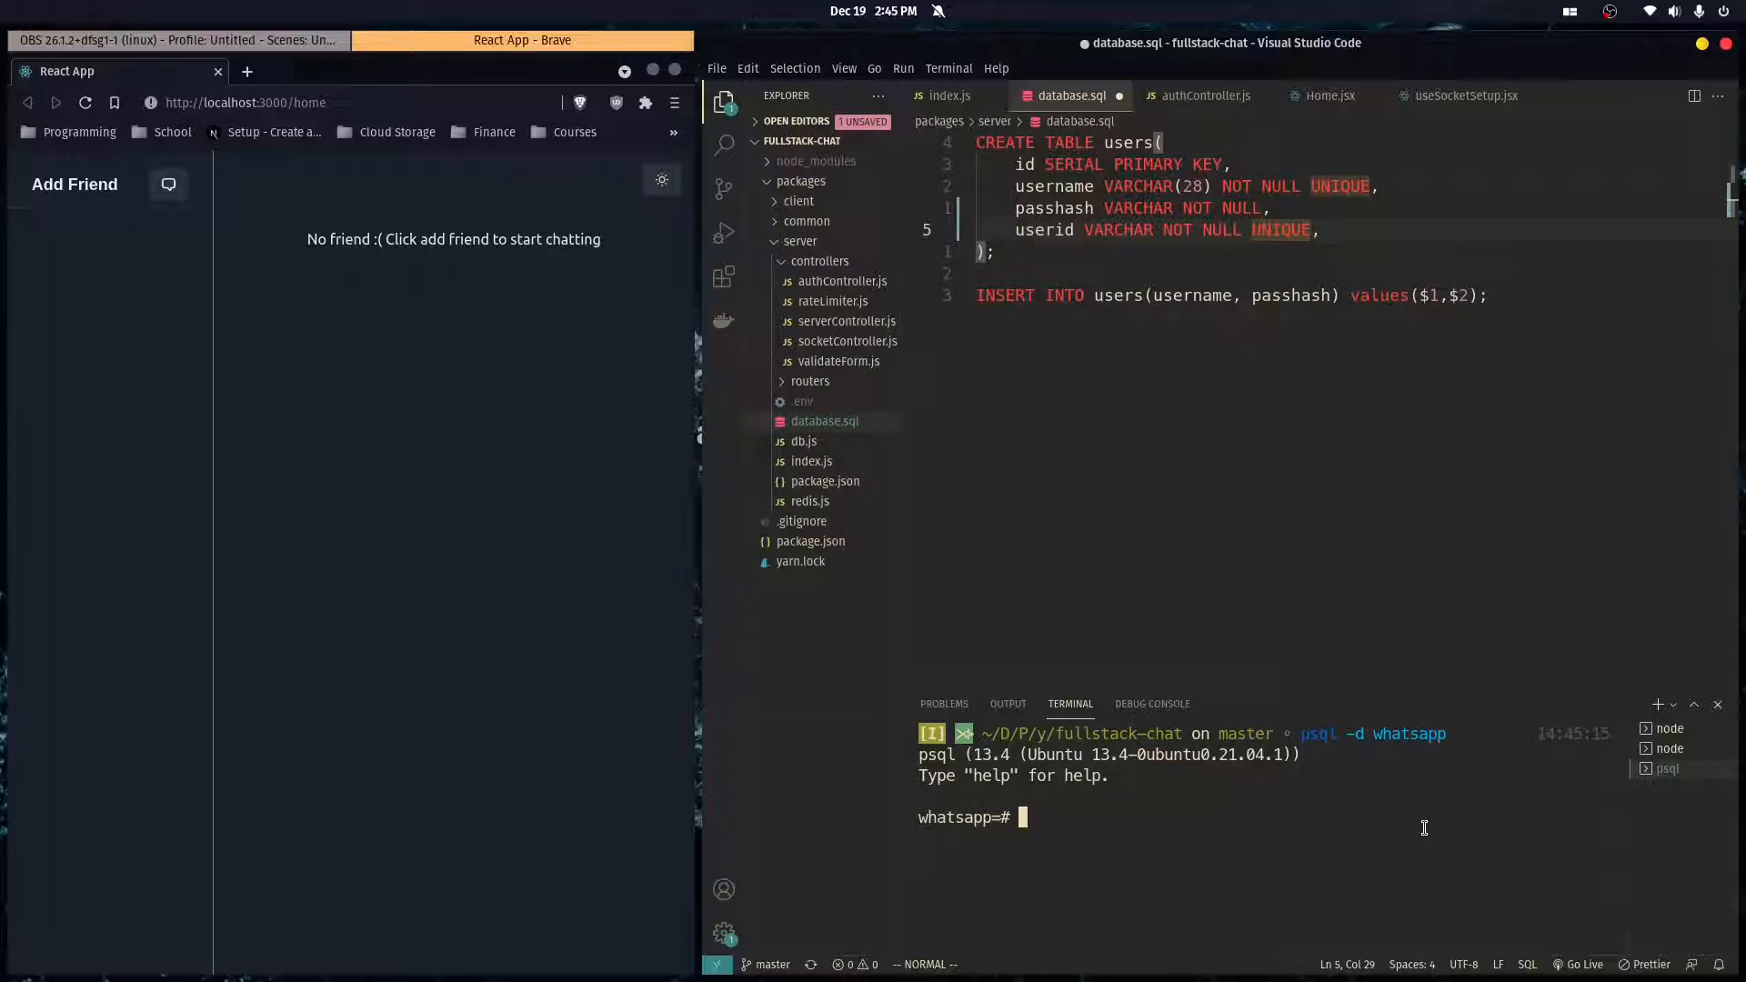
type("drop table usrs;")
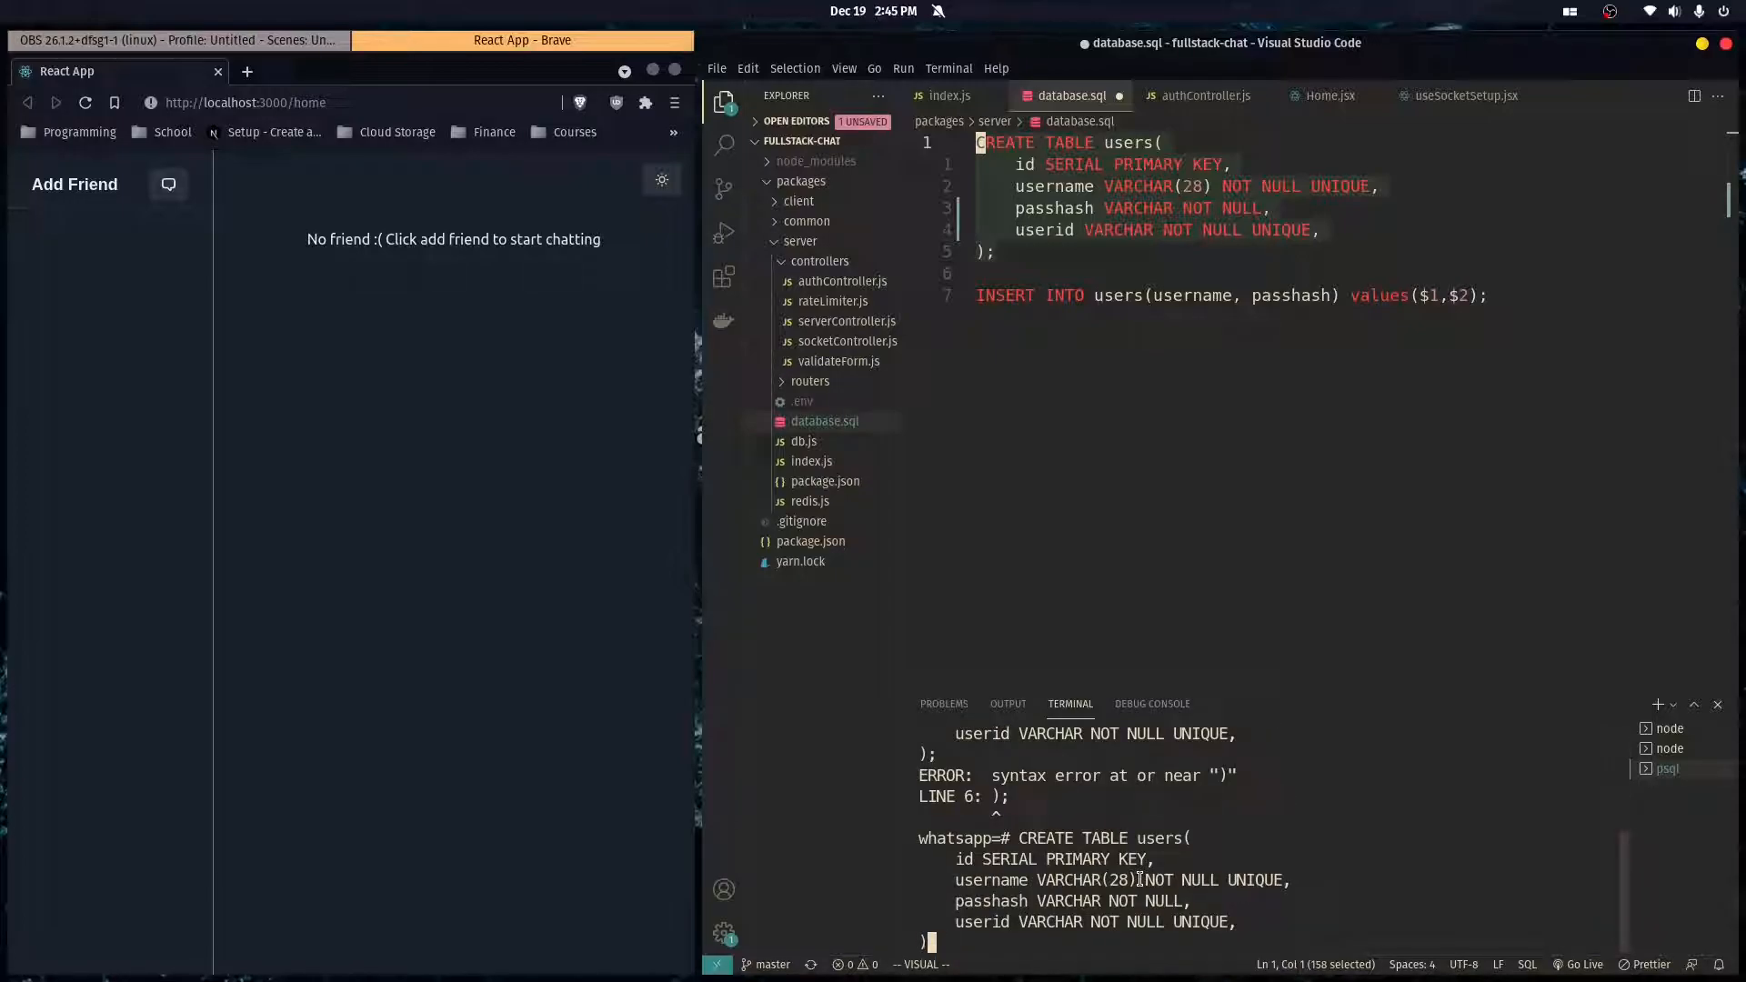
scroll("down", 3)
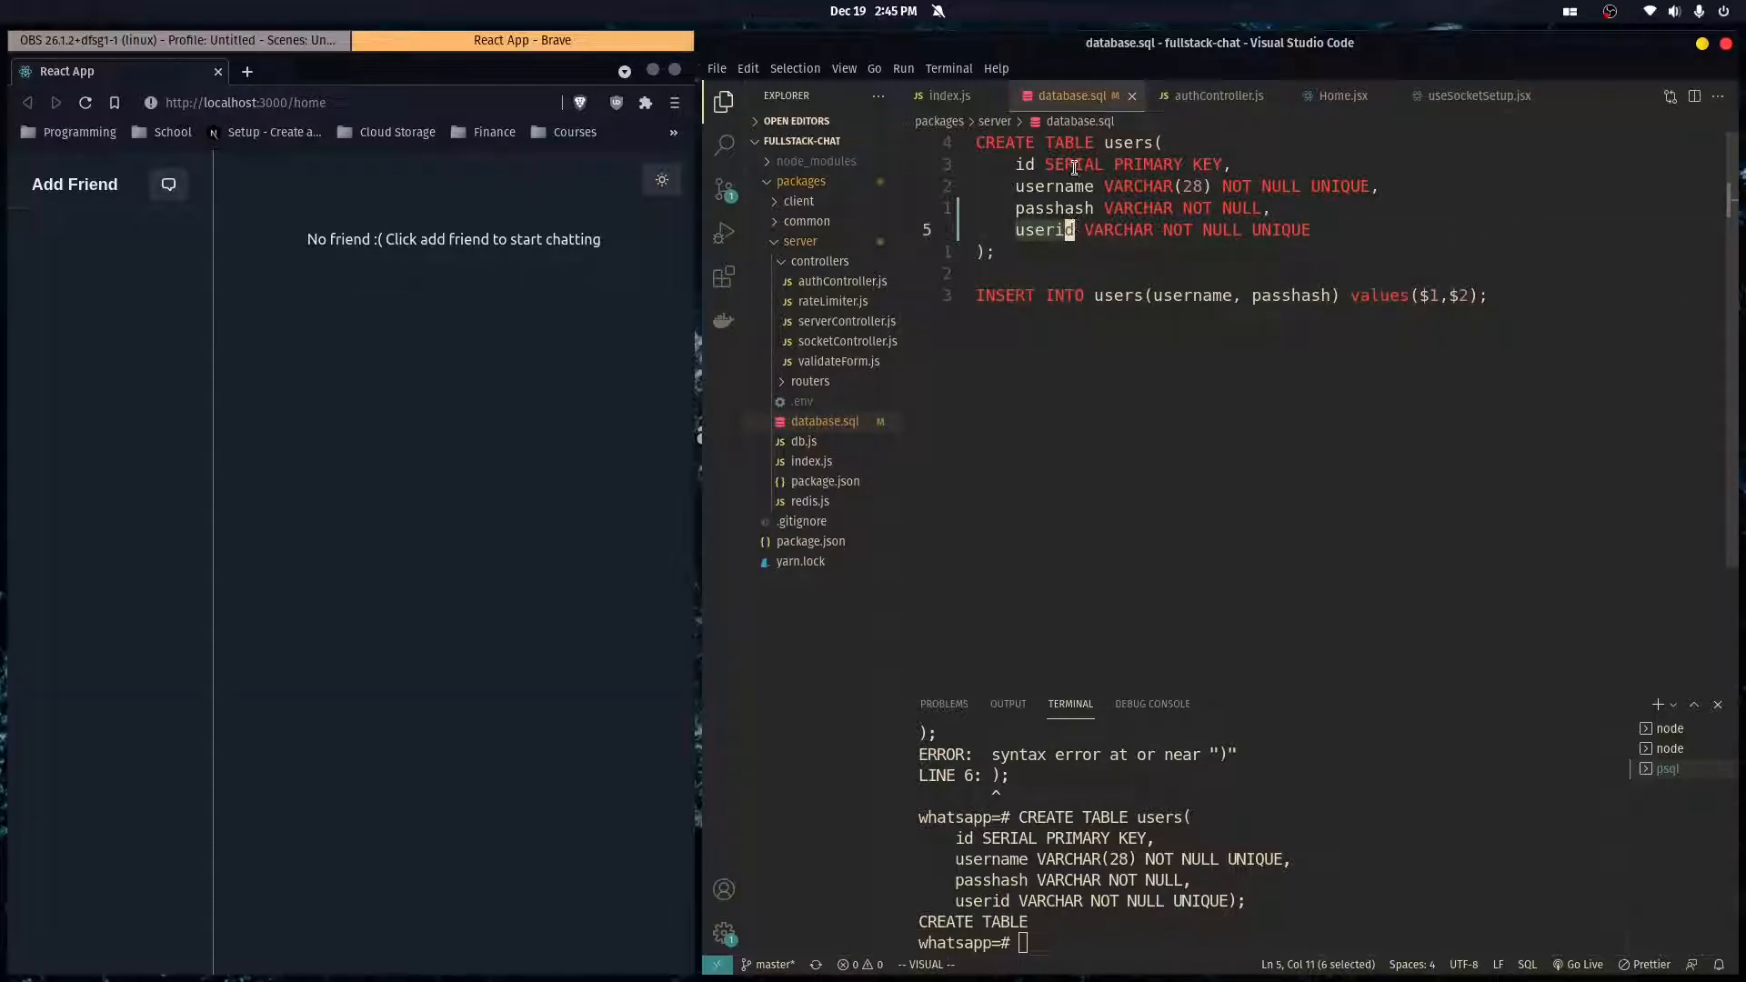
mouse_move(1131, 97)
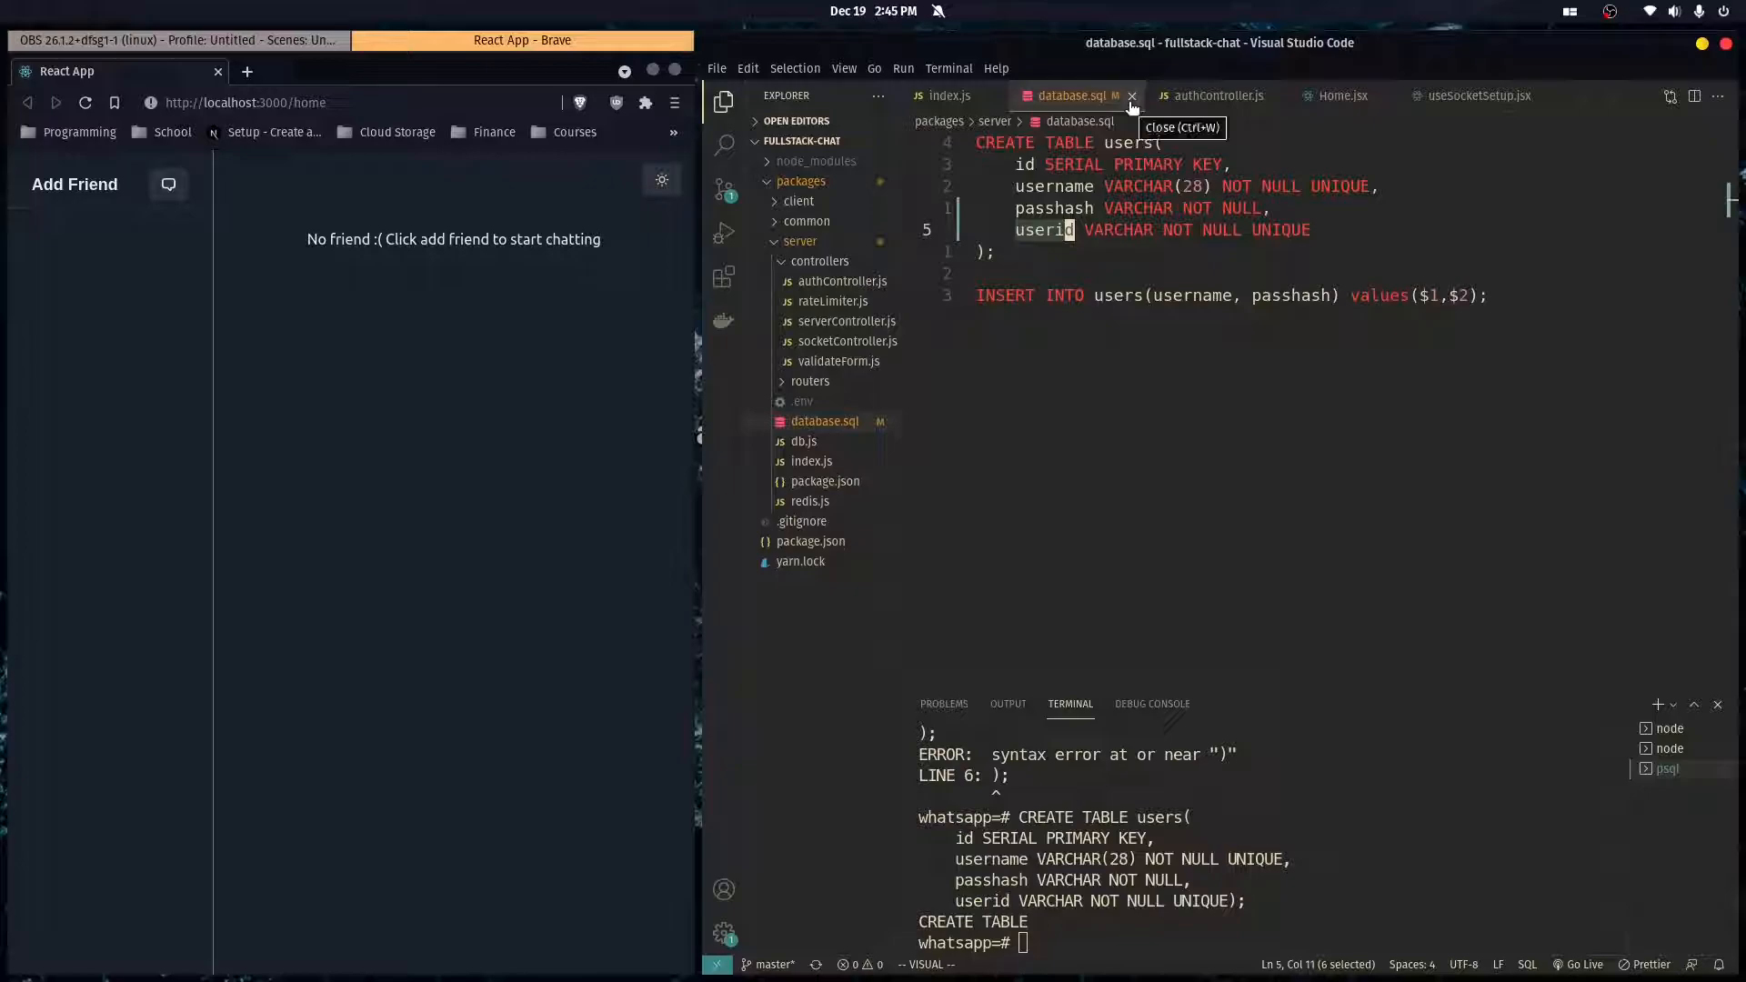
- Switch from database.sql to authController.js and run yarn add uuid in packages/server
left_click(1132, 94)
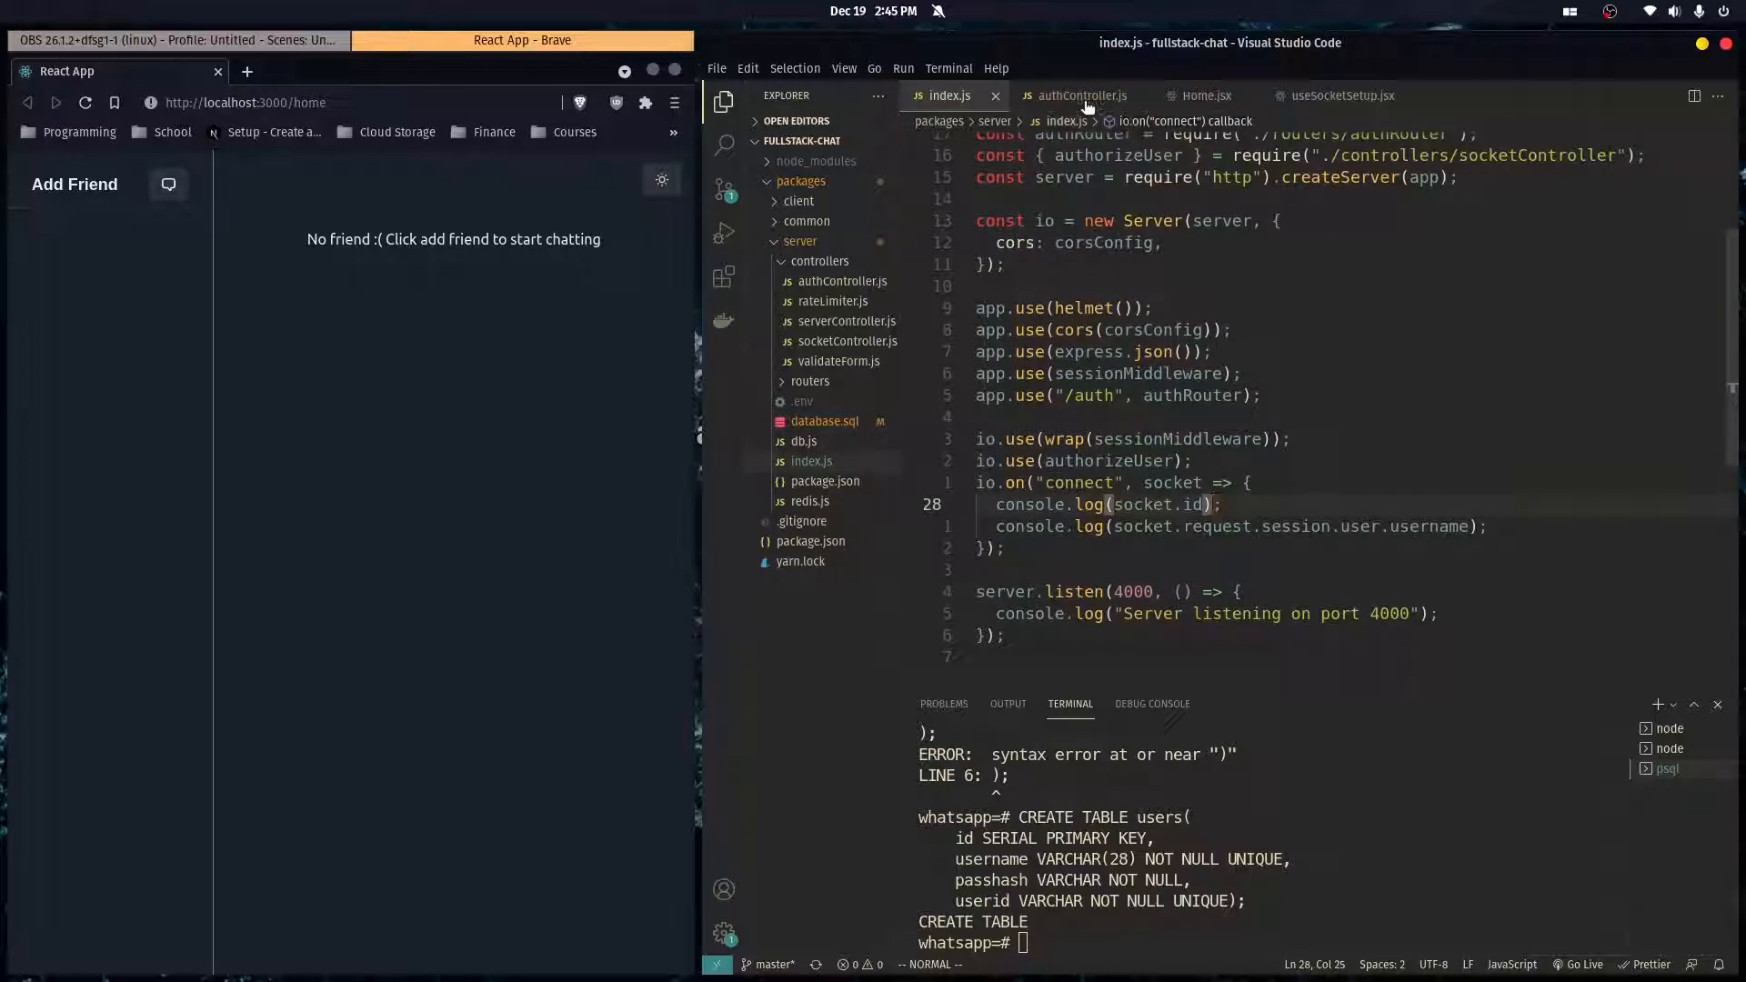
left_click(1083, 94)
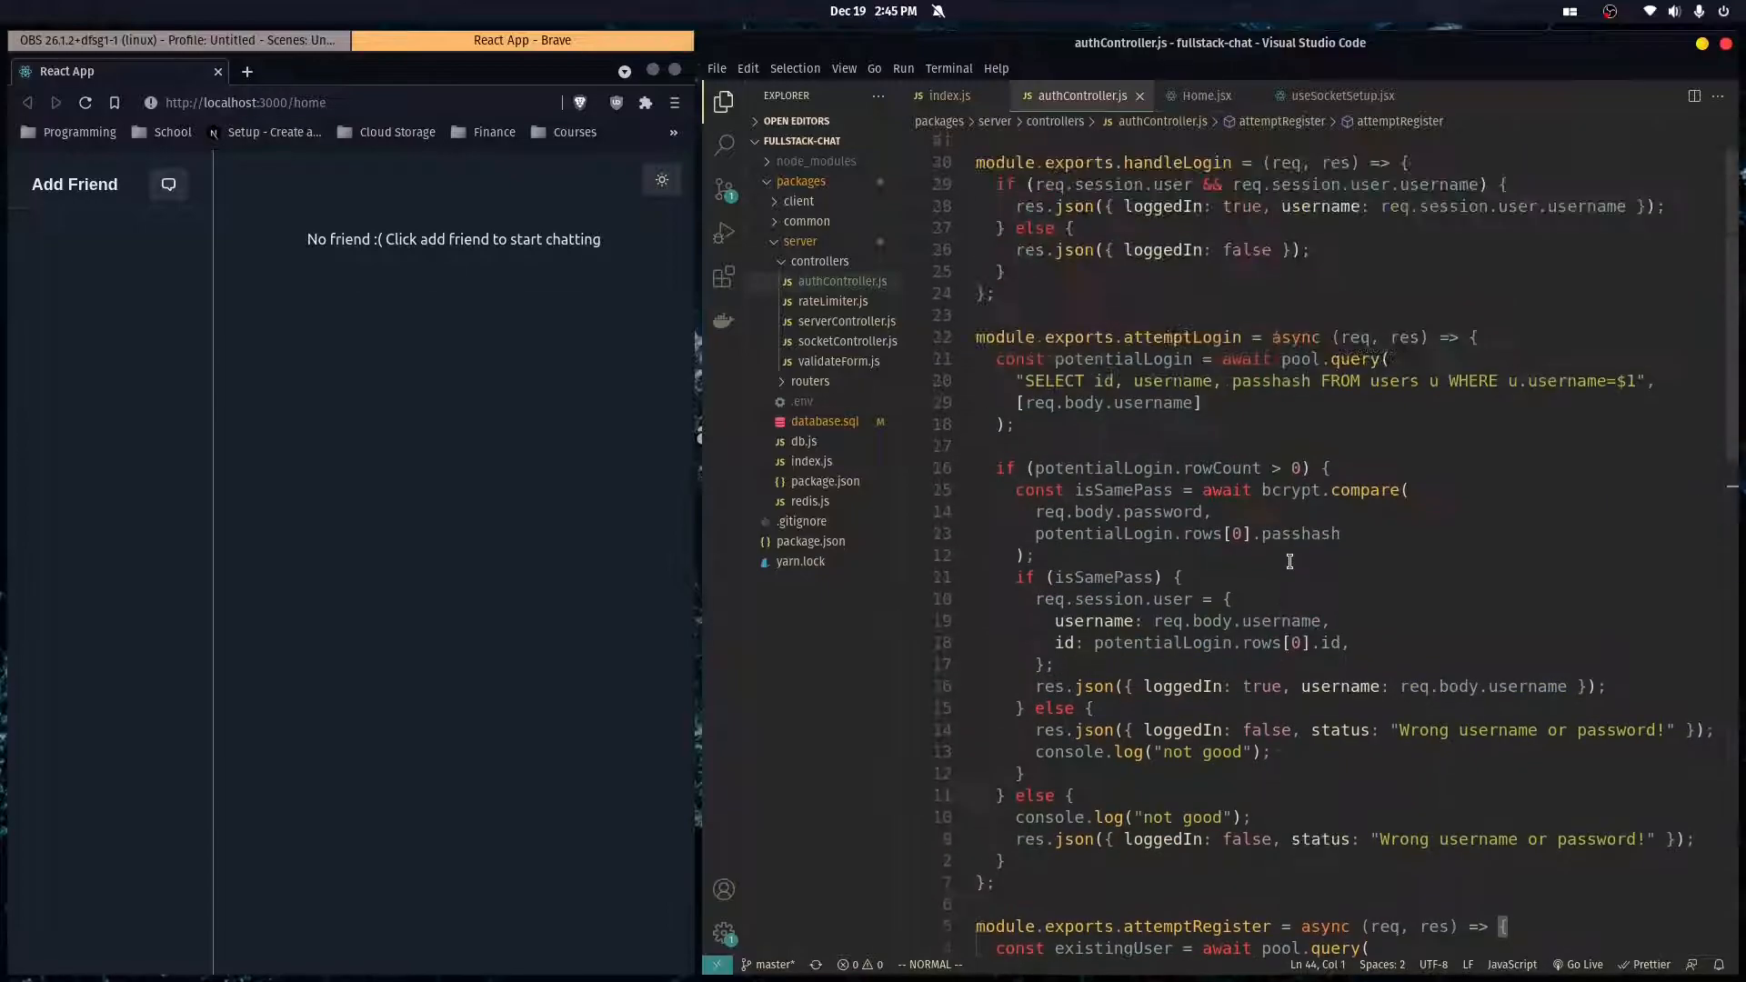
scroll("down", 3)
type("cd packages/server")
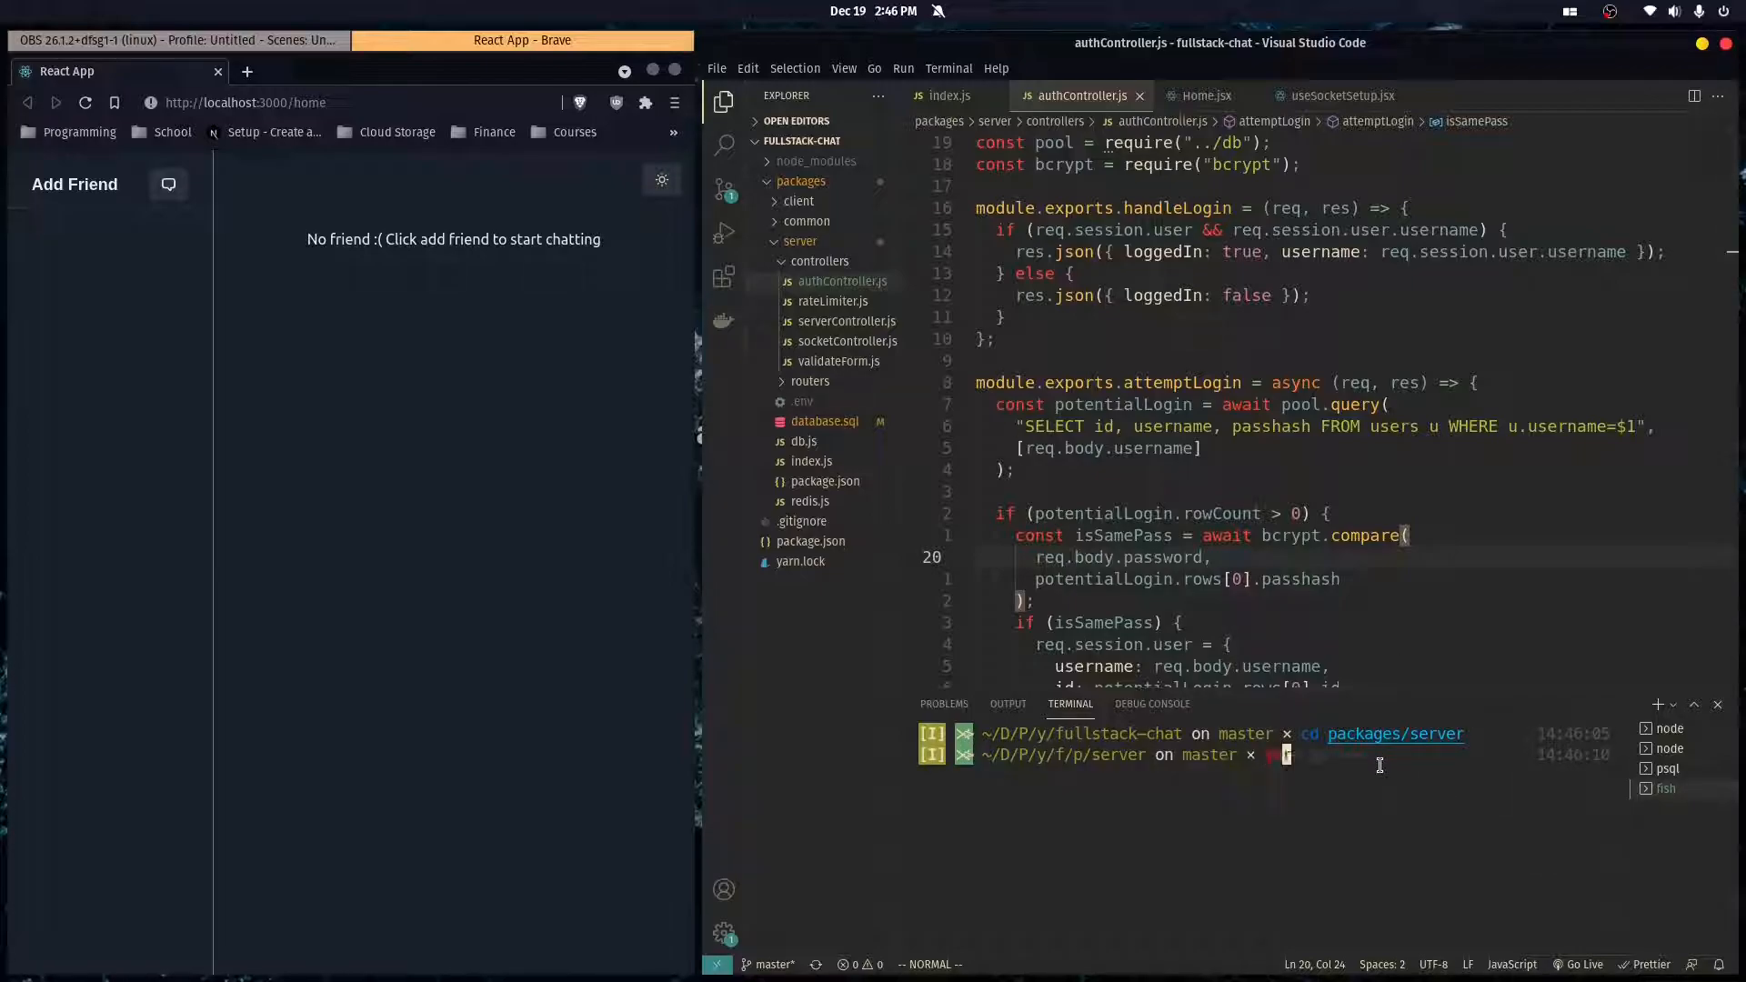
type("yarn add uuid")
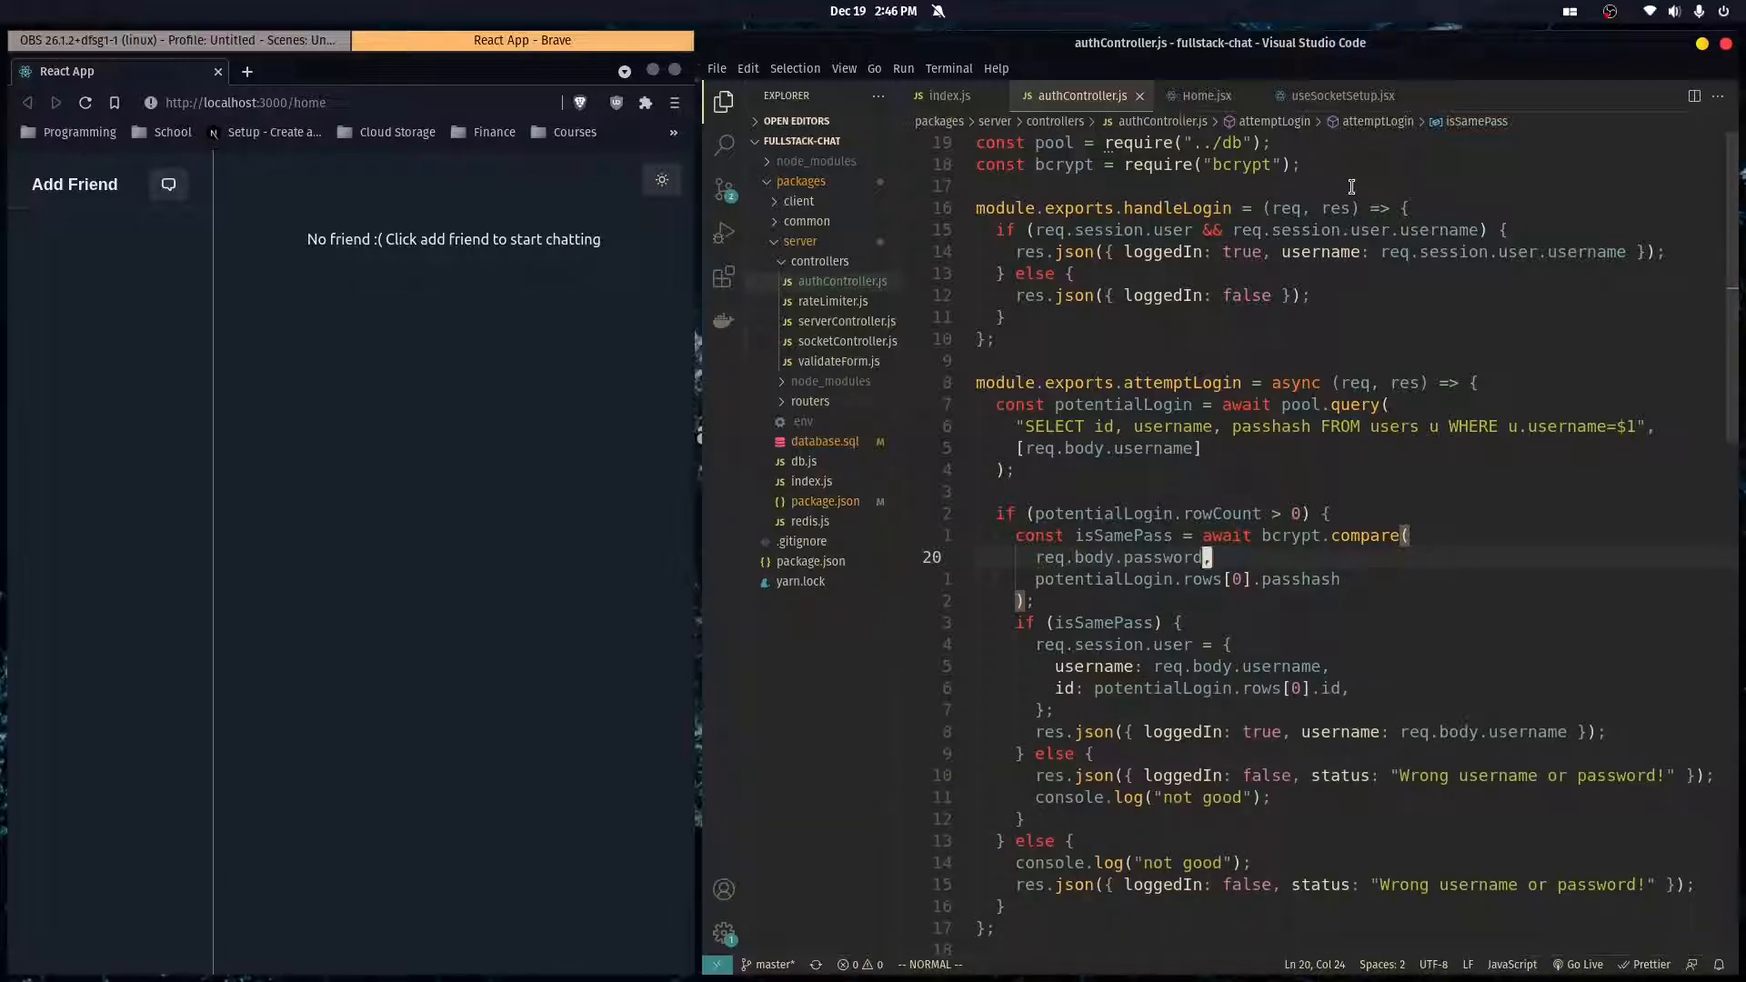
- Require v4 as uuidv4 from the uuid package at the top of authController.js
scroll("down", 3)
type("const")
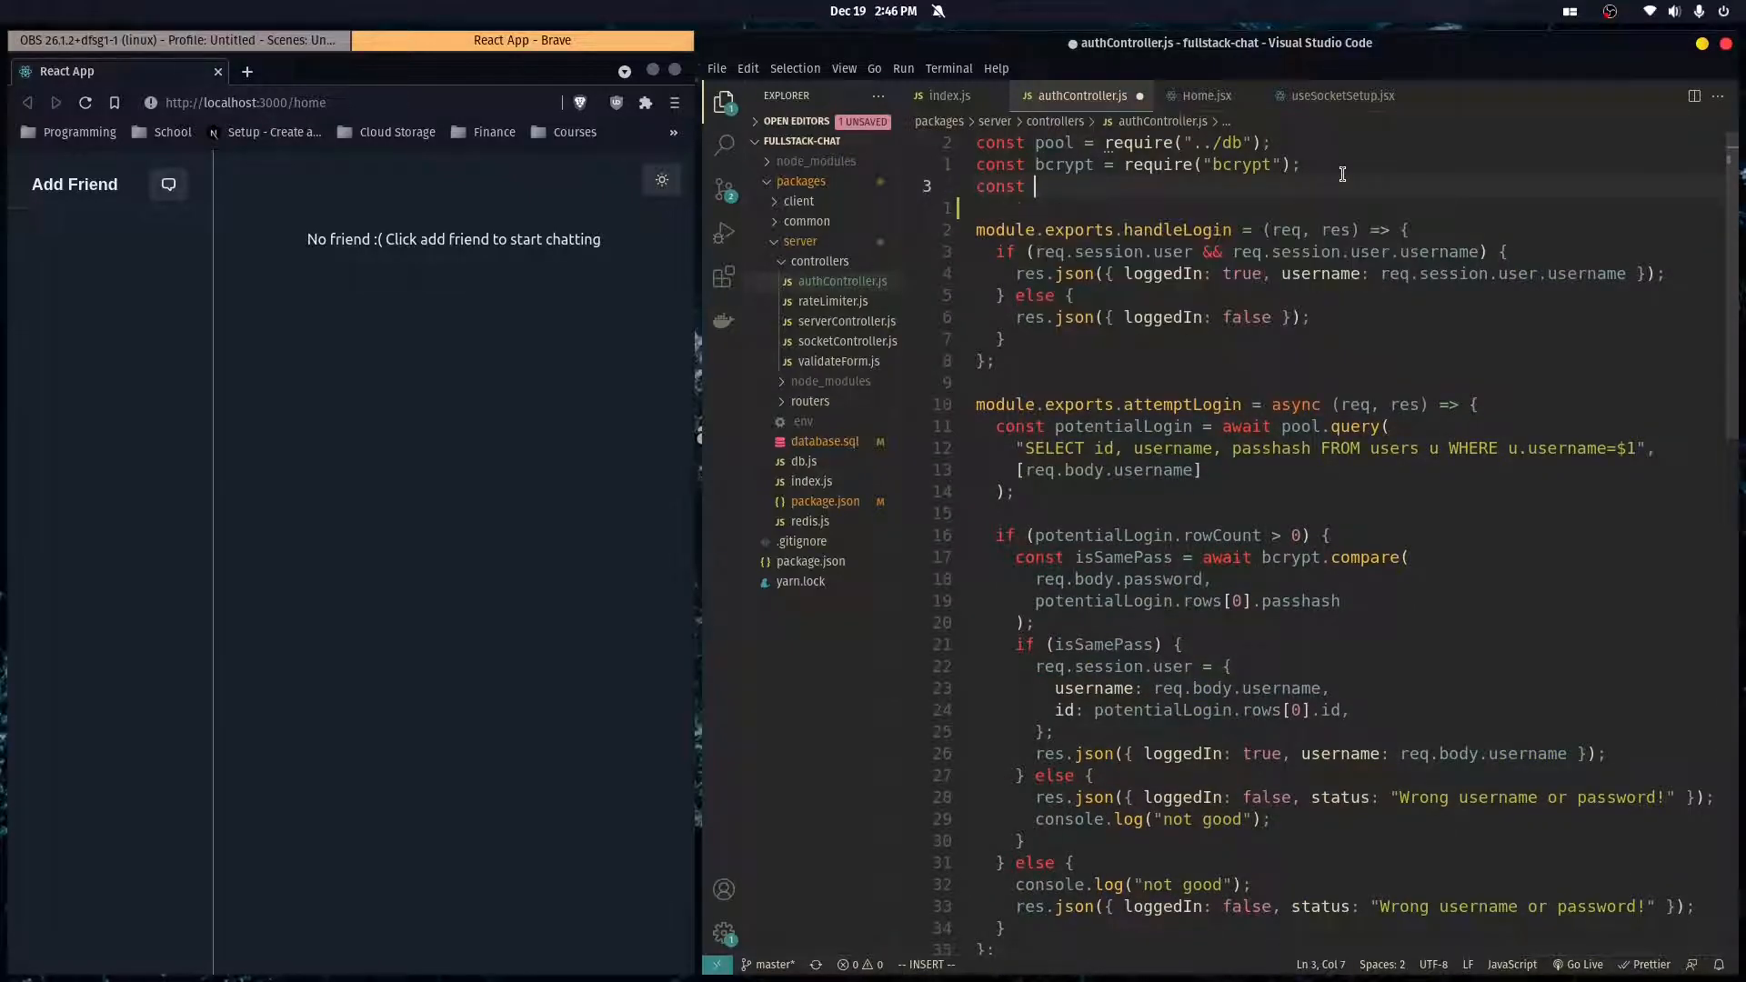
type("{} = require(\"uuid")
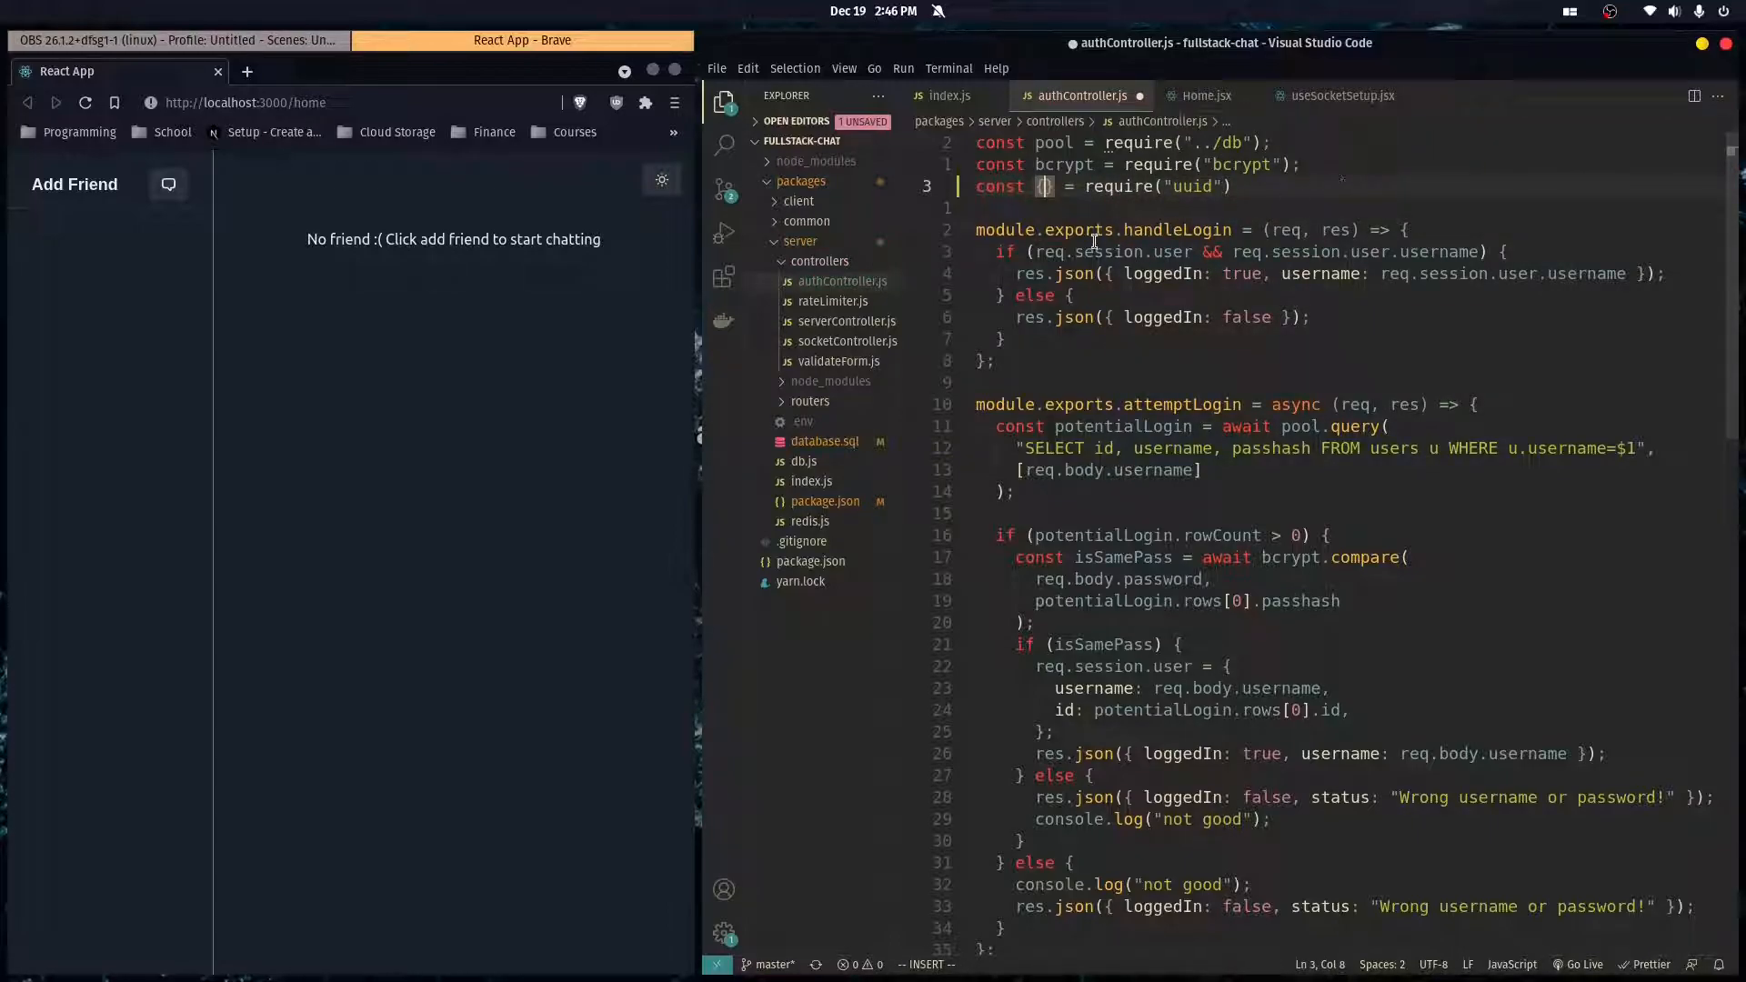
type("v4: uuidv6")
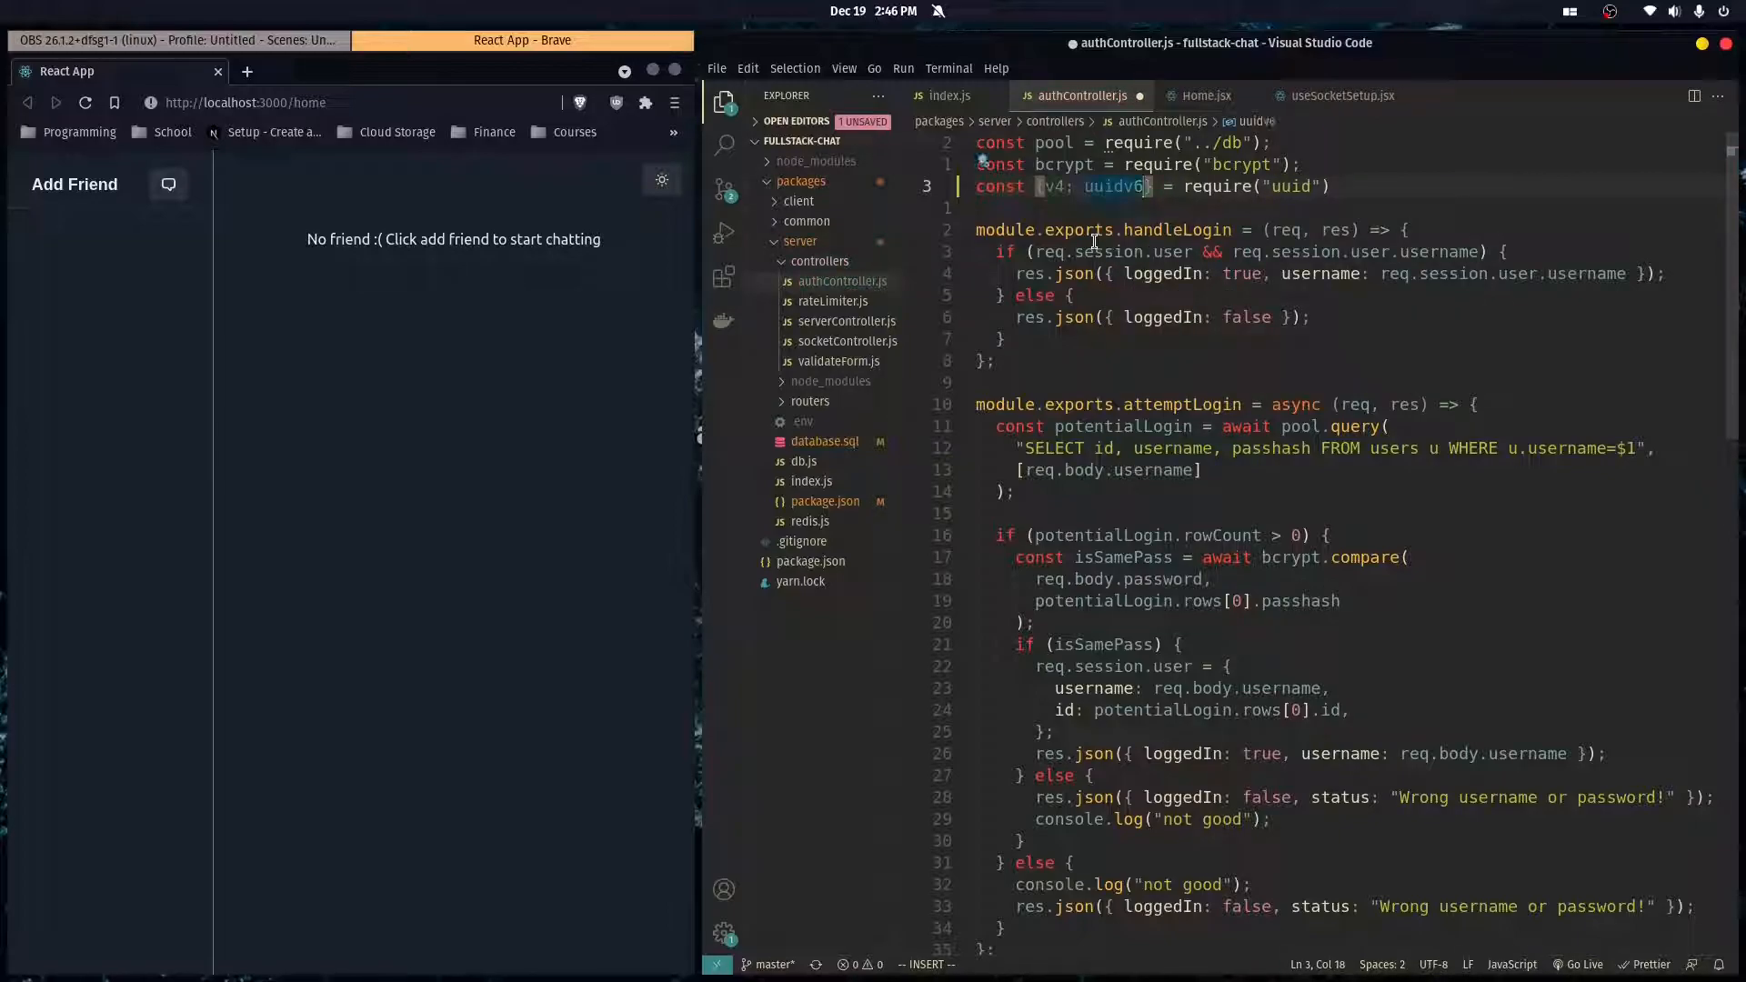
type("uuidv4")
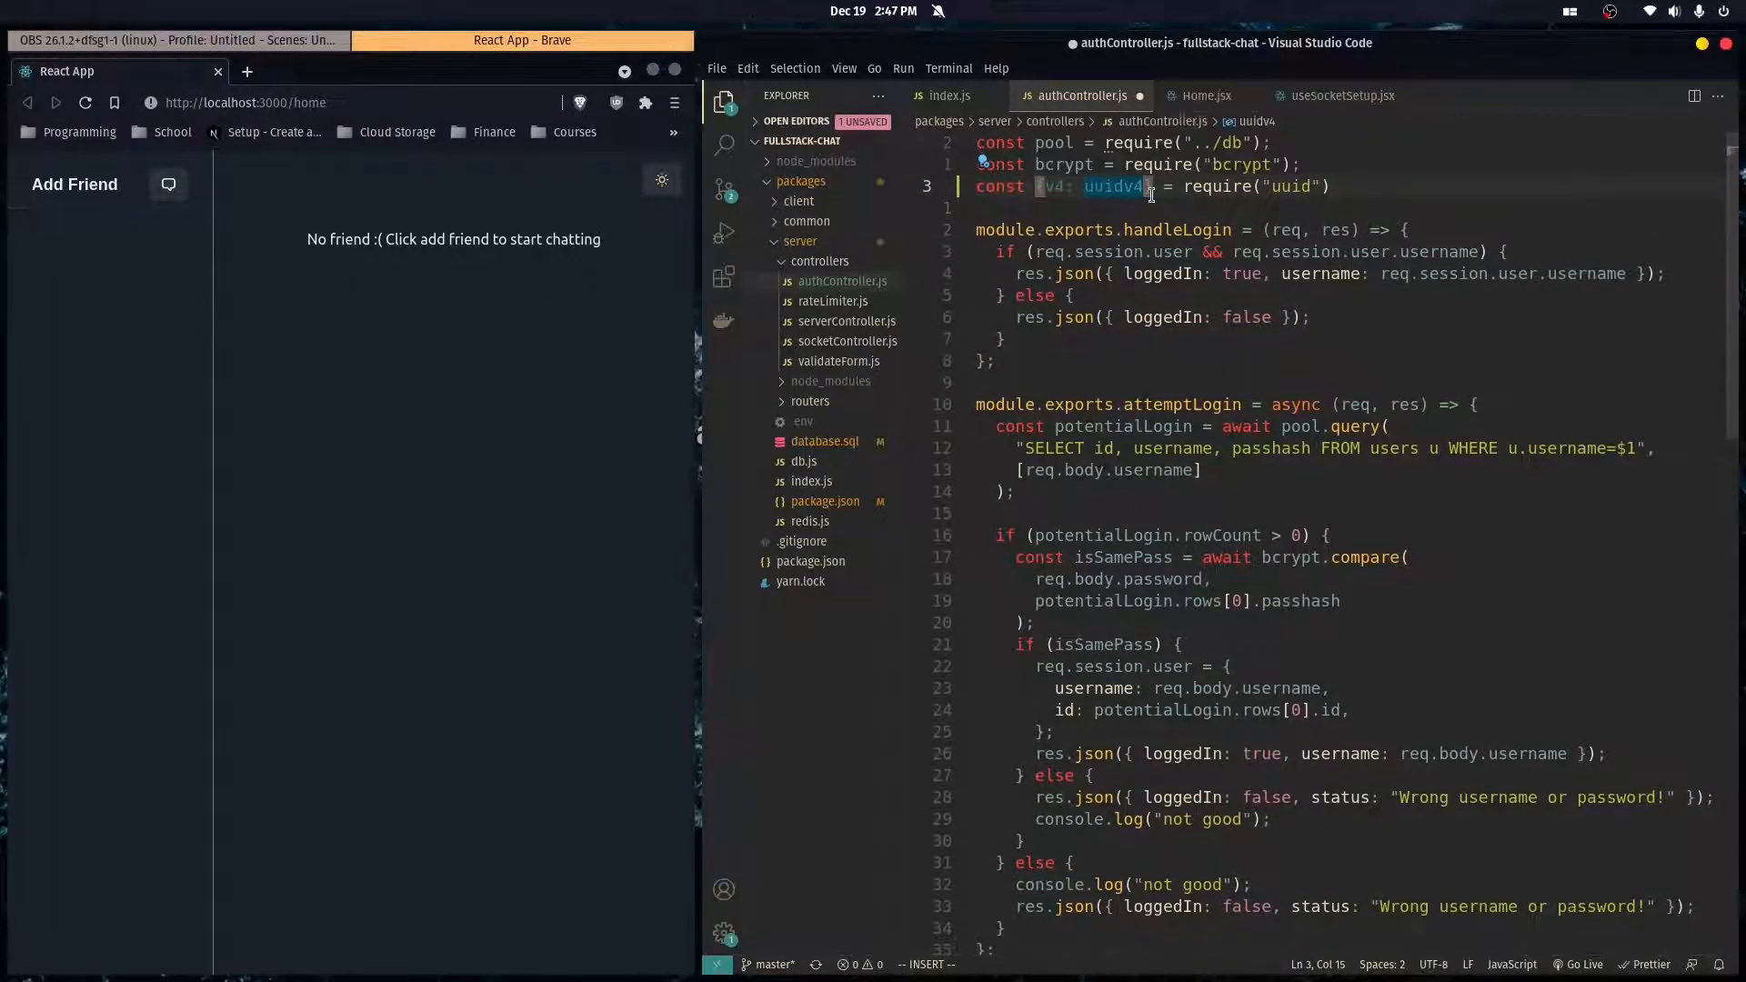
scroll("down", 3)
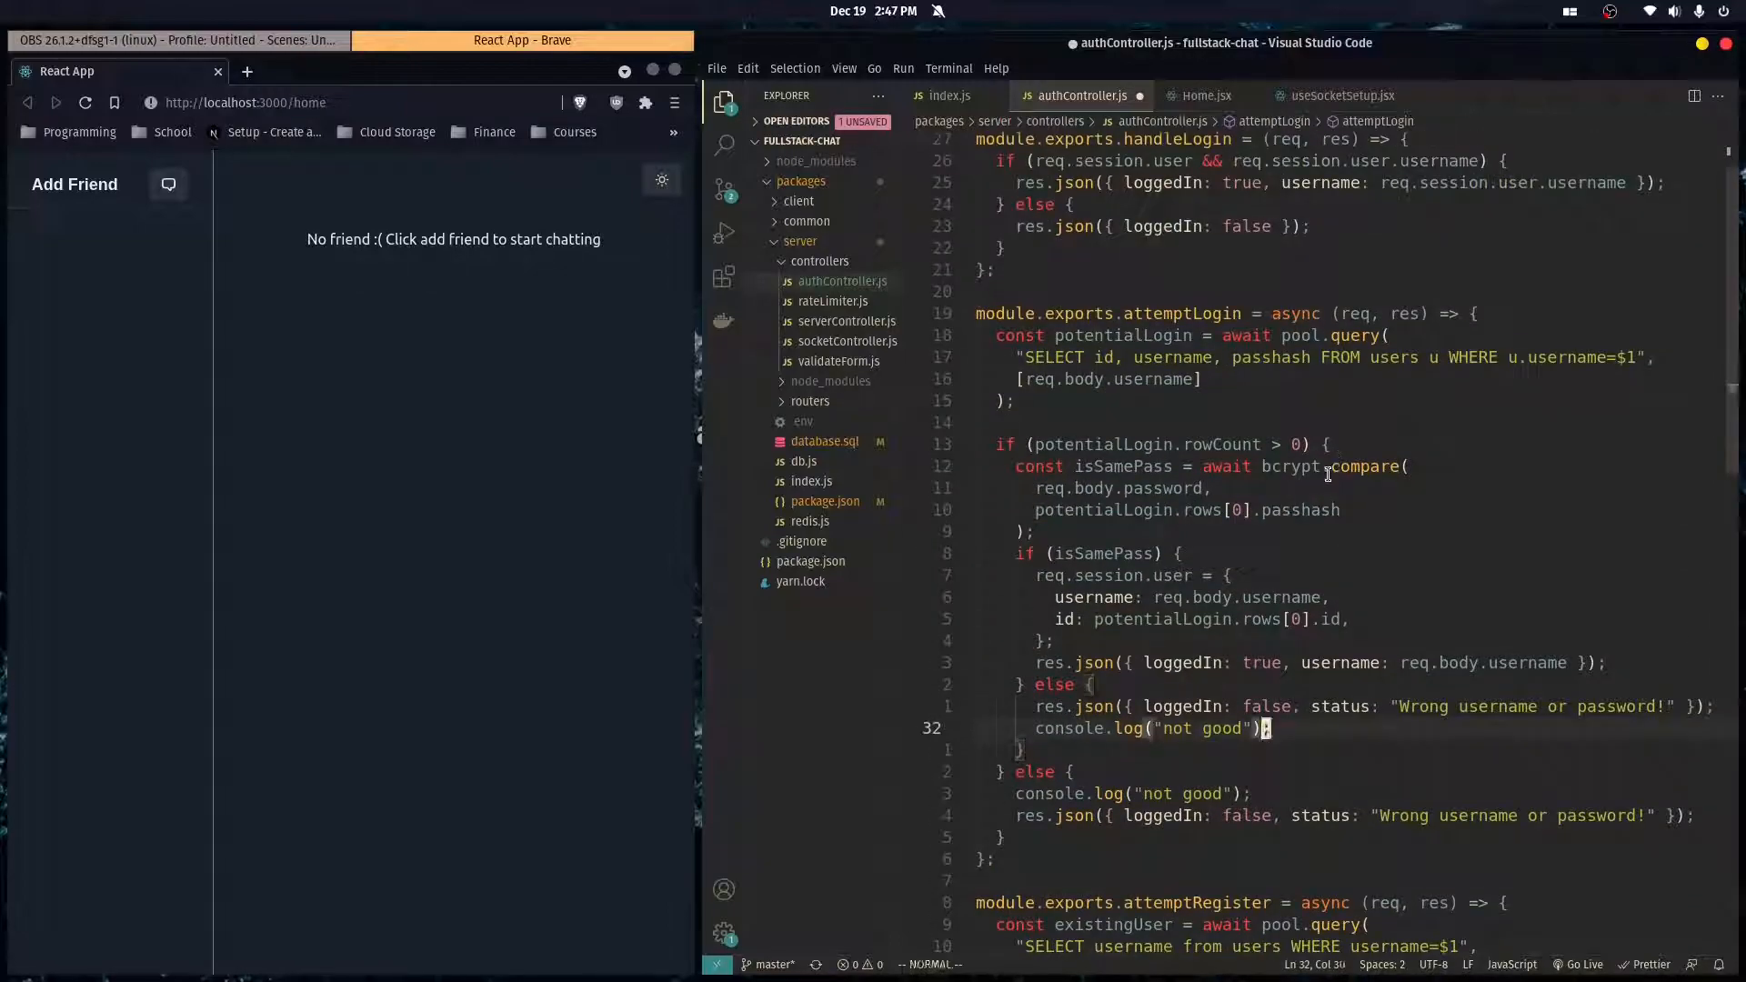
- Select userid in the attemptLogin query and add a userid field to req.session.user
scroll("down", 3)
type(", userid")
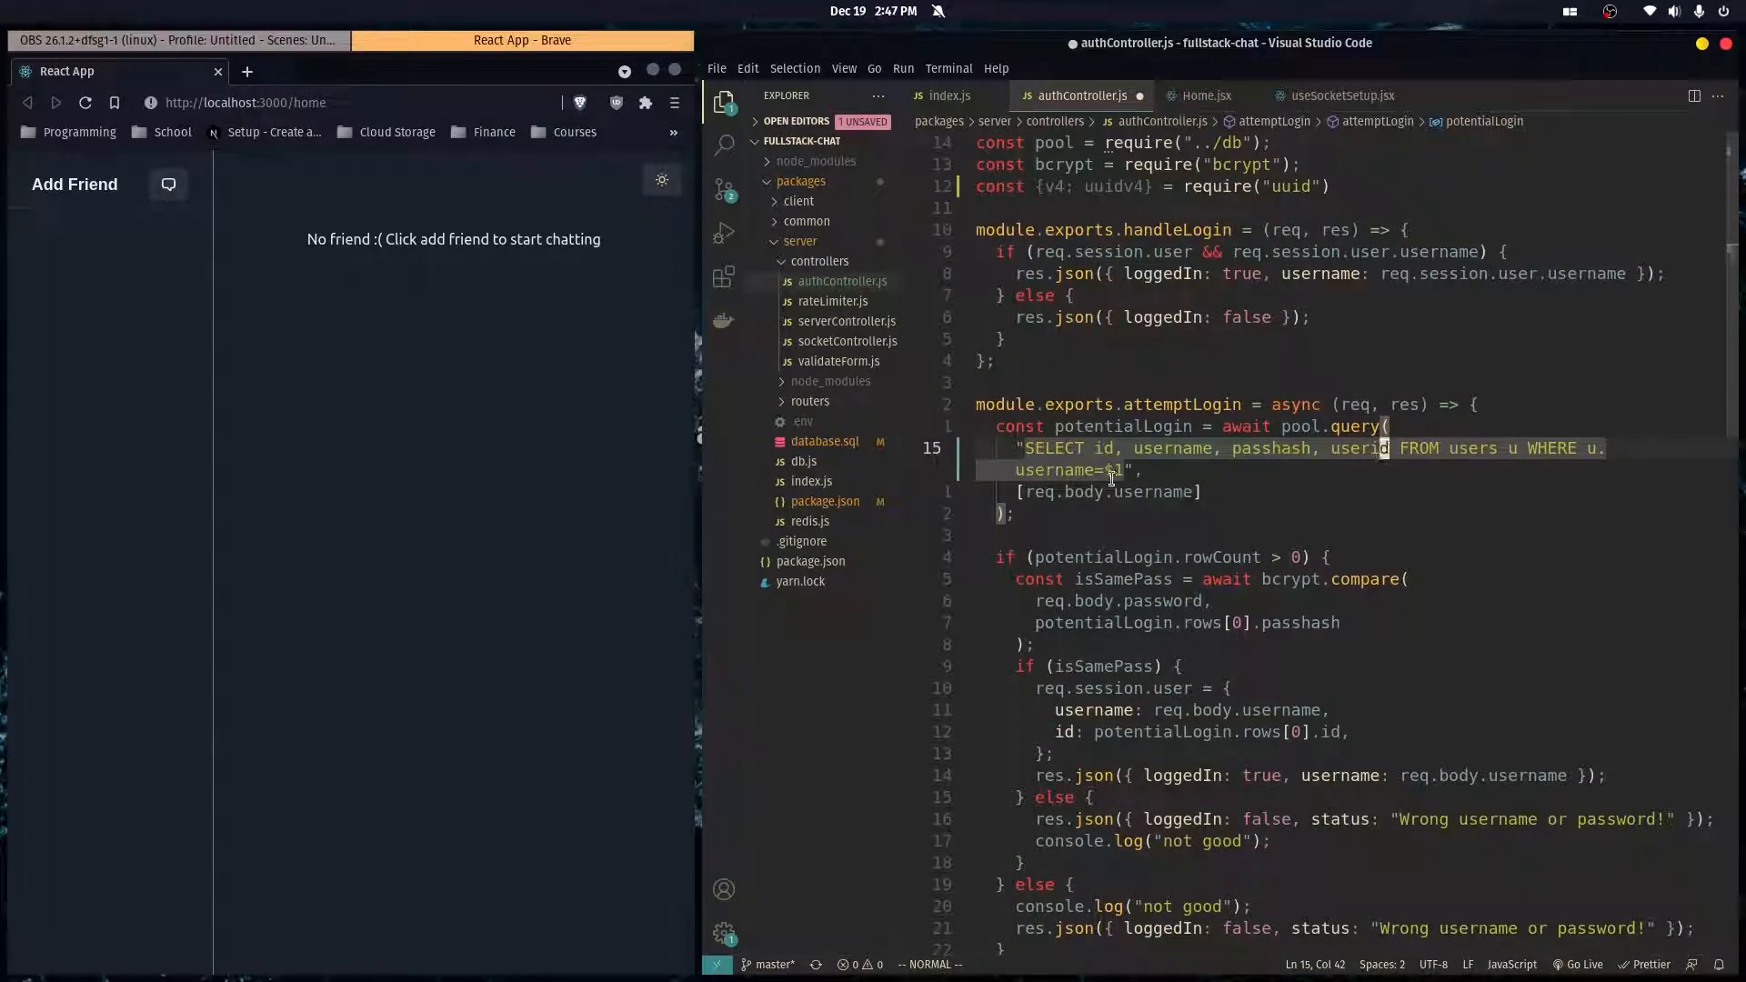
scroll("down", 3)
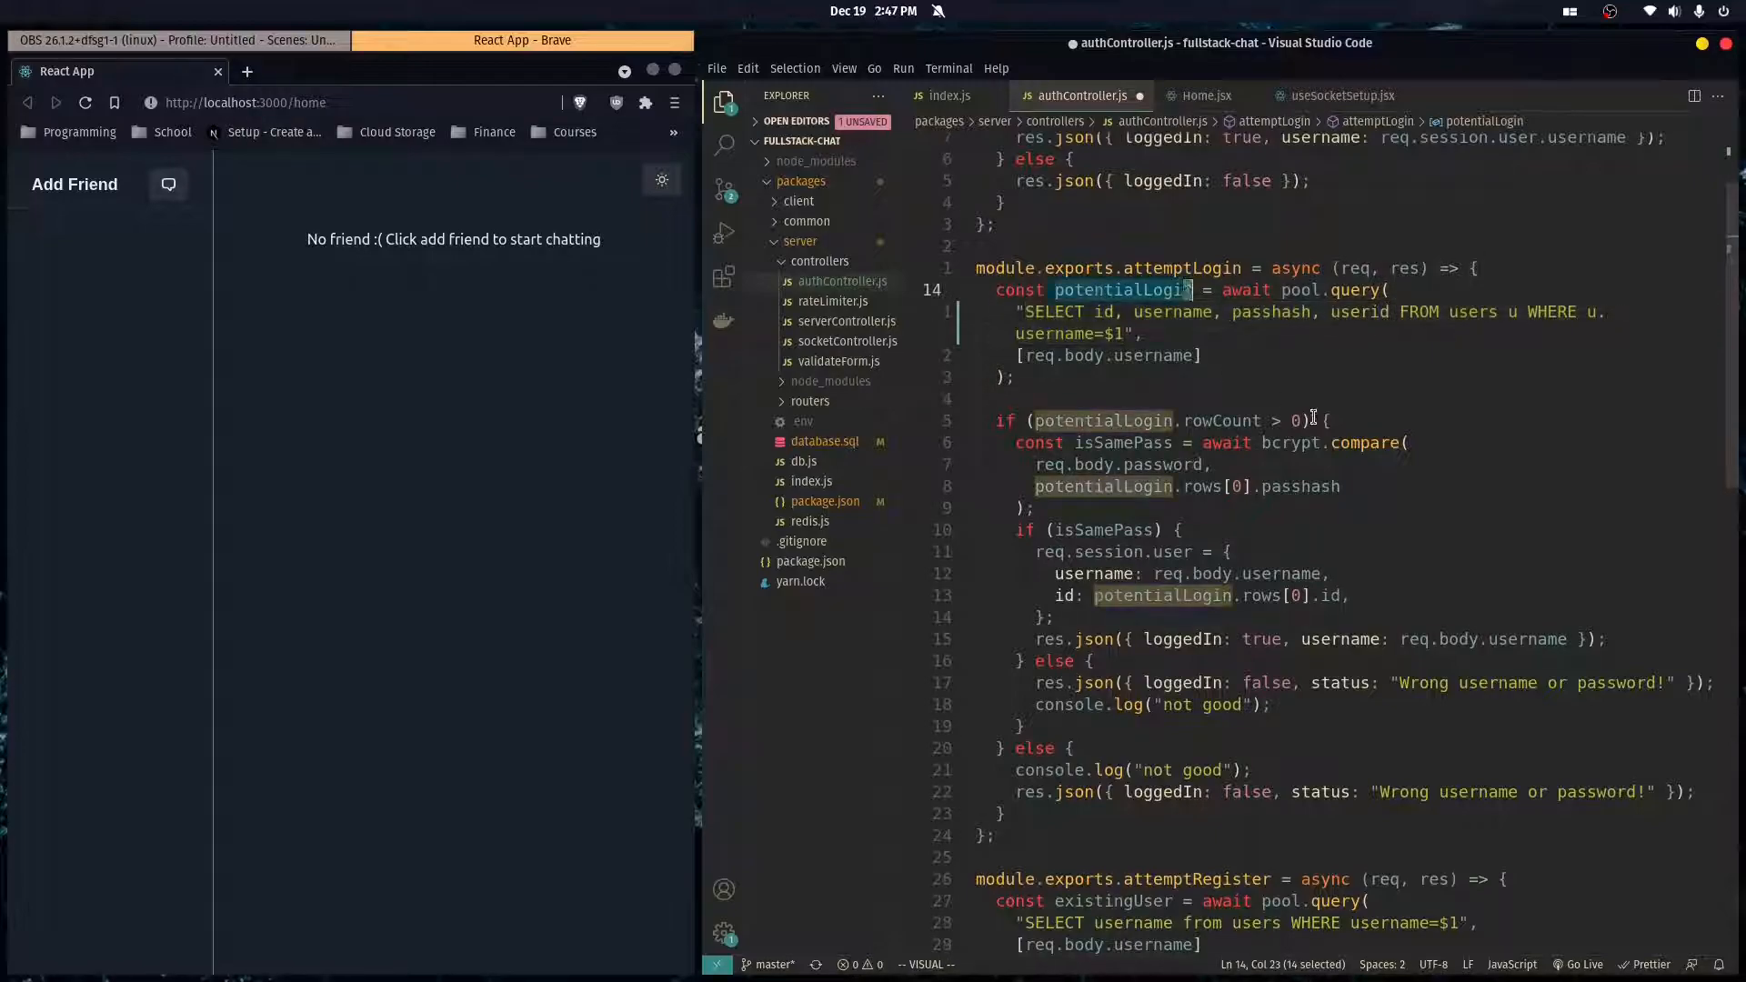
scroll("down", 3)
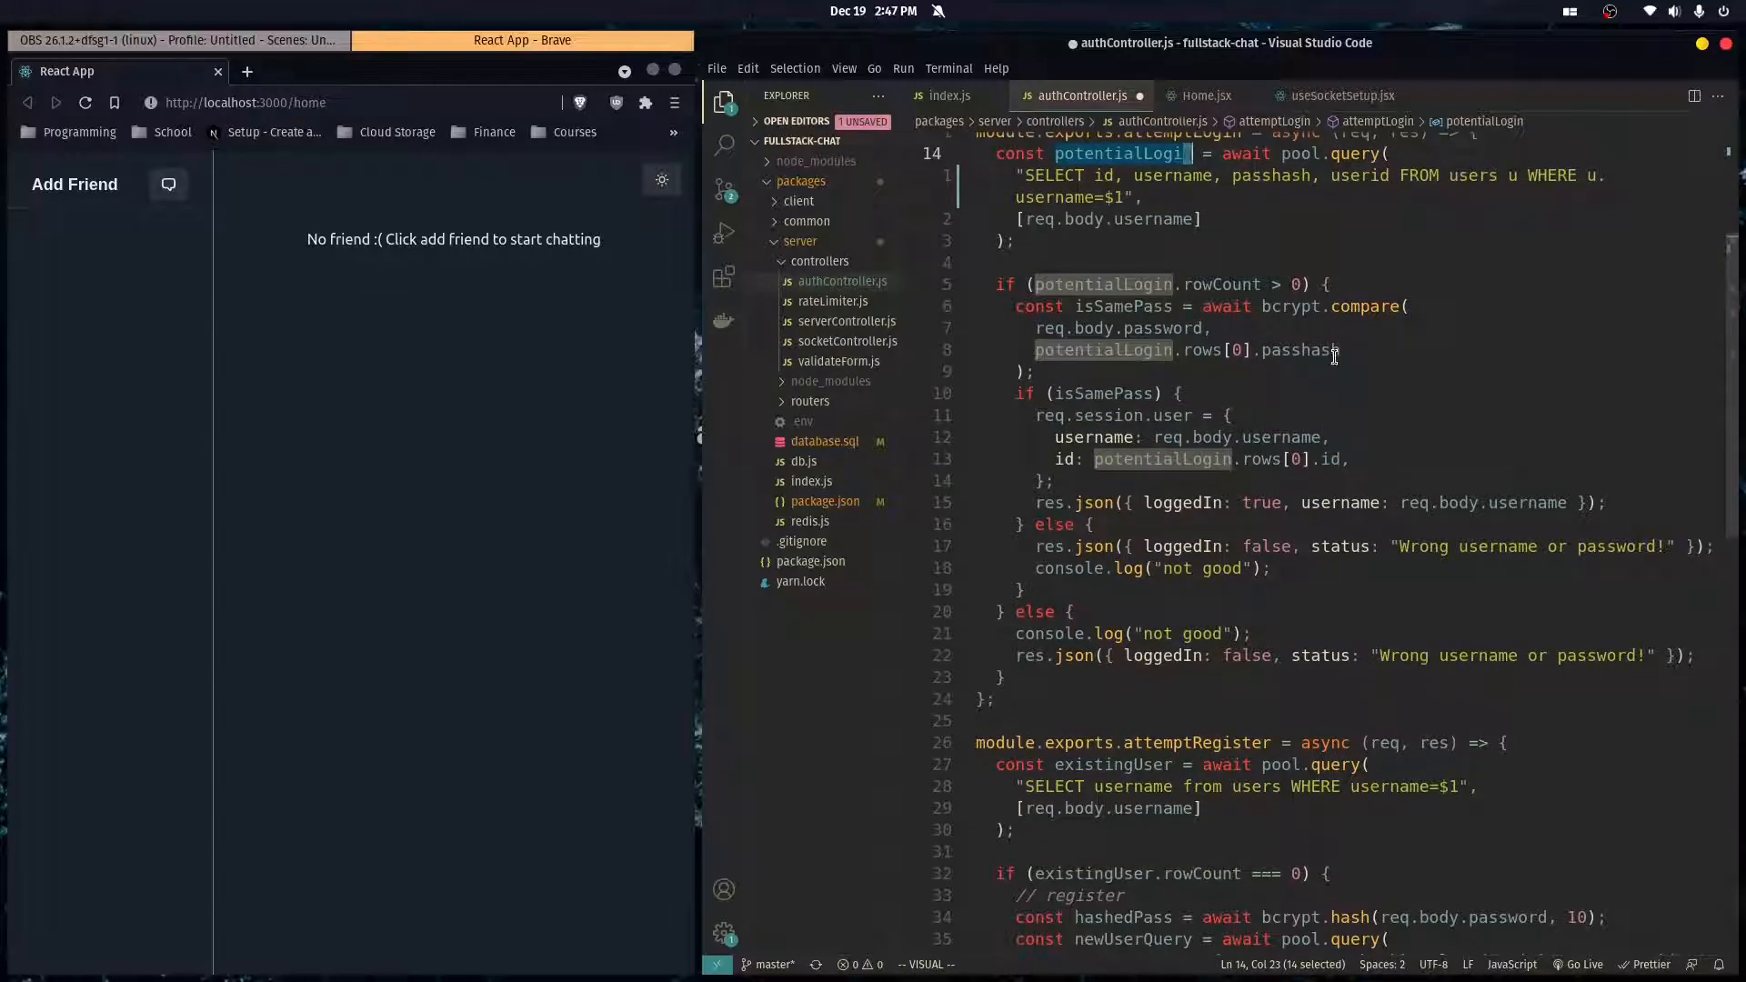
scroll("down", 3)
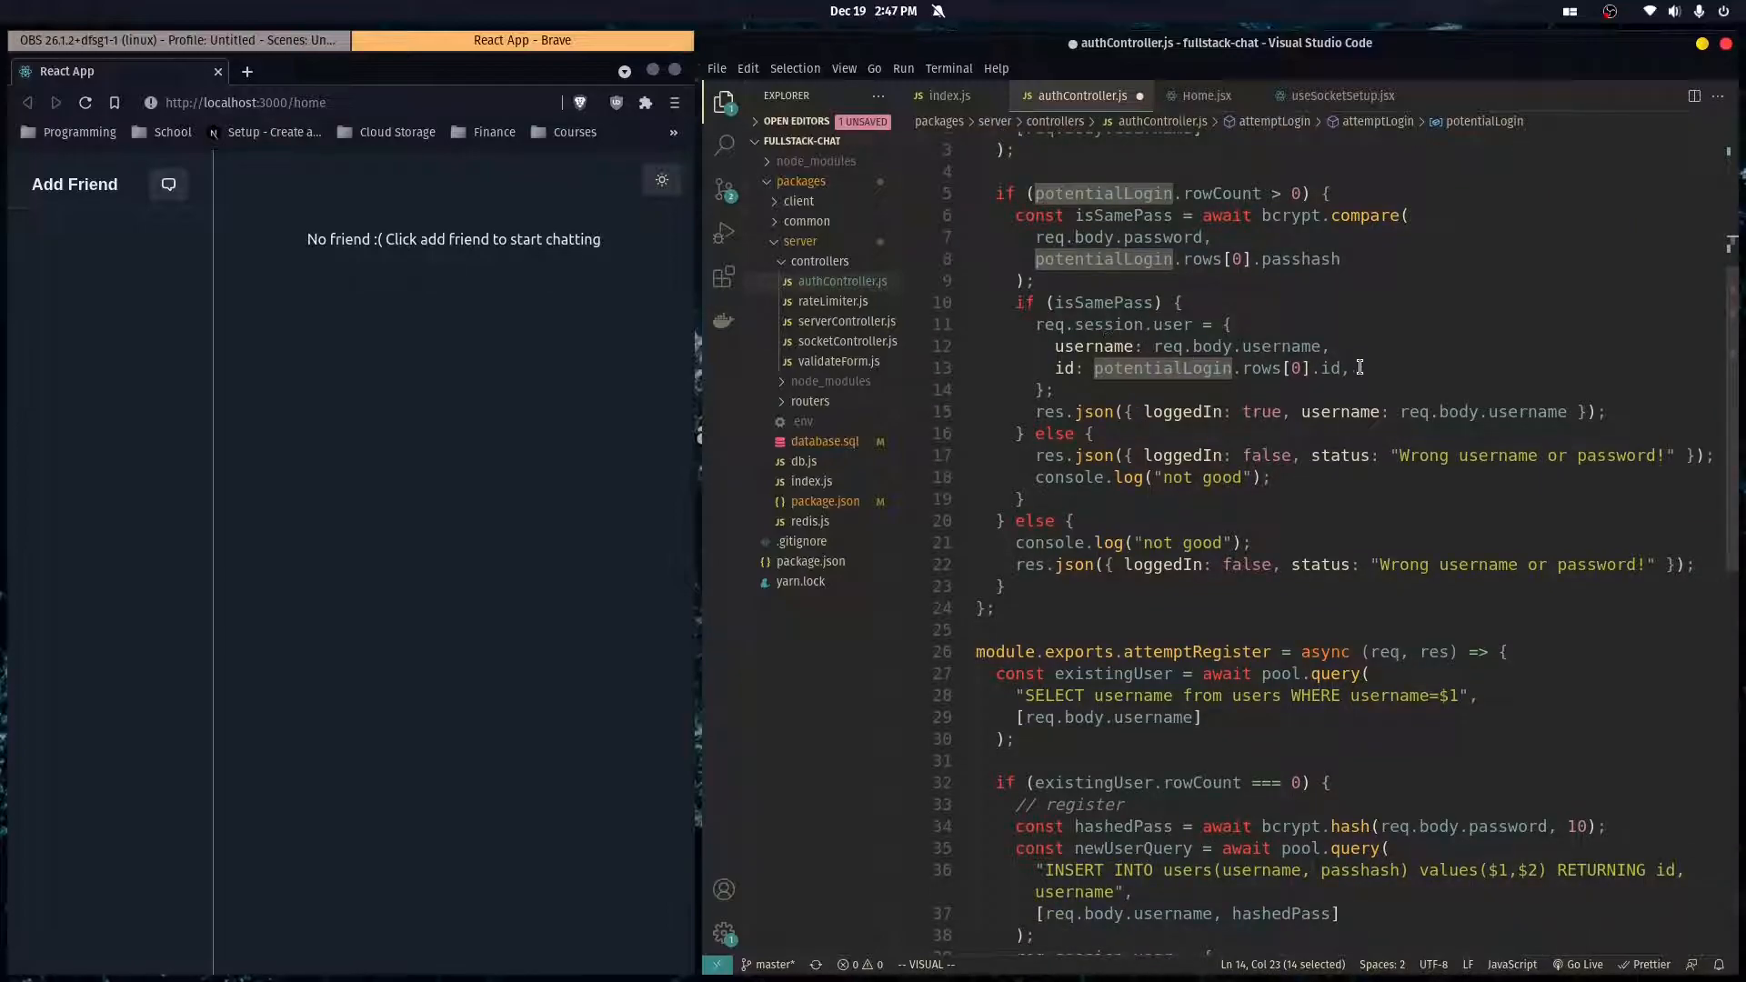
type("userid: potentialLogin.rows[0")
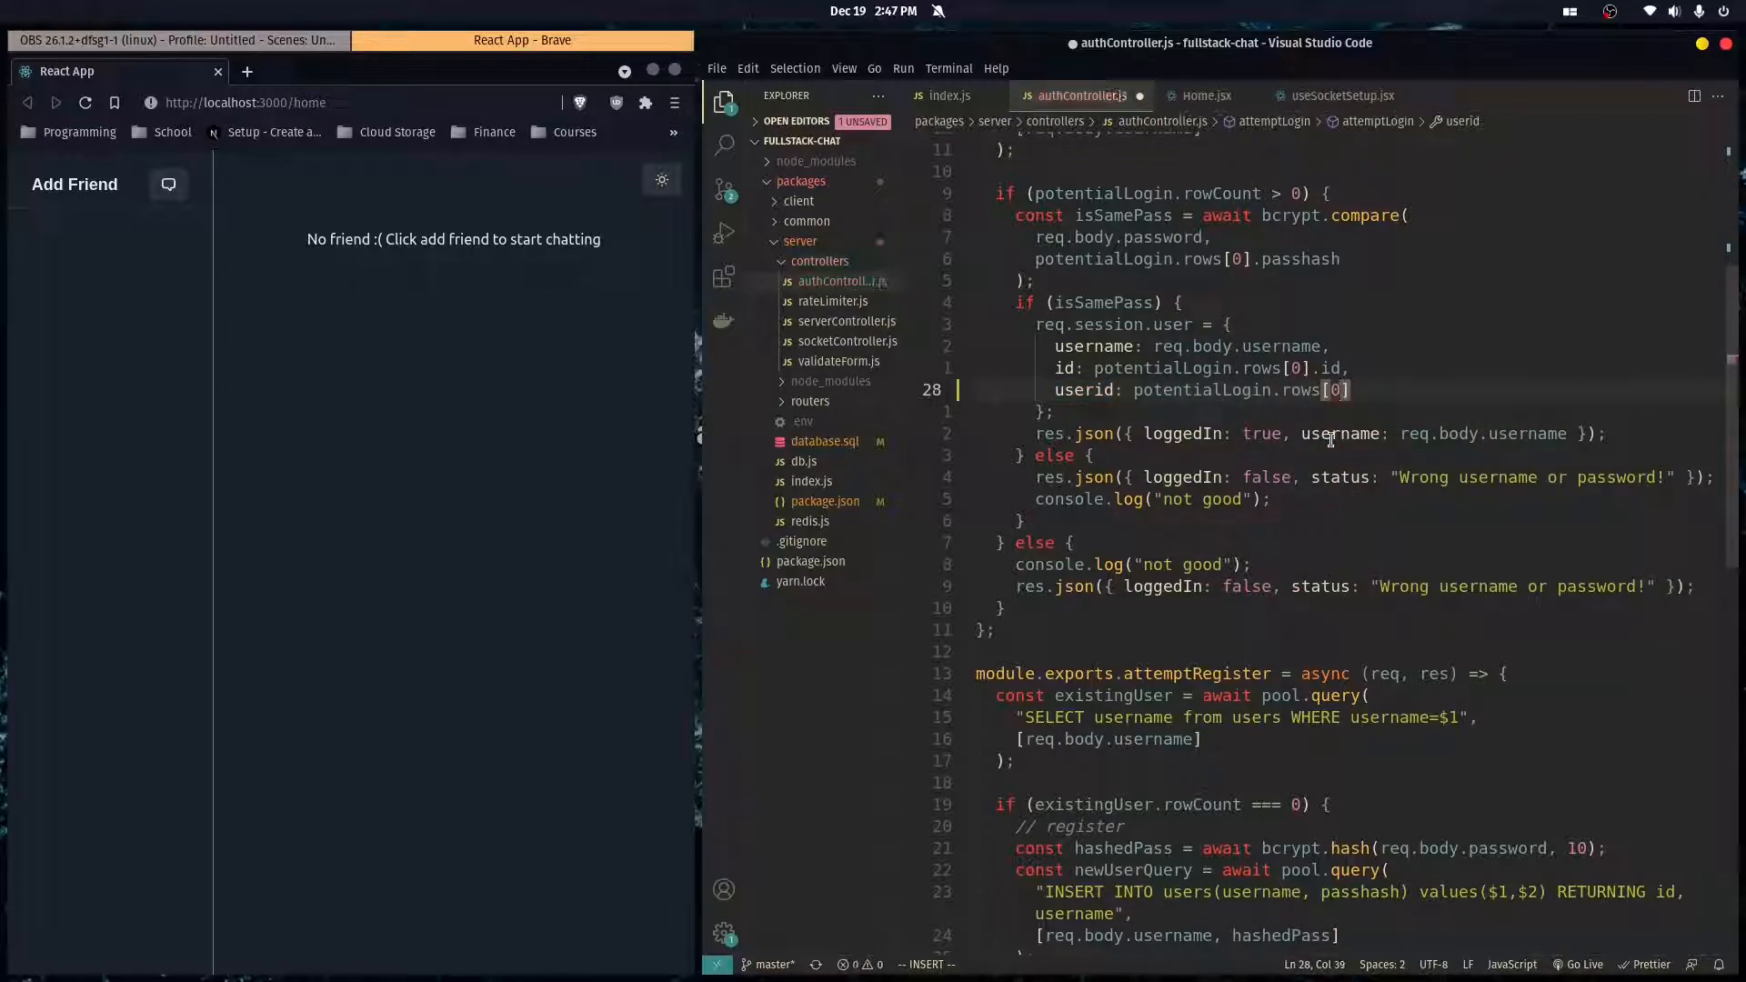
type("userid")
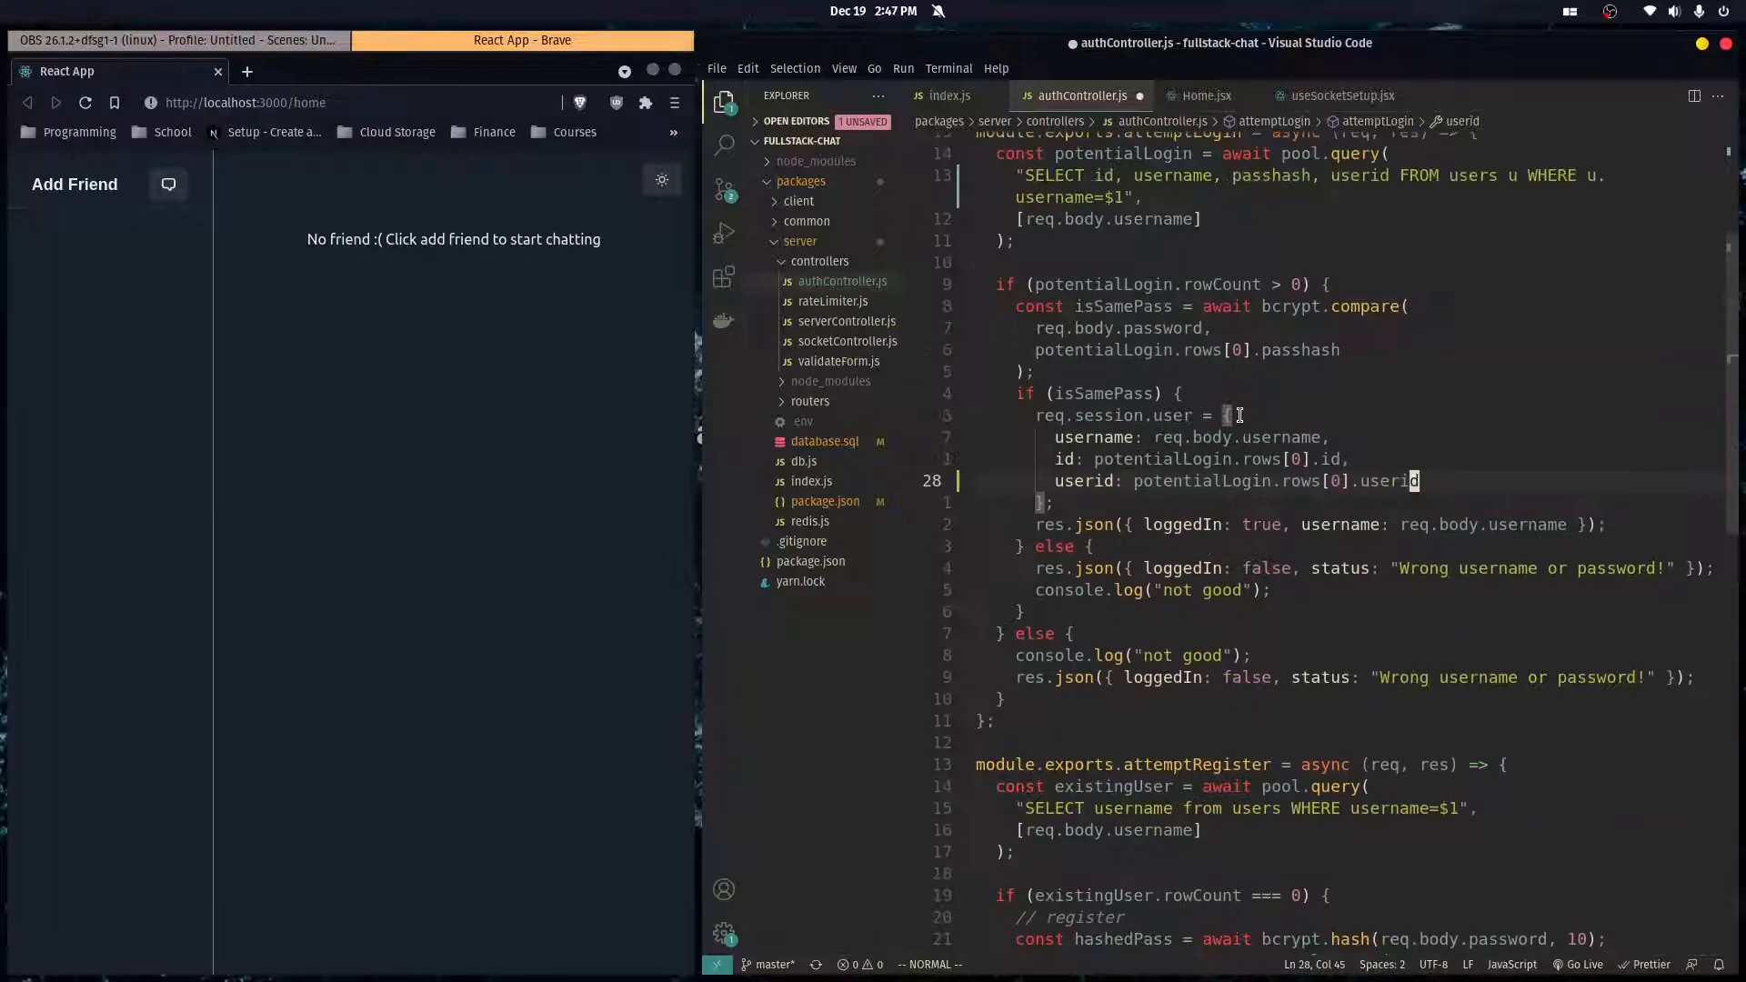
scroll("down", 3)
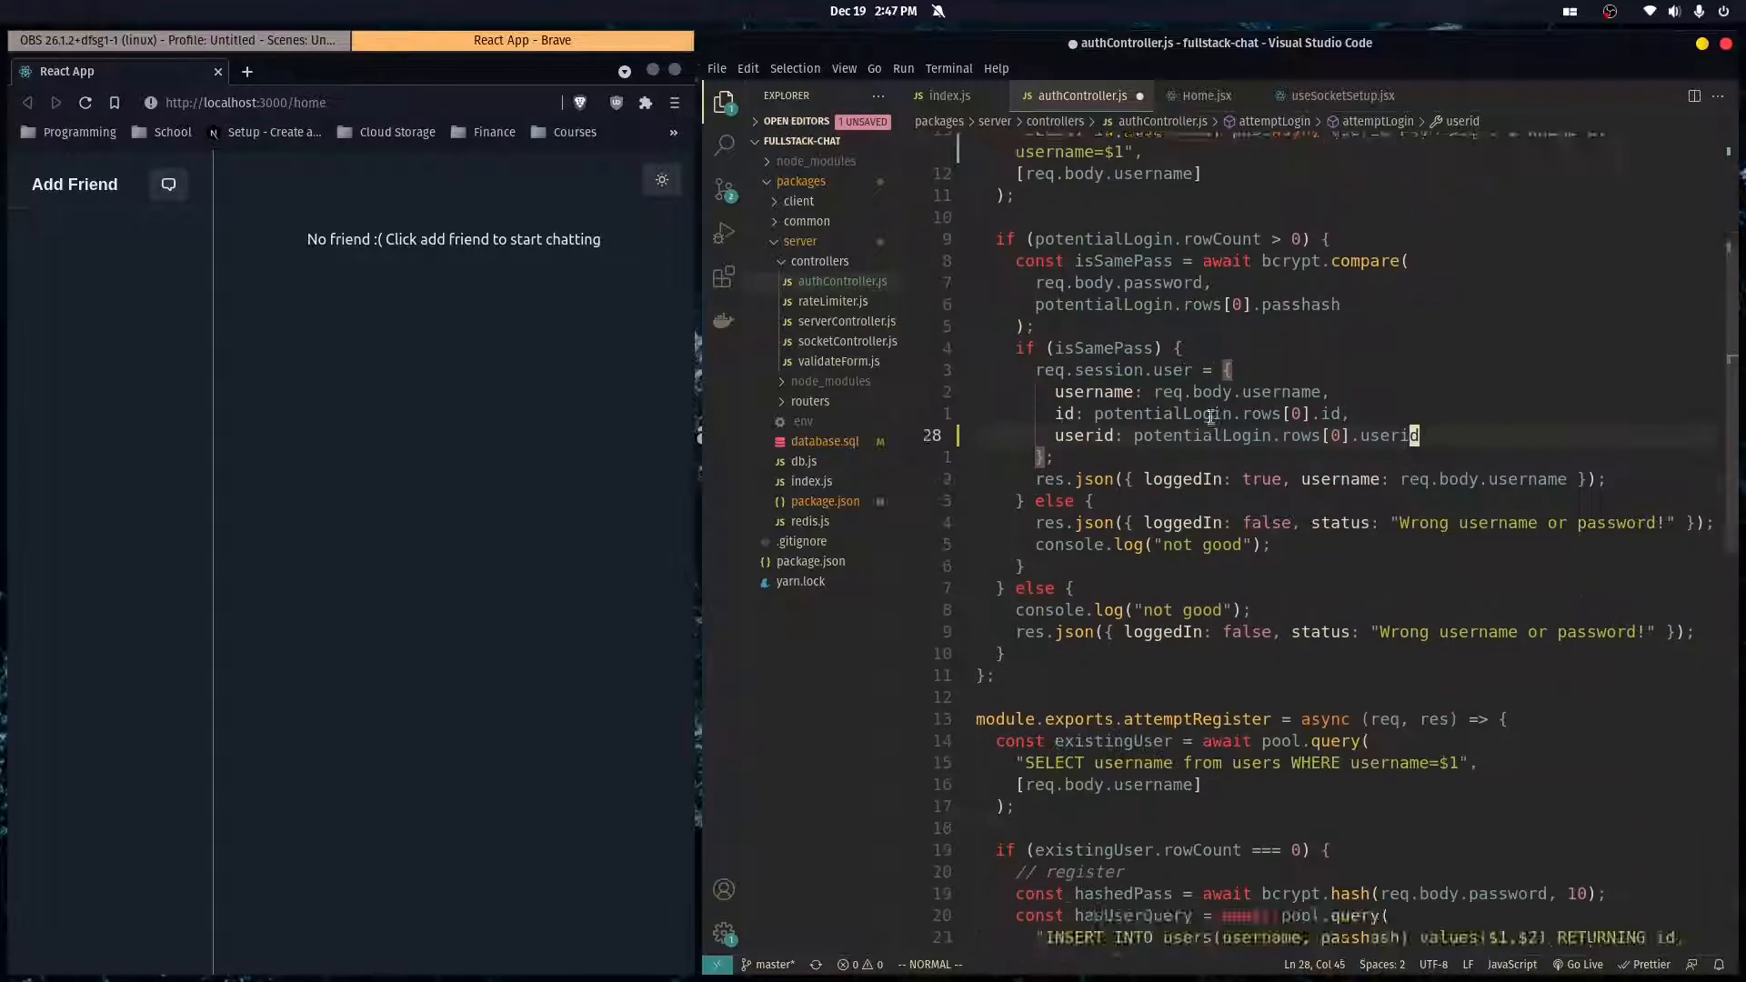
scroll("down", 3)
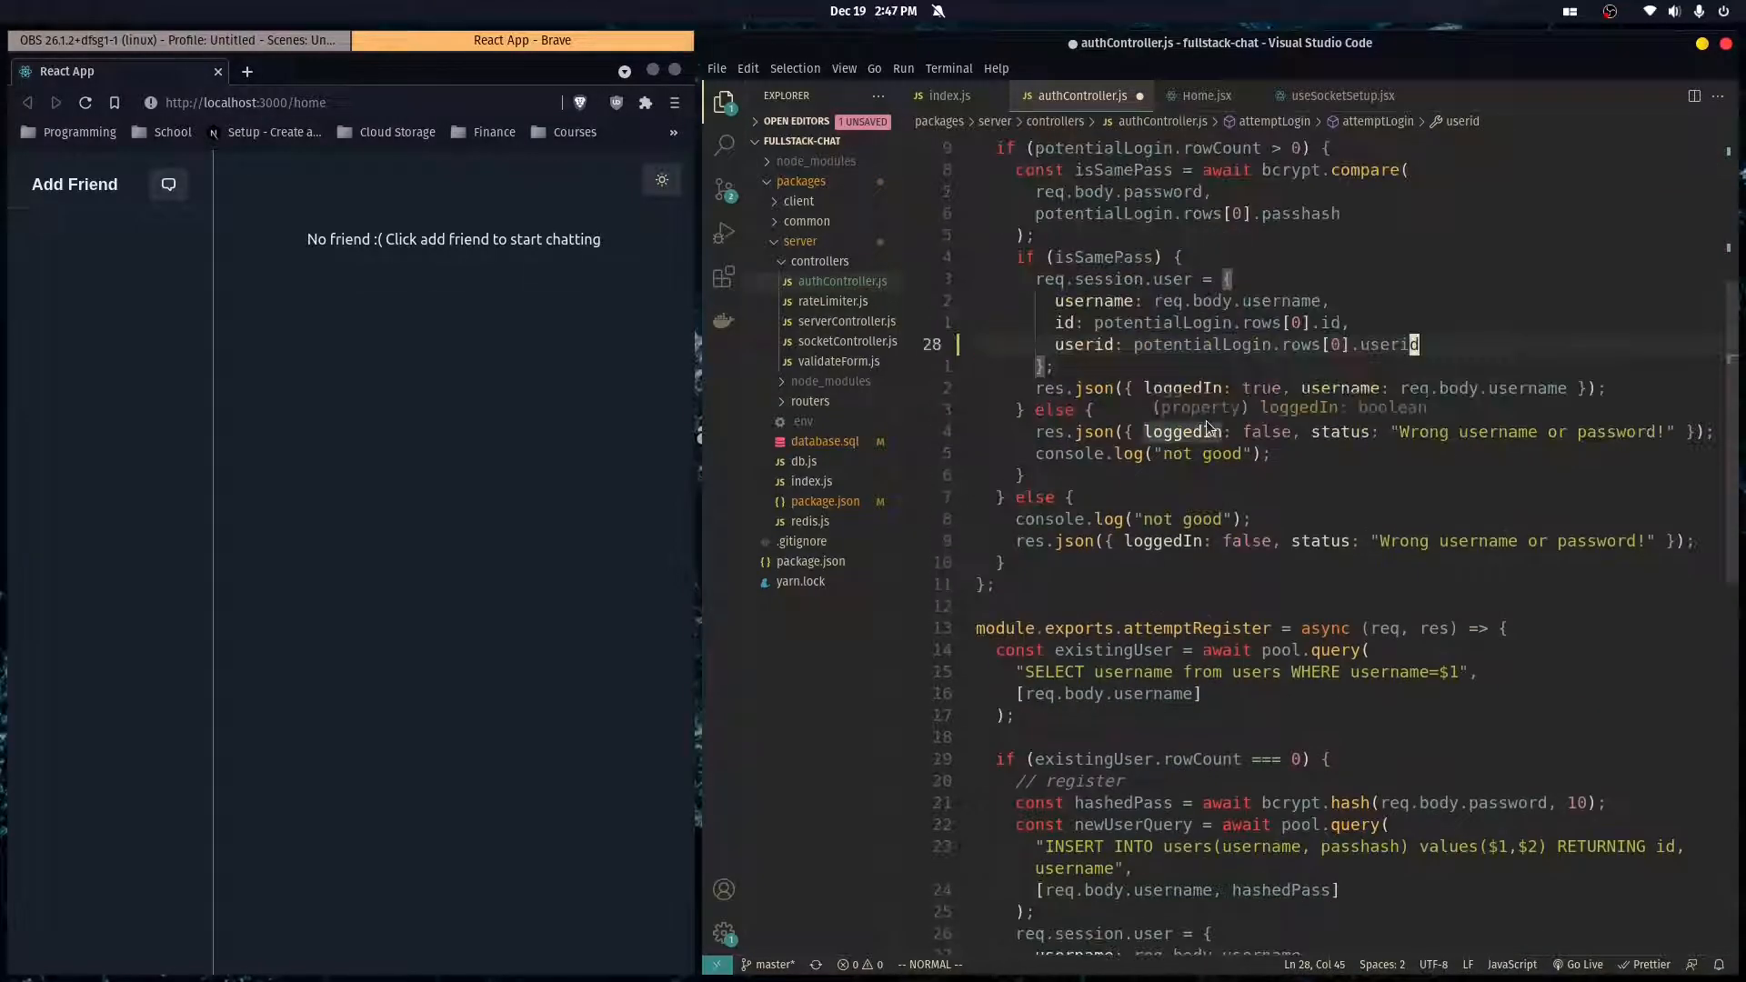
scroll("down", 3)
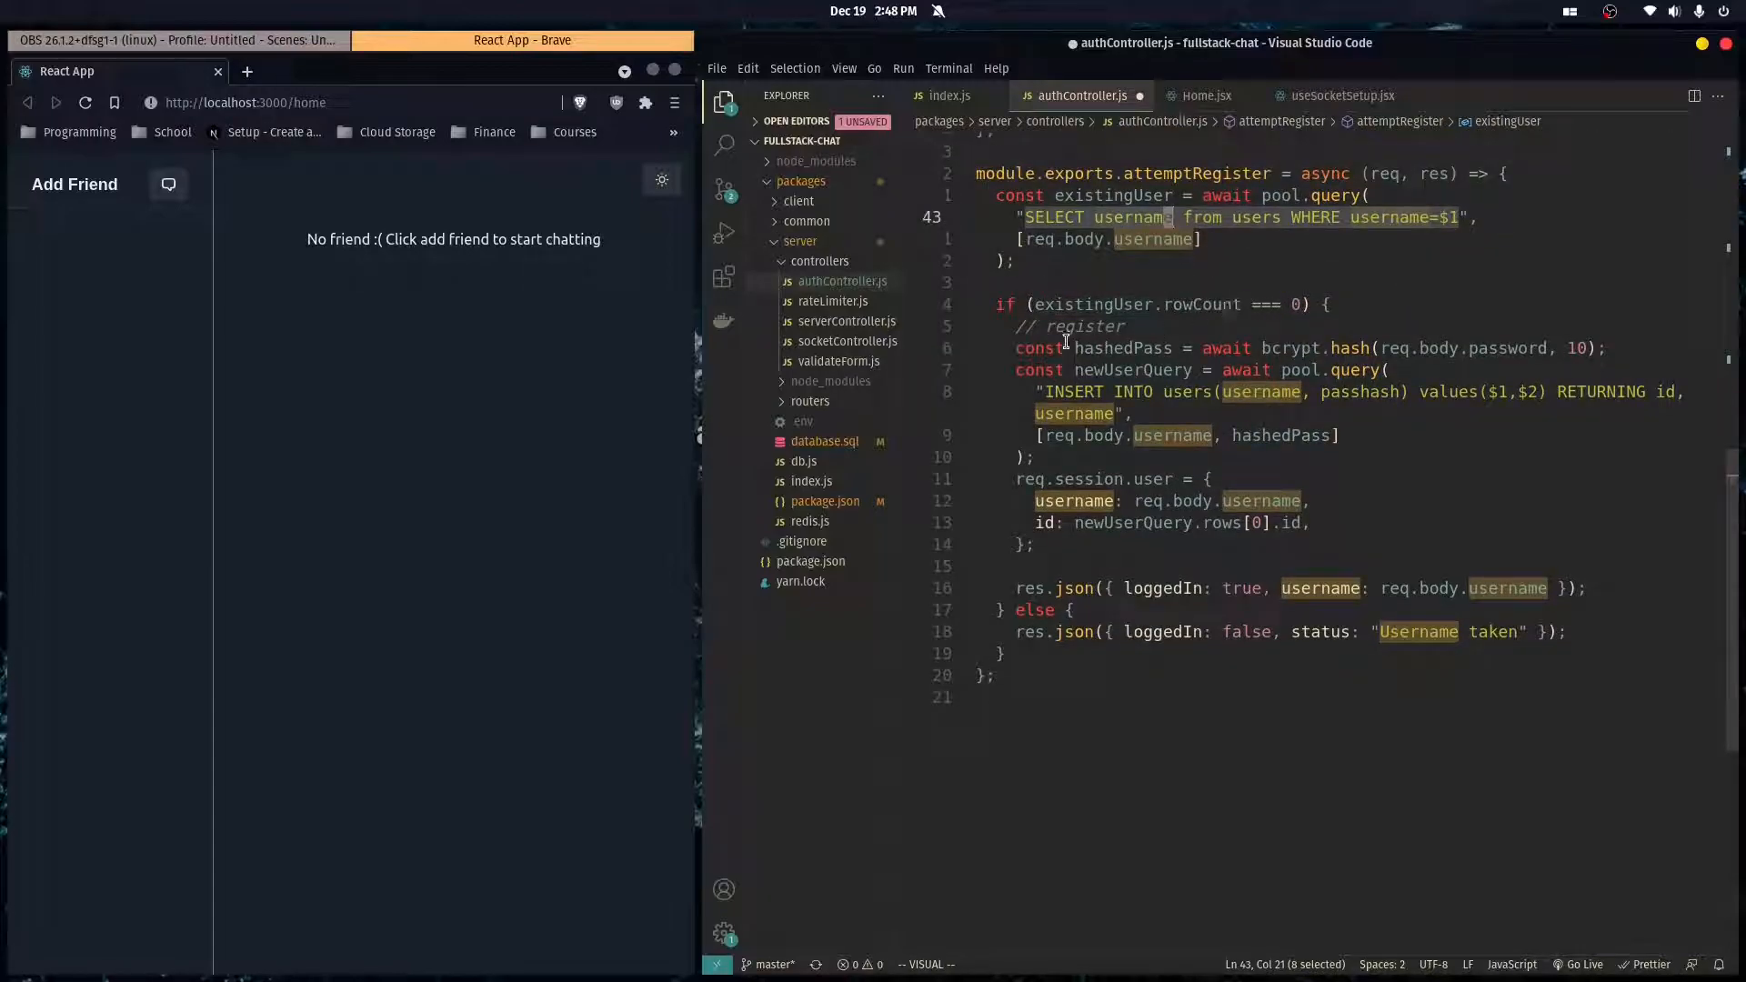
- Add userid and $3 with uuidv4() to the register INSERT and return userid
scroll("down", 3)
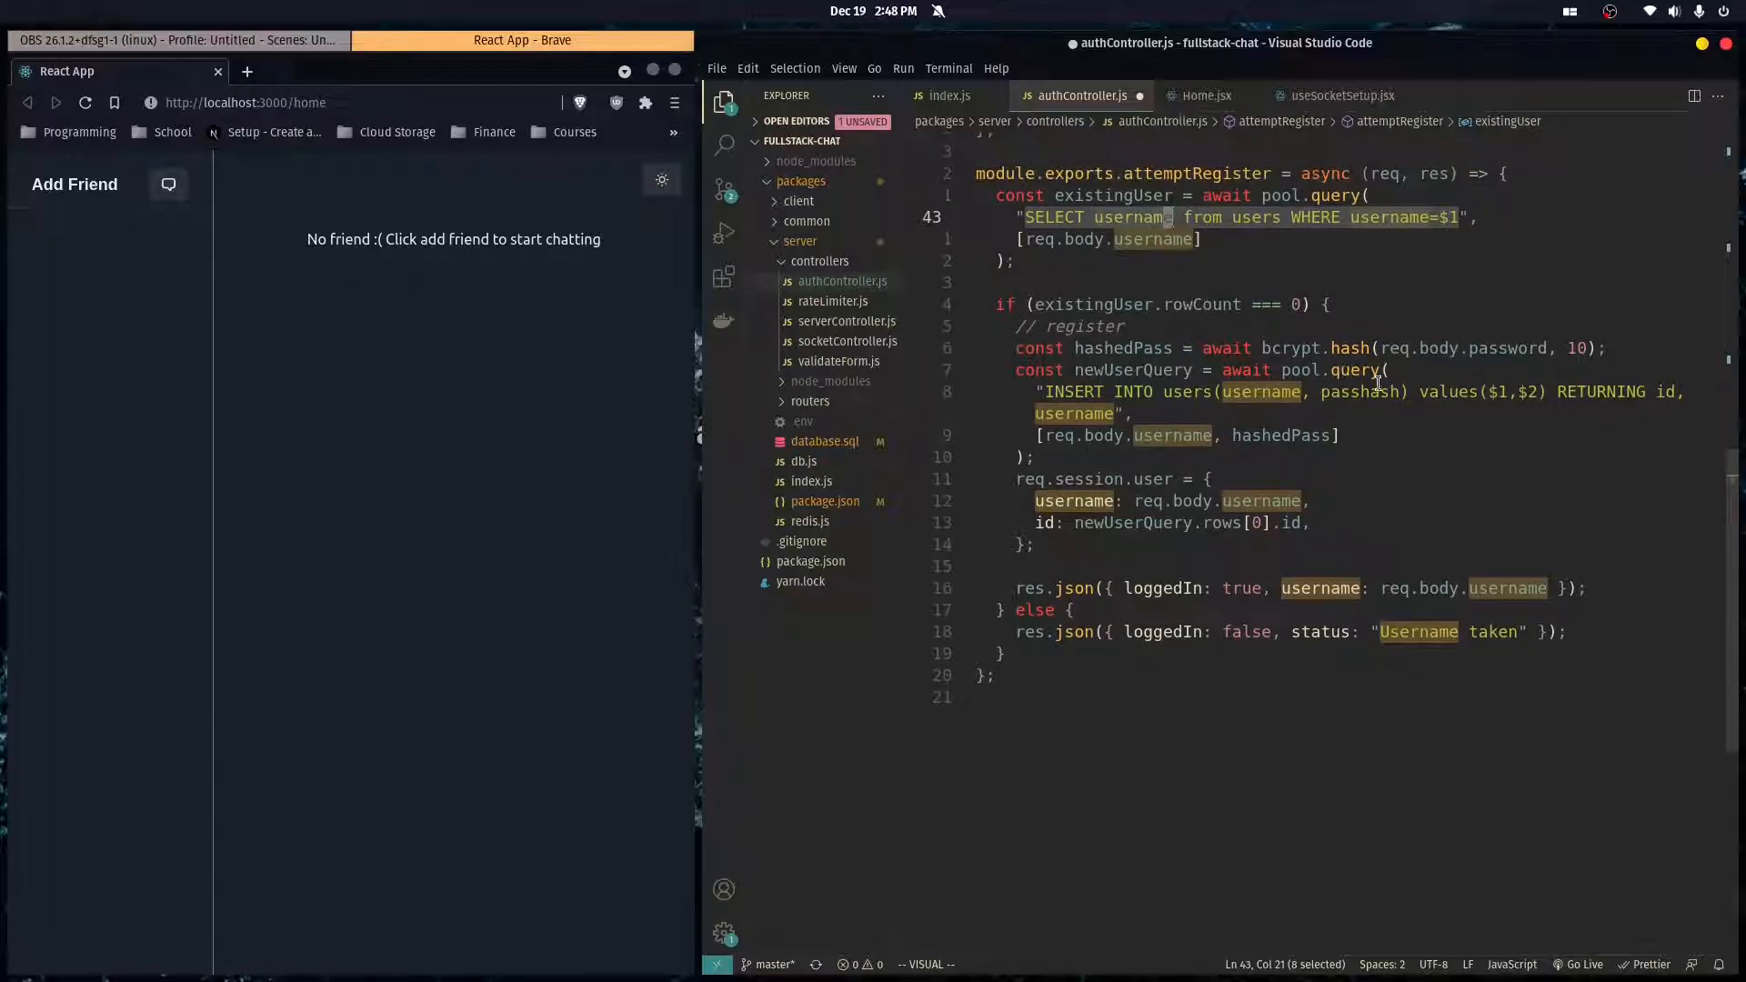
mouse_move(1192, 388)
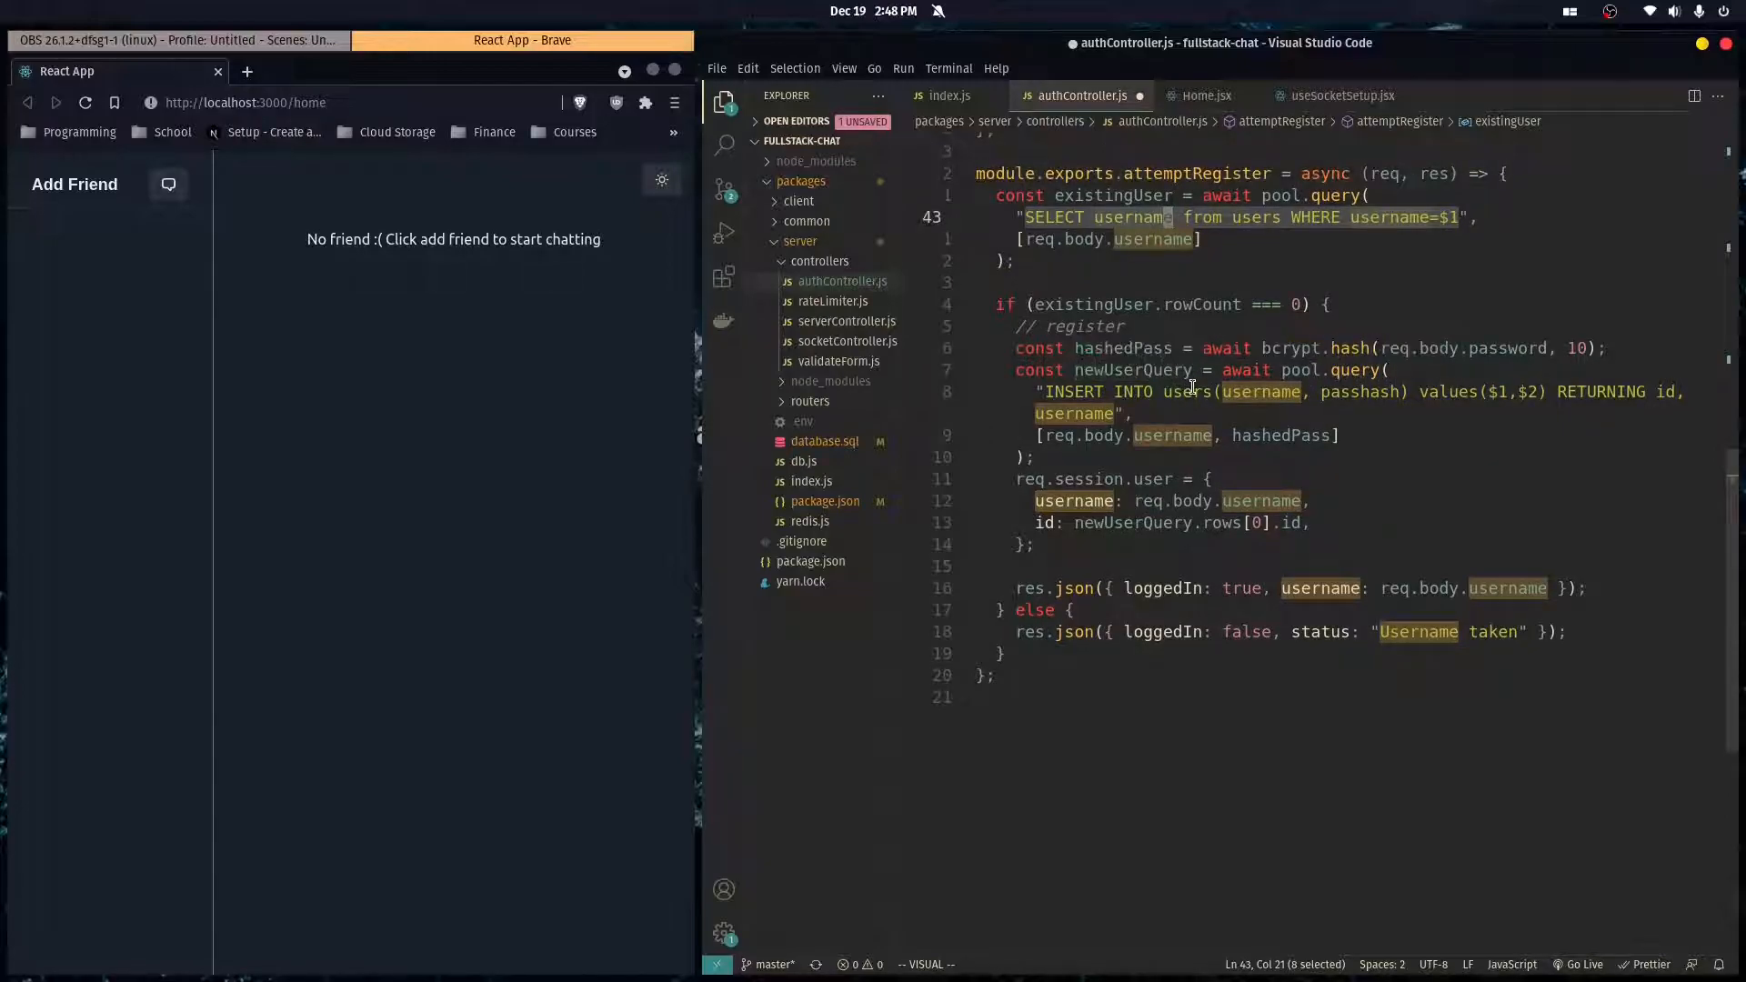
mouse_move(1532, 393)
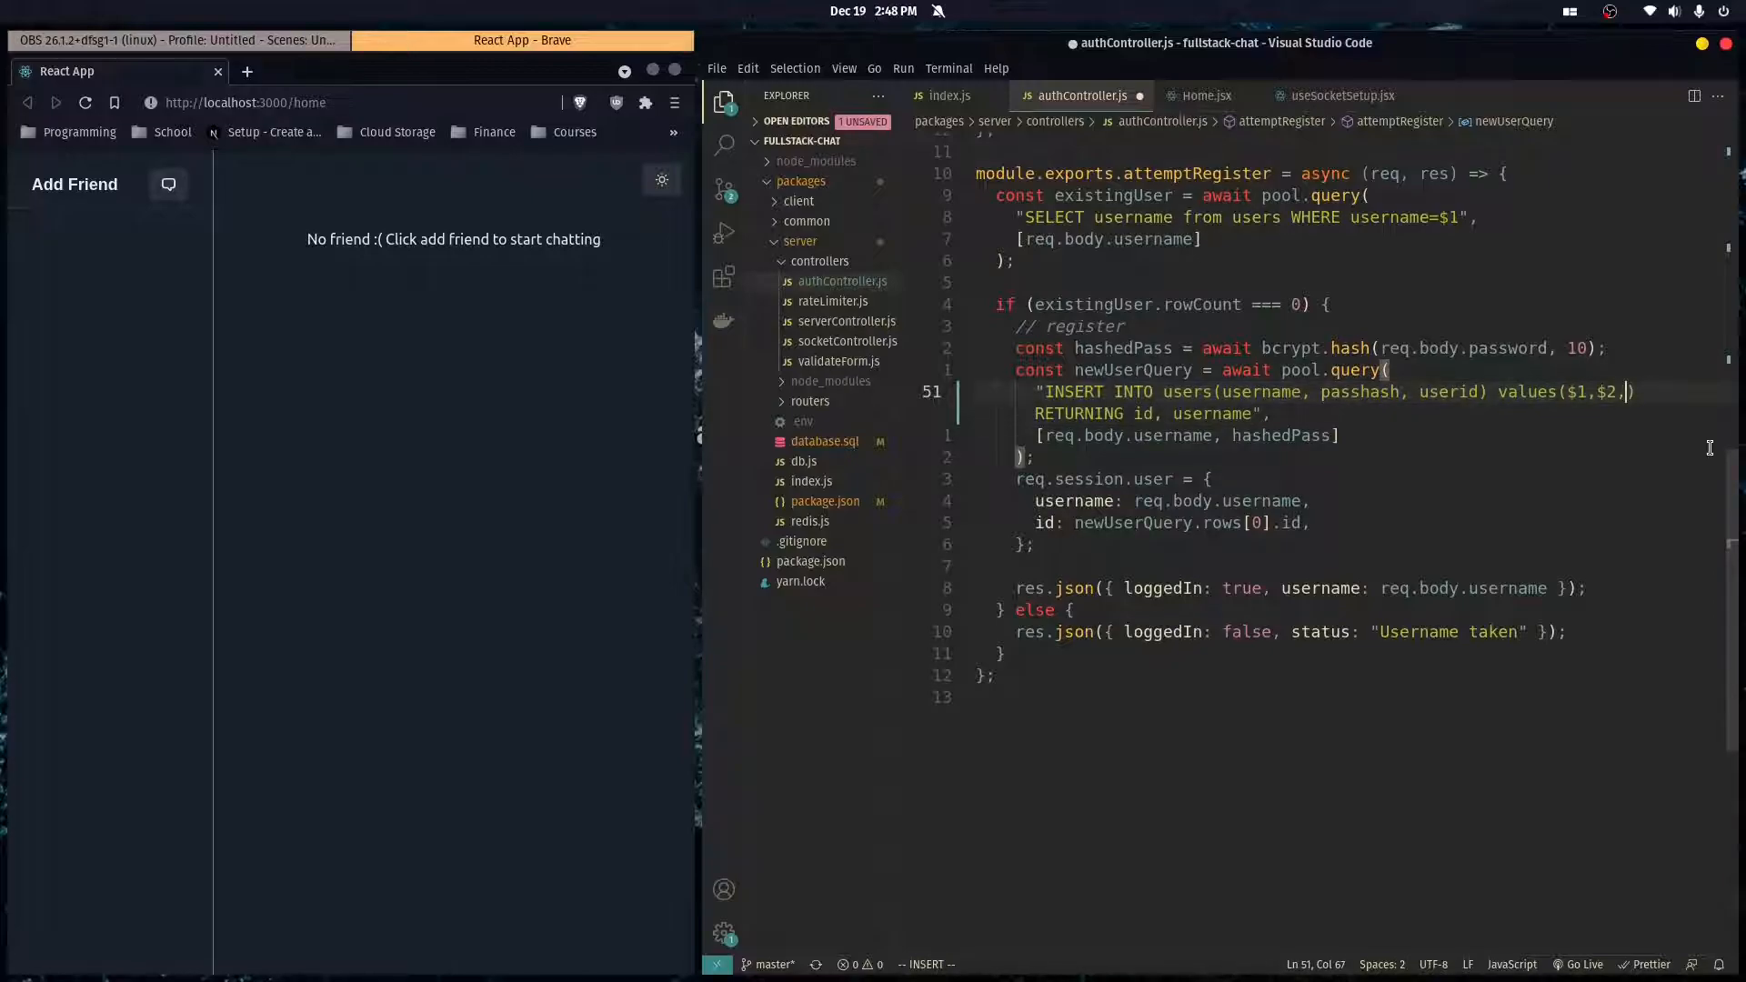
type("$3")
left_click(1186, 435)
type(", uuidv4(")
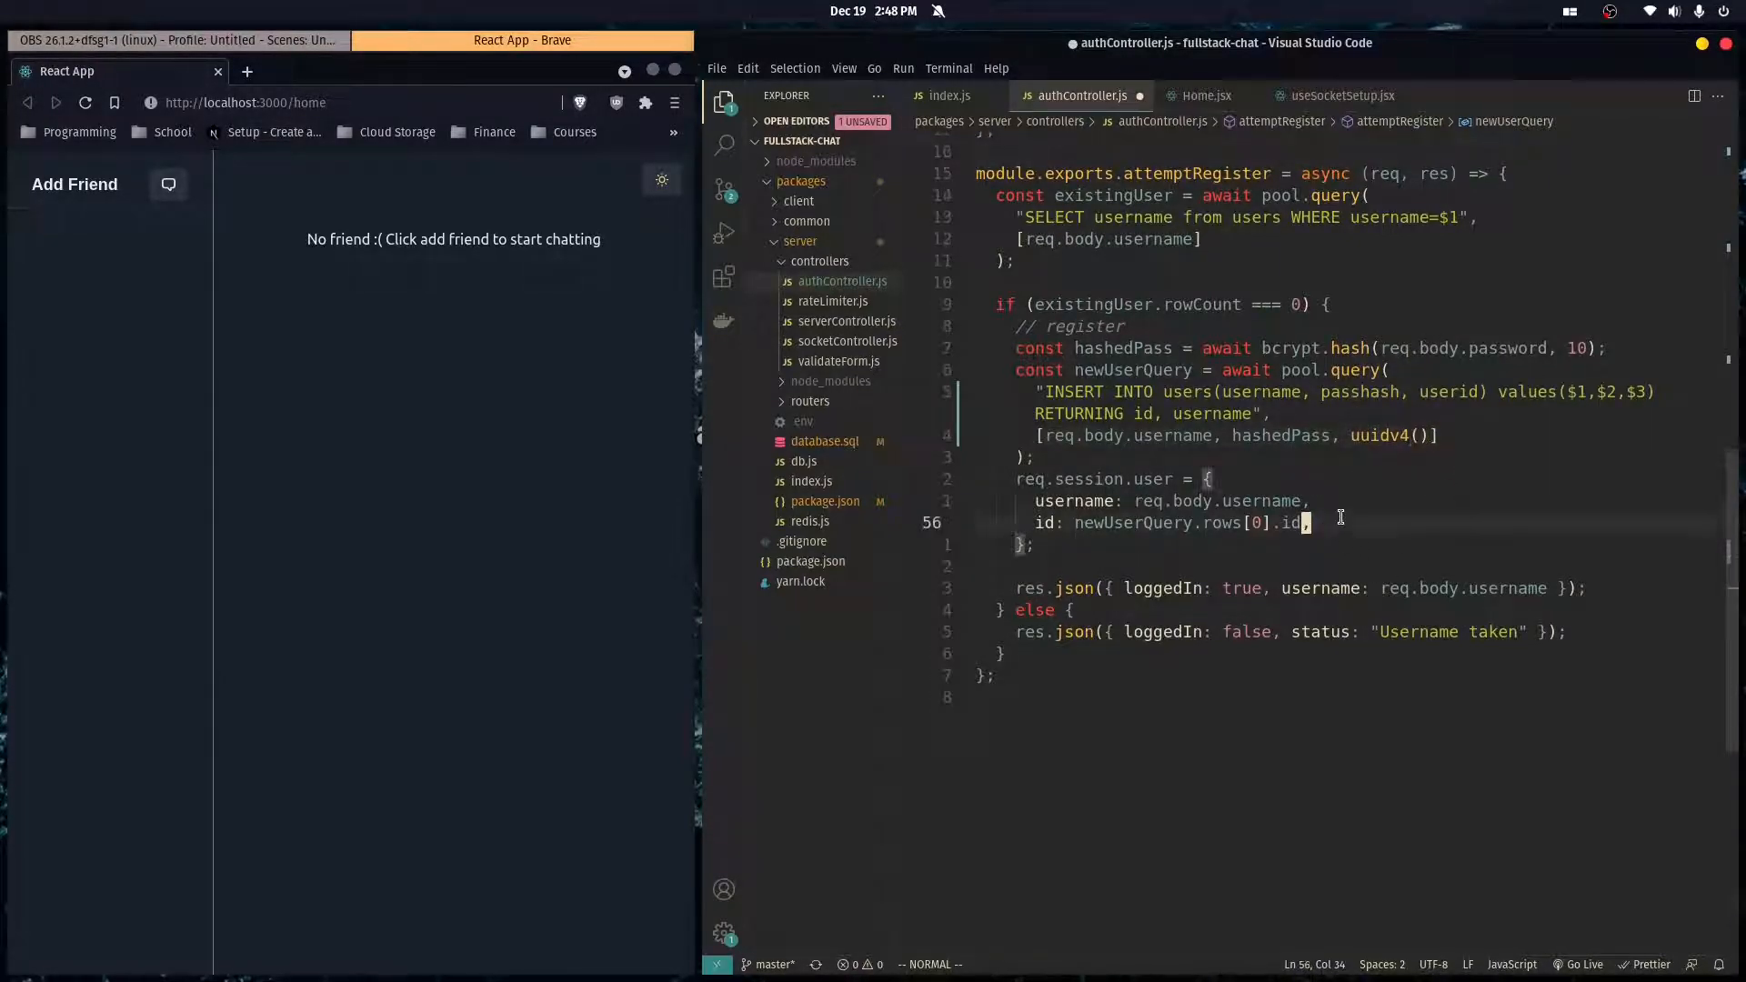
type("userid: newUserQuery")
left_click(1154, 413)
type(", ")
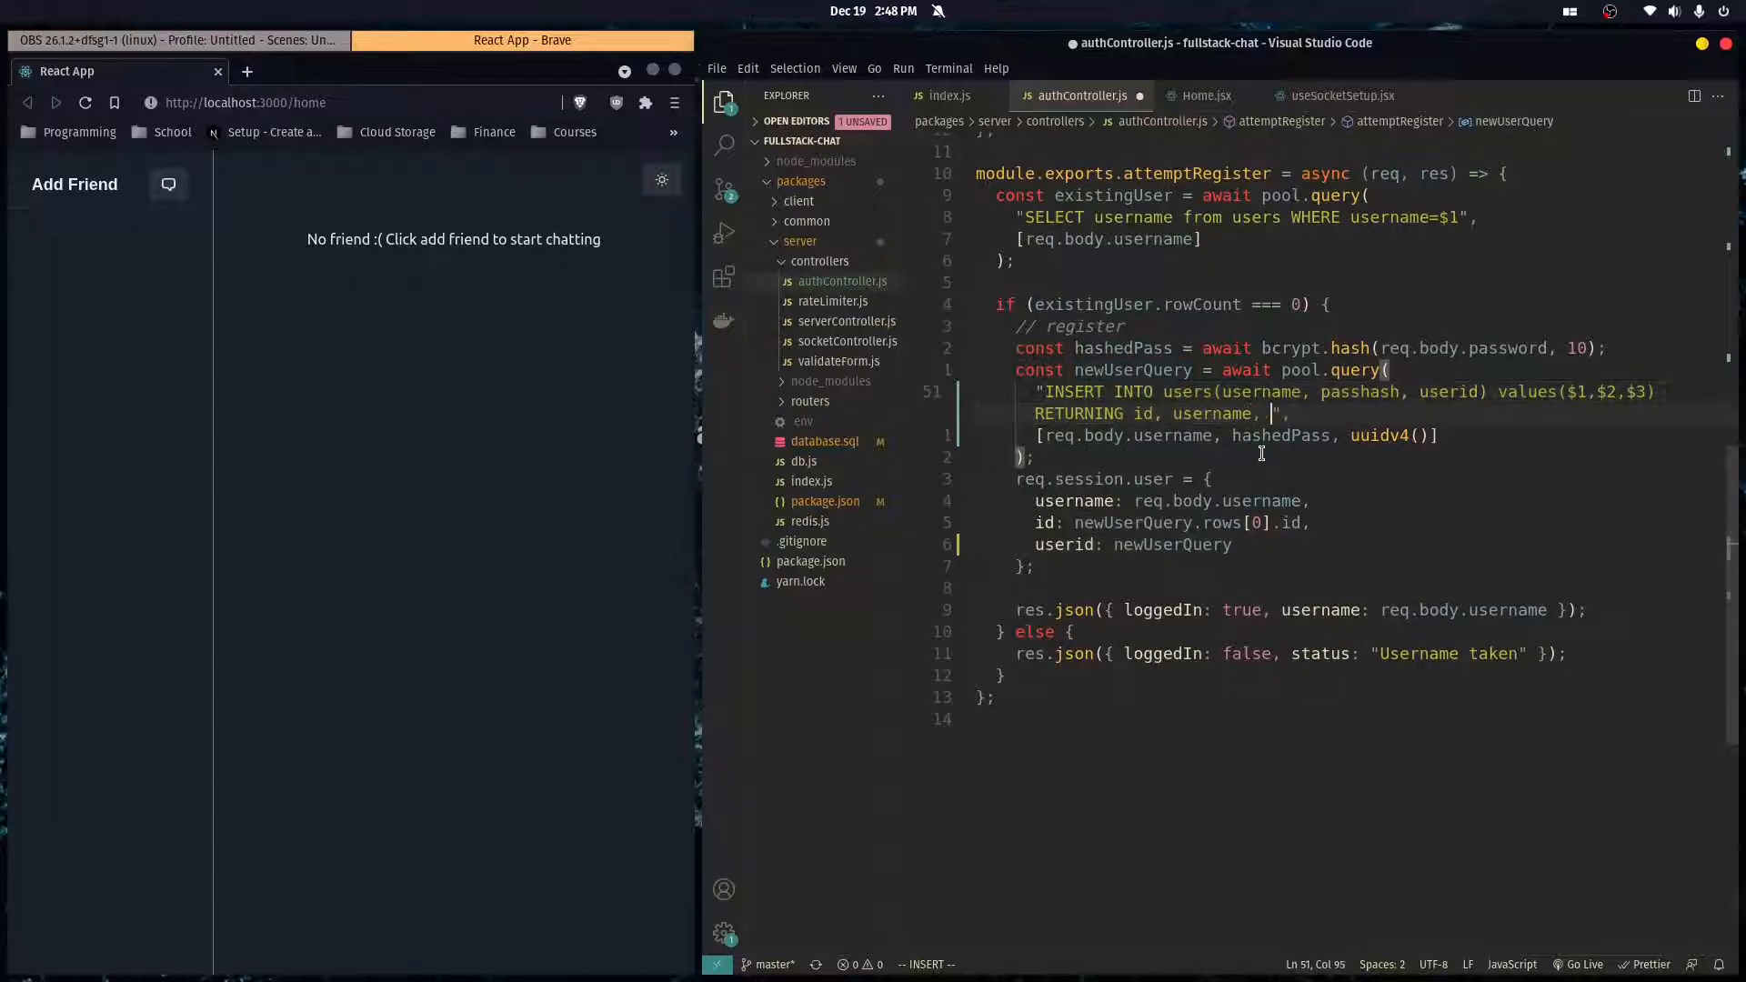
type("userid")
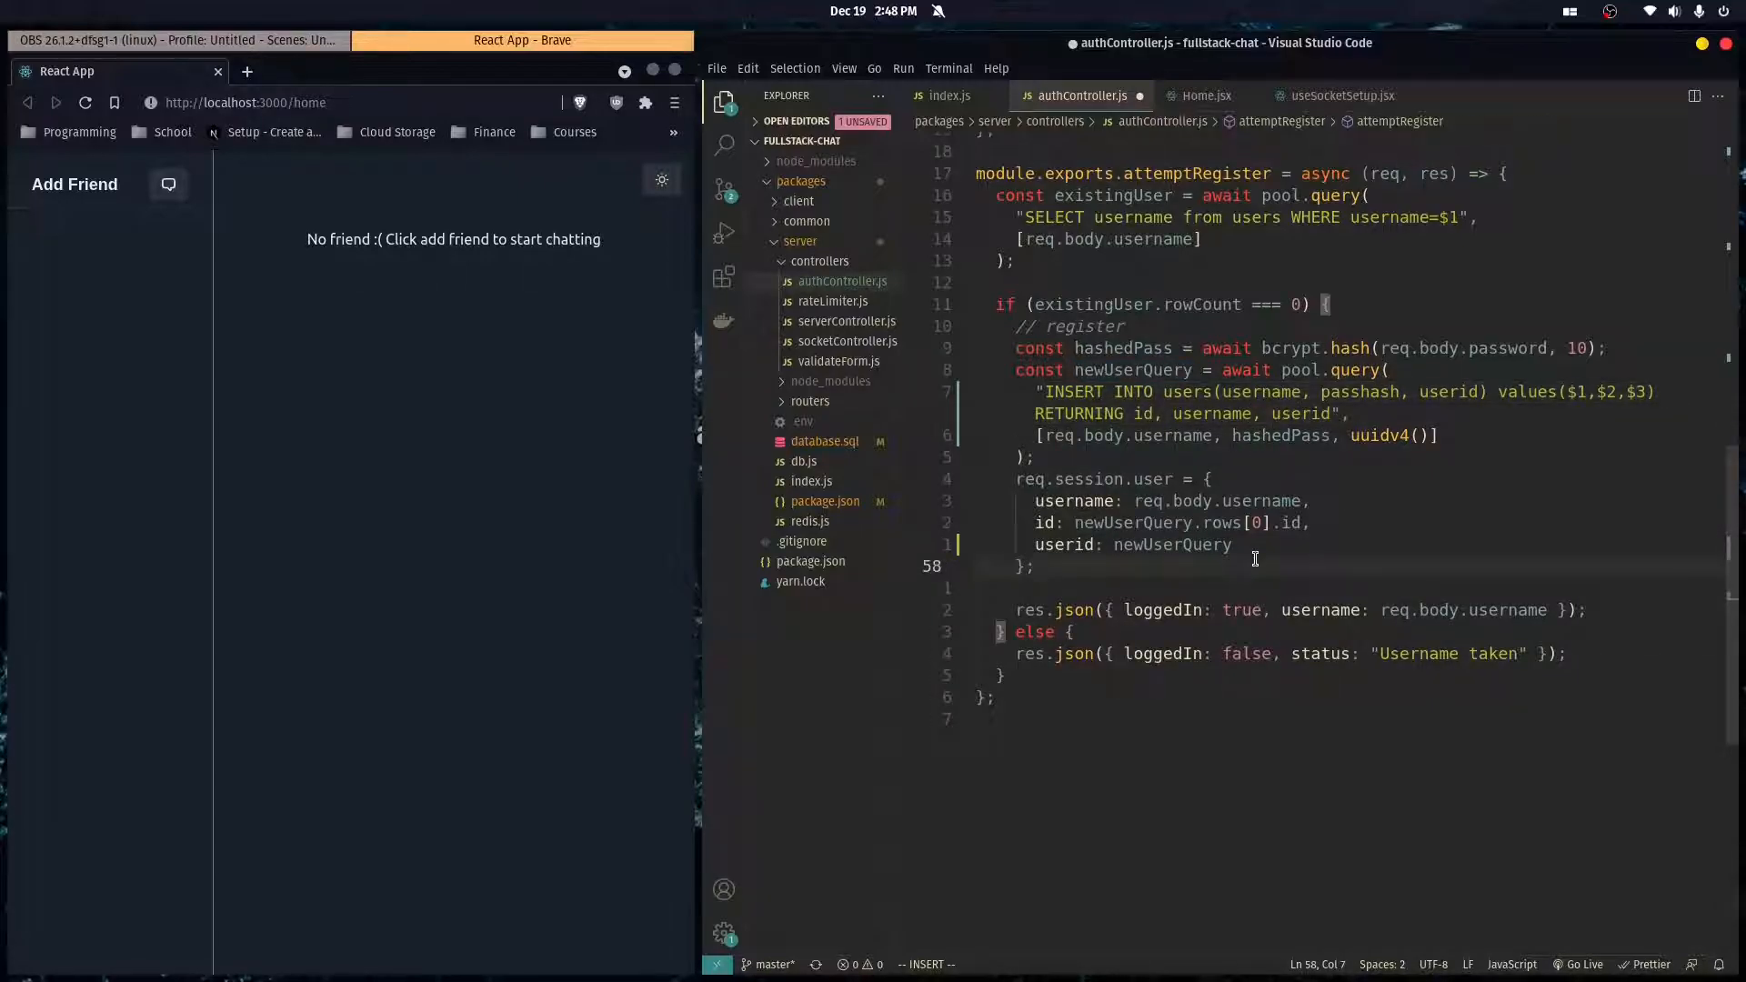
- Store newUserQuery.rows[0].userid as userid on the session user
type(".")
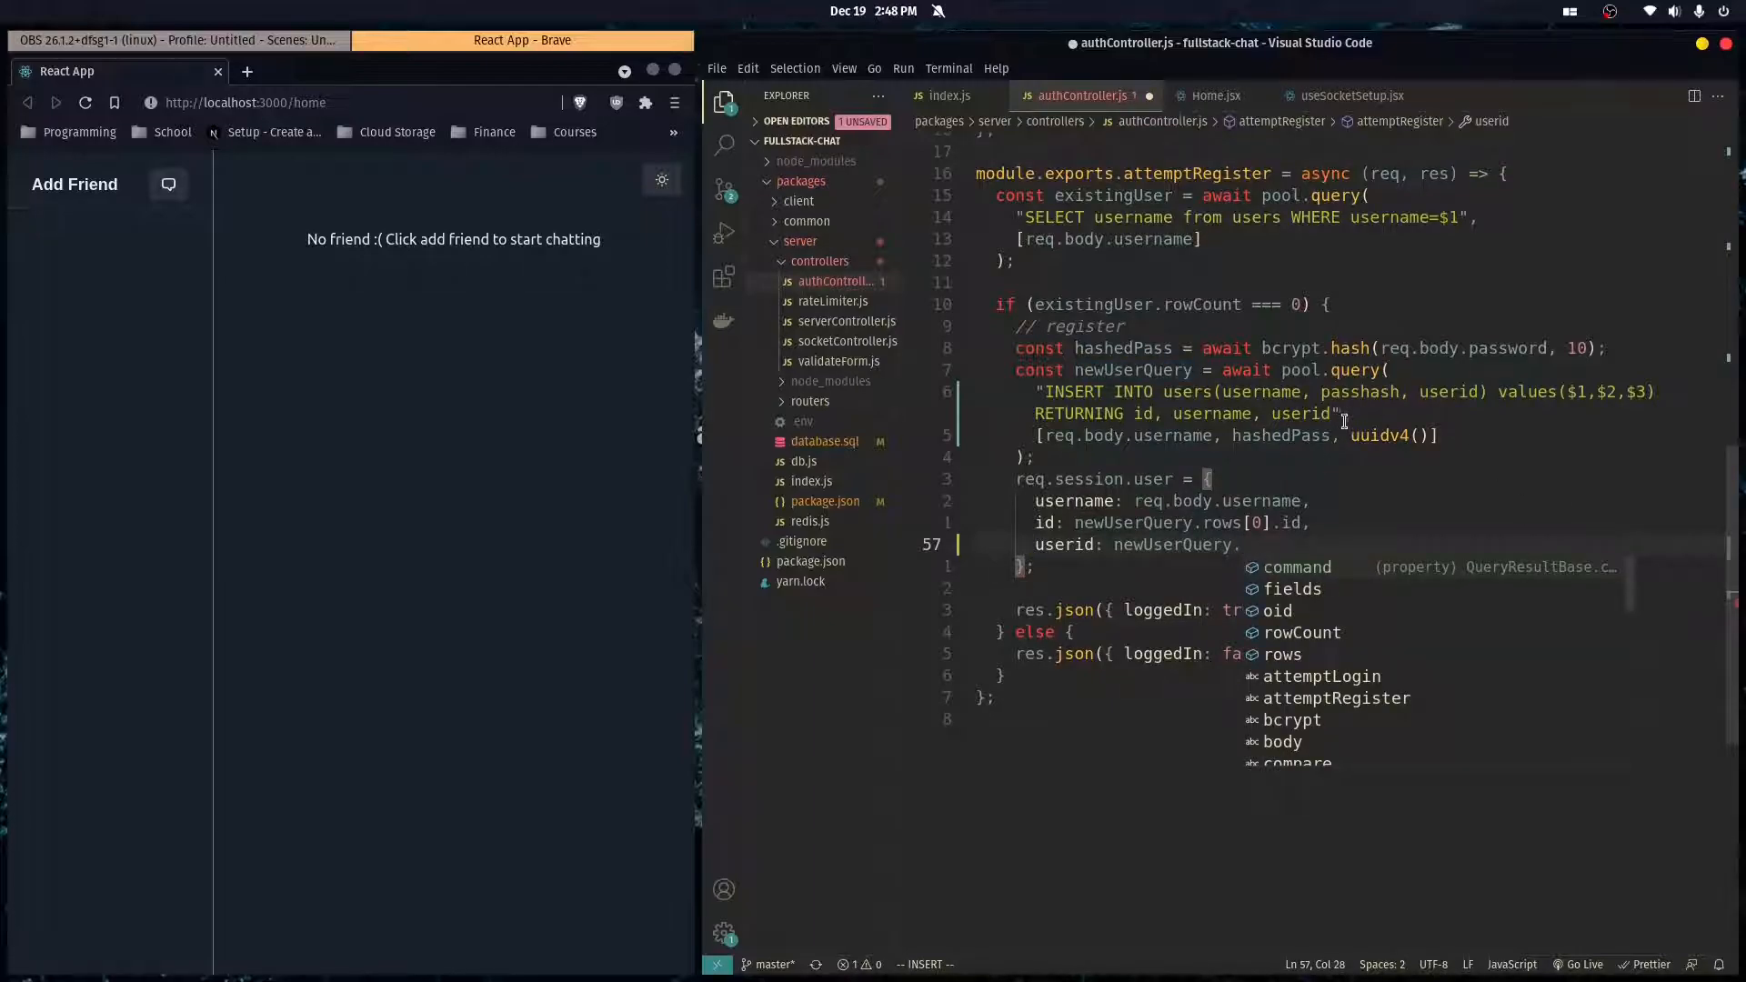
type("rw")
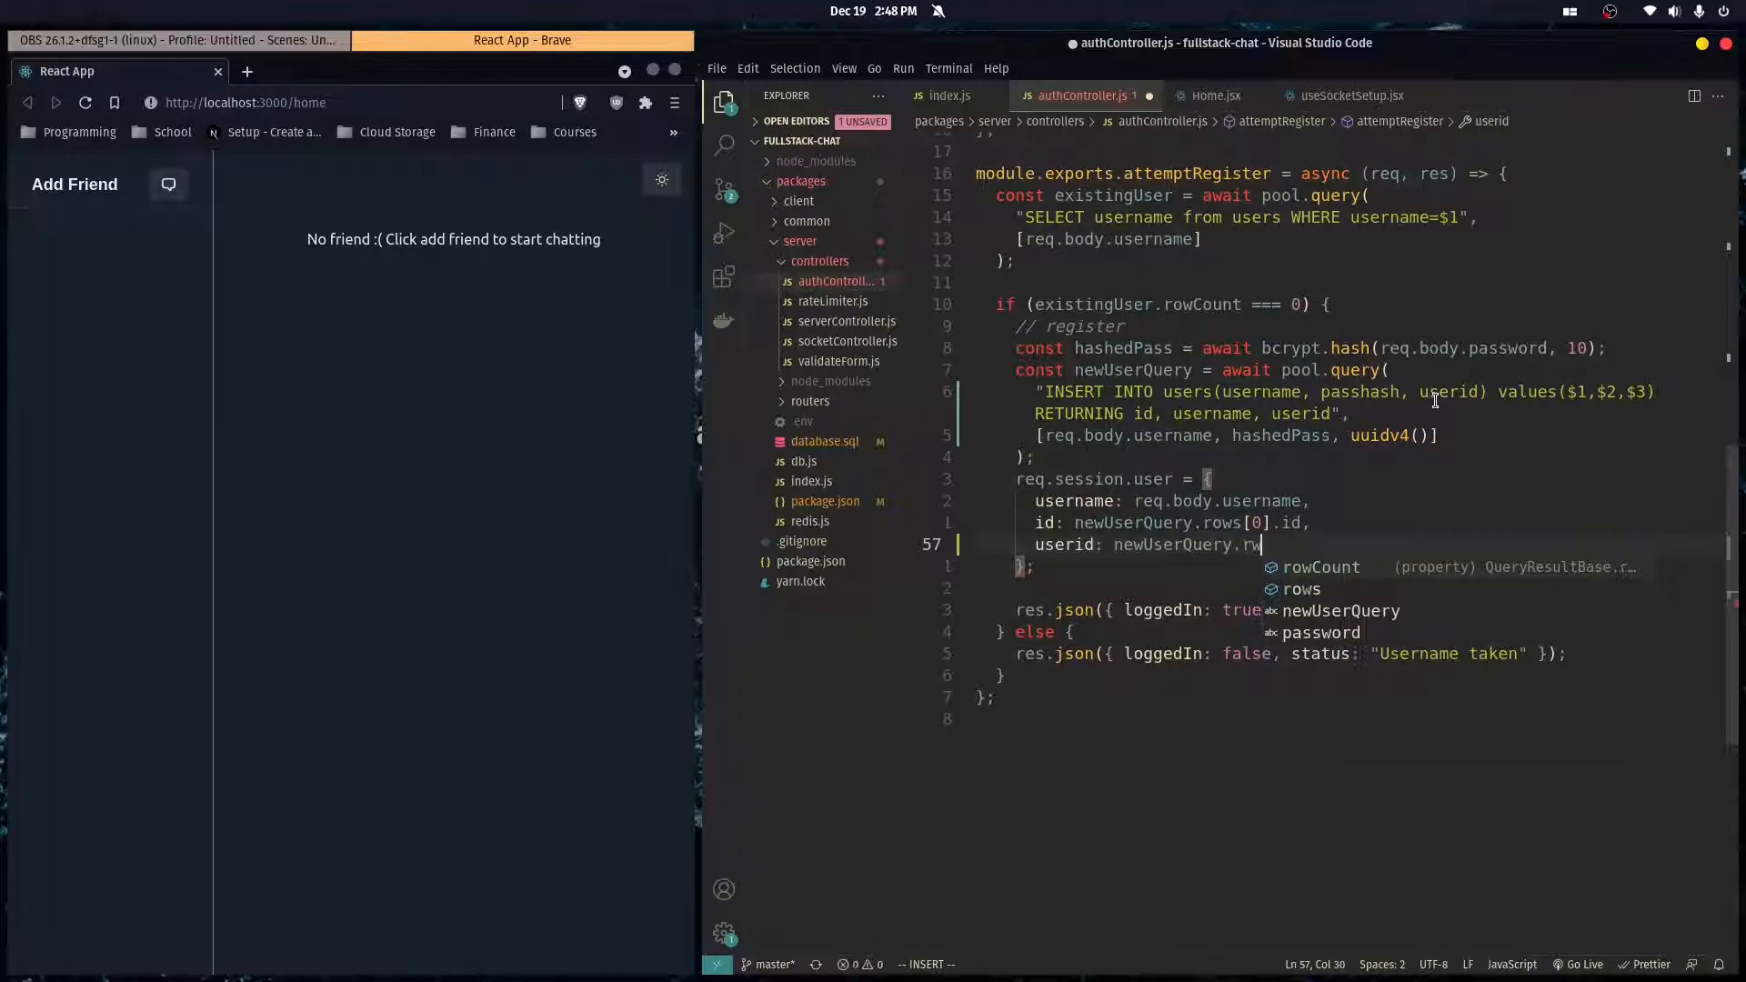
type("sp")
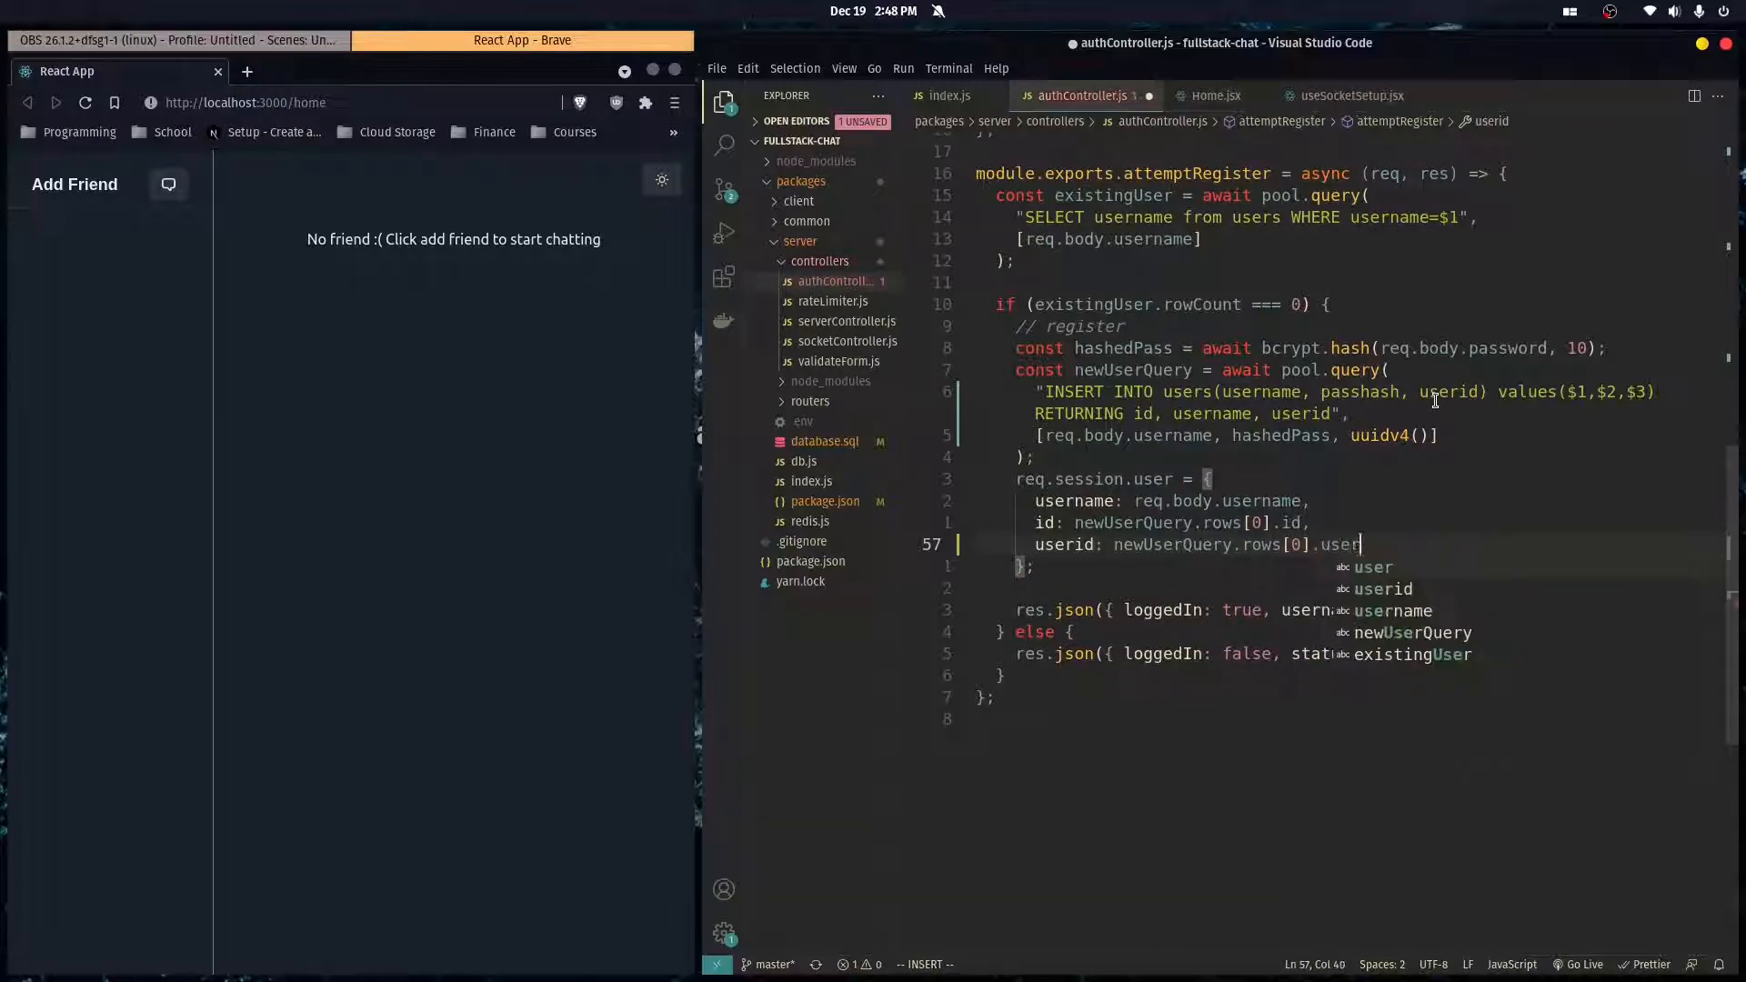
key("Escape")
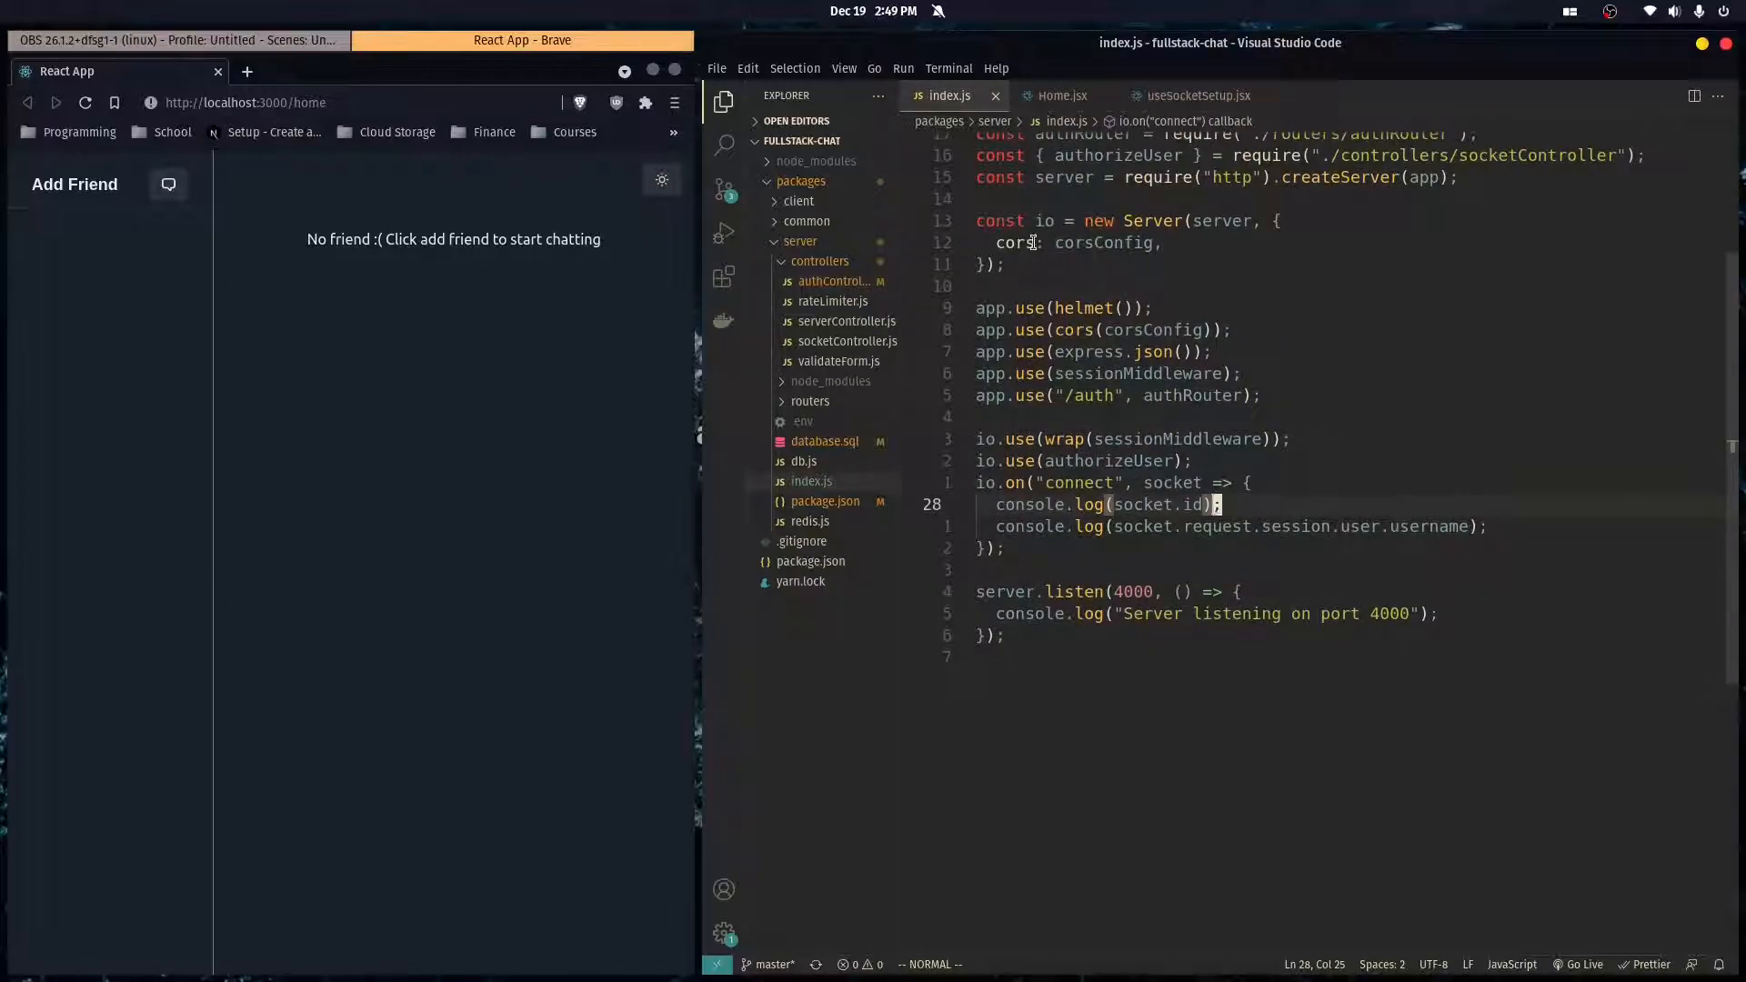
mouse_move(1230, 429)
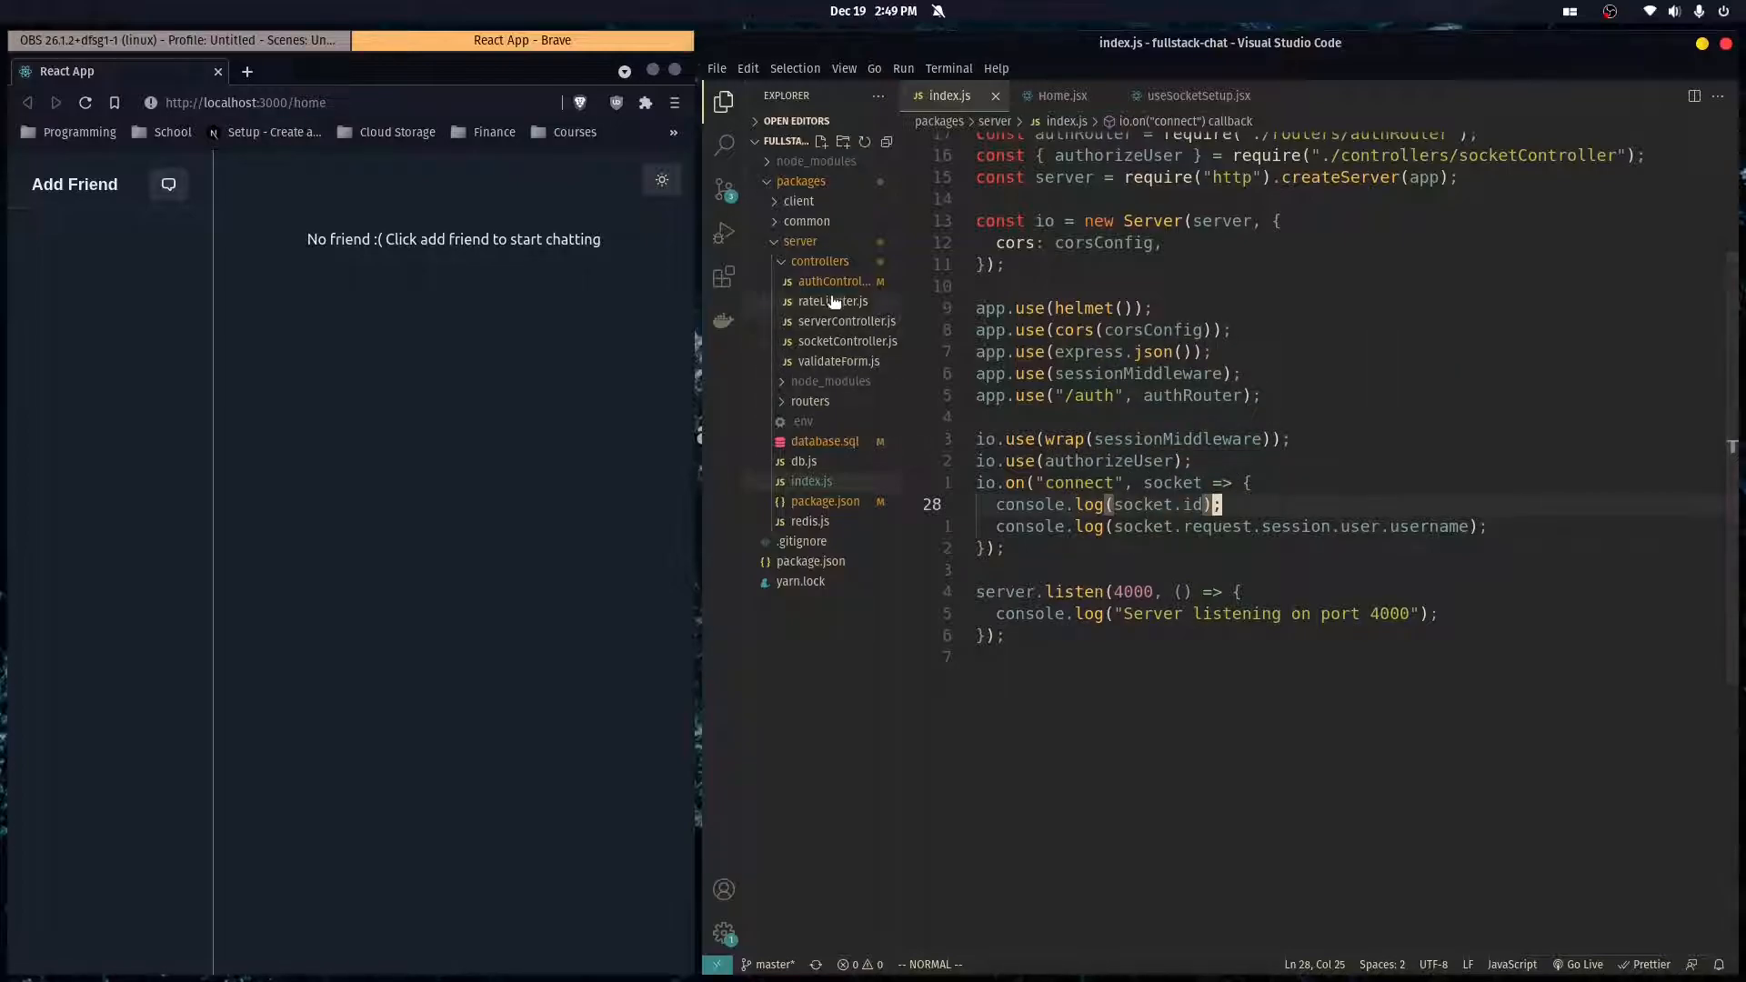
mouse_move(847, 329)
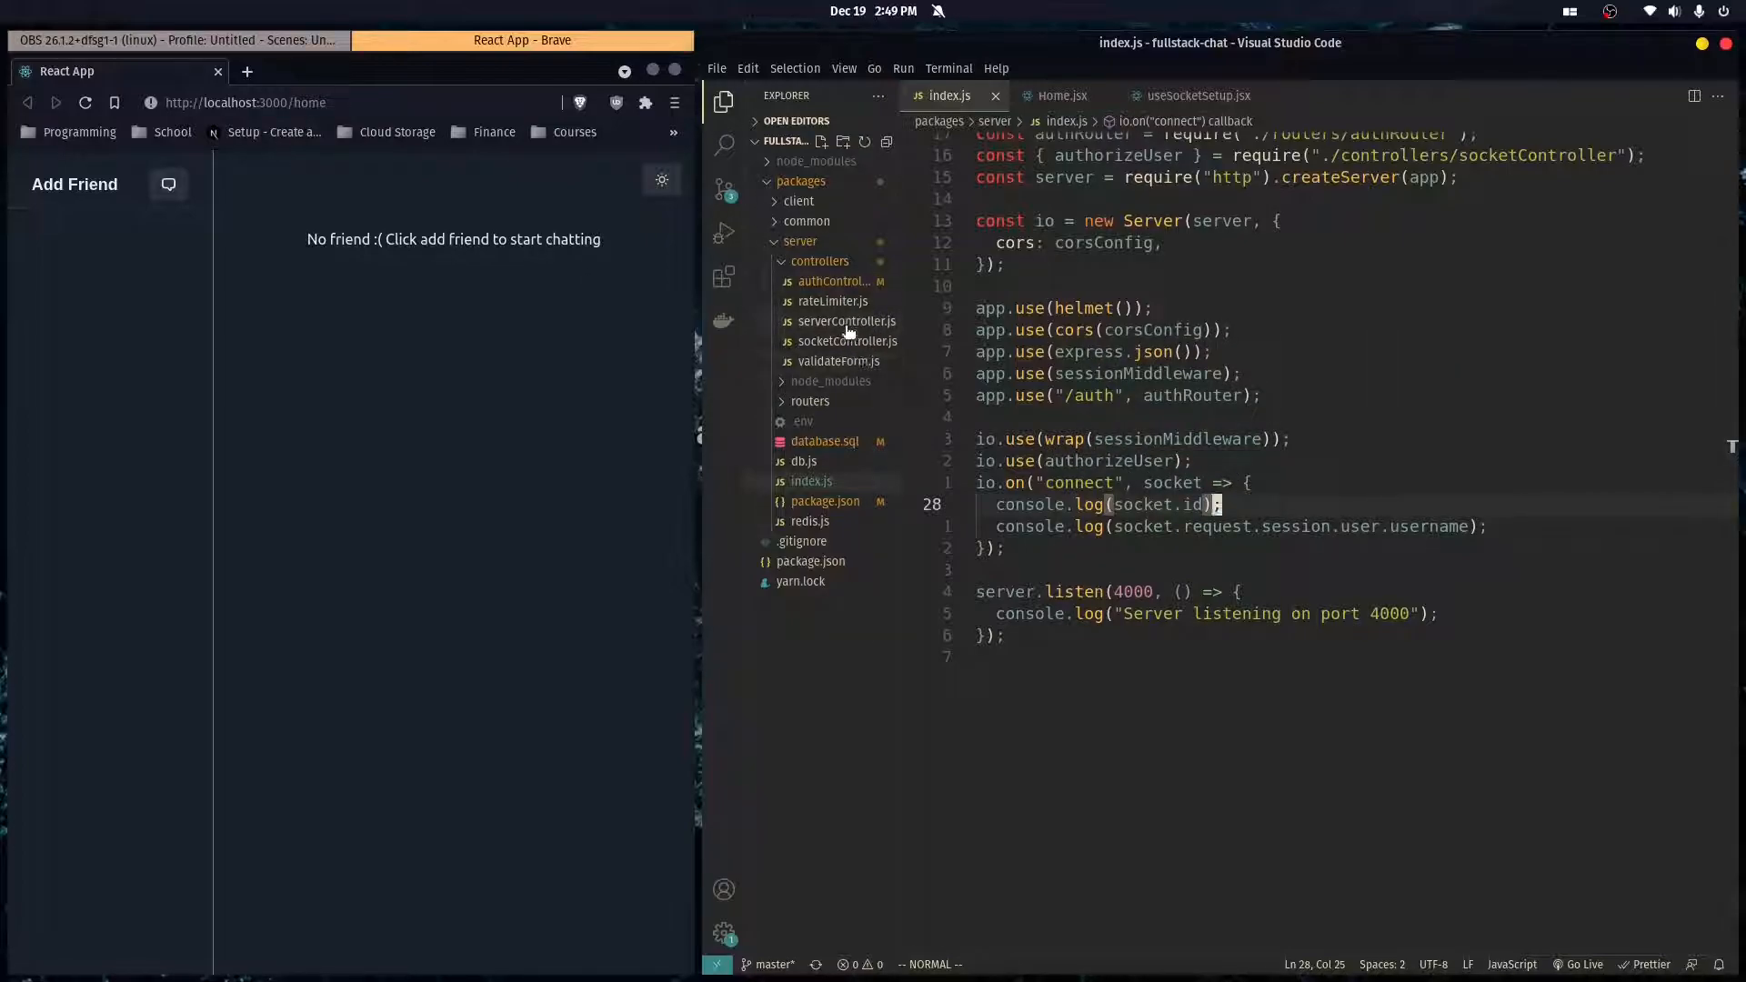
- Bring up socketController.js from the Explorer
left_click(848, 342)
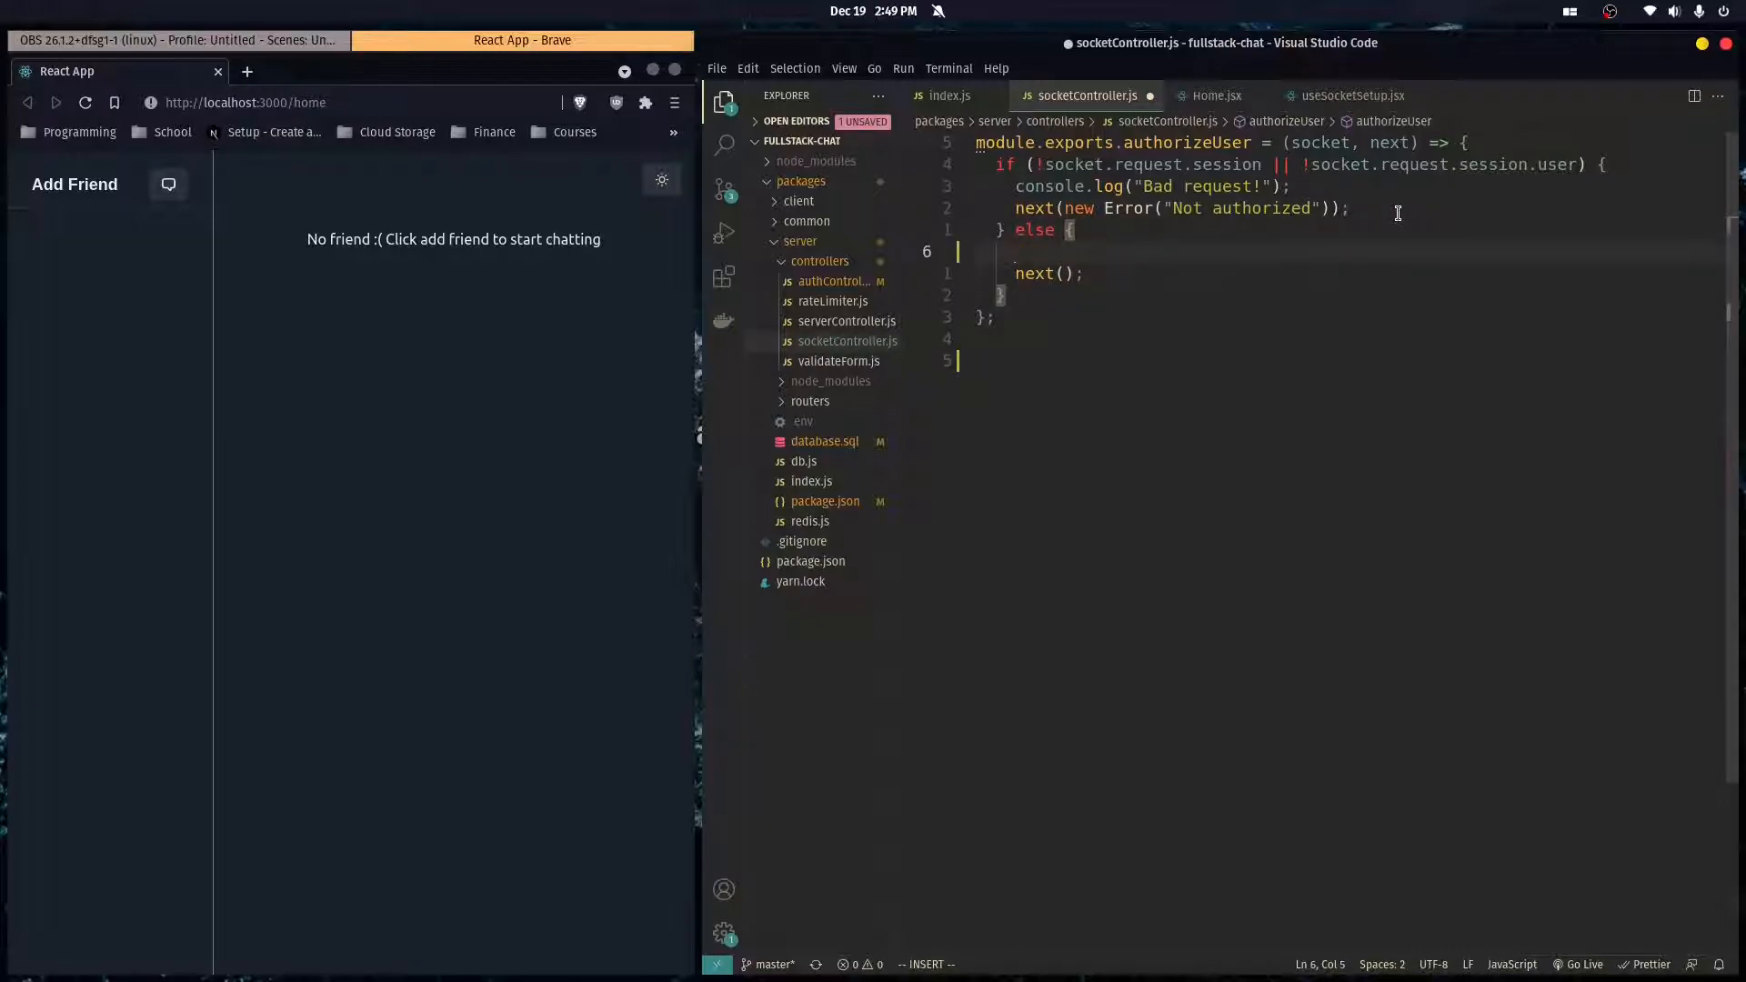
- Set socket.user = { ...socket.request.session.user } in authorizeUser, then return to index.js
type("socket.user = {")
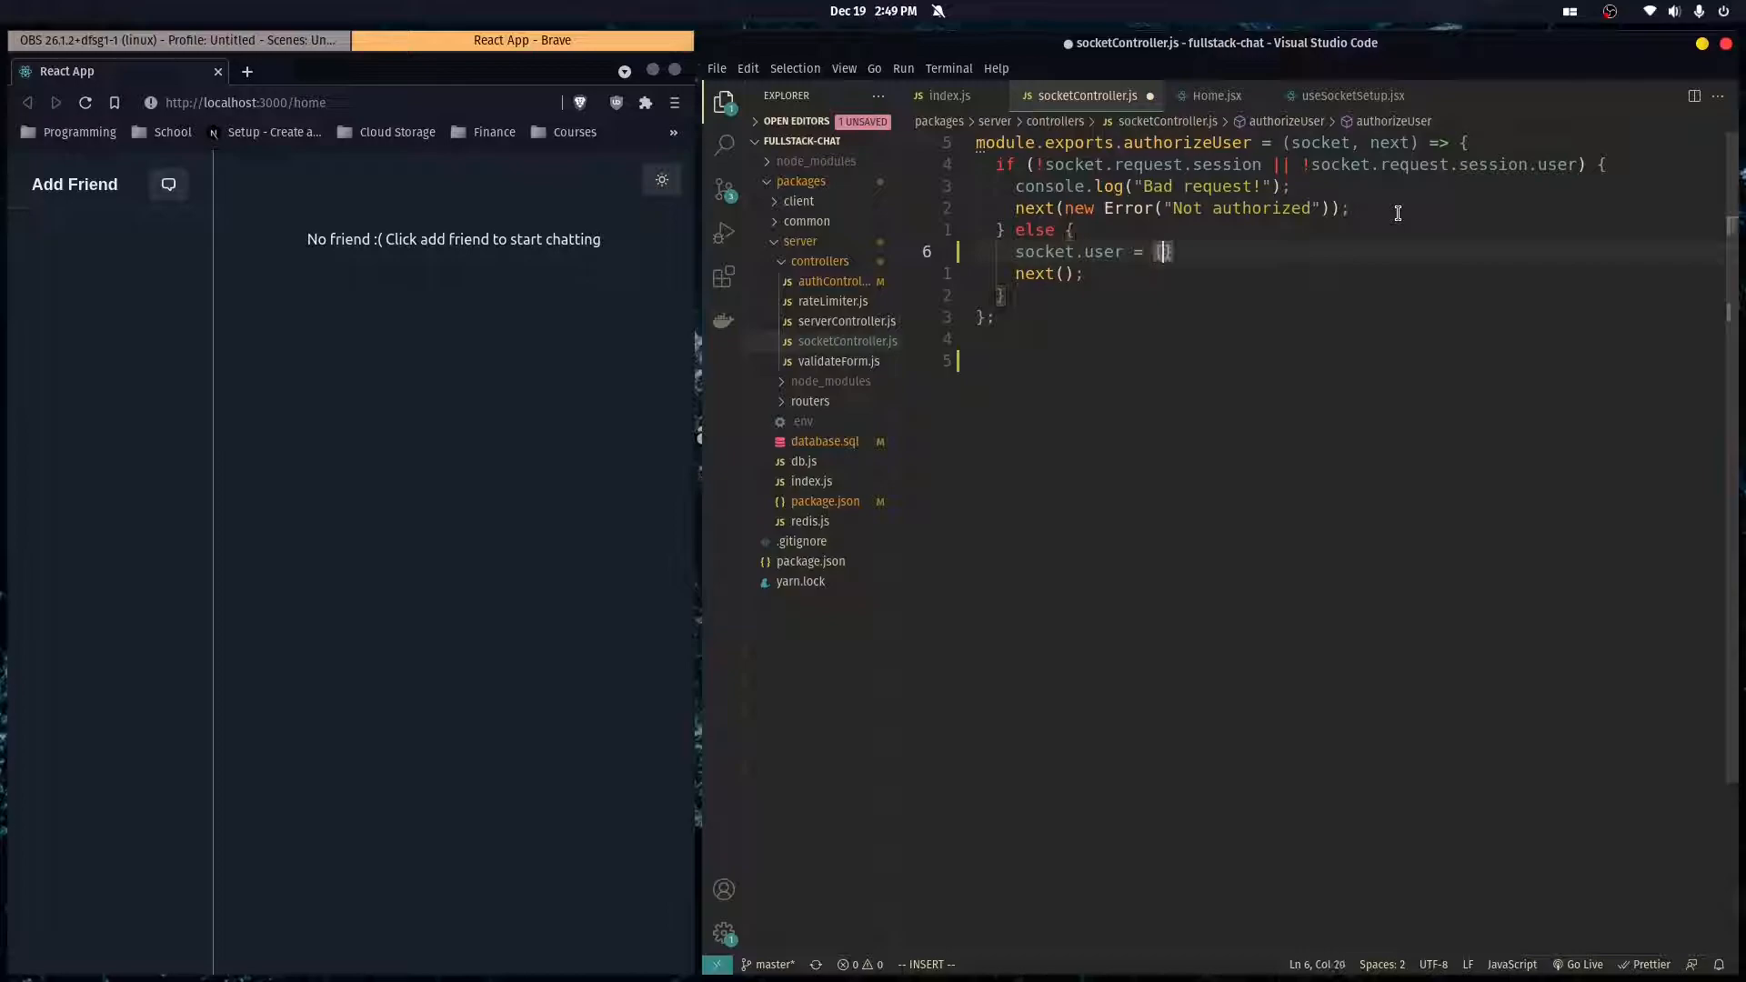
type("{soc")
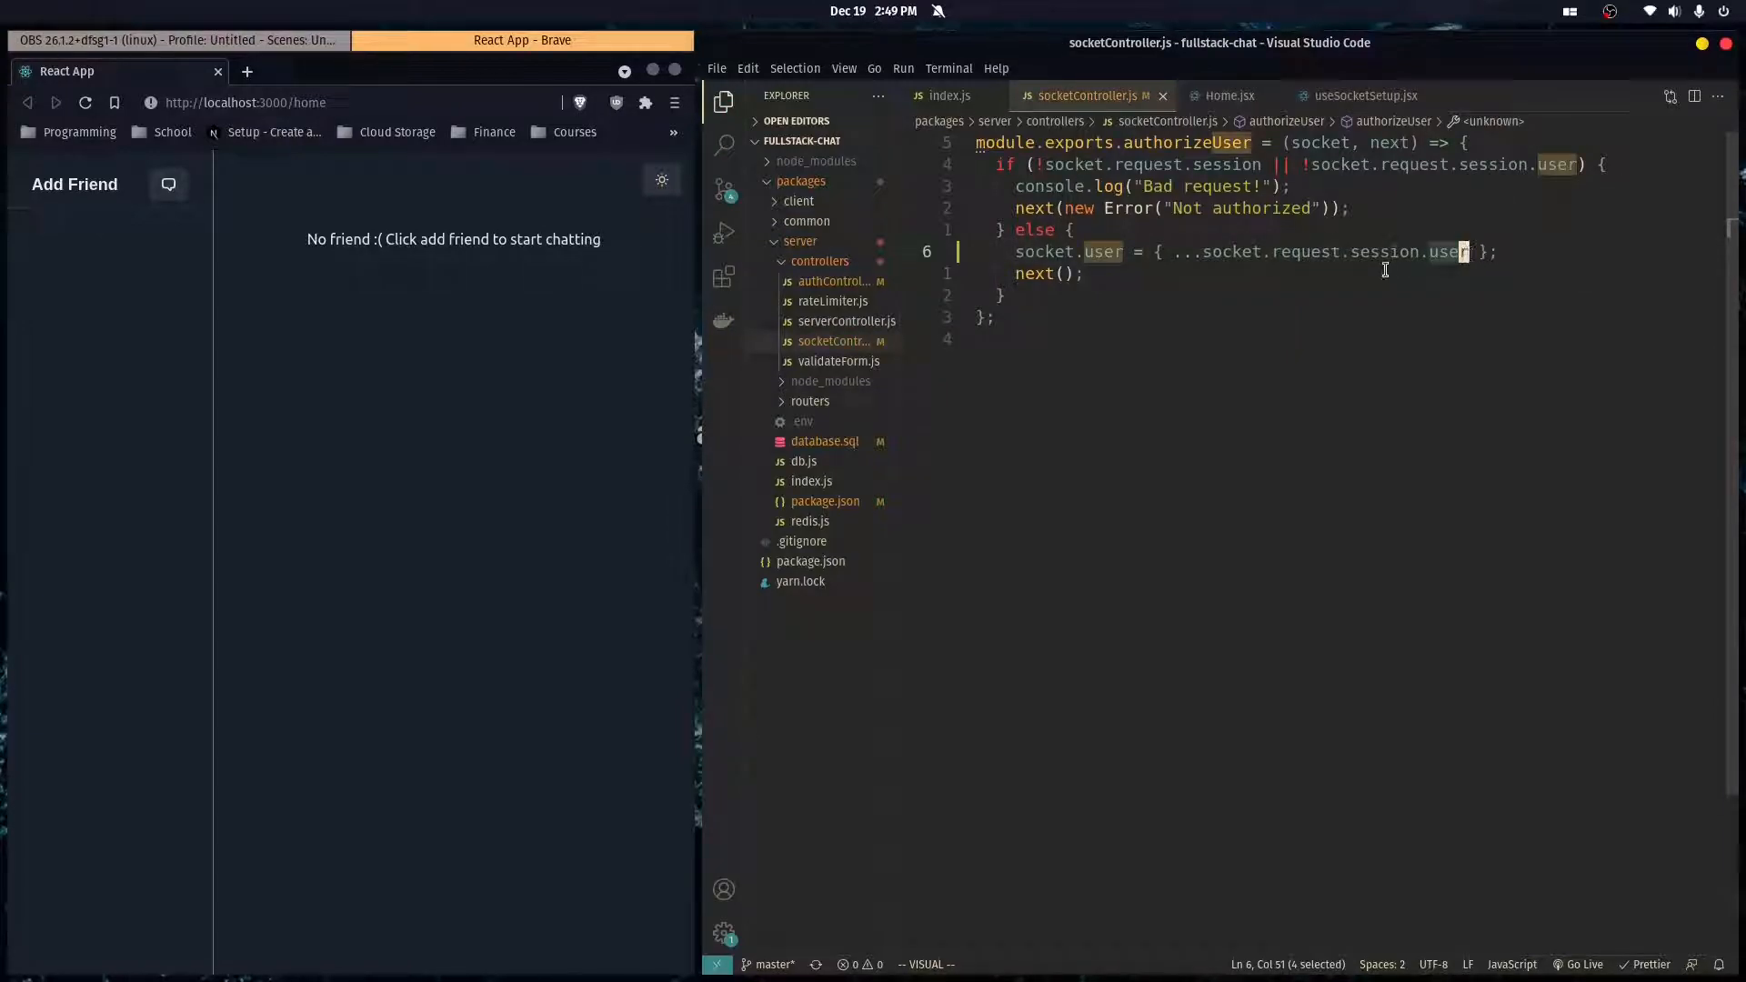
key("Escape")
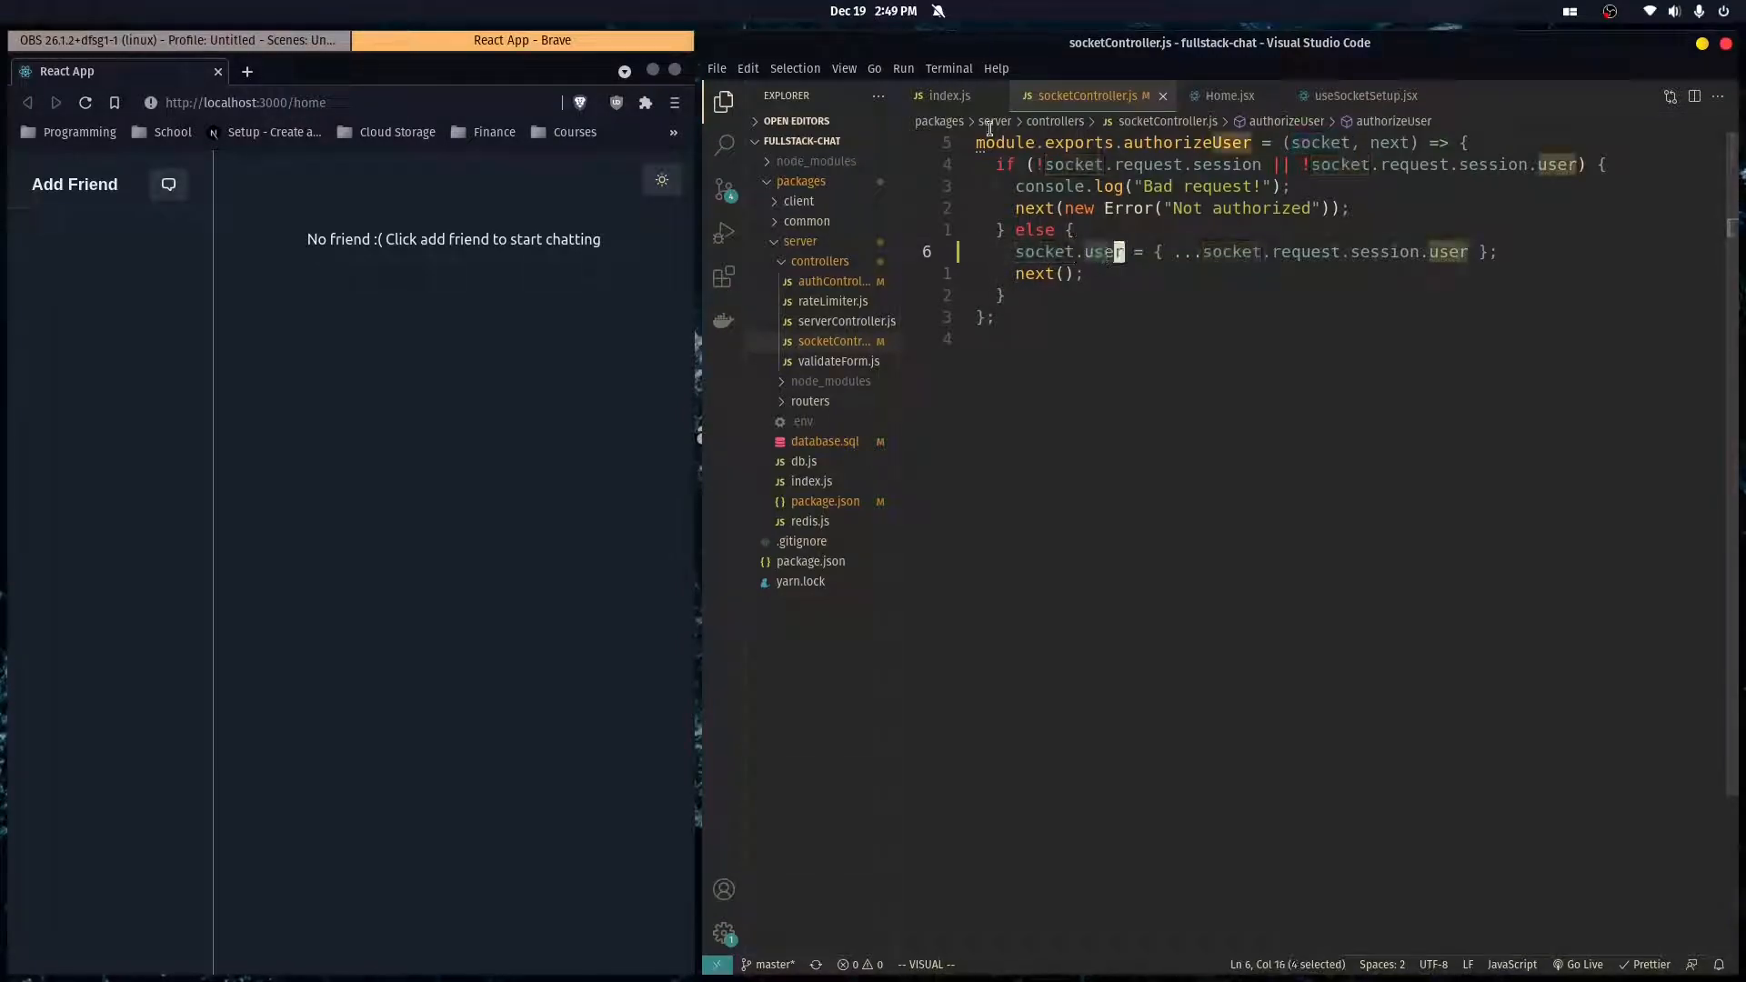
left_click(950, 95)
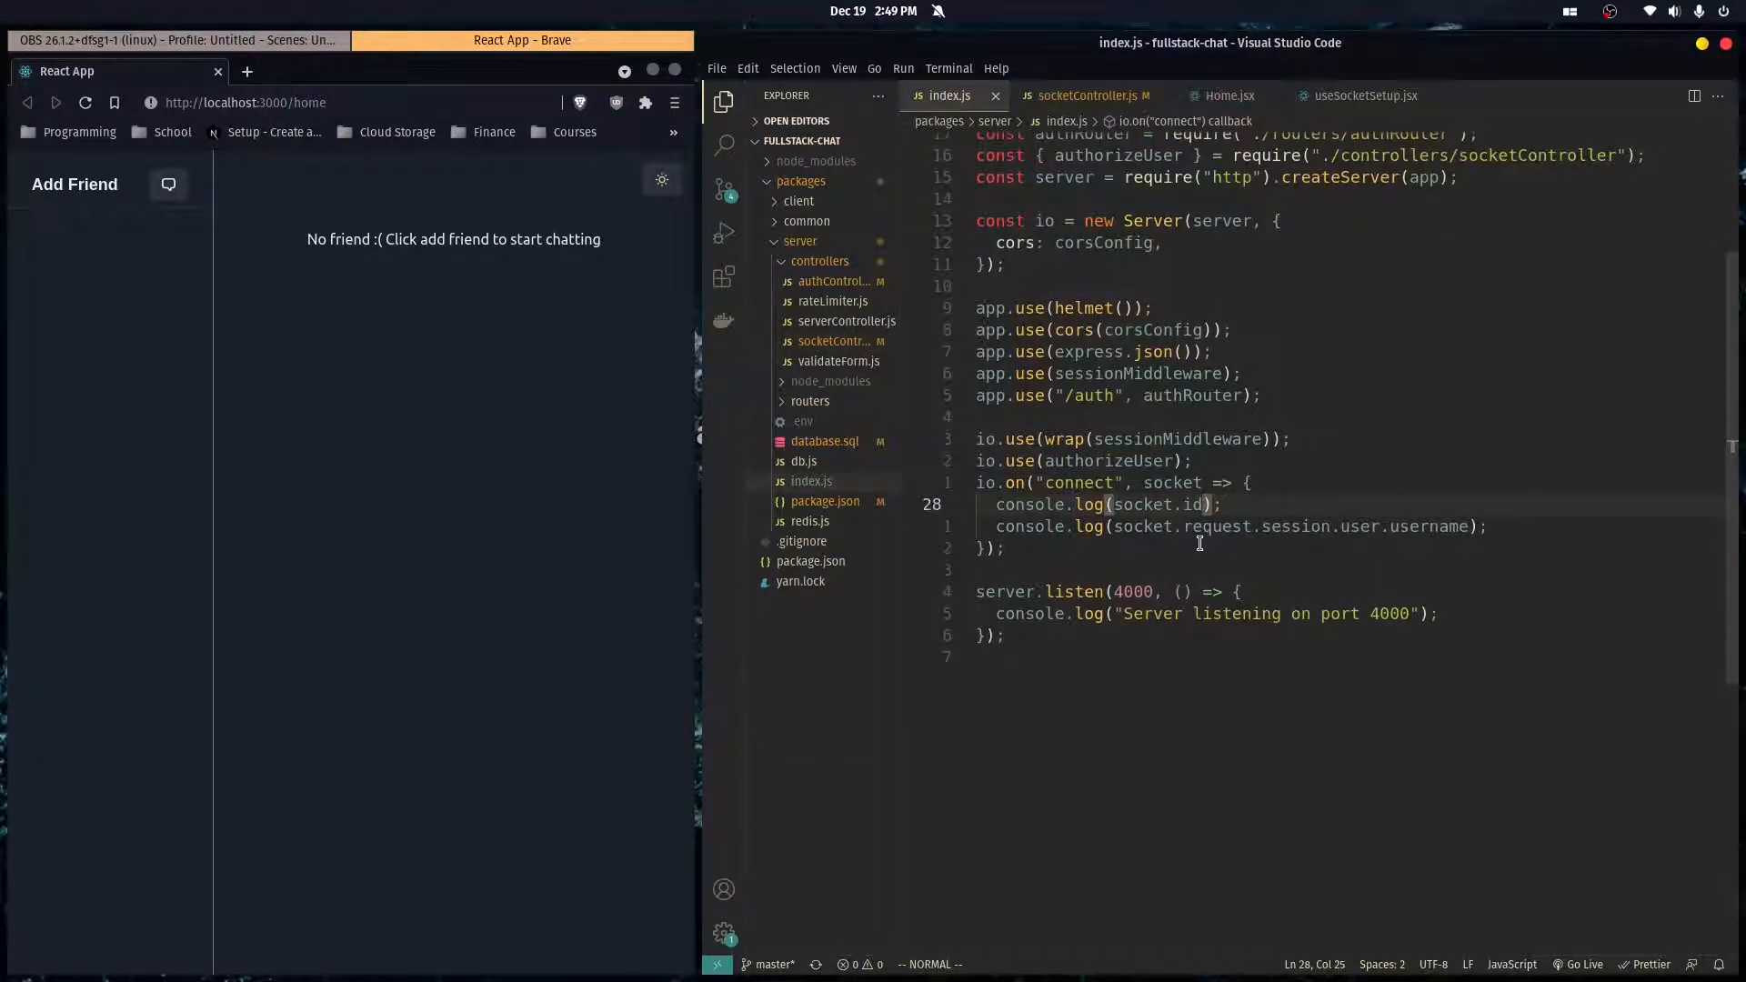
- Log "USERID: " with socket.user.userID in the connect handler instead of socket.id
key("Enter")
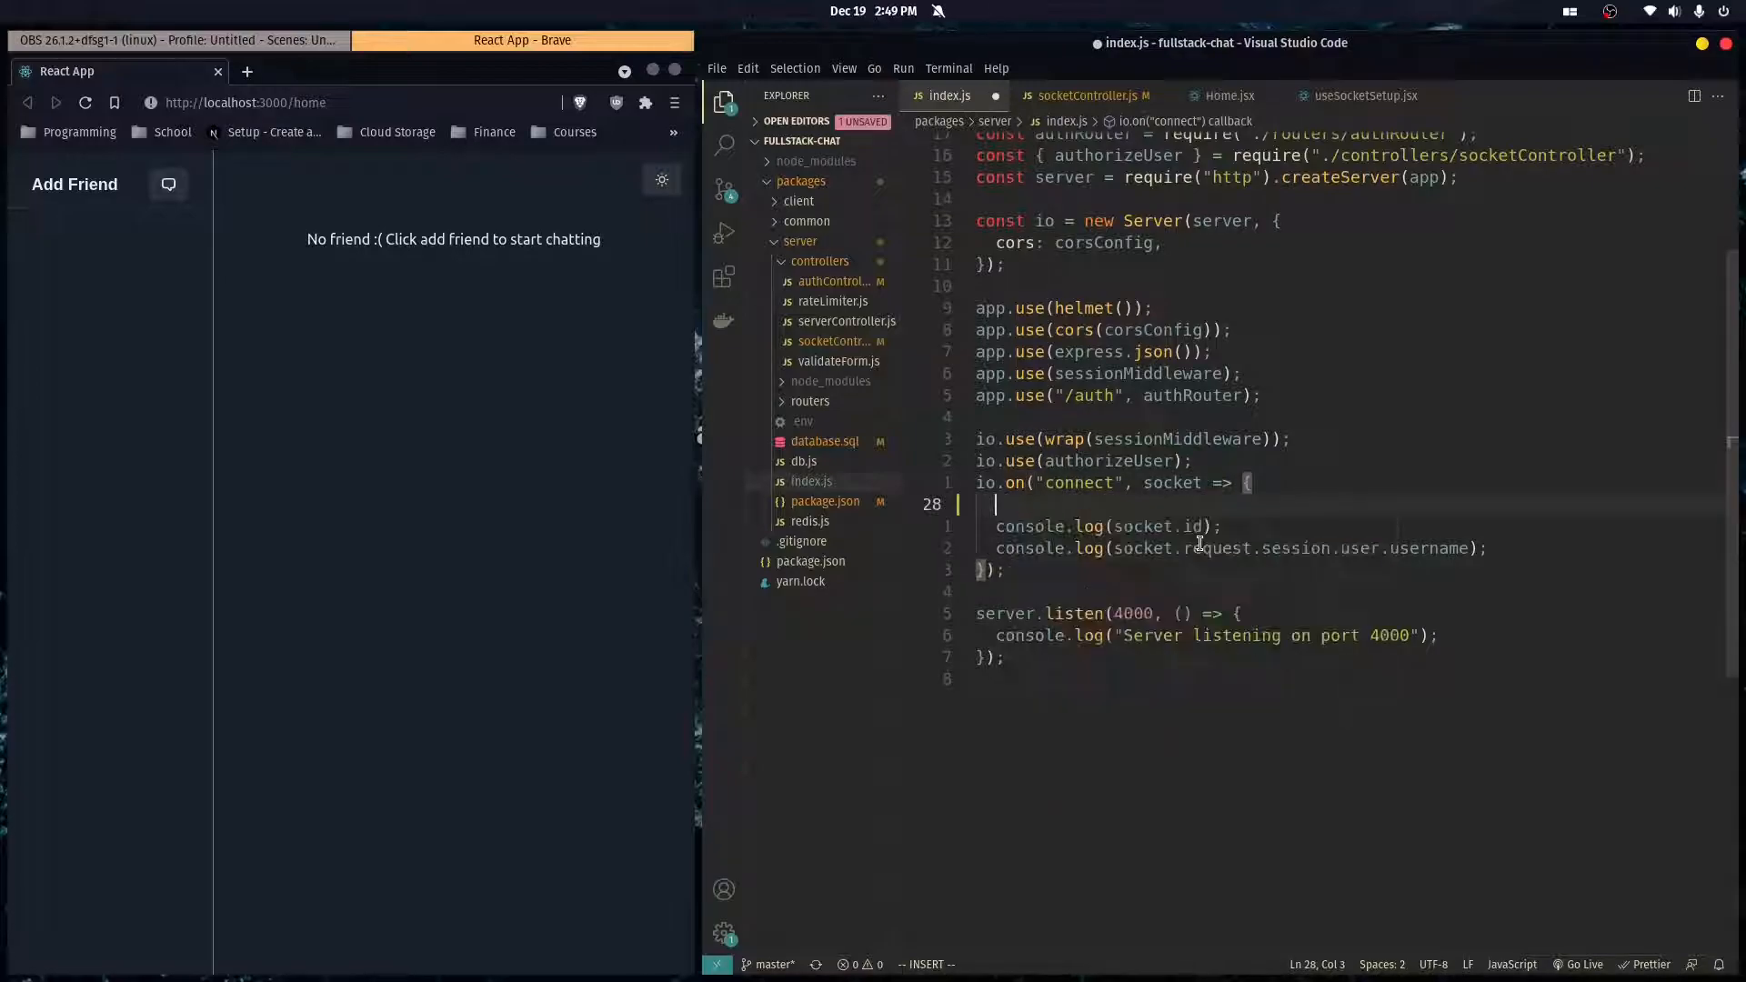
type("sl")
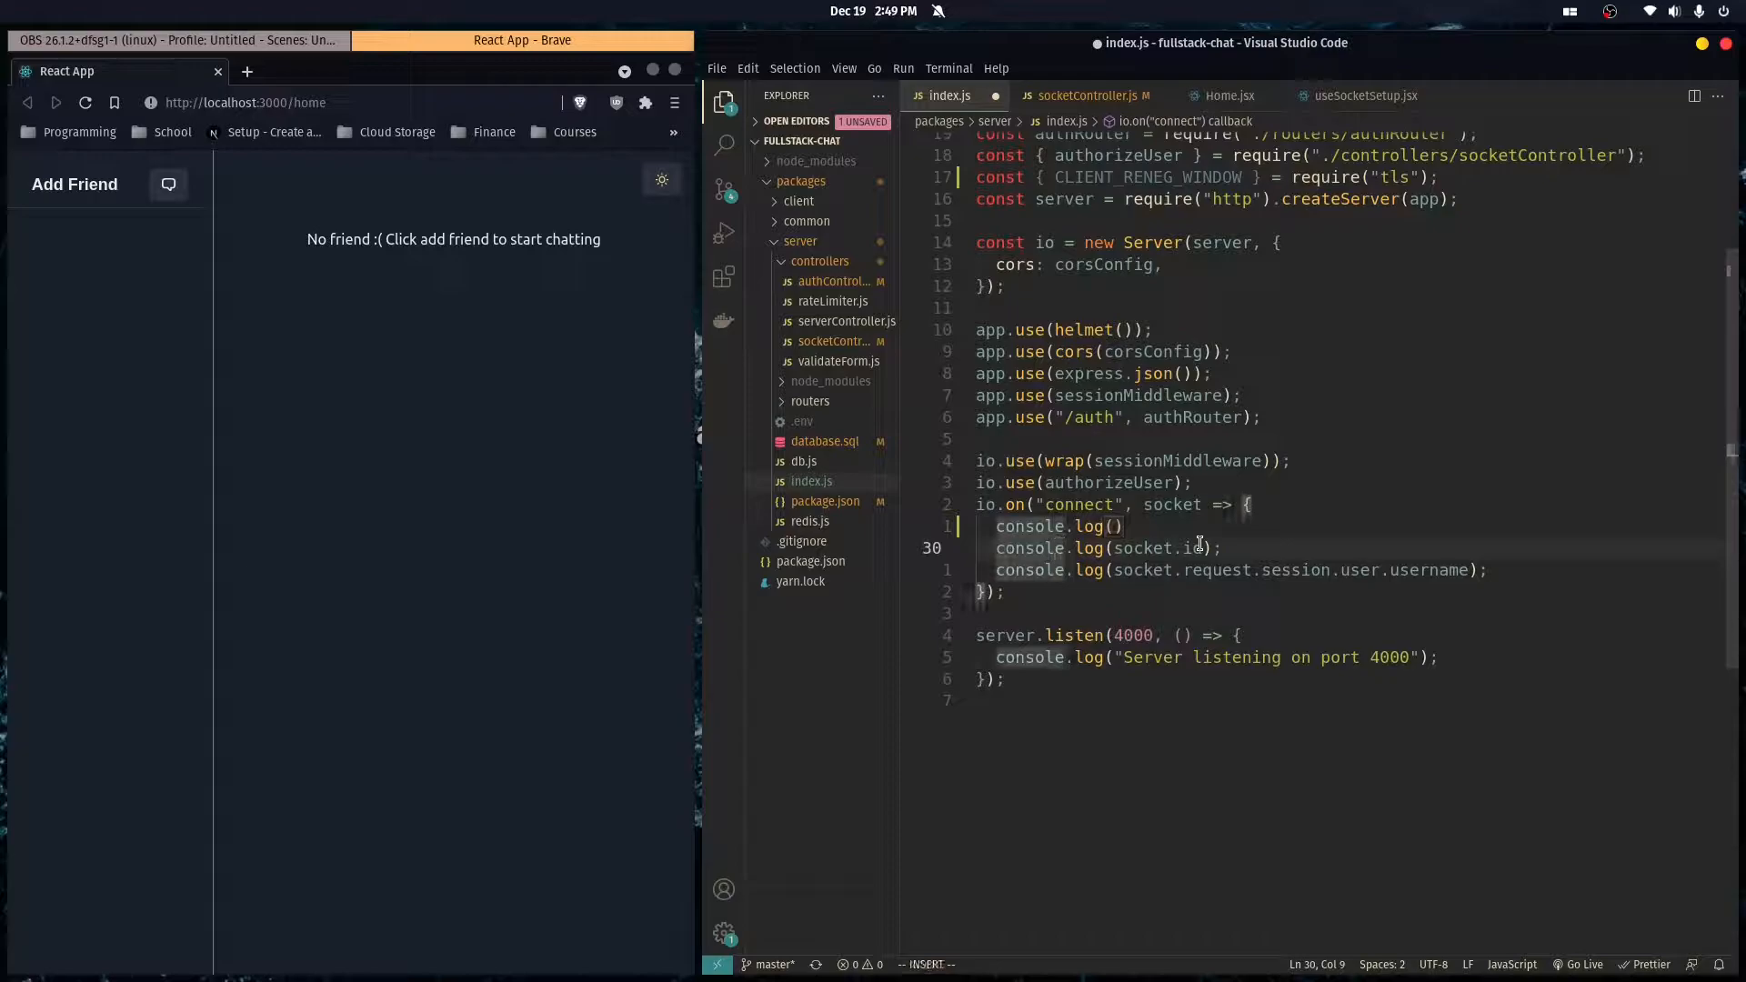
type("socket.")
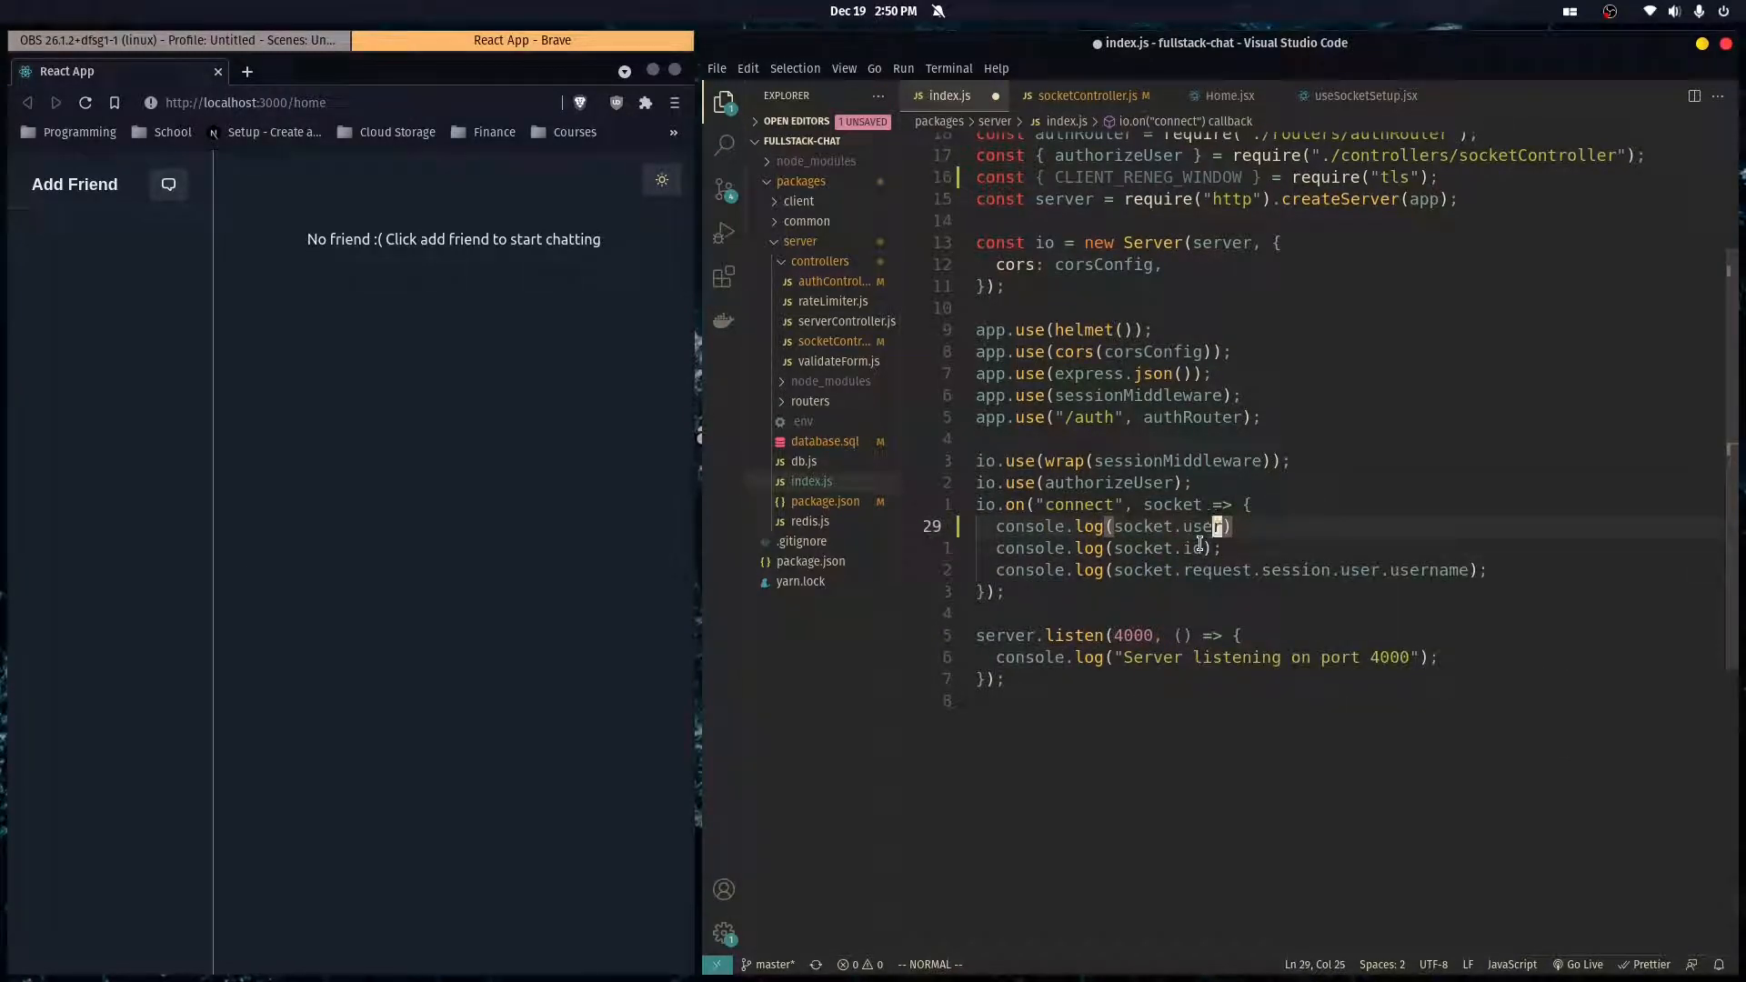
type("userID")
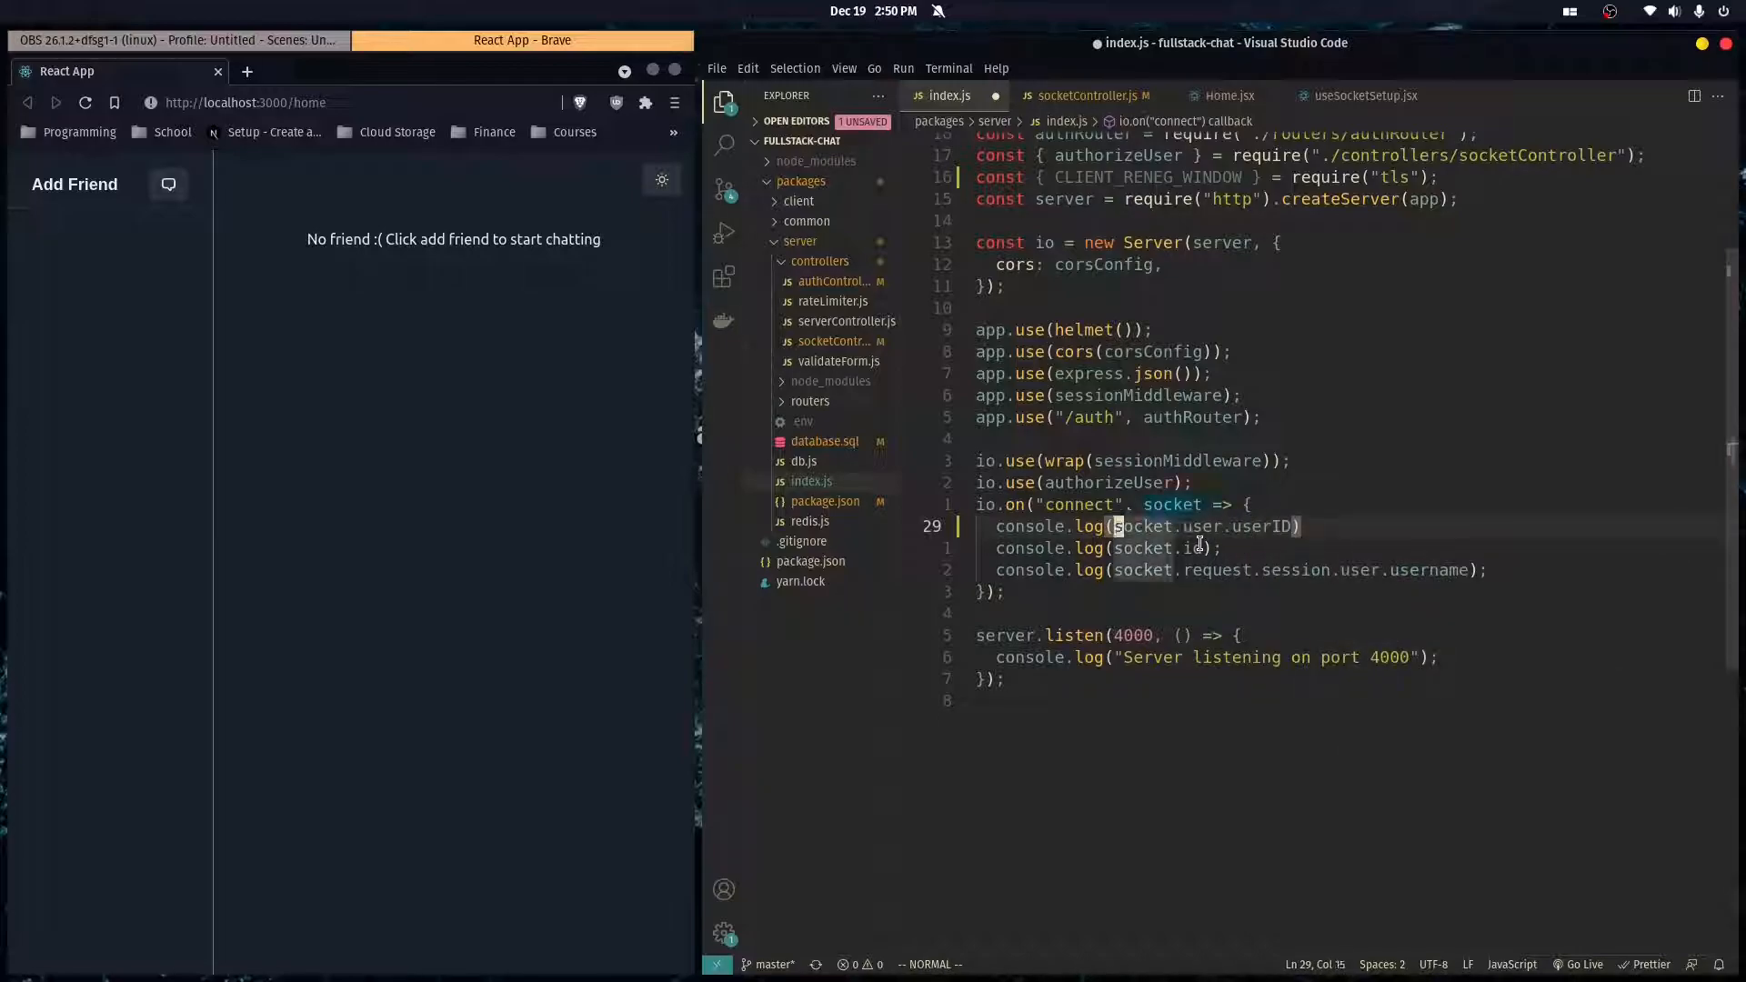
type("USERID: \",")
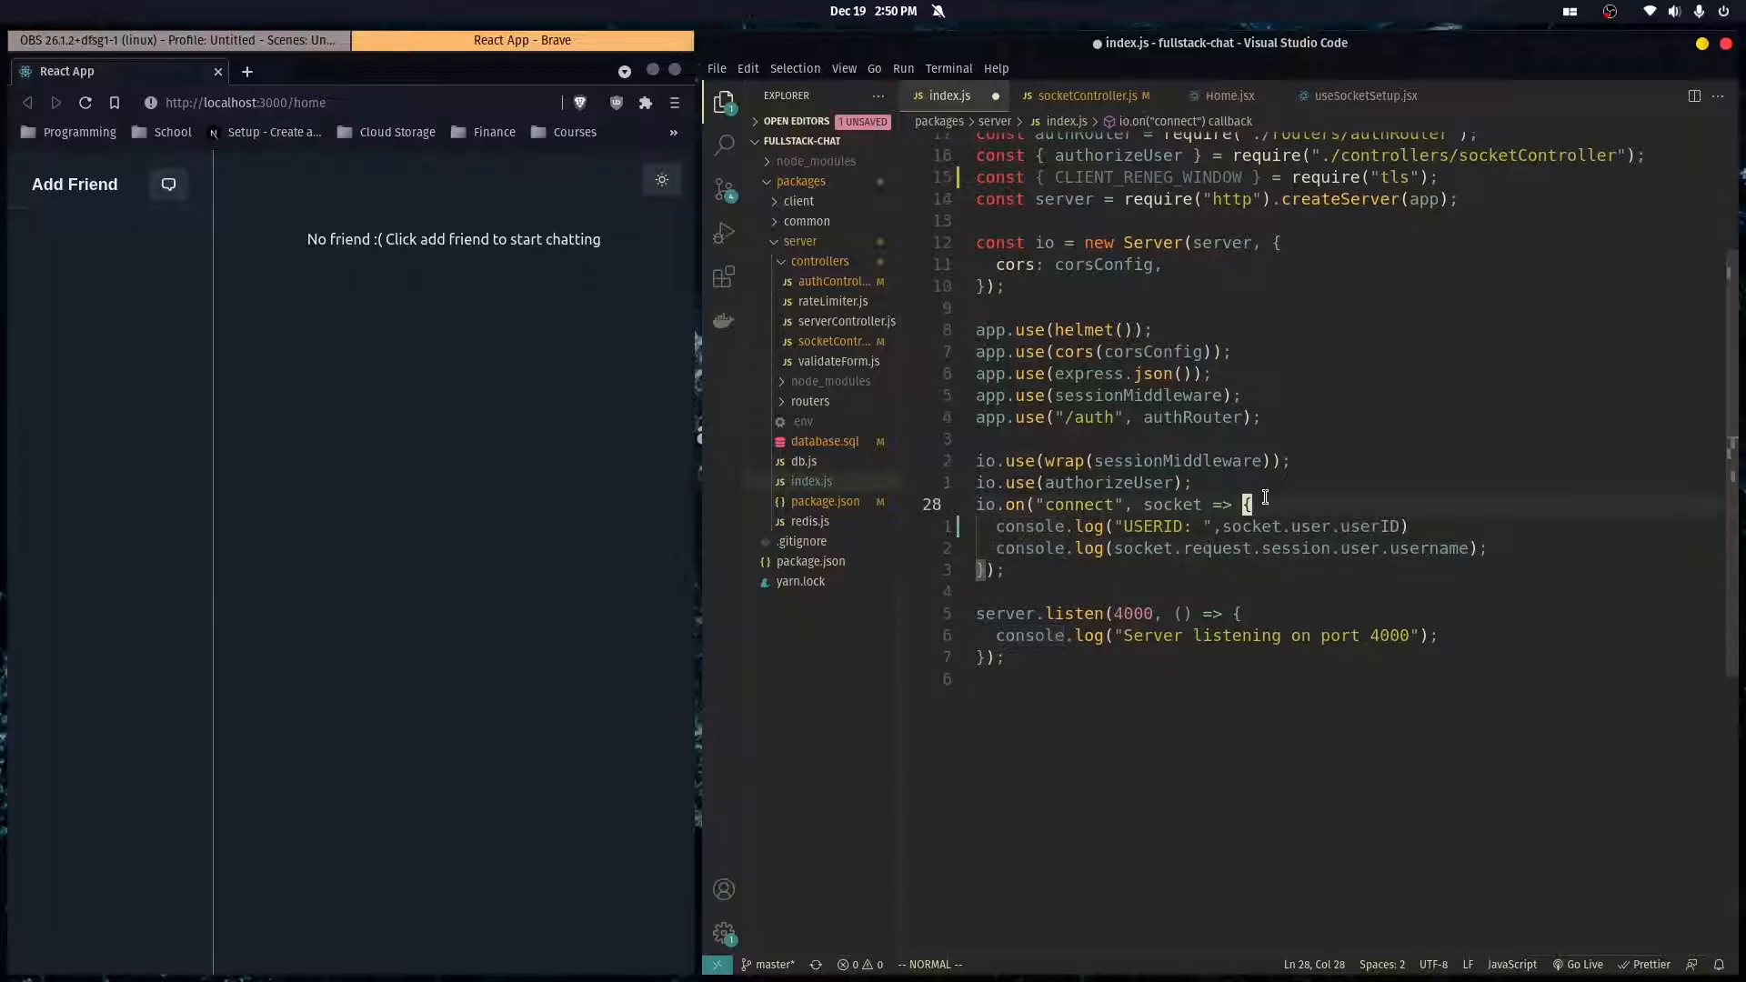
- Review authController.js and socketController.js to check the userID wiring
left_click(1081, 94)
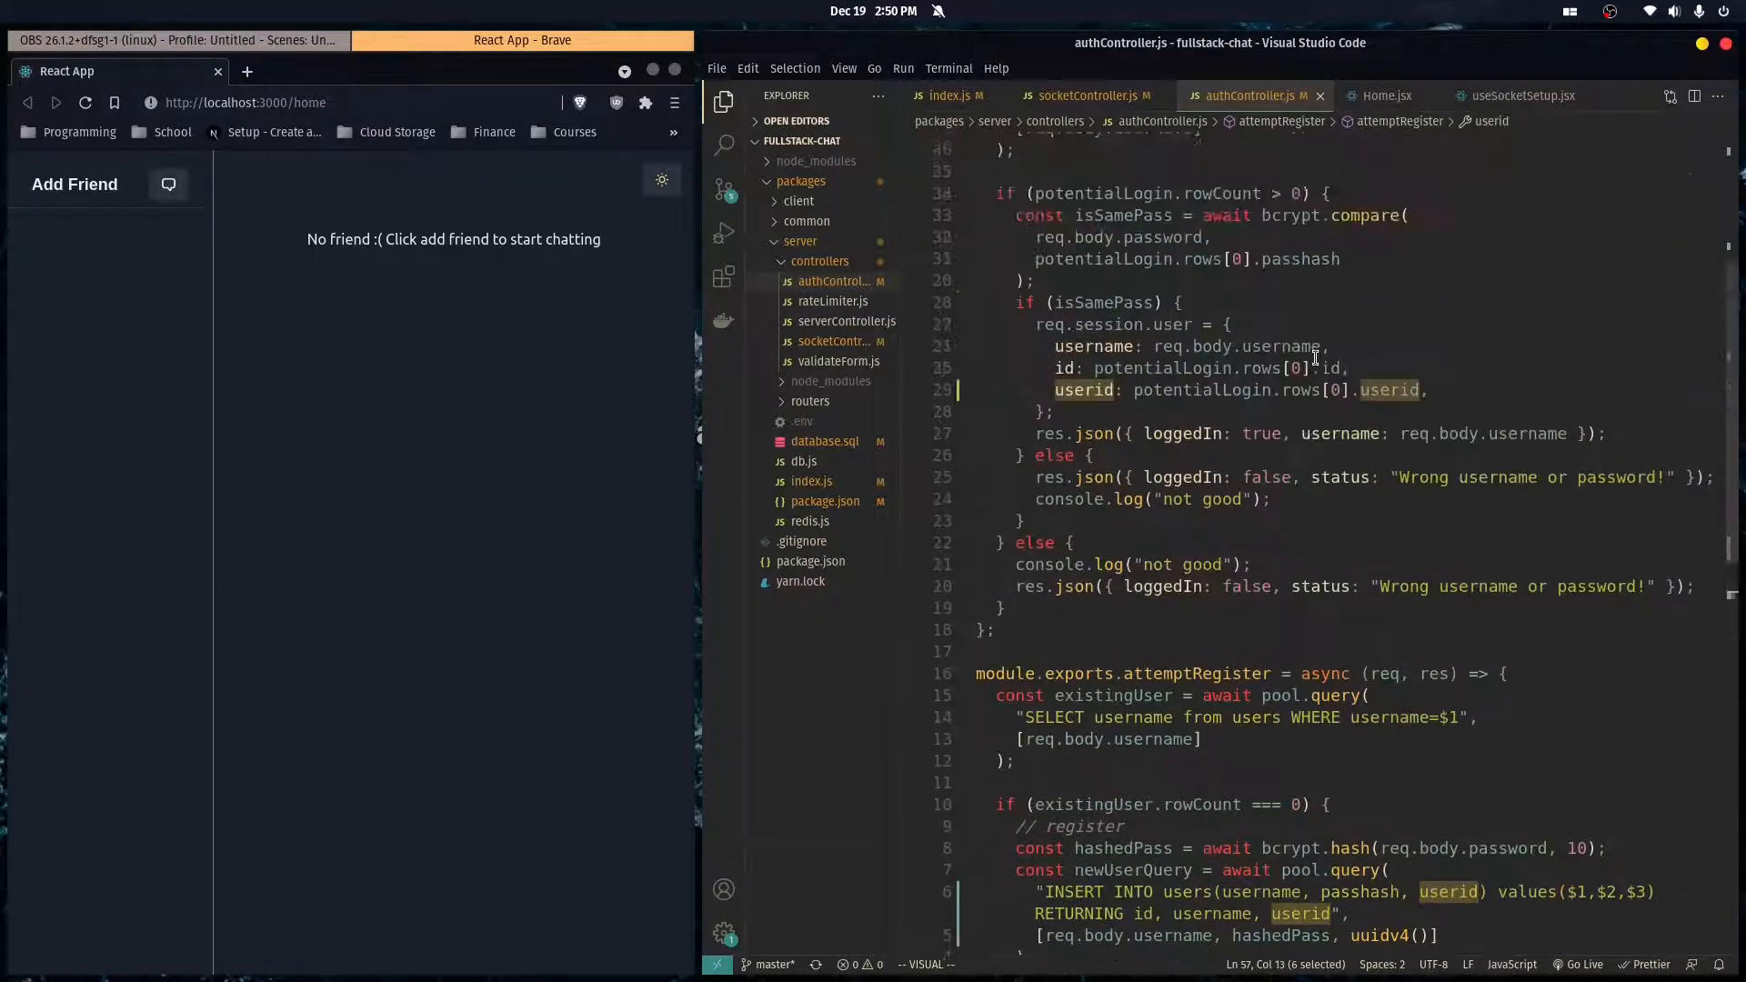
left_click(1084, 94)
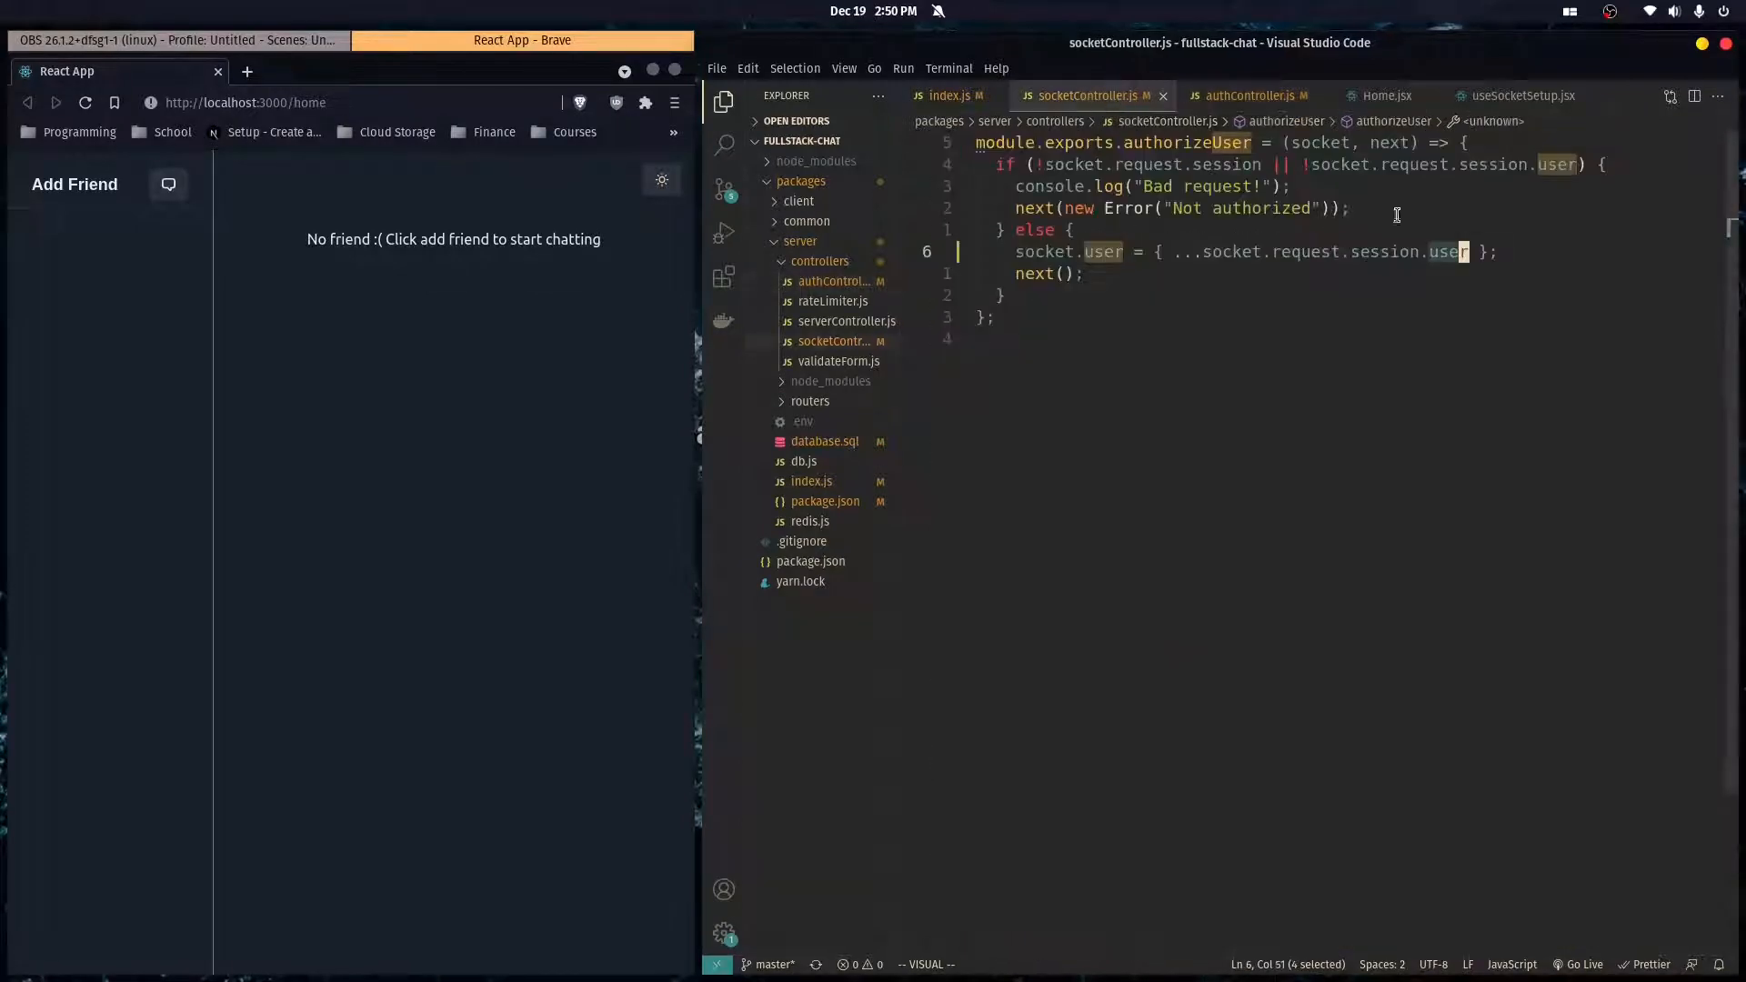
left_click(1246, 95)
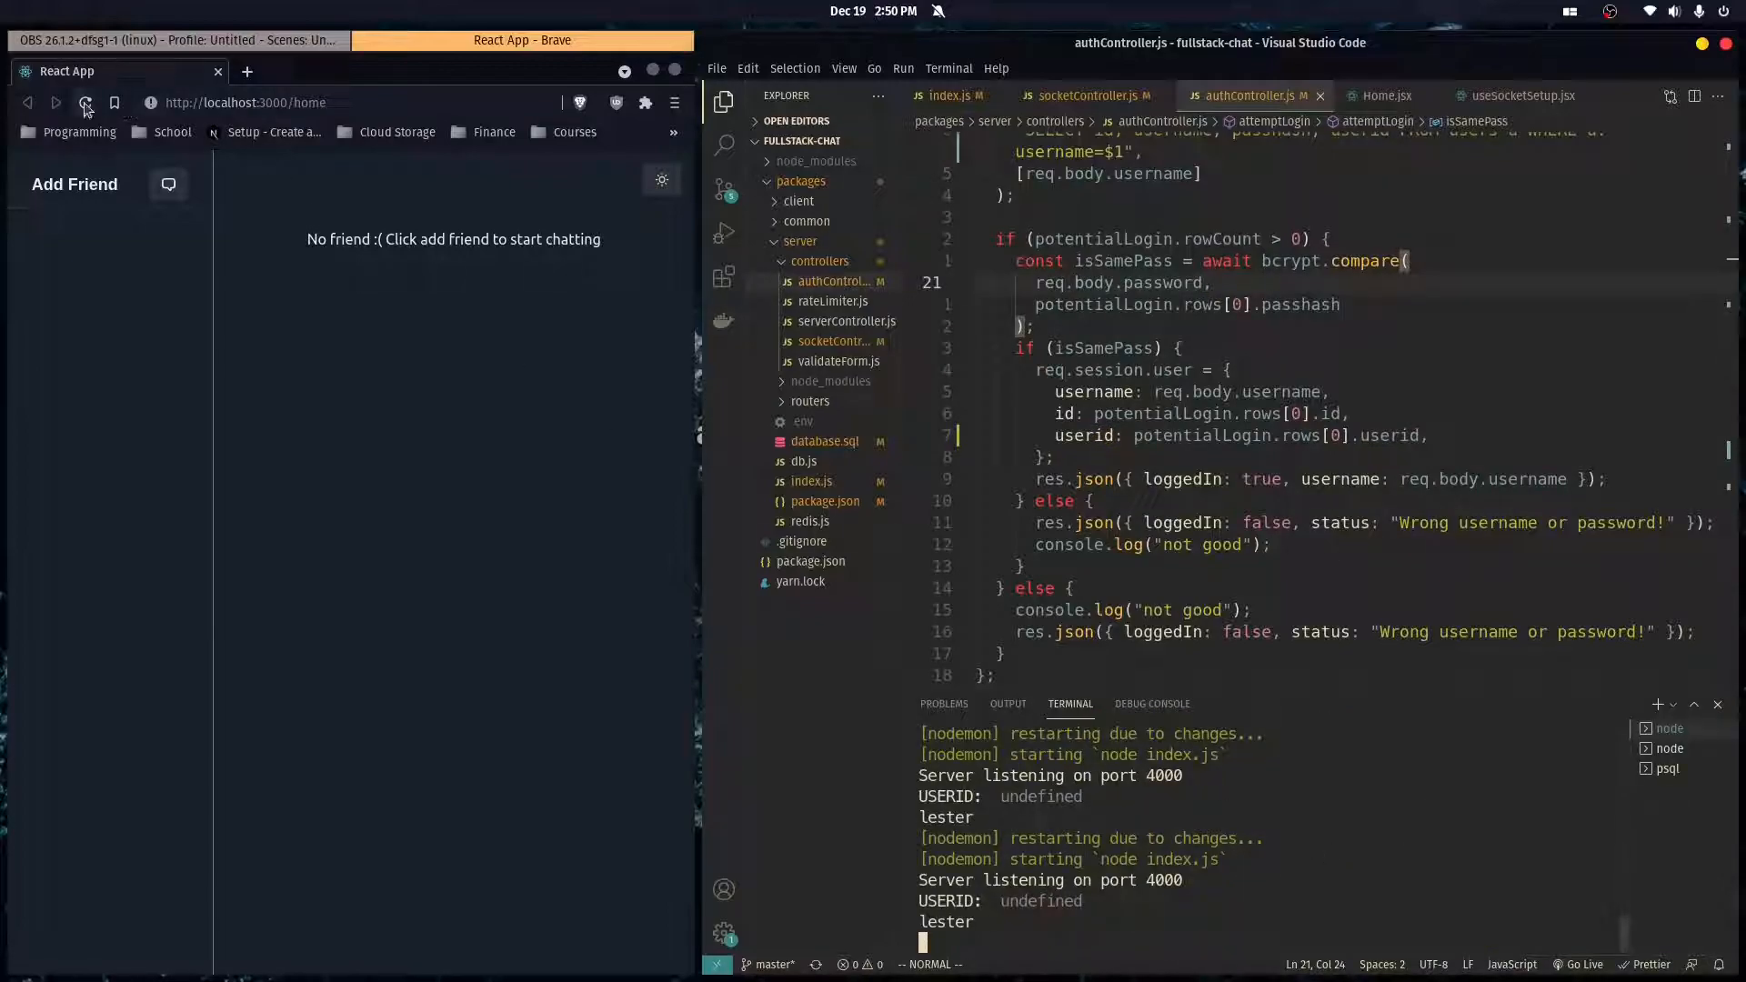
mouse_move(83, 102)
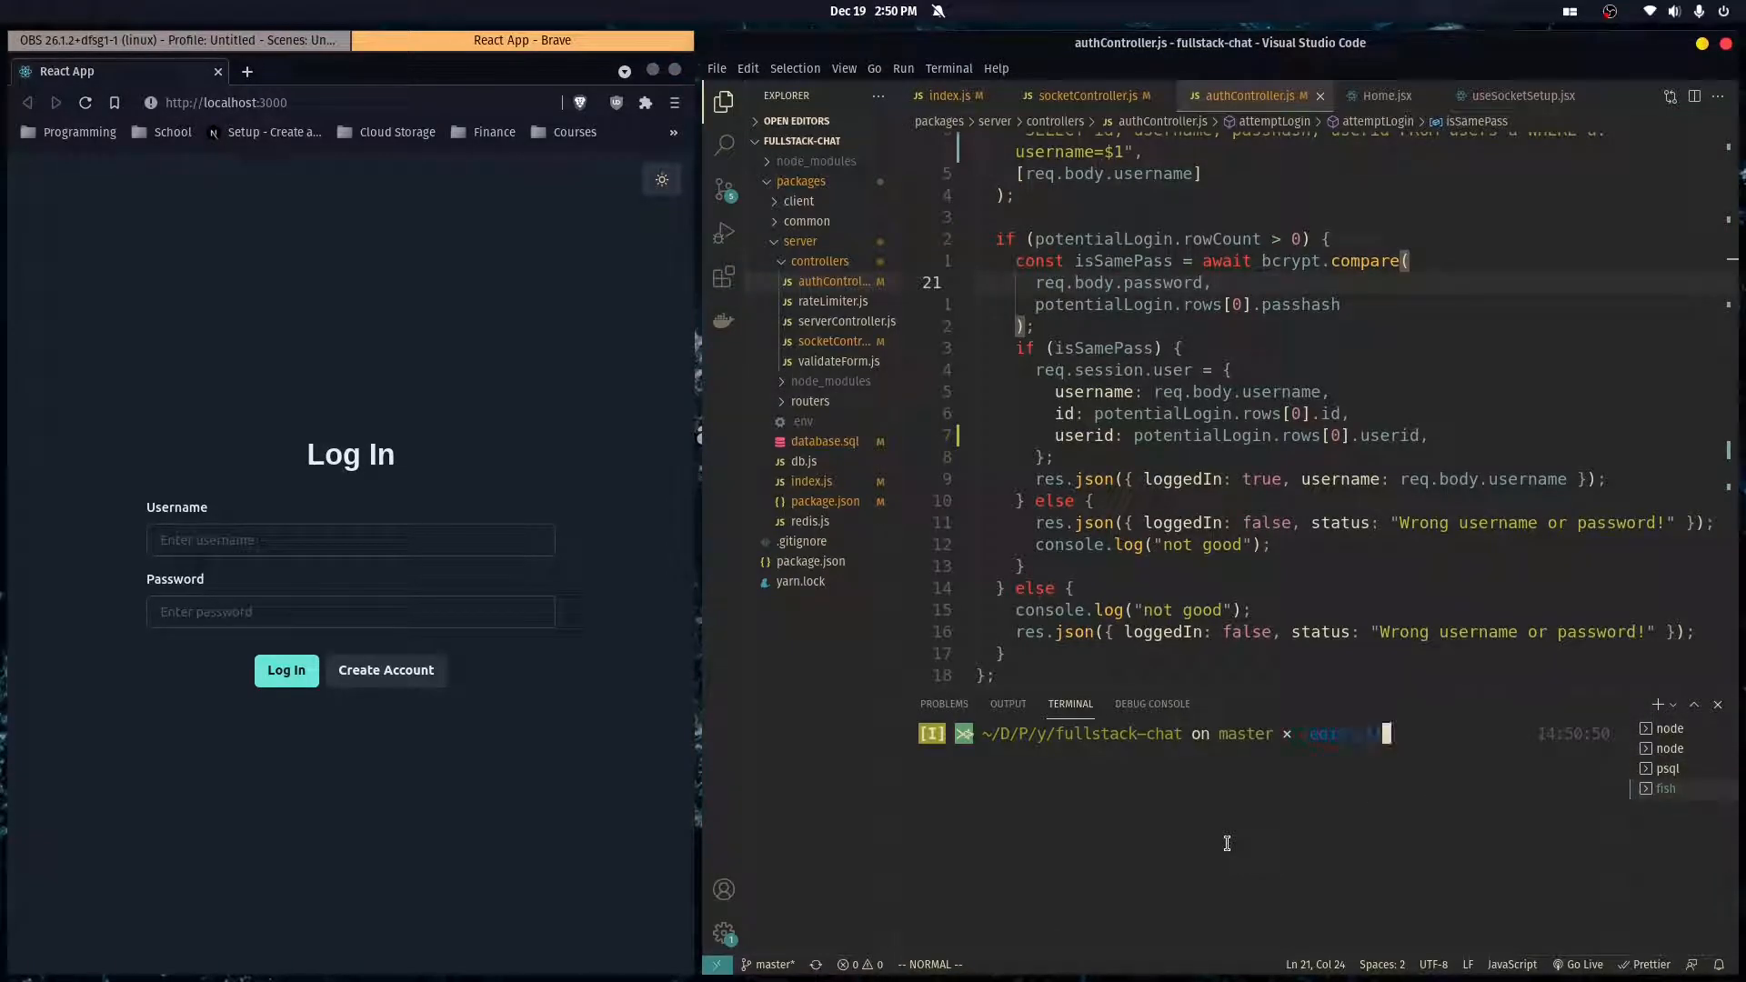
- Flush all Redis data with redis-cli flushall and attempt a login as lester
type("flushall")
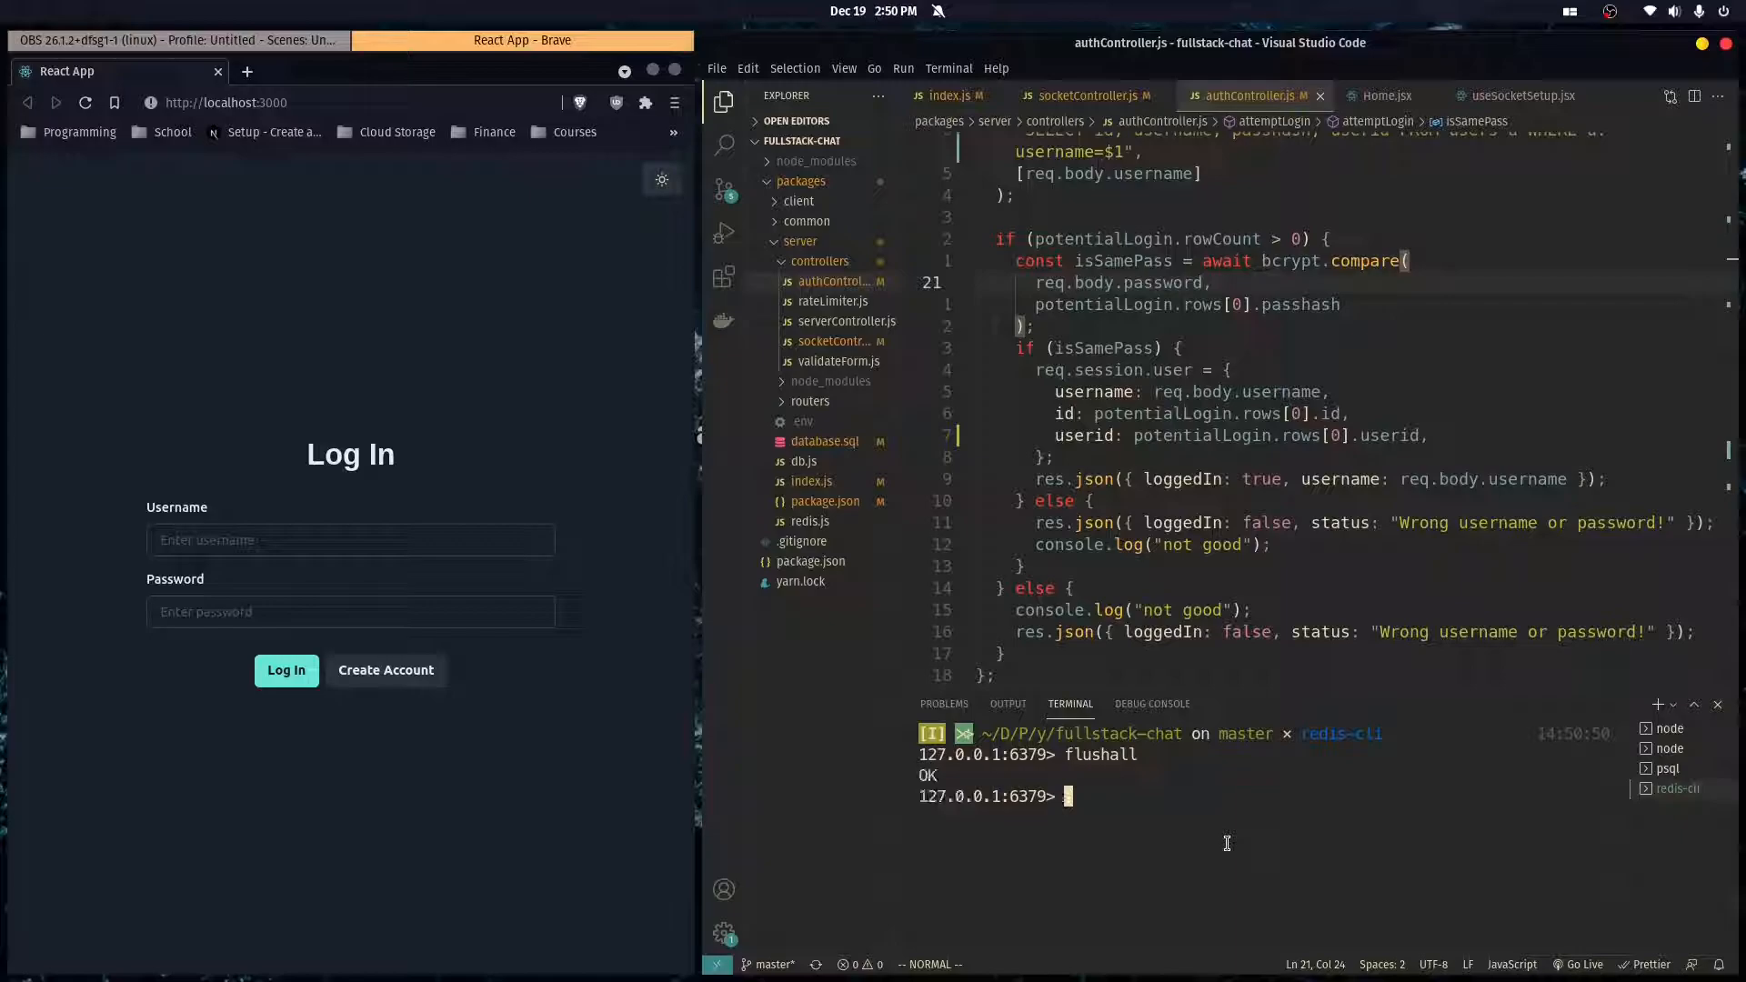
left_click(351, 539)
type("lester")
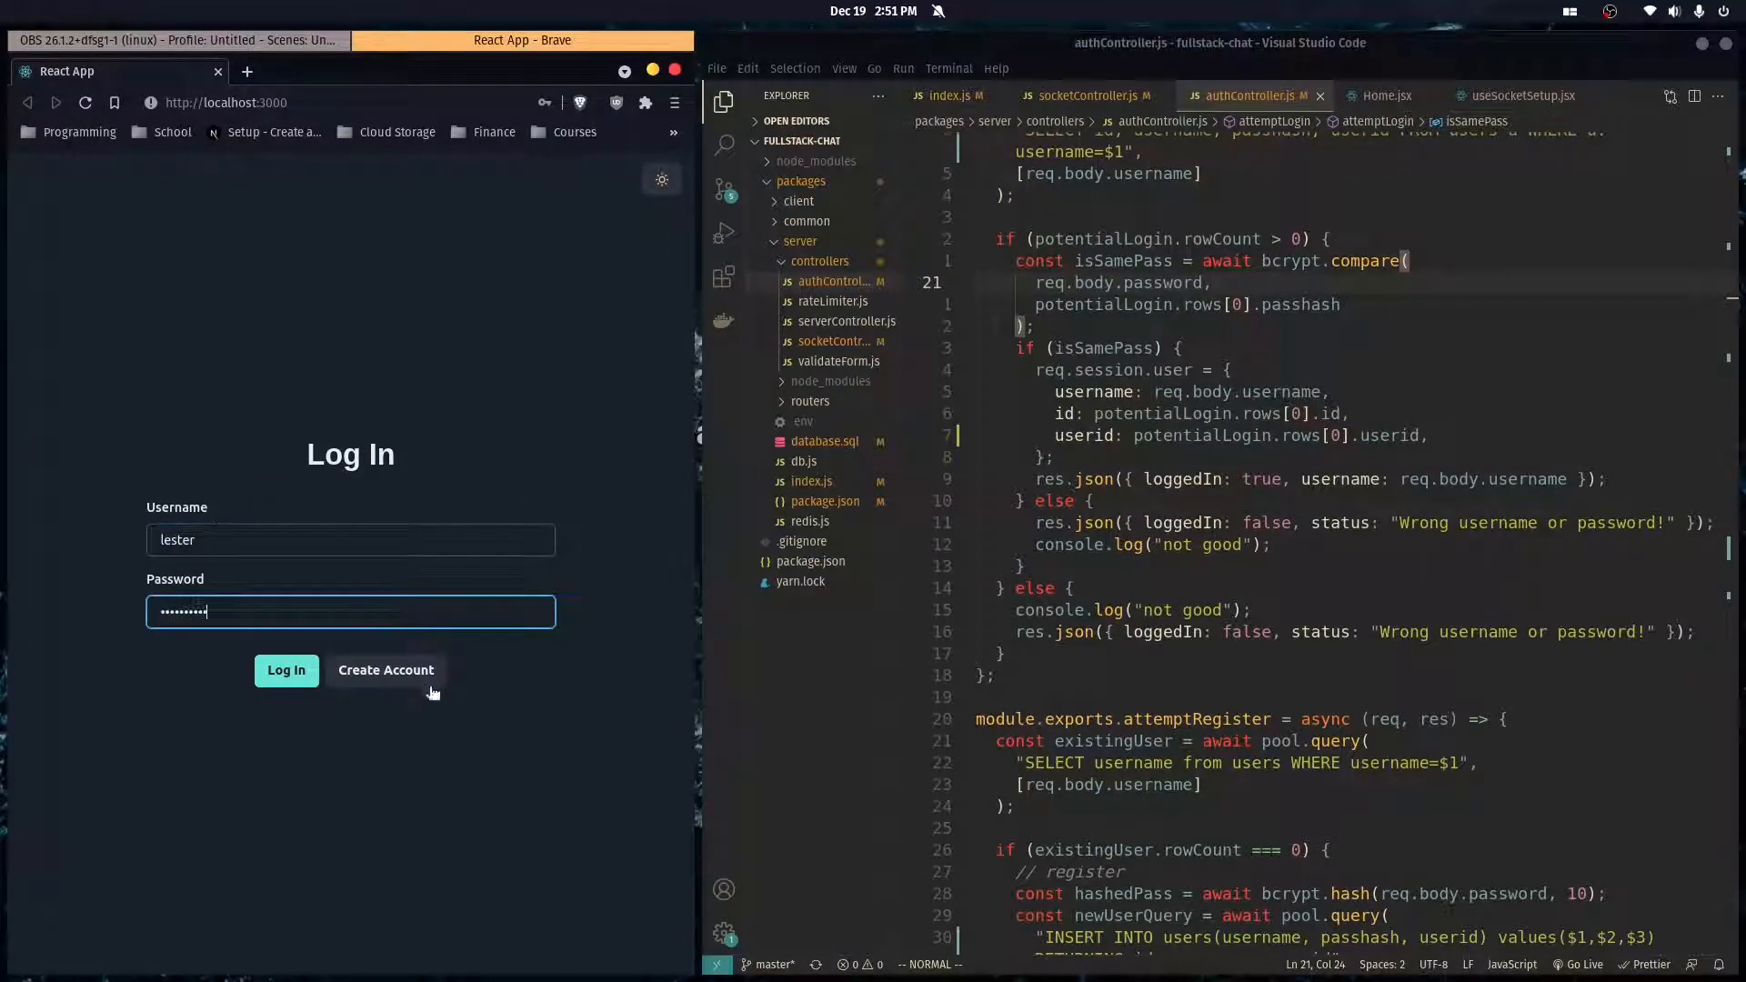
left_click(288, 669)
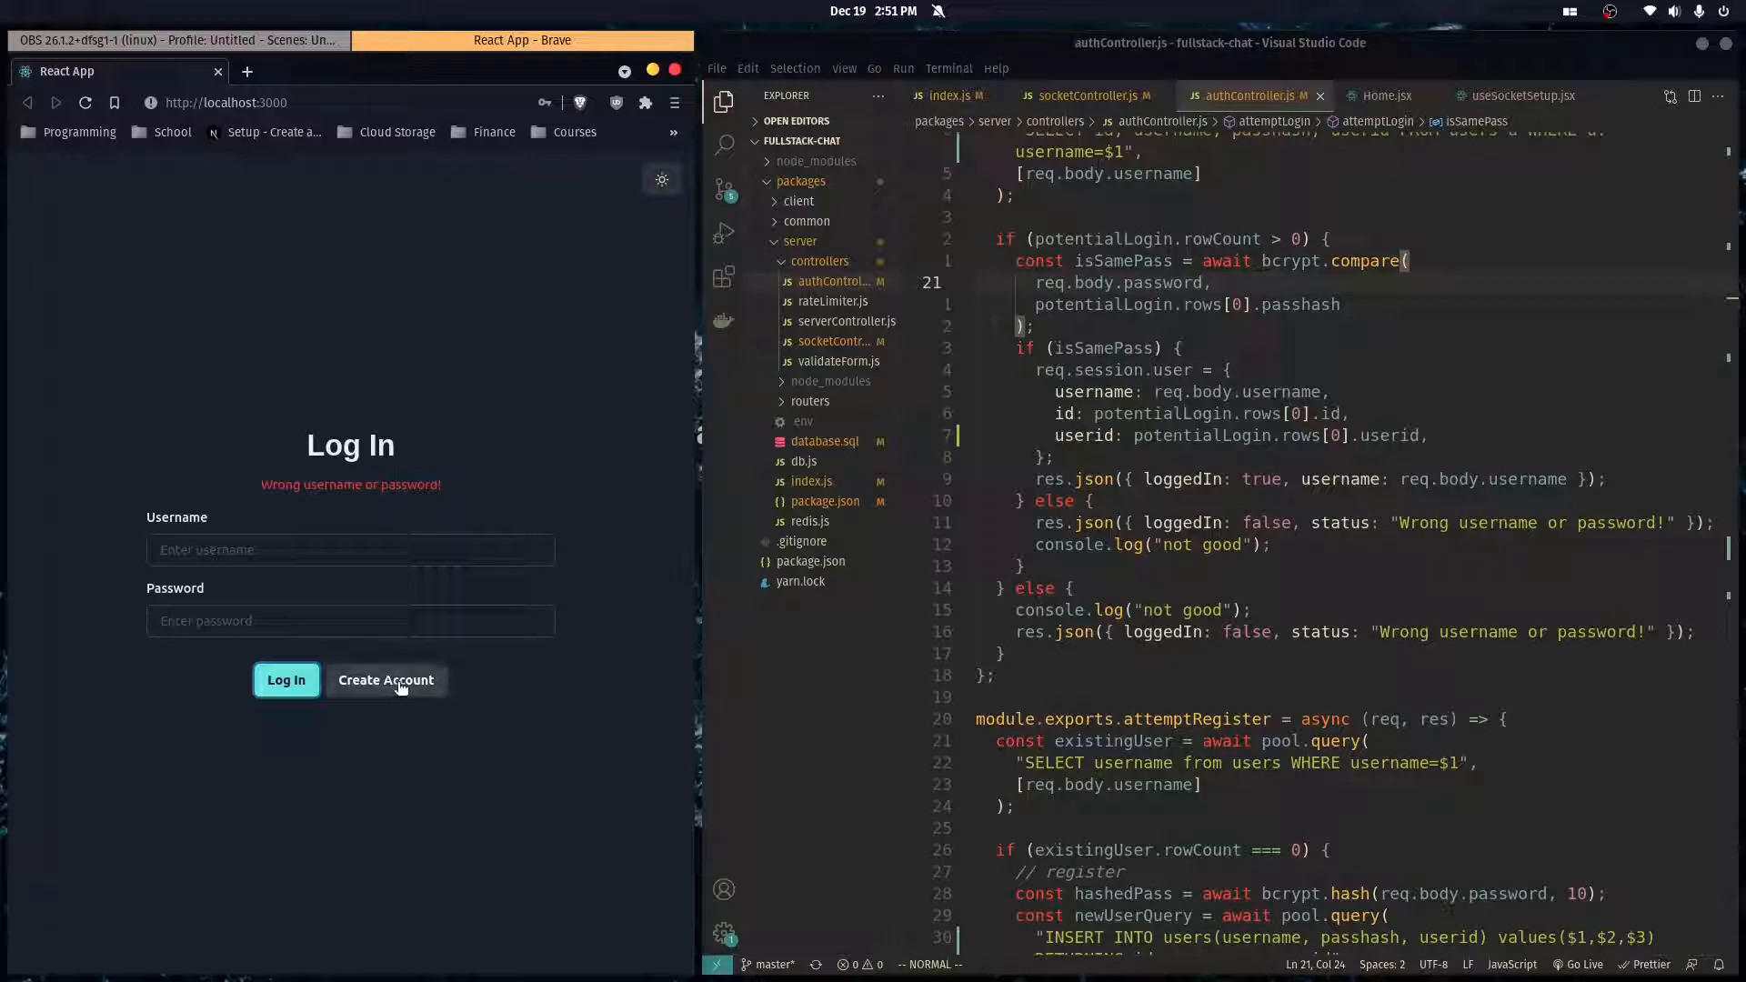
- Register a new lester account from the sign-up page to reach the home page
left_click(385, 681)
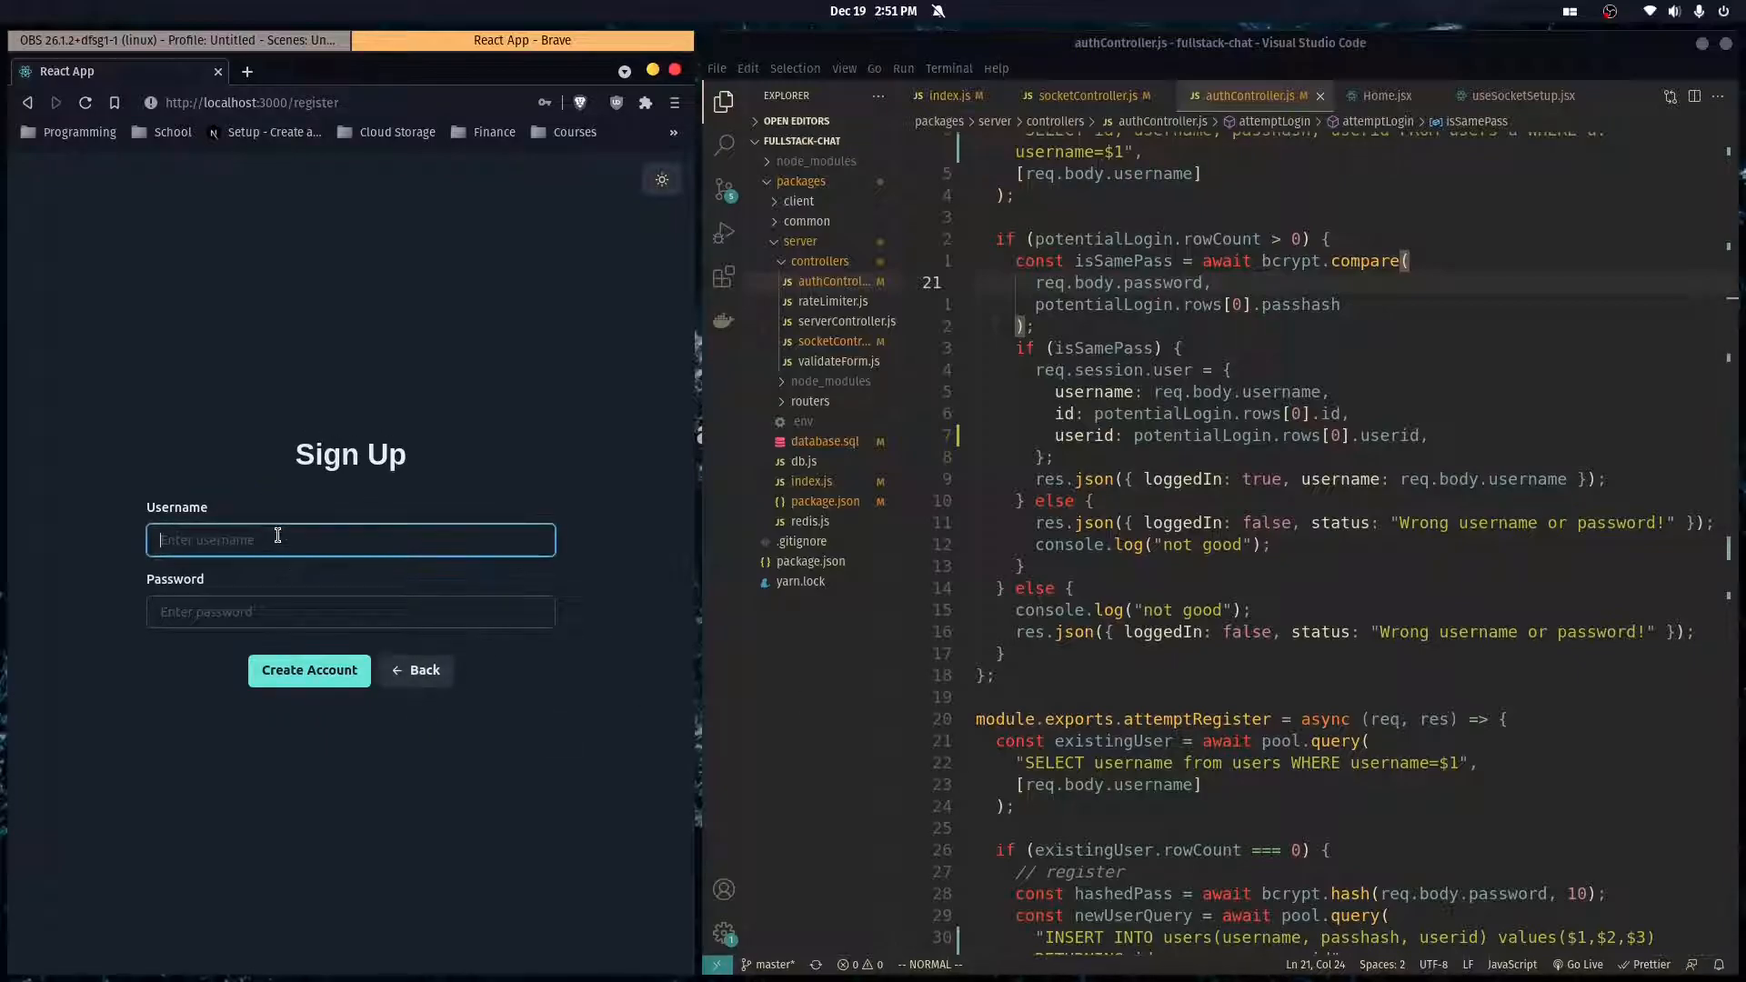
type("lester")
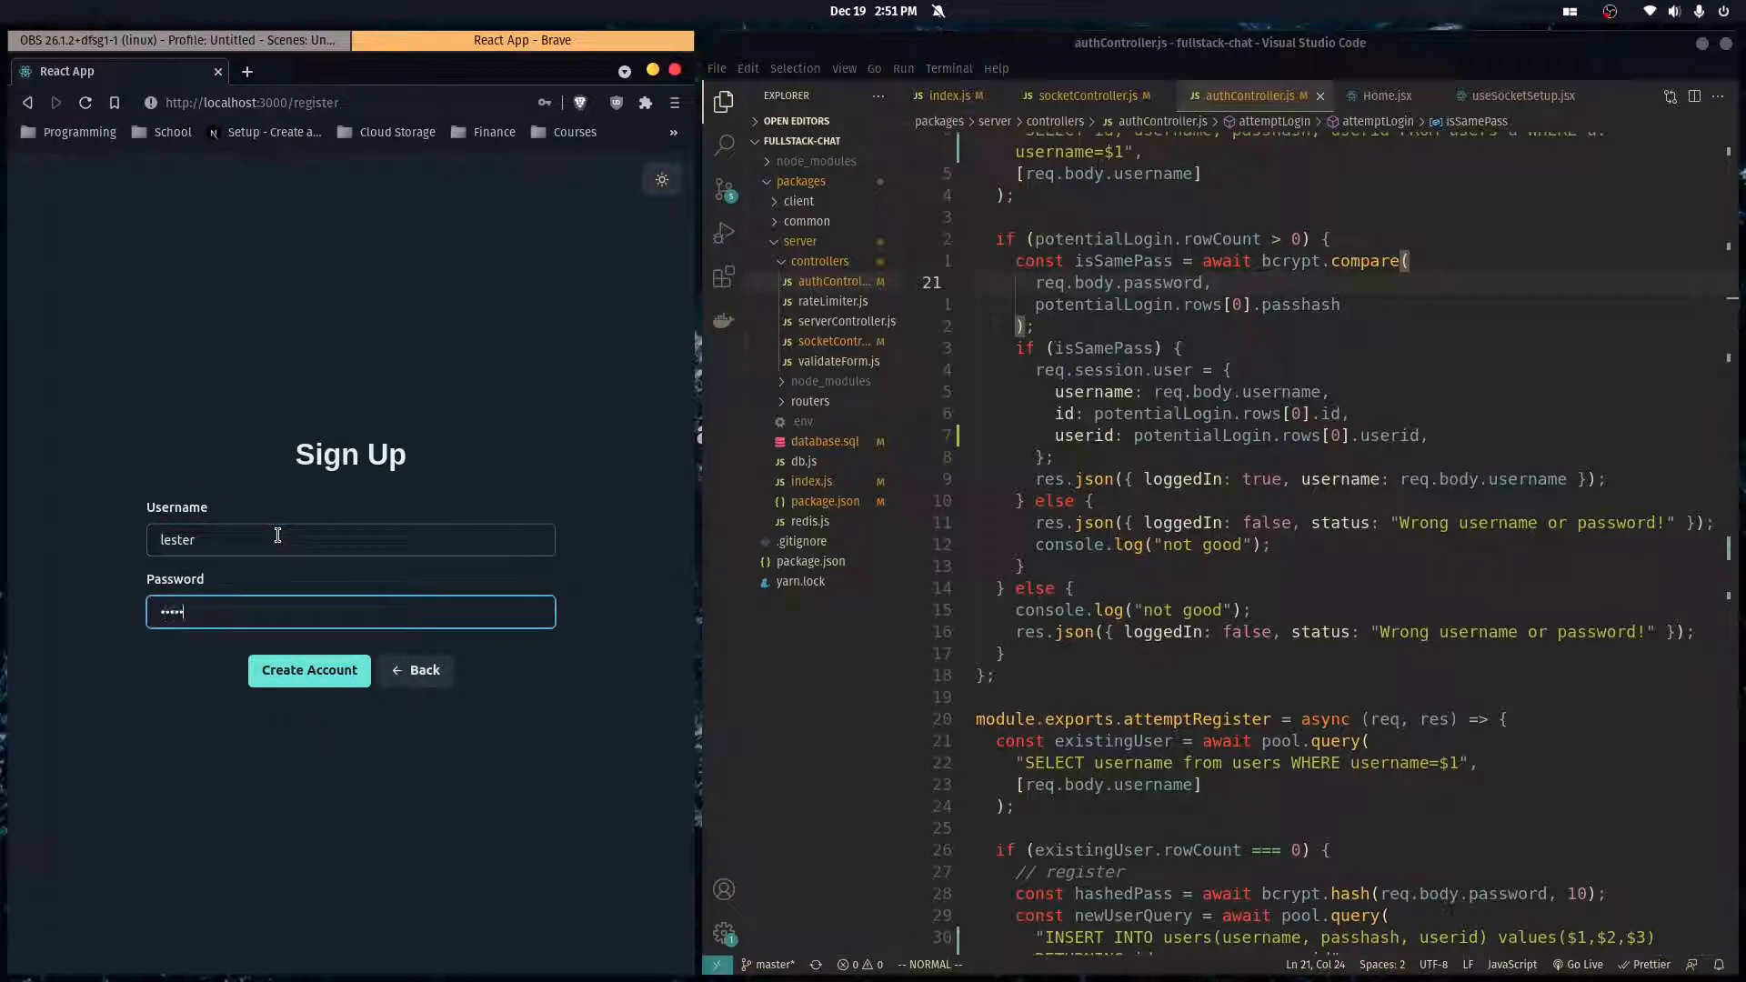
left_click(309, 670)
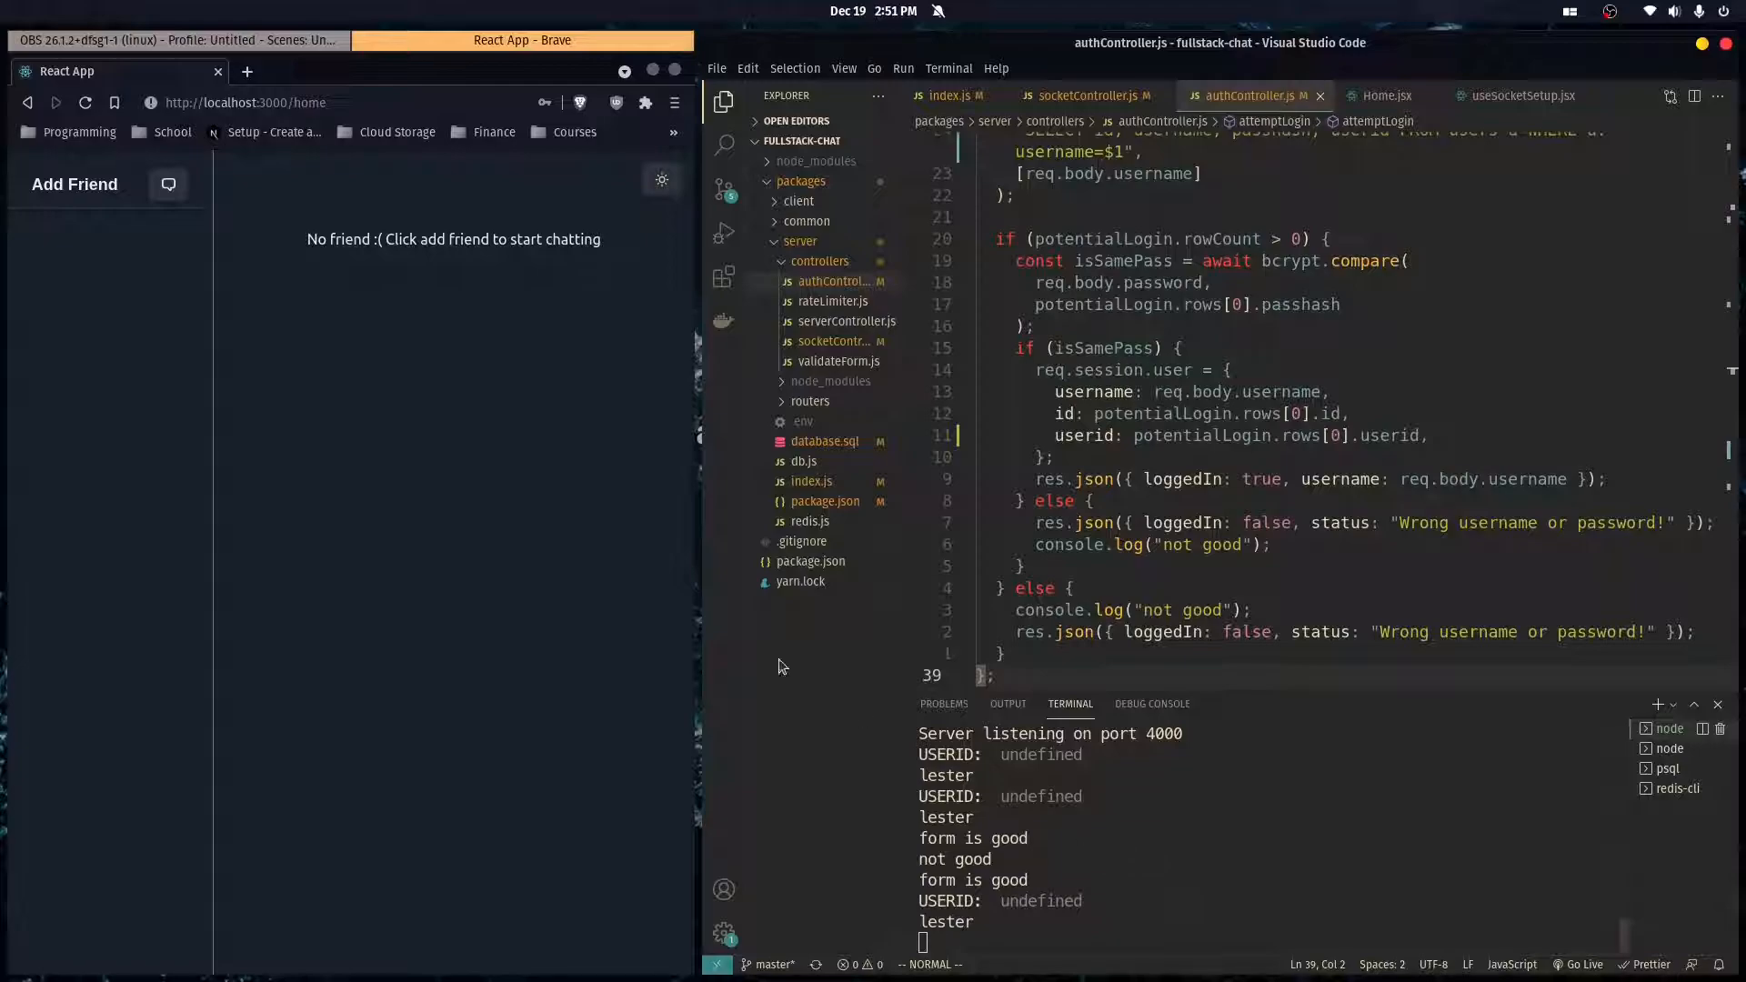
left_click(83, 102)
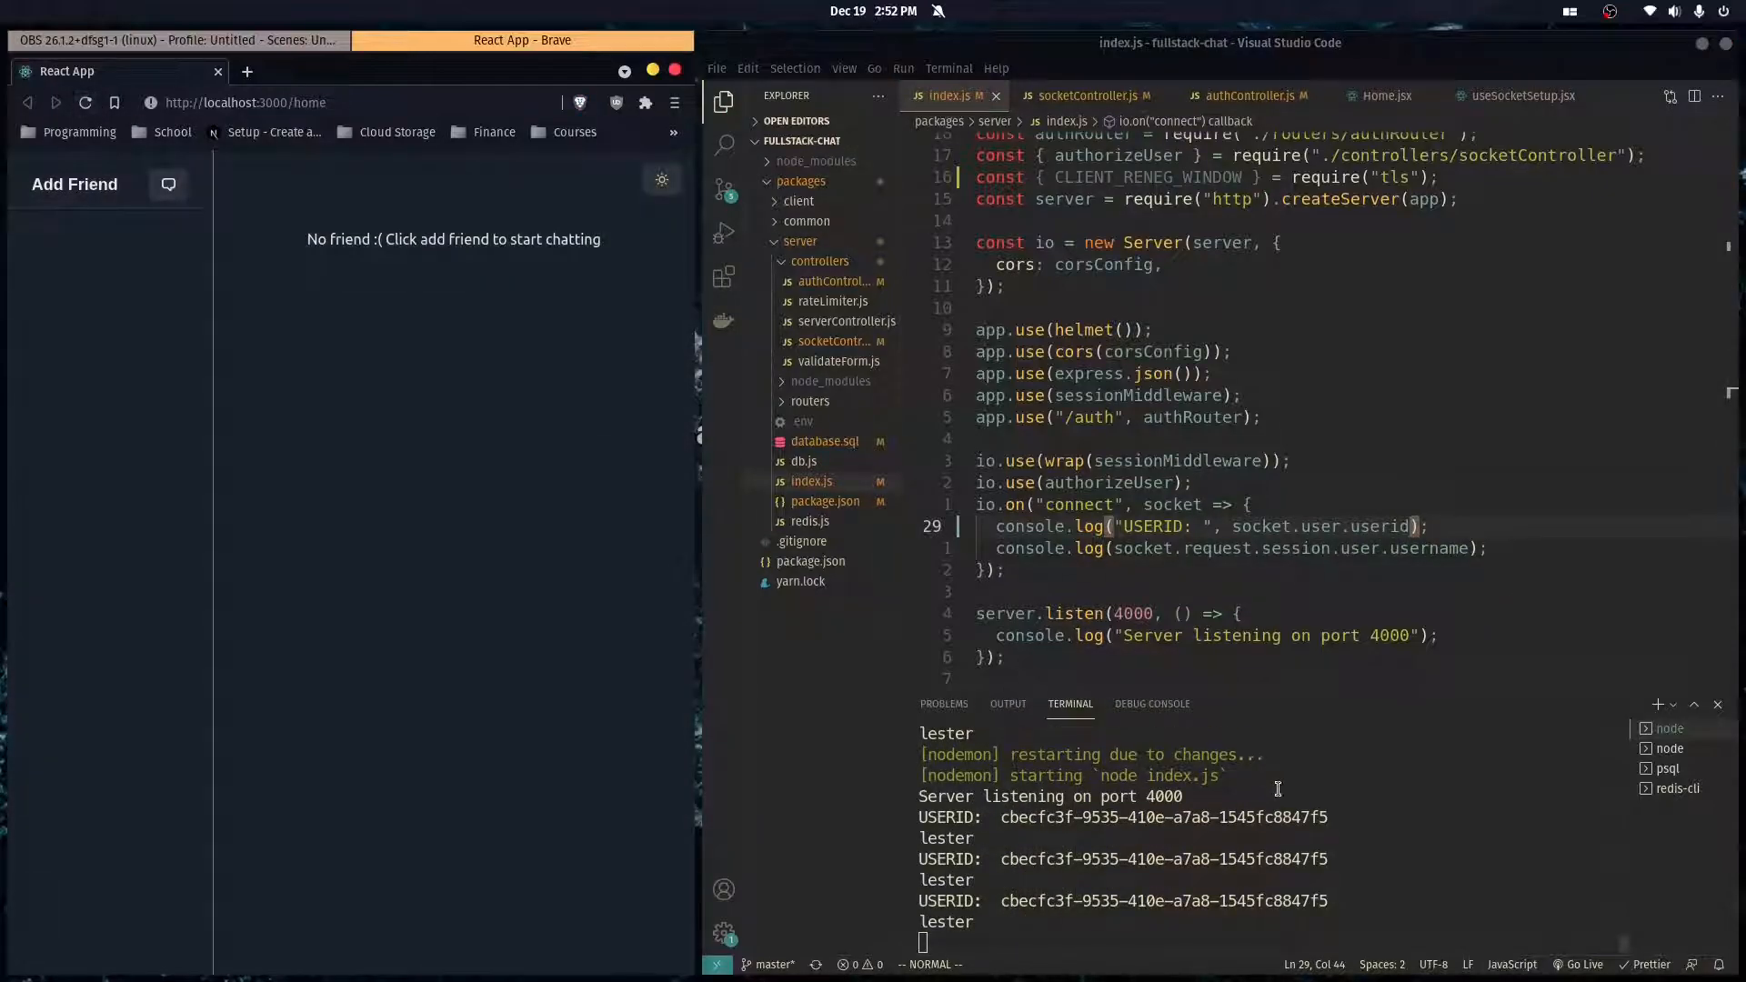
mouse_move(186, 184)
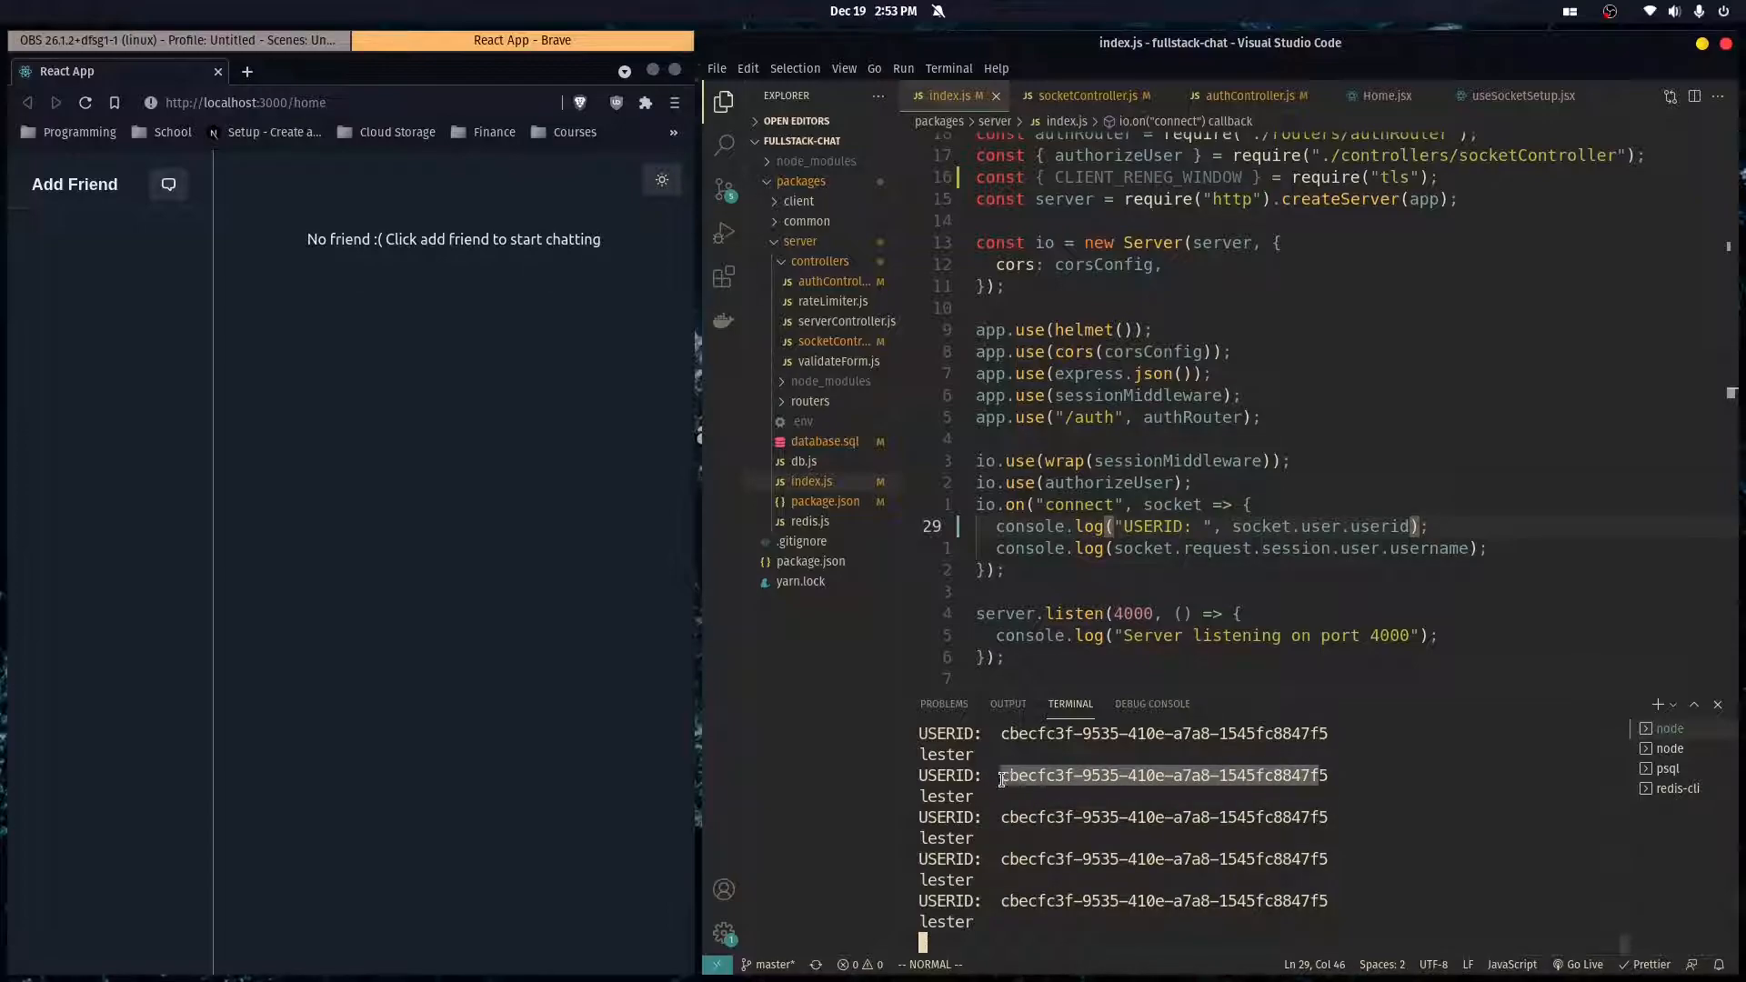
- Select lester's printed uuid in the server terminal output to inspect it
double_click(1163, 775)
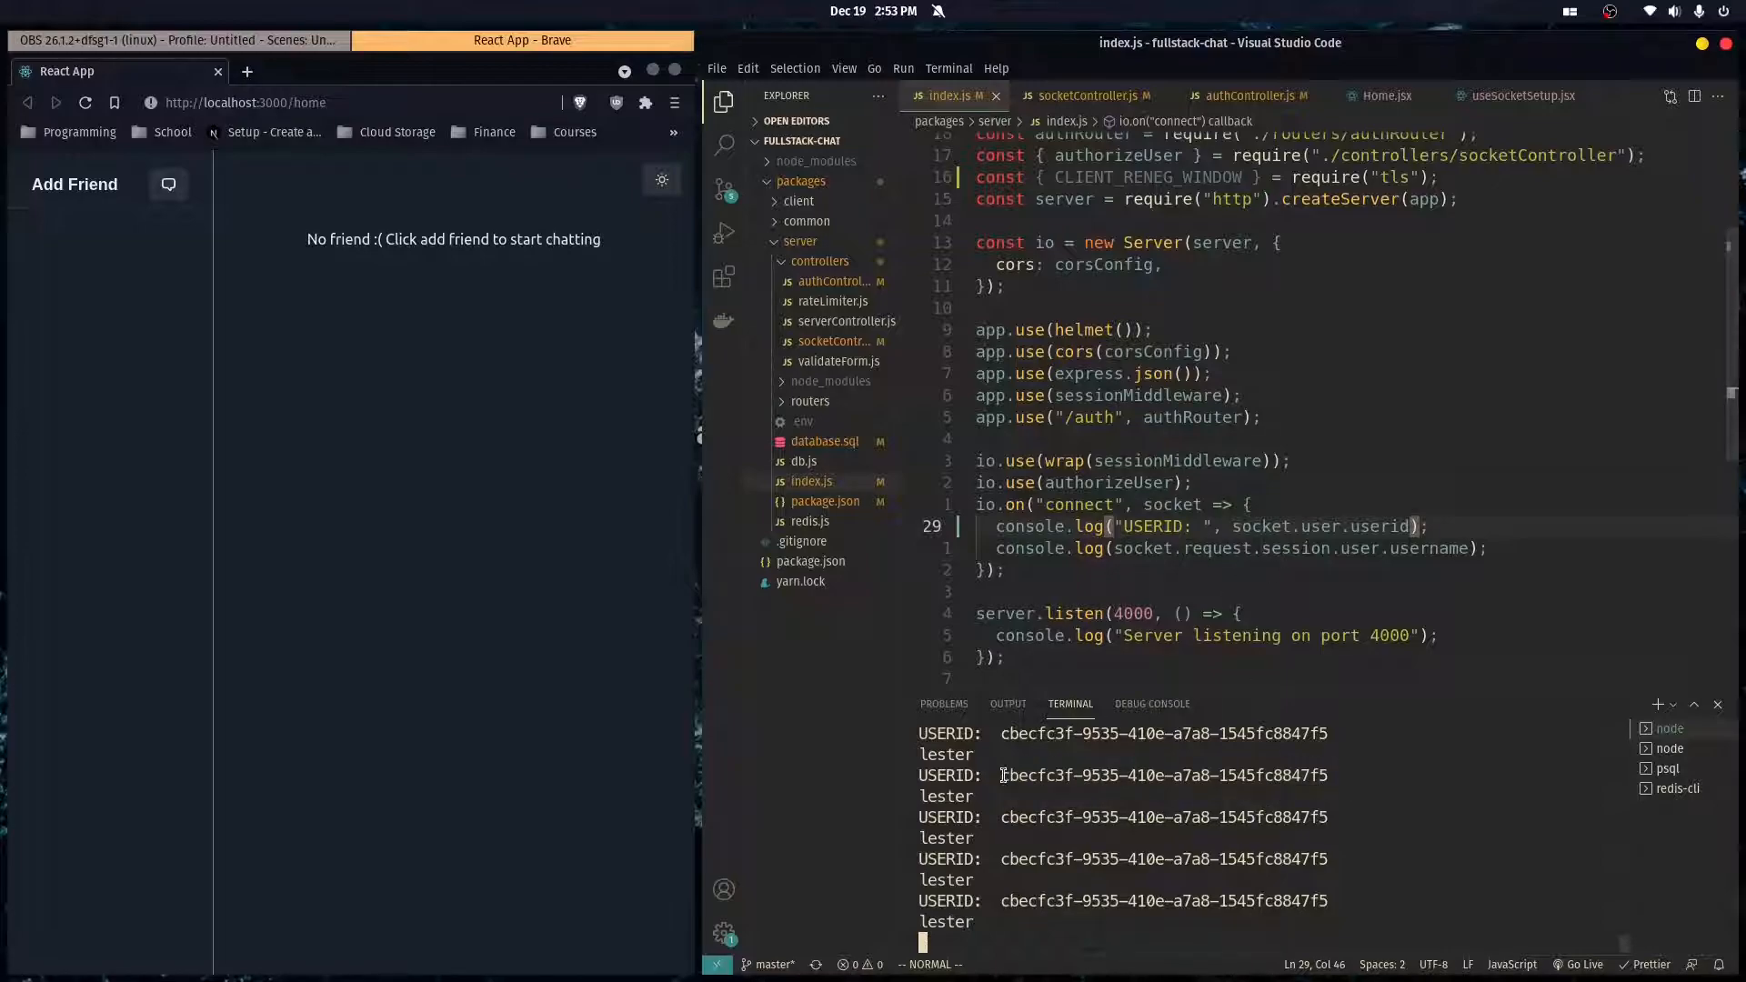
double_click(1164, 775)
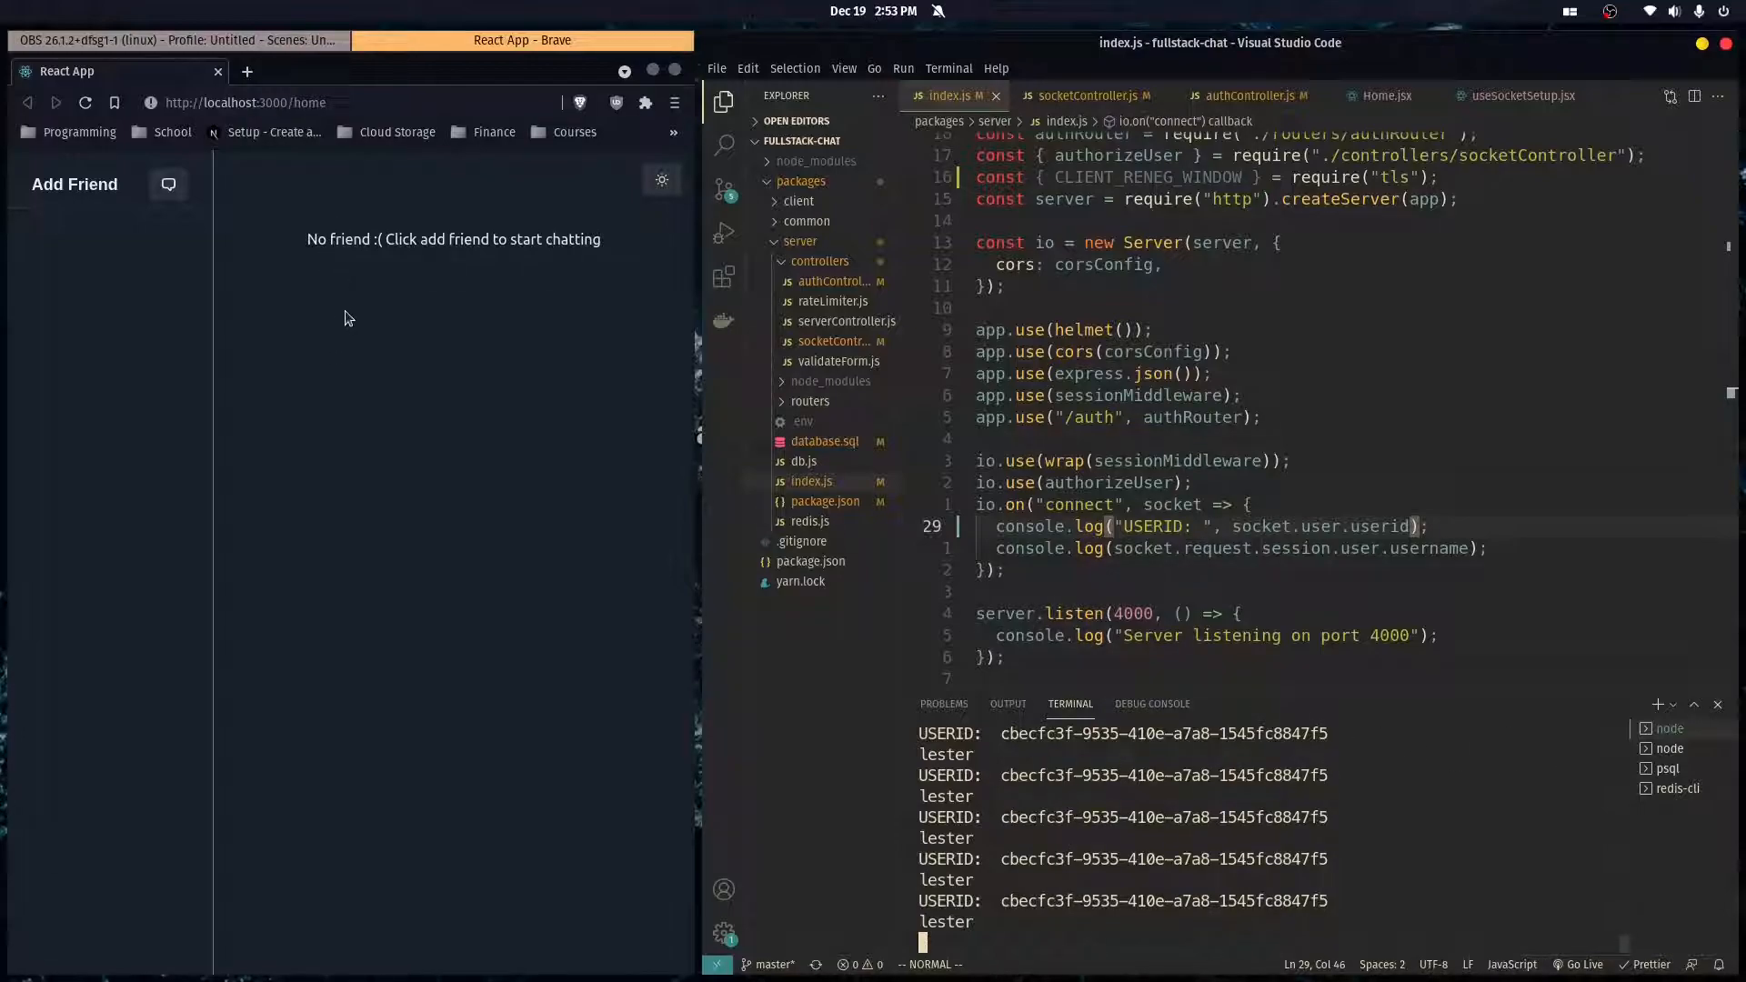
mouse_move(466, 476)
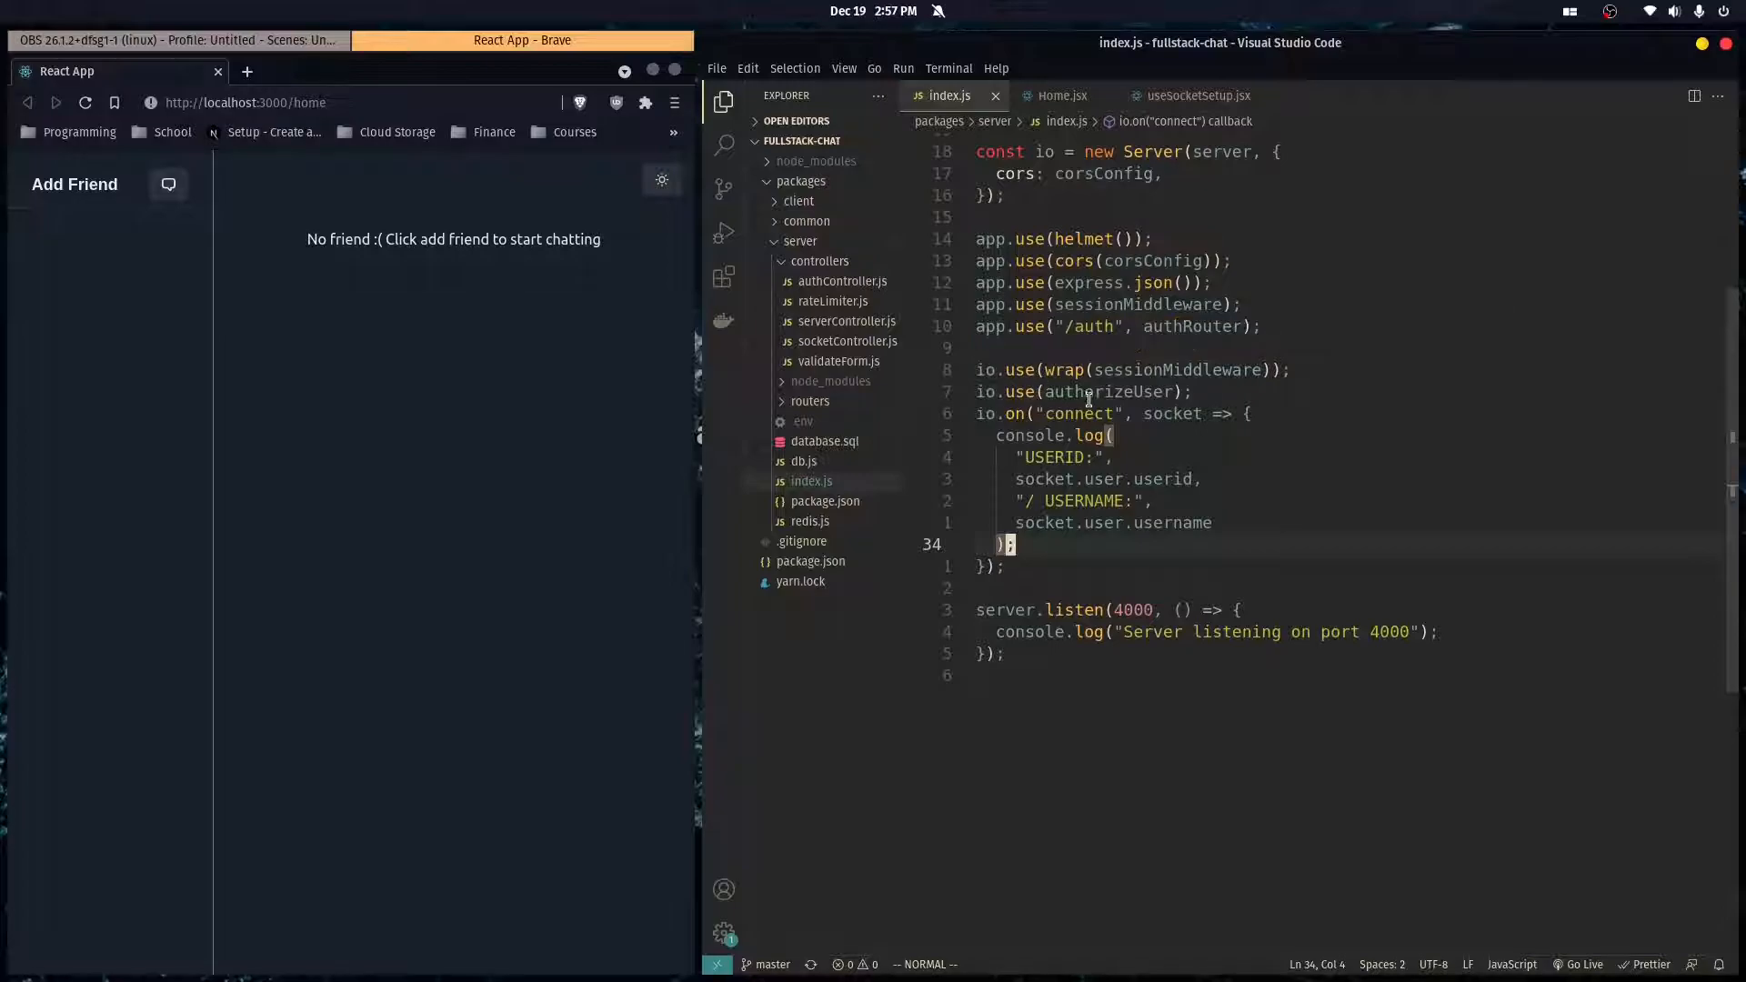
mouse_move(1093, 393)
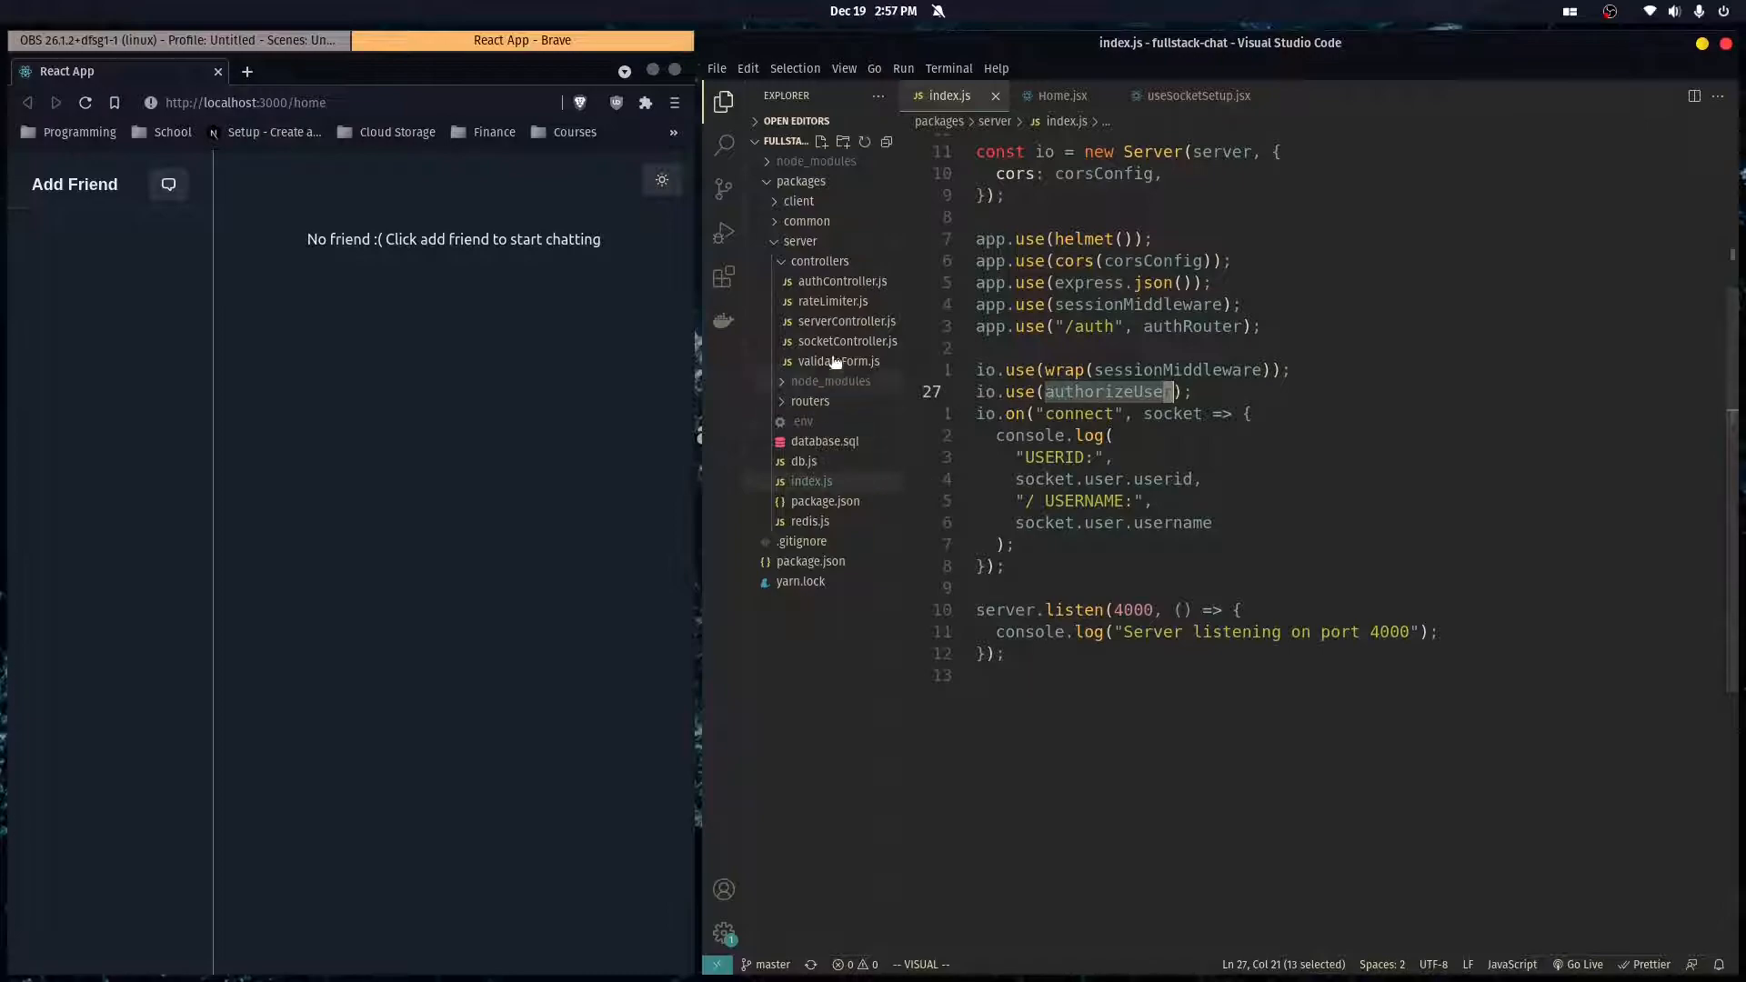
mouse_move(844, 346)
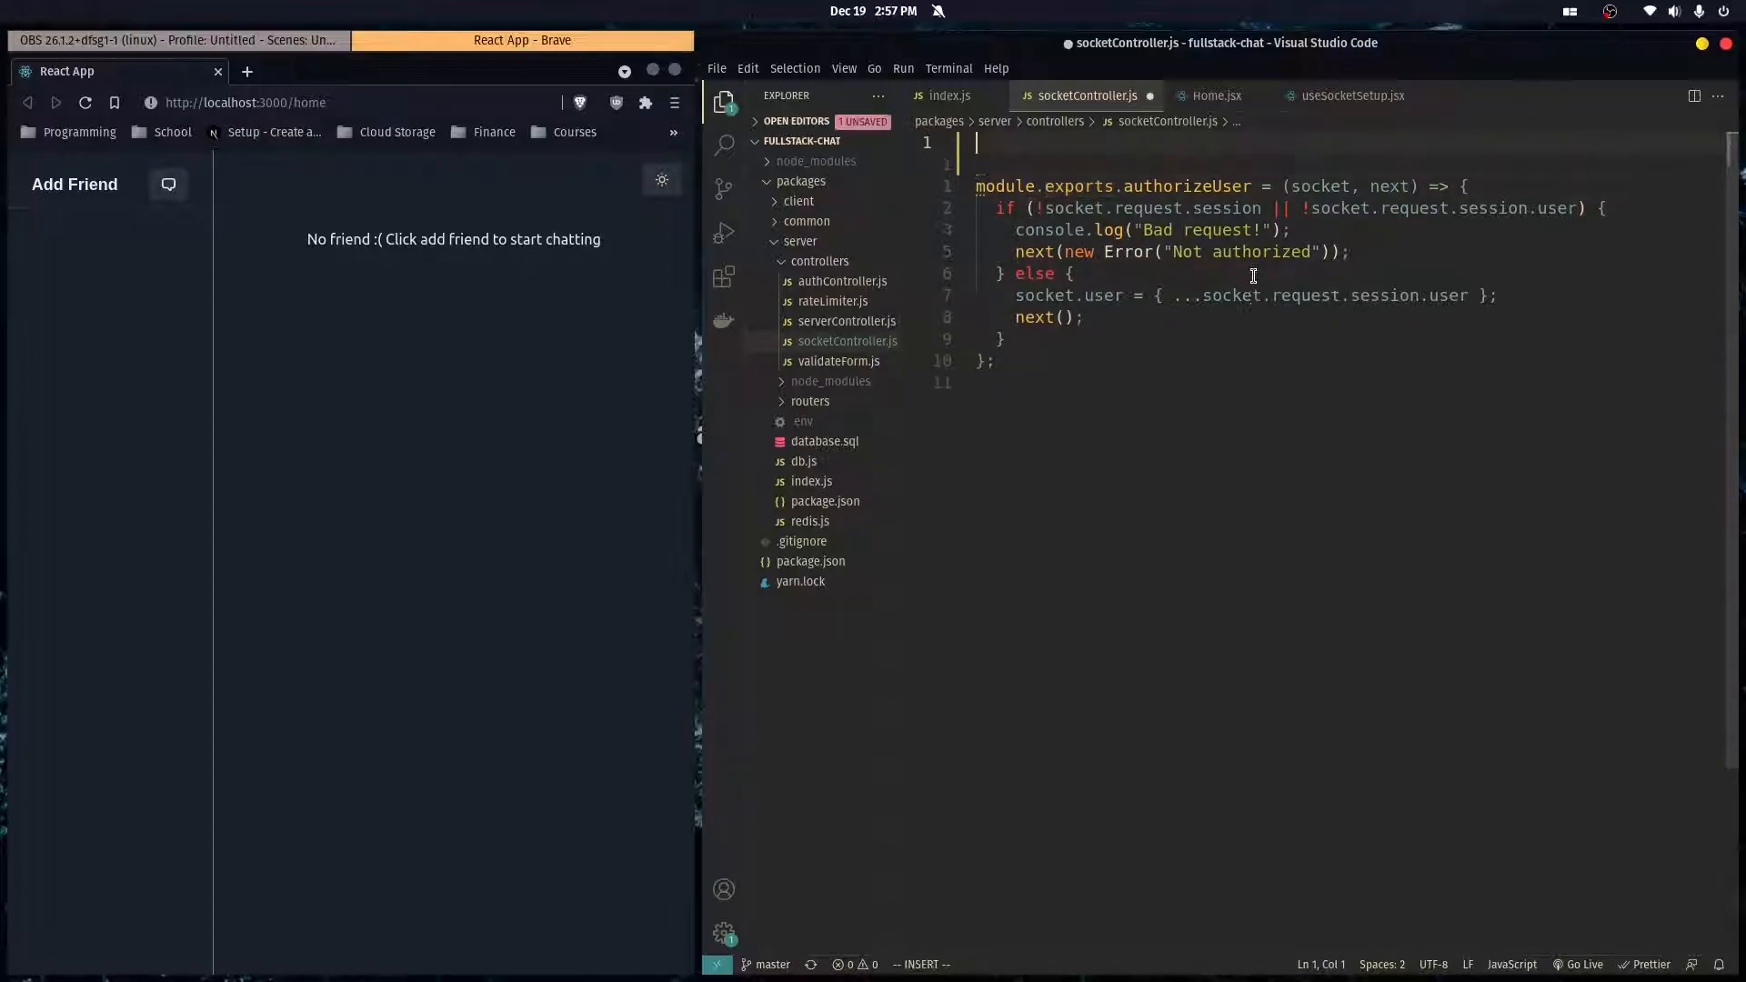
- Add const redisClient = require('../redis') at the top of socketController.js
type("const redisClient")
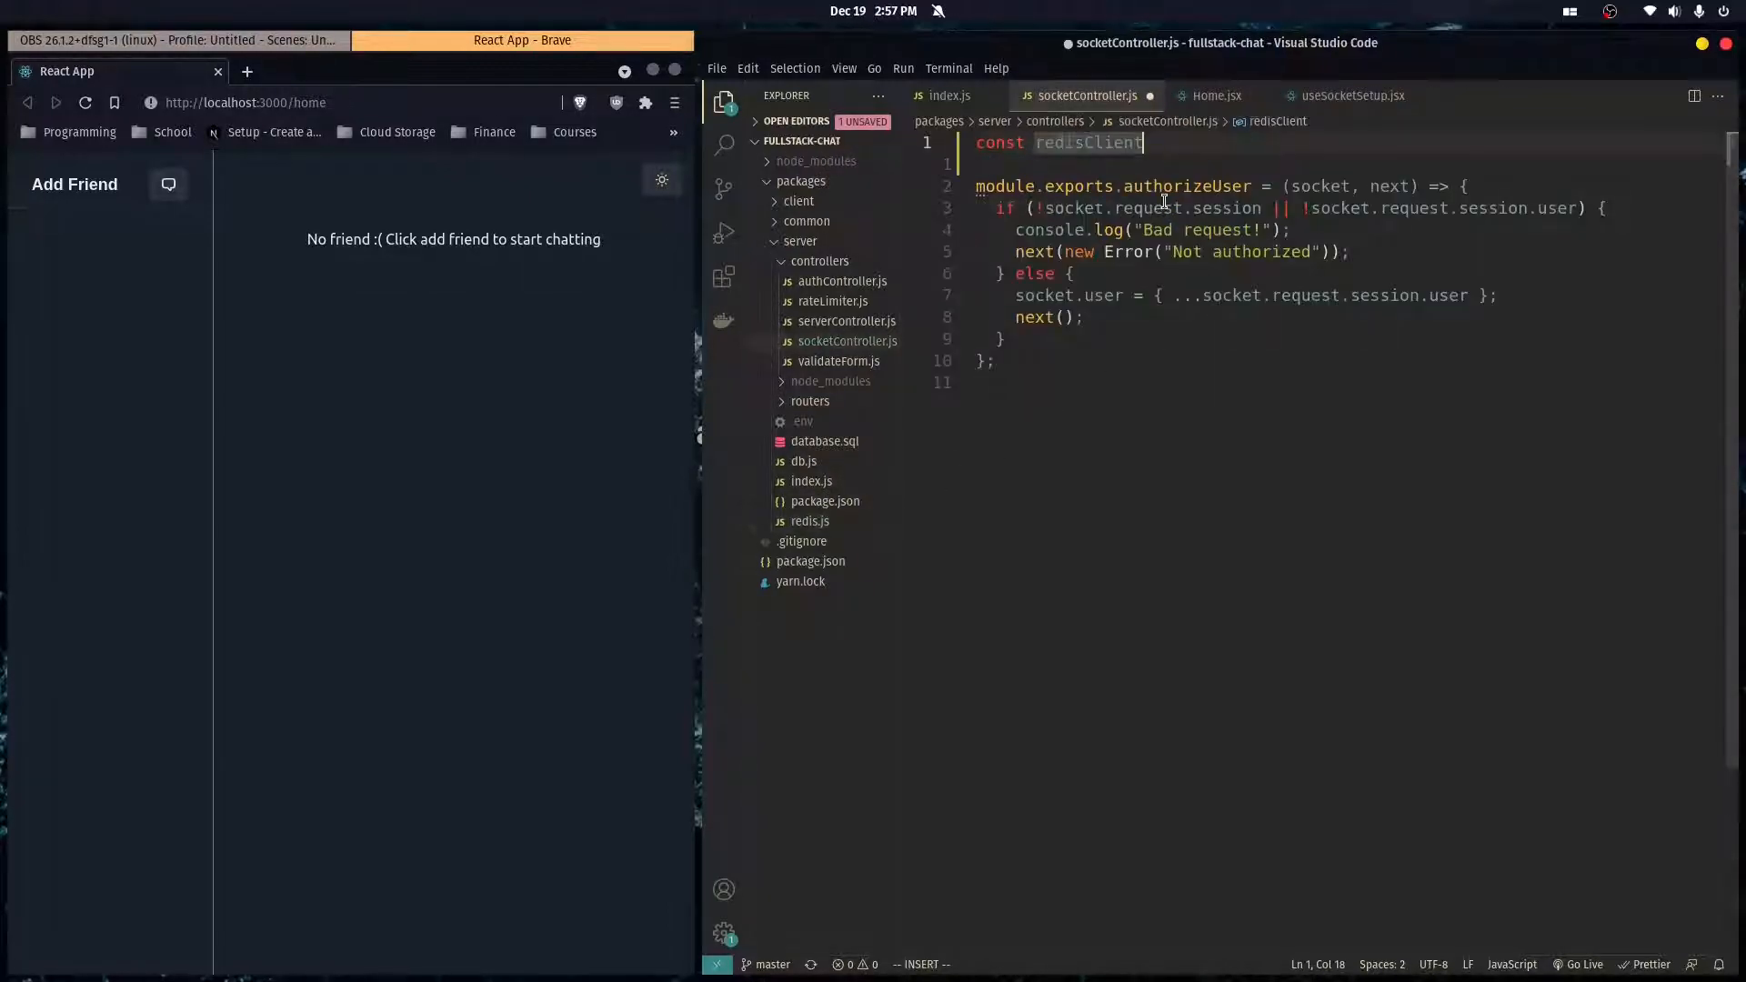
type("= require('../redis")
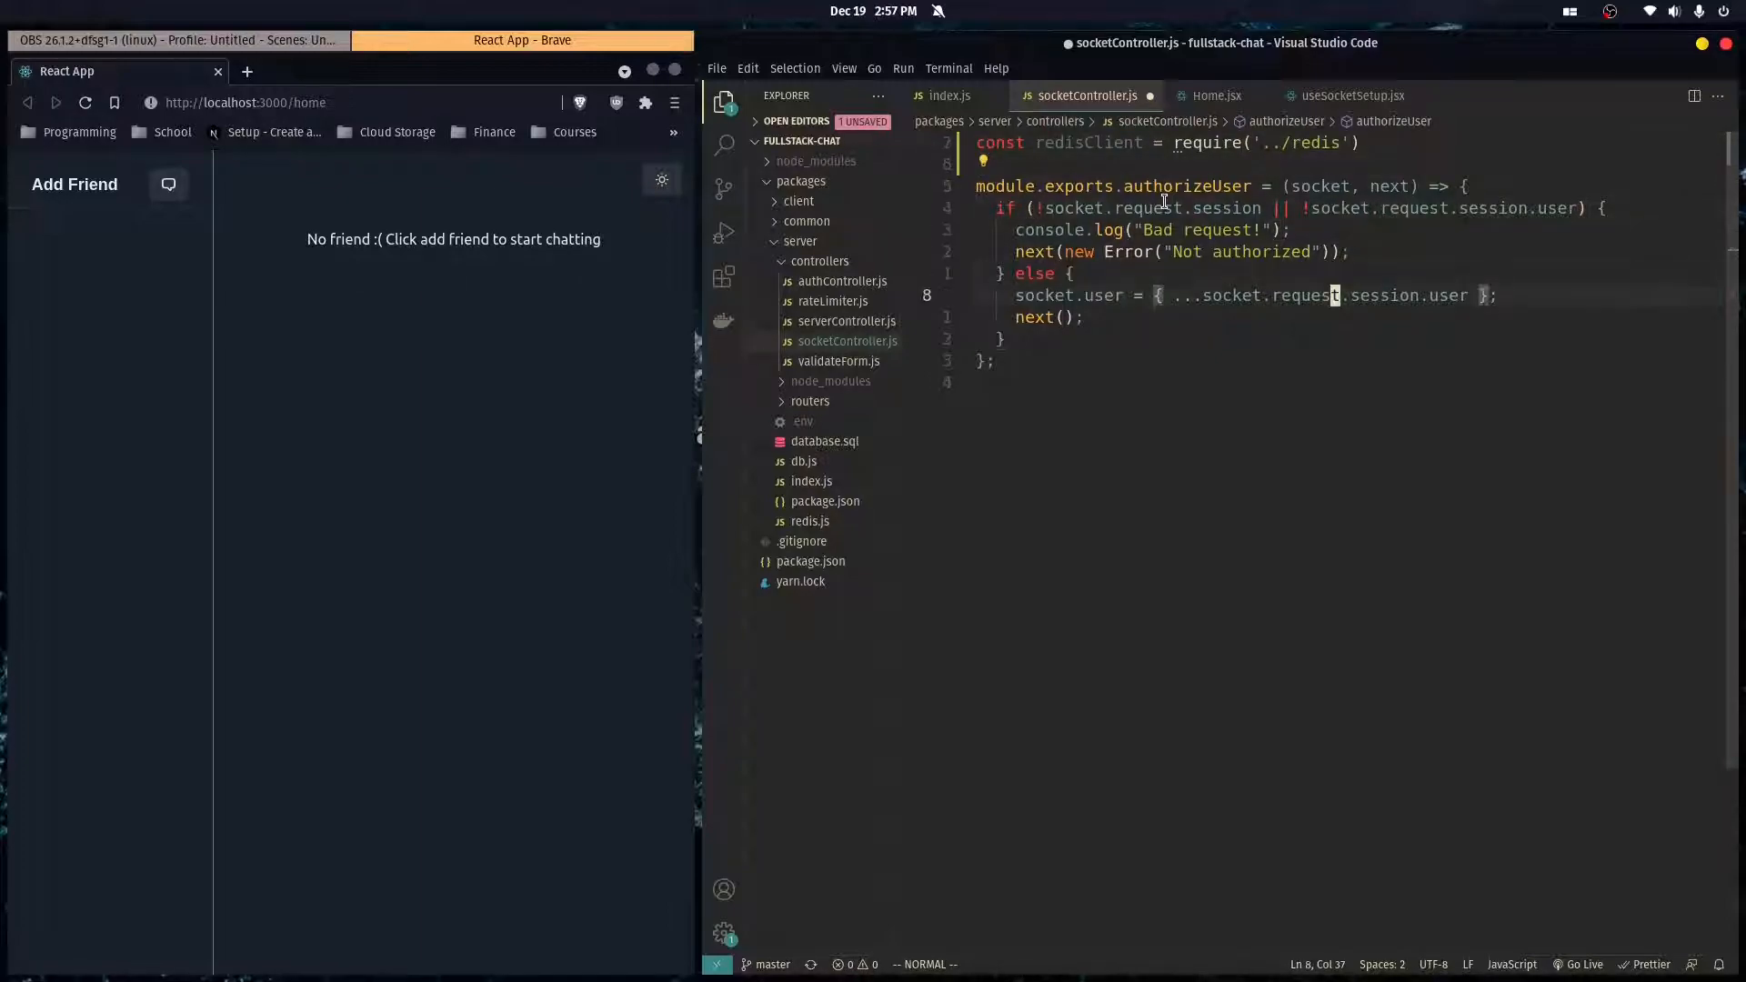
- Start redisClient.hset with template-string key `userid:${socket.user.username}`
type("redisClient")
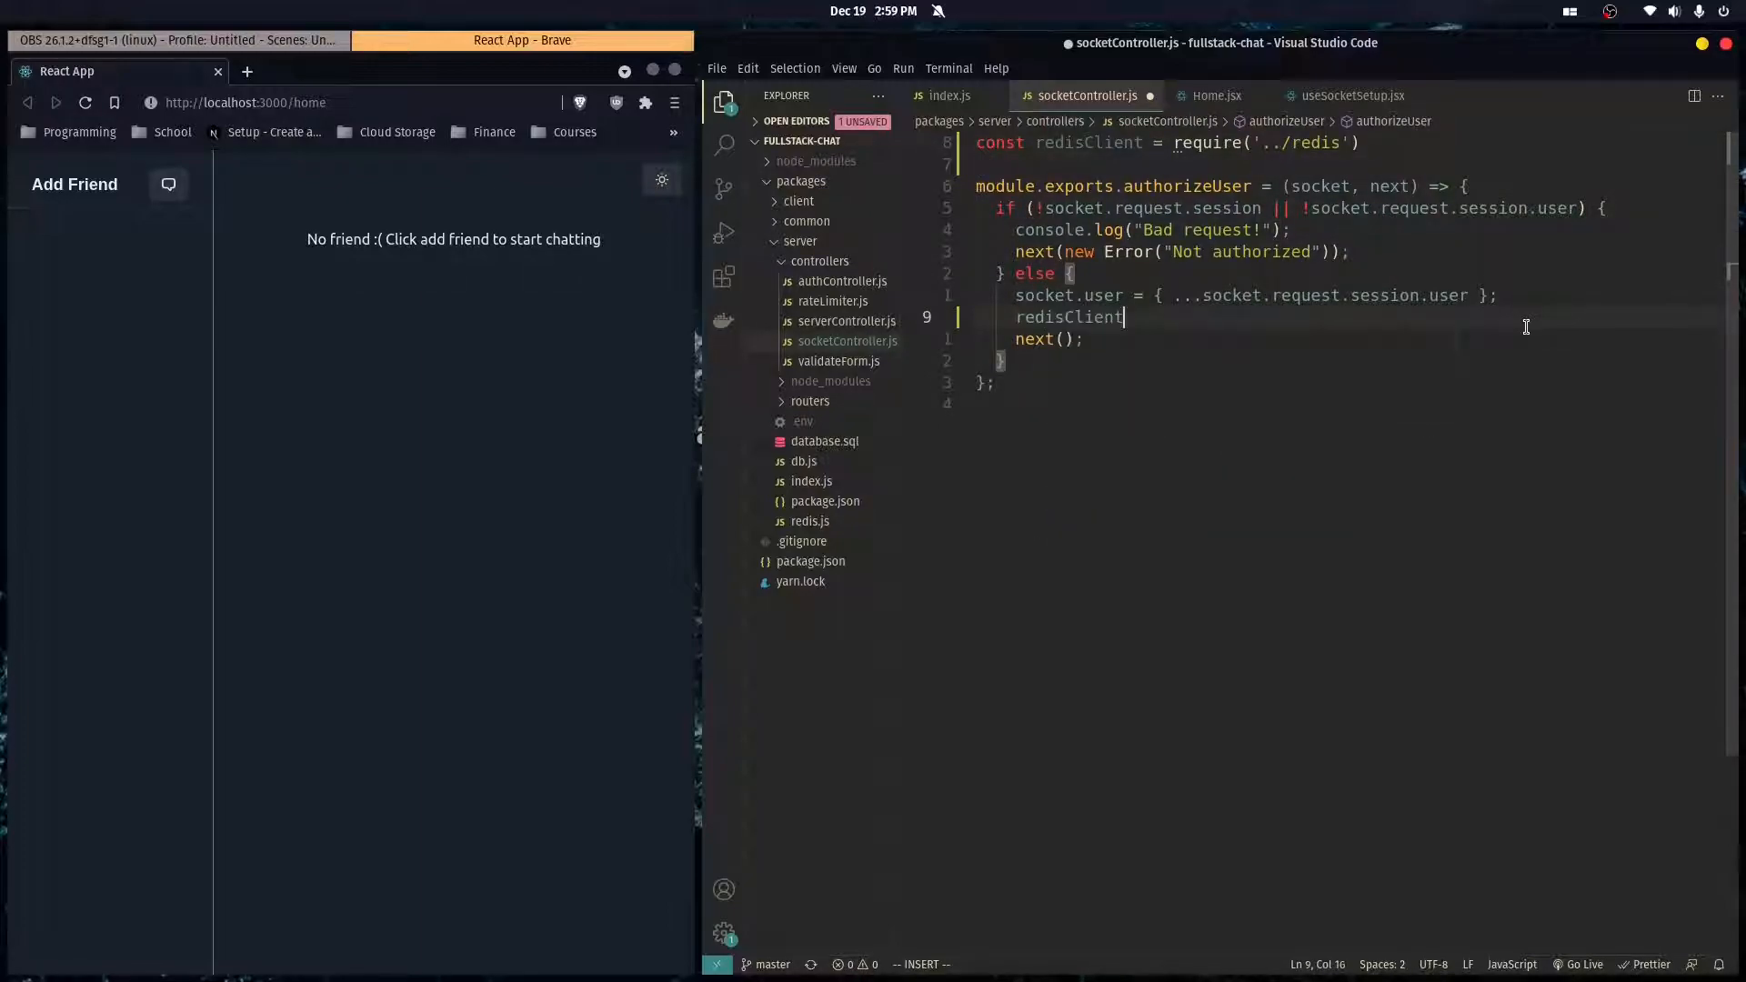
type(".hset(")
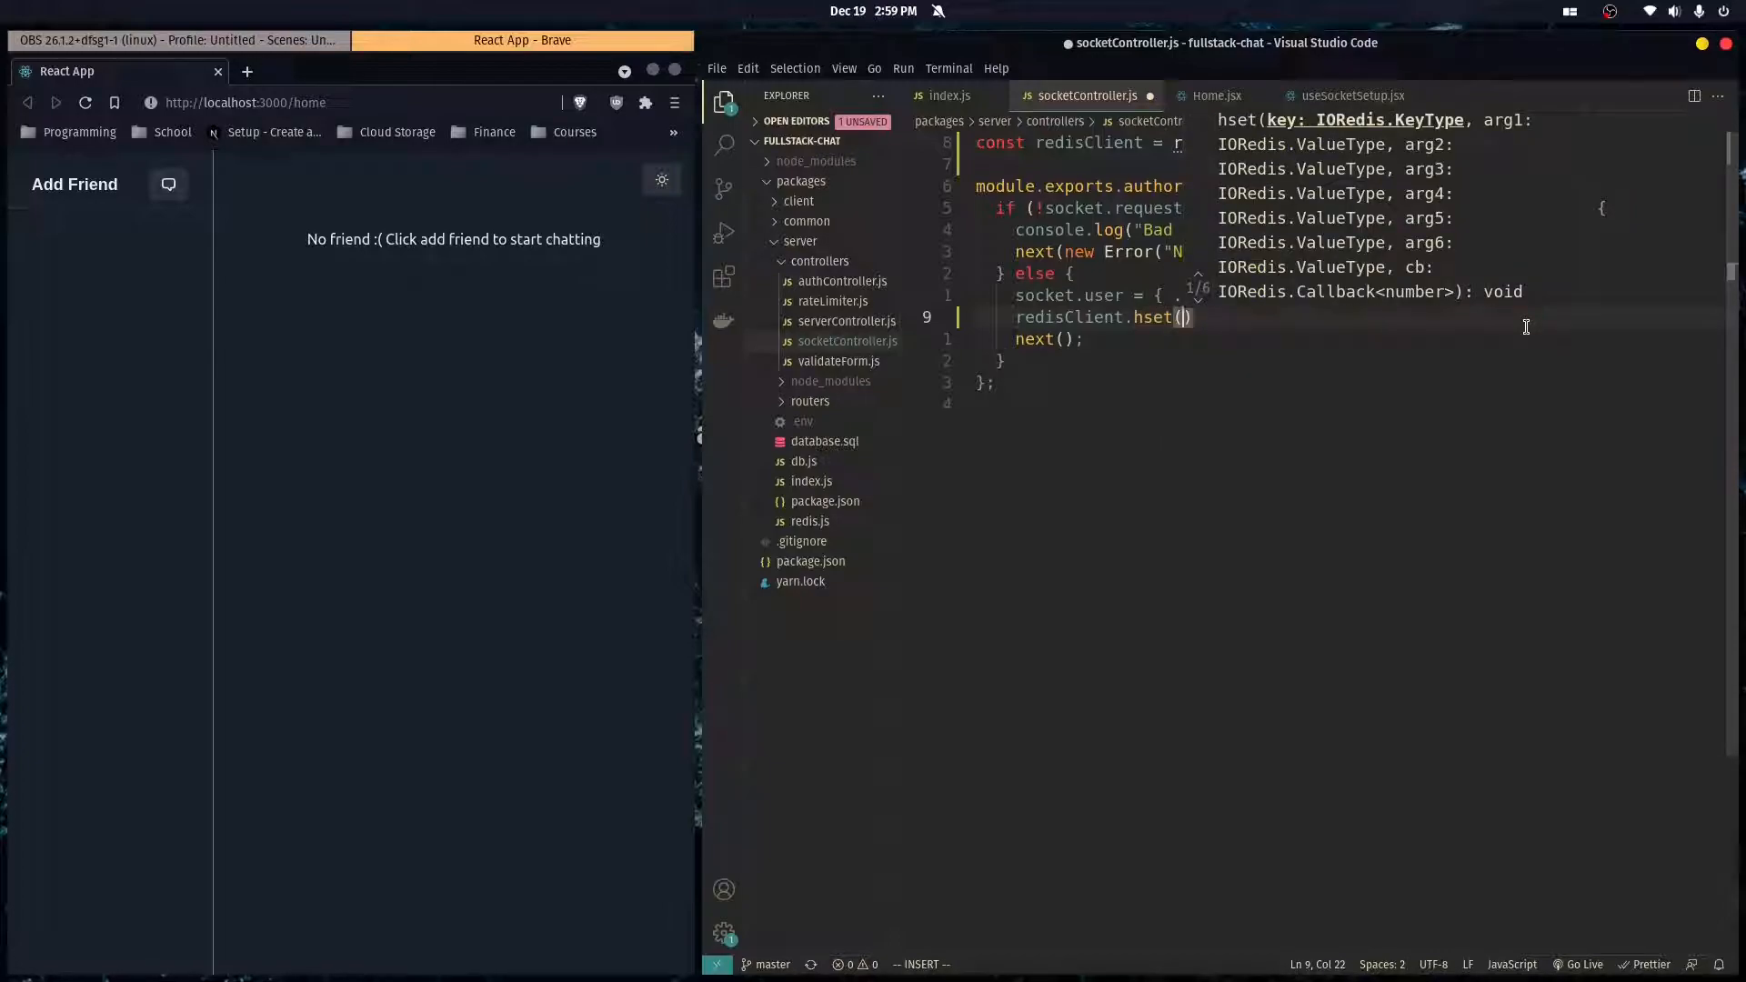
type("\"\"")
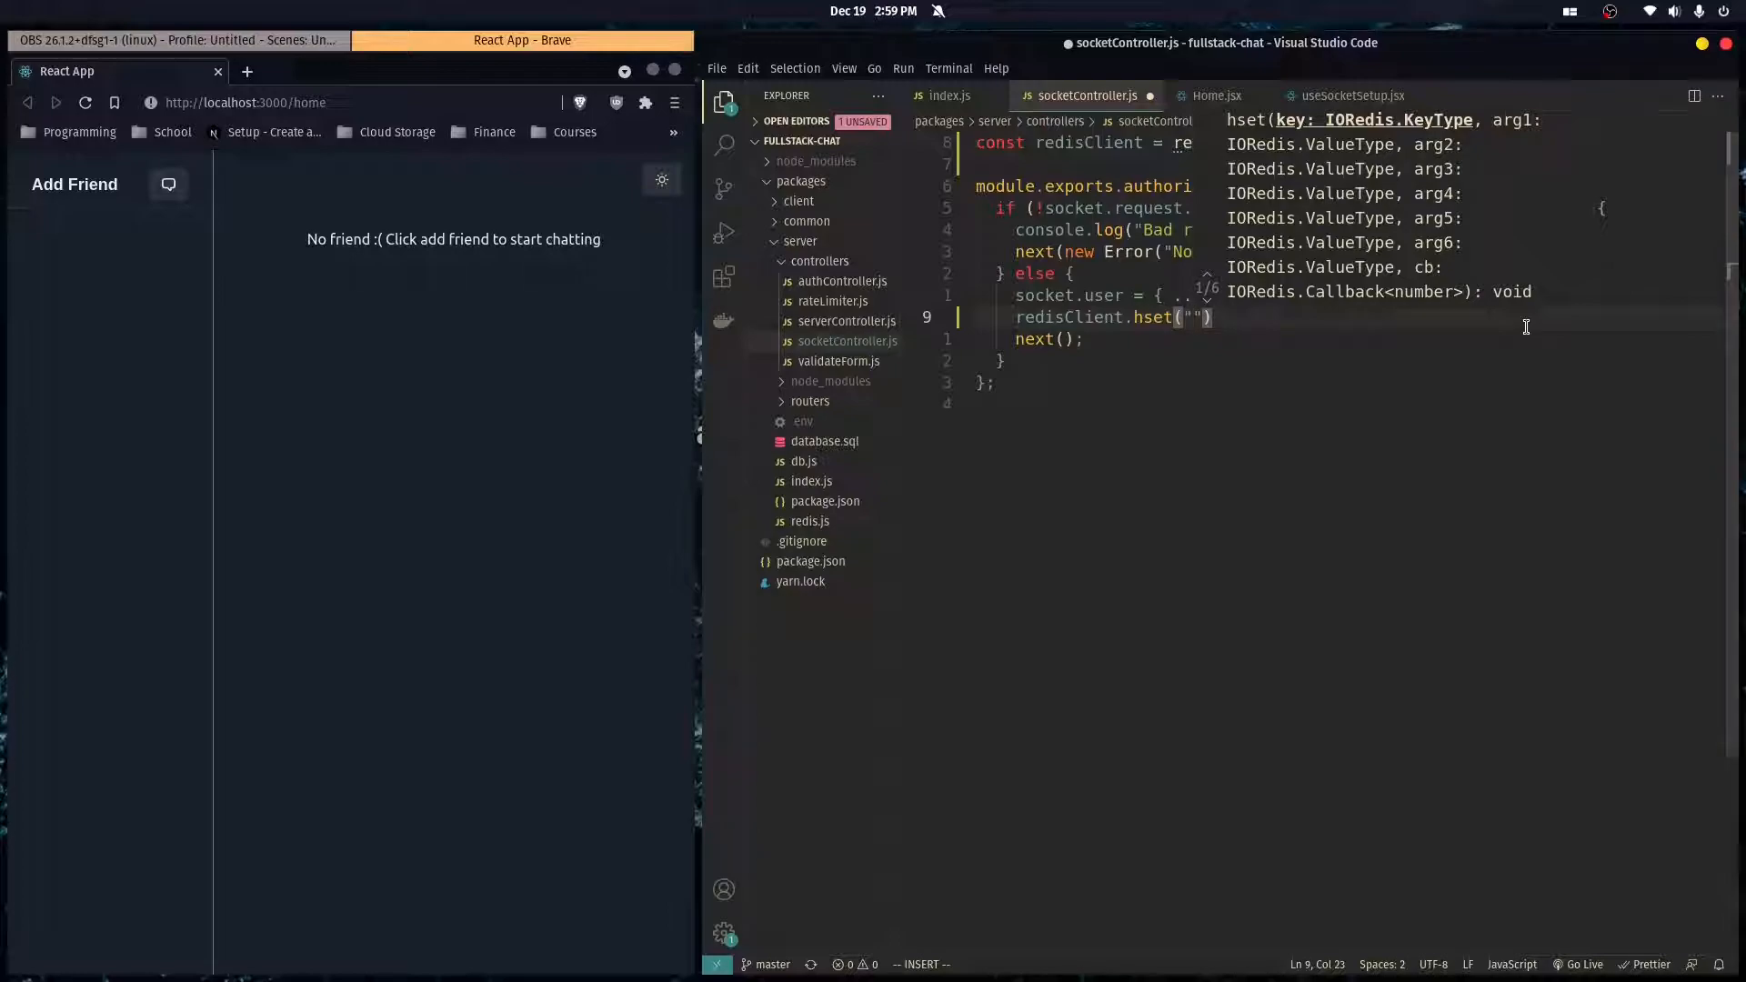
type("userid:")
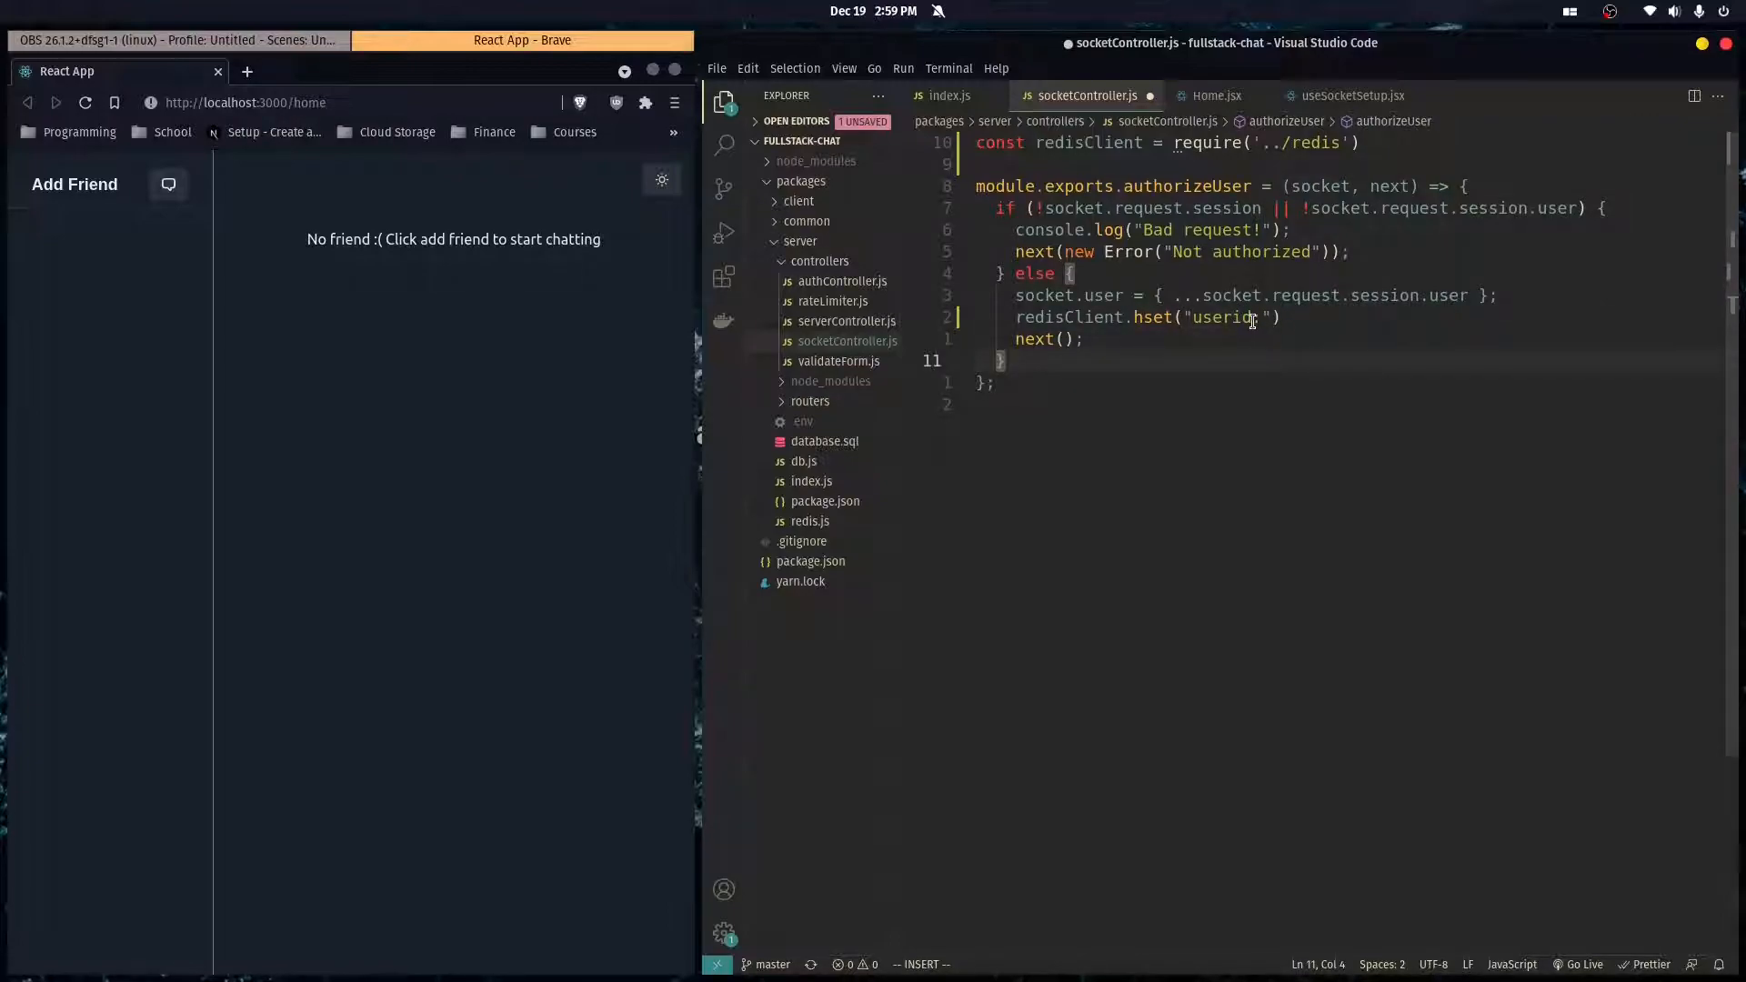
type(":")
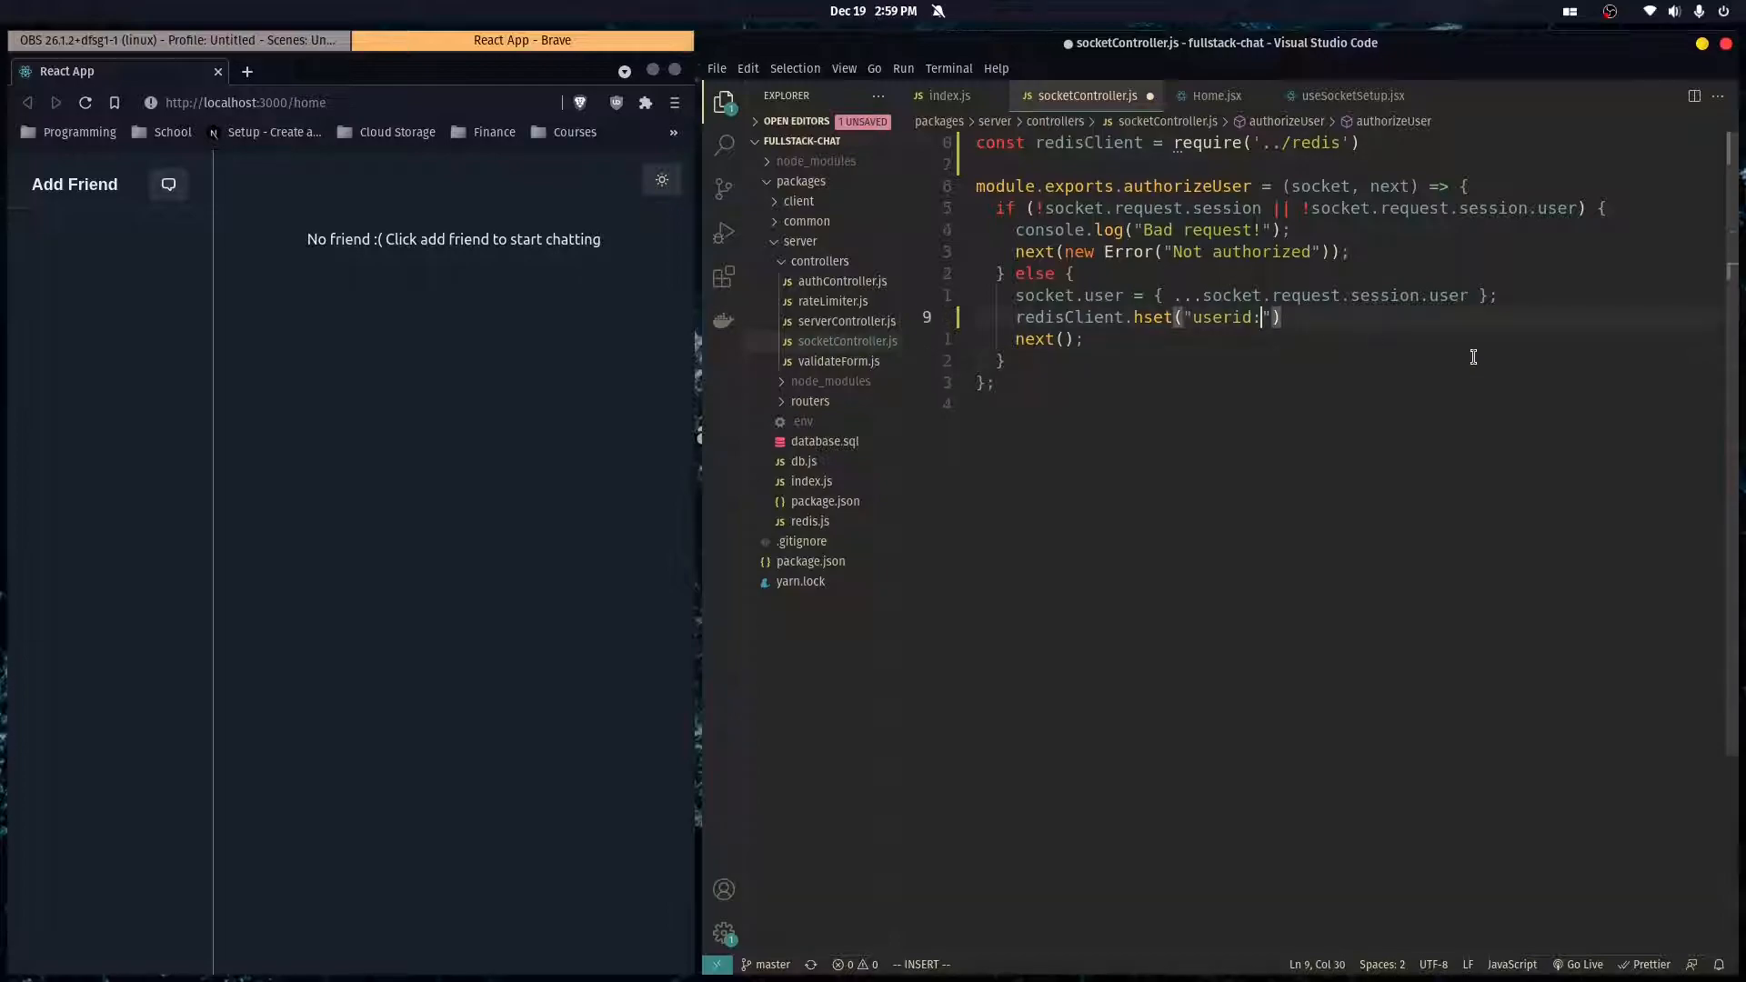
key("Escape")
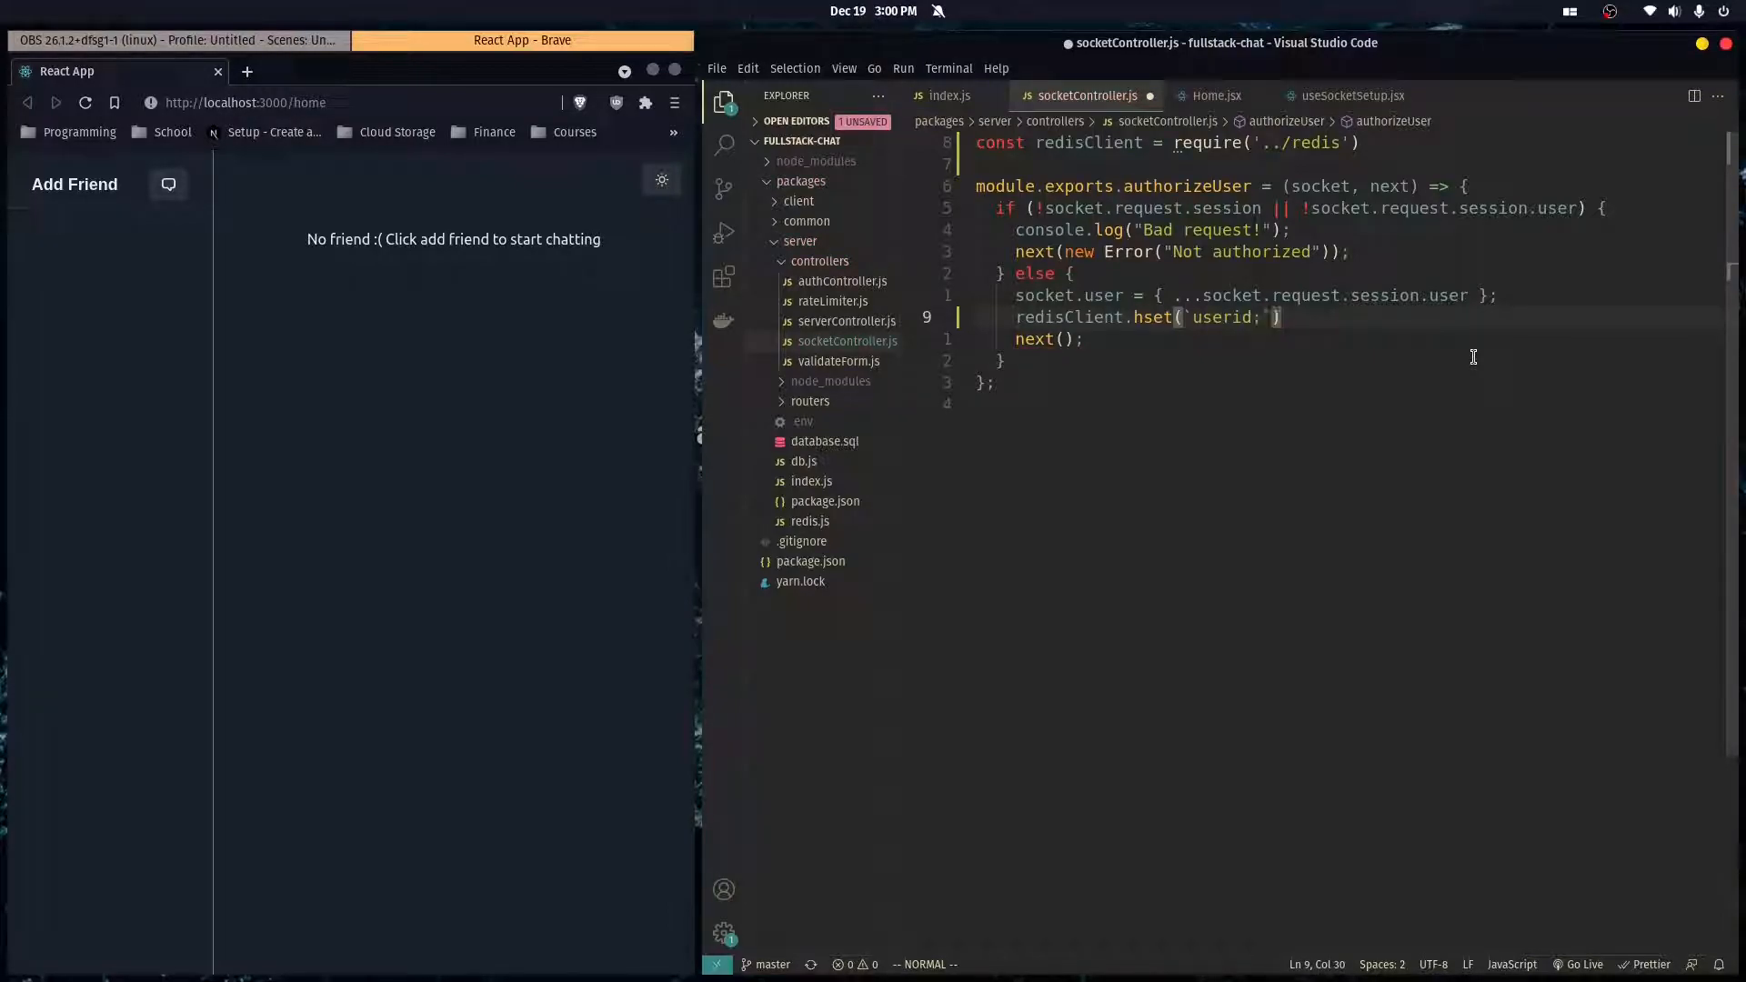
type("${")
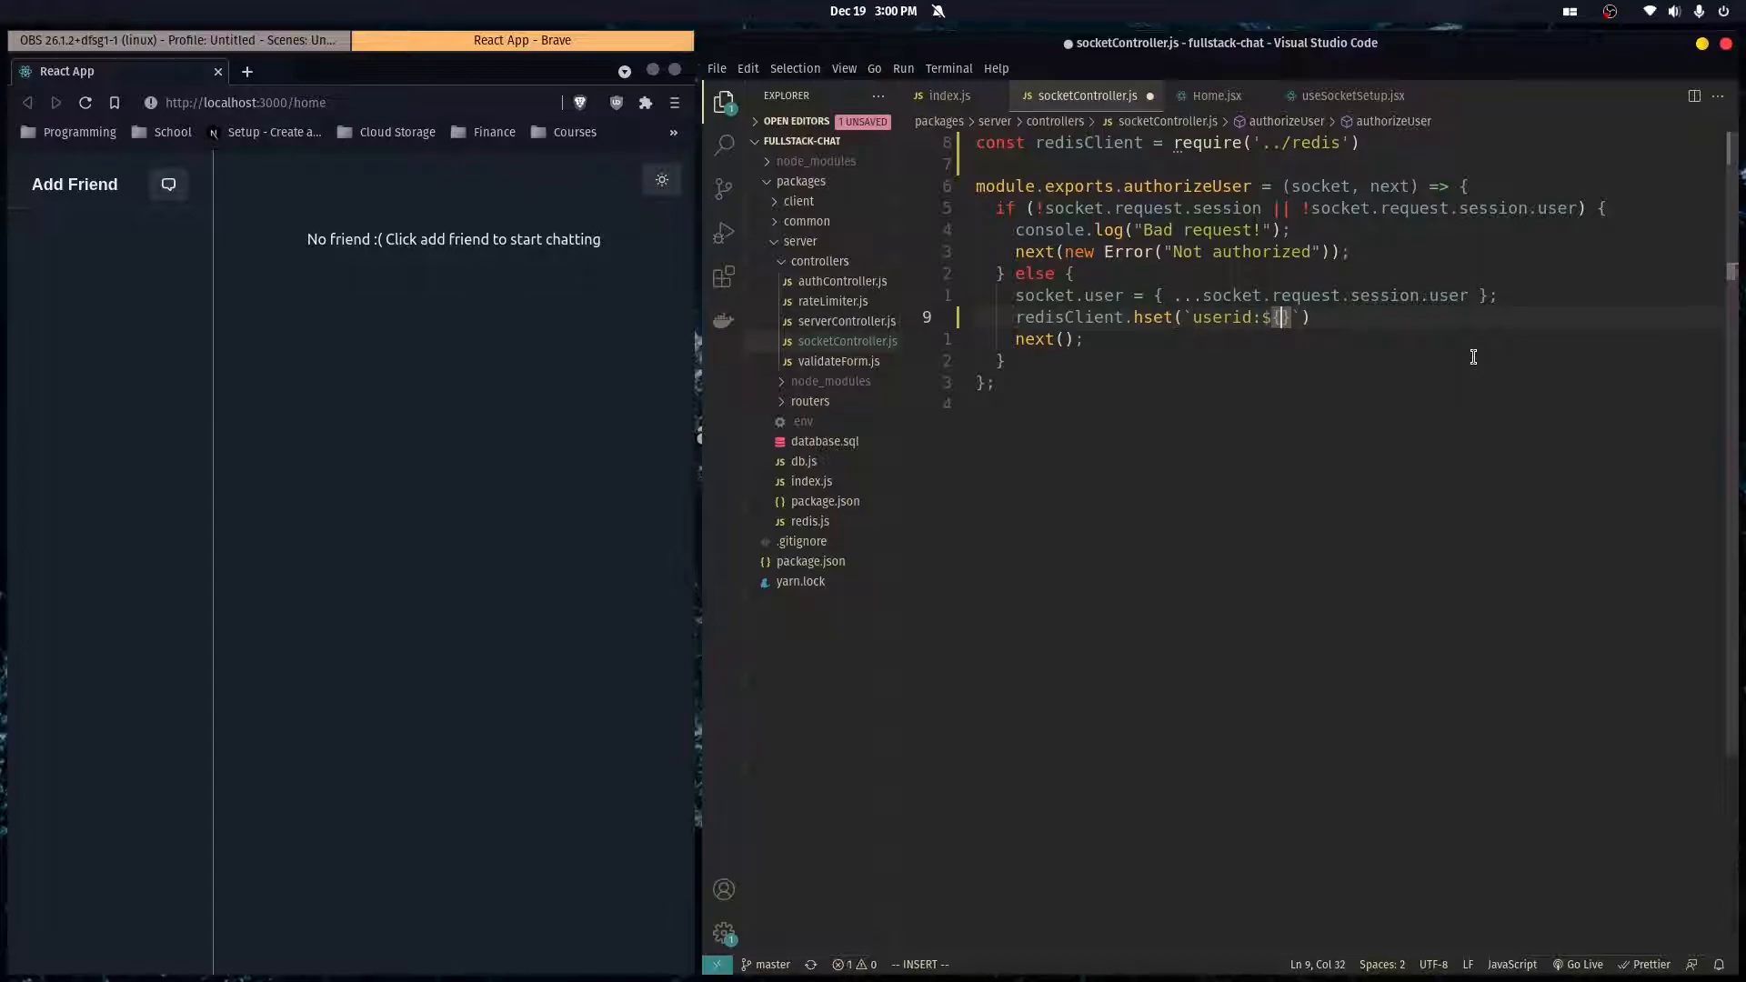
type("socket.user.username")
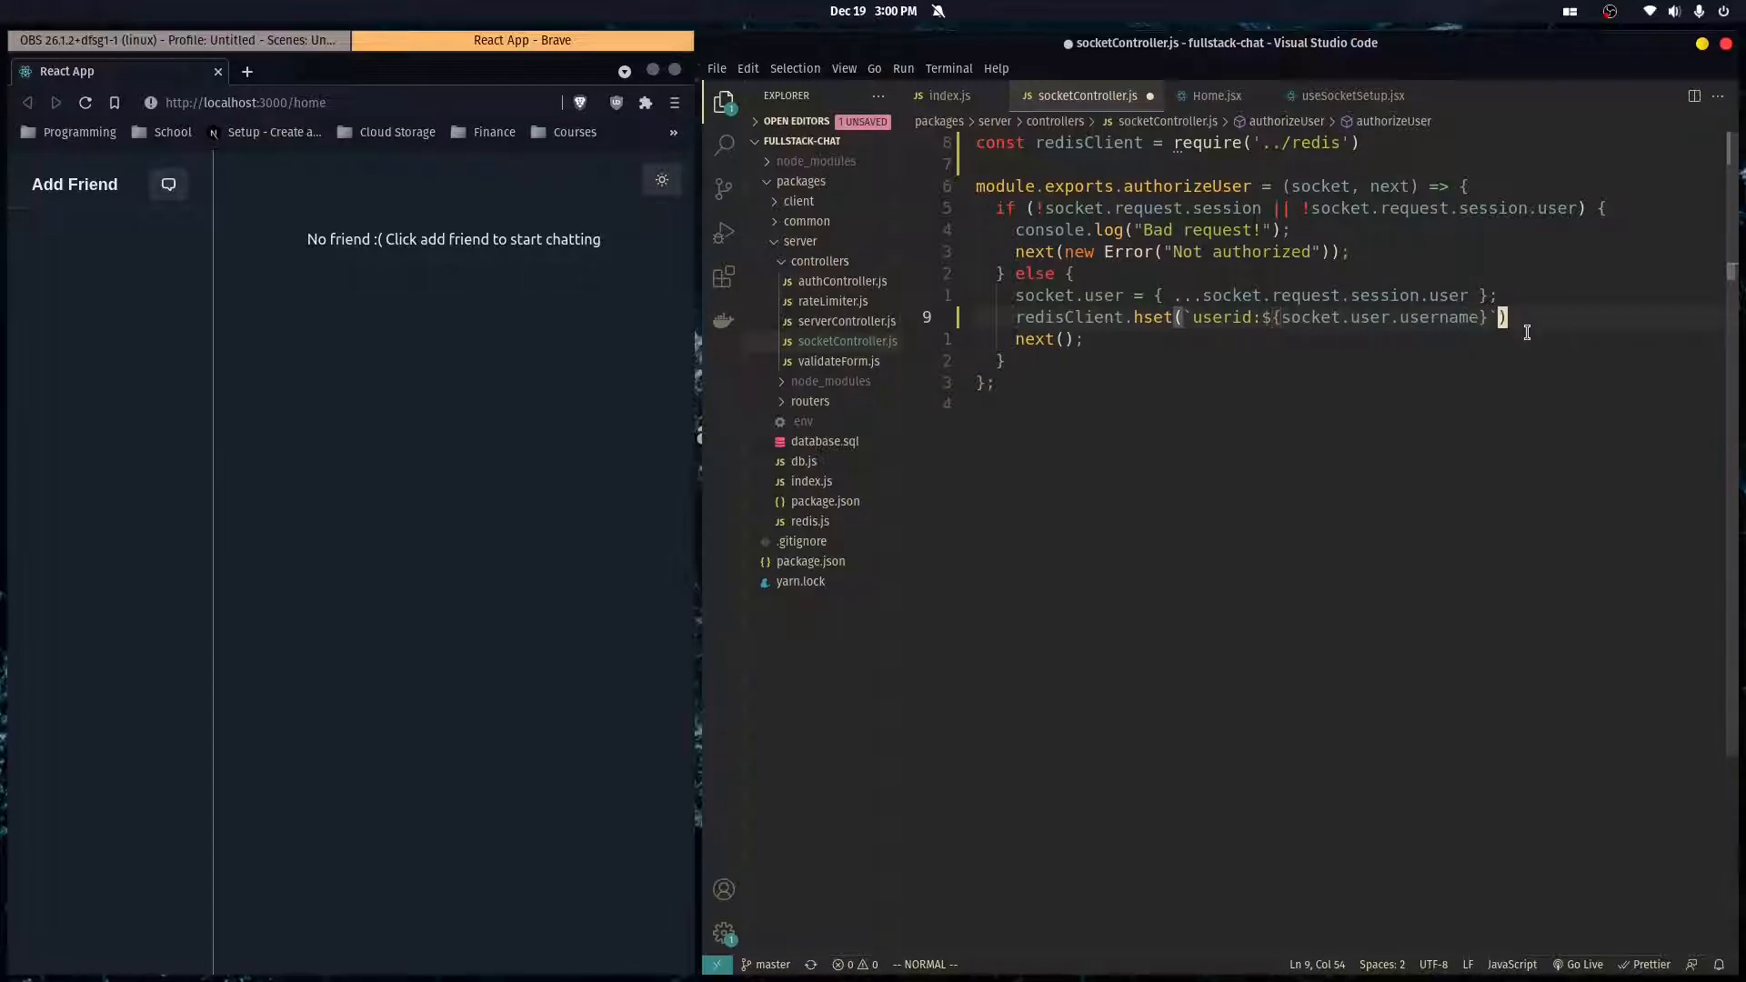
- Complete the hset call with field "userid" and value socket.user.userid
type(",")
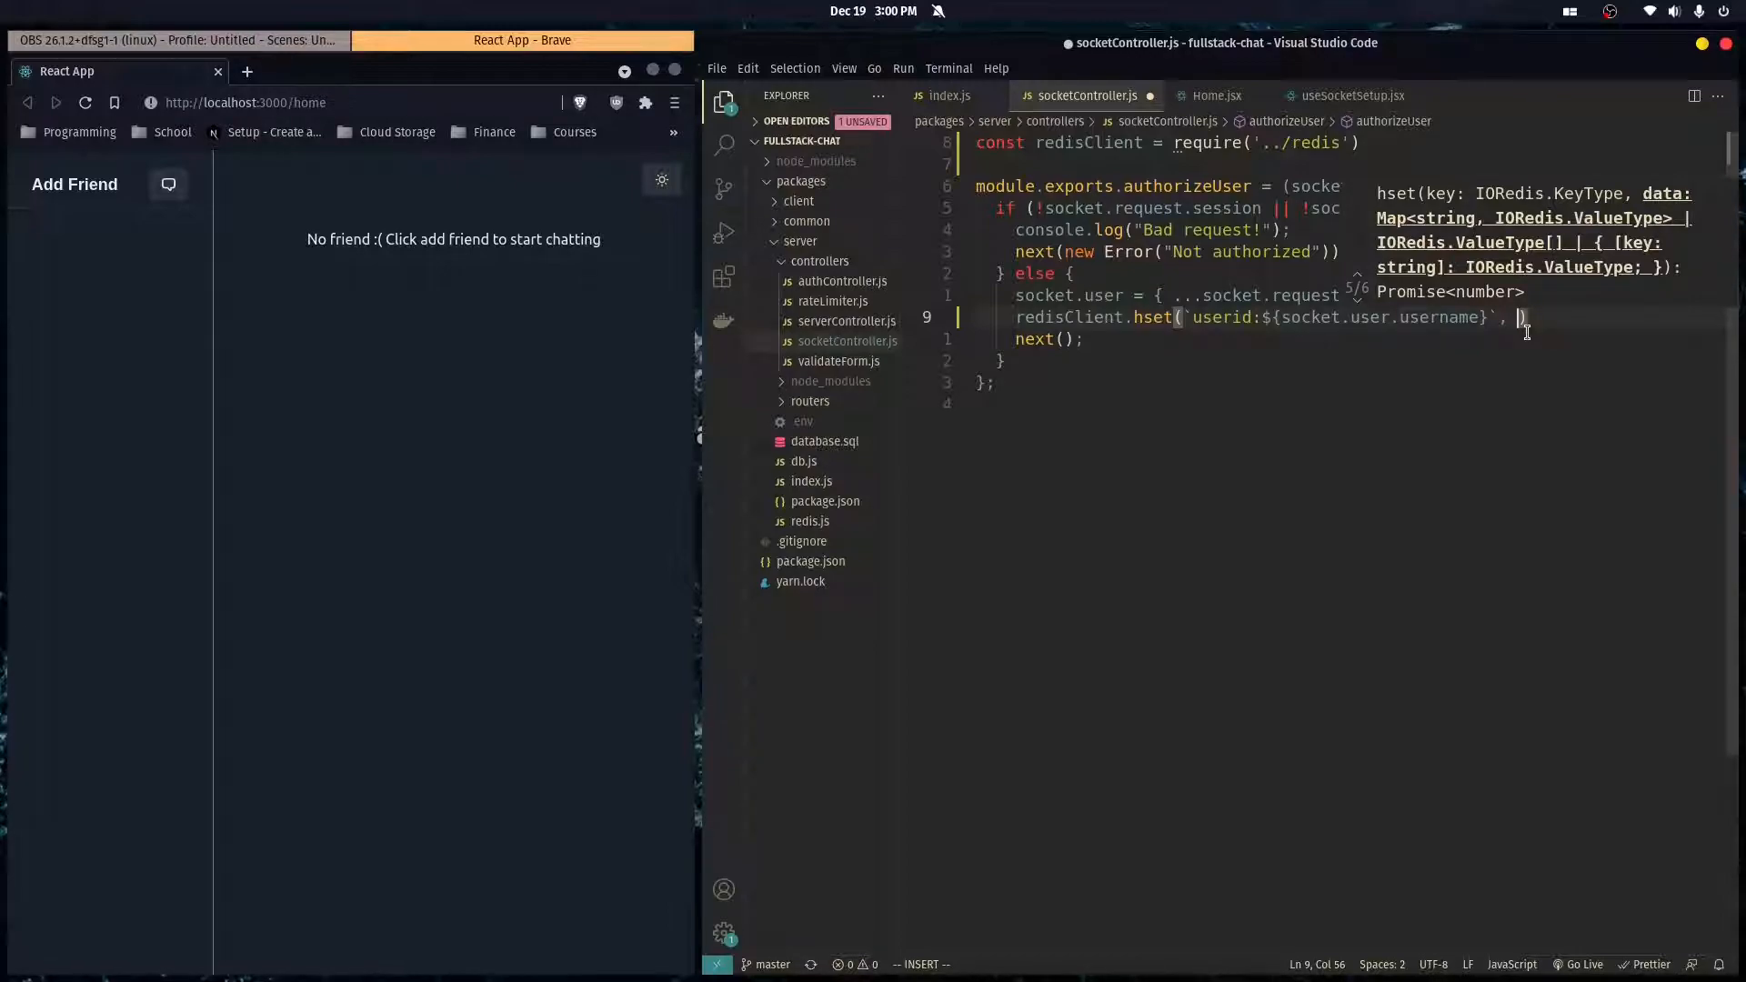
type("\"\", \"")
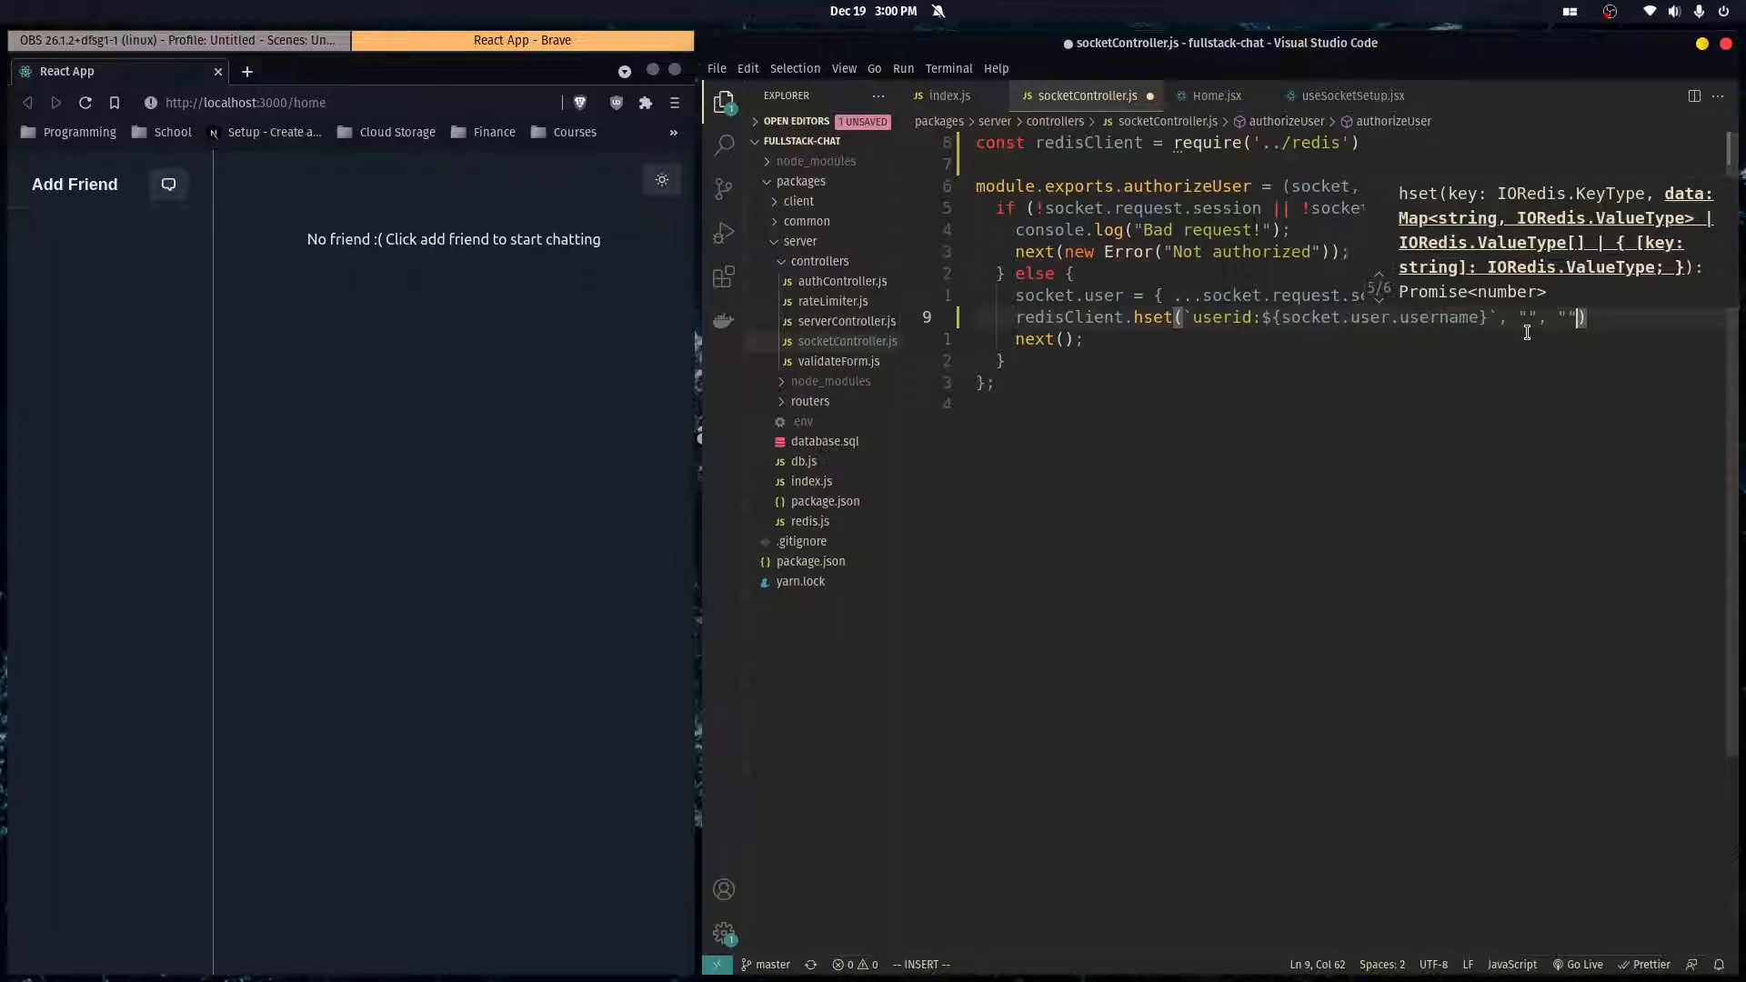
type("\", \"\"")
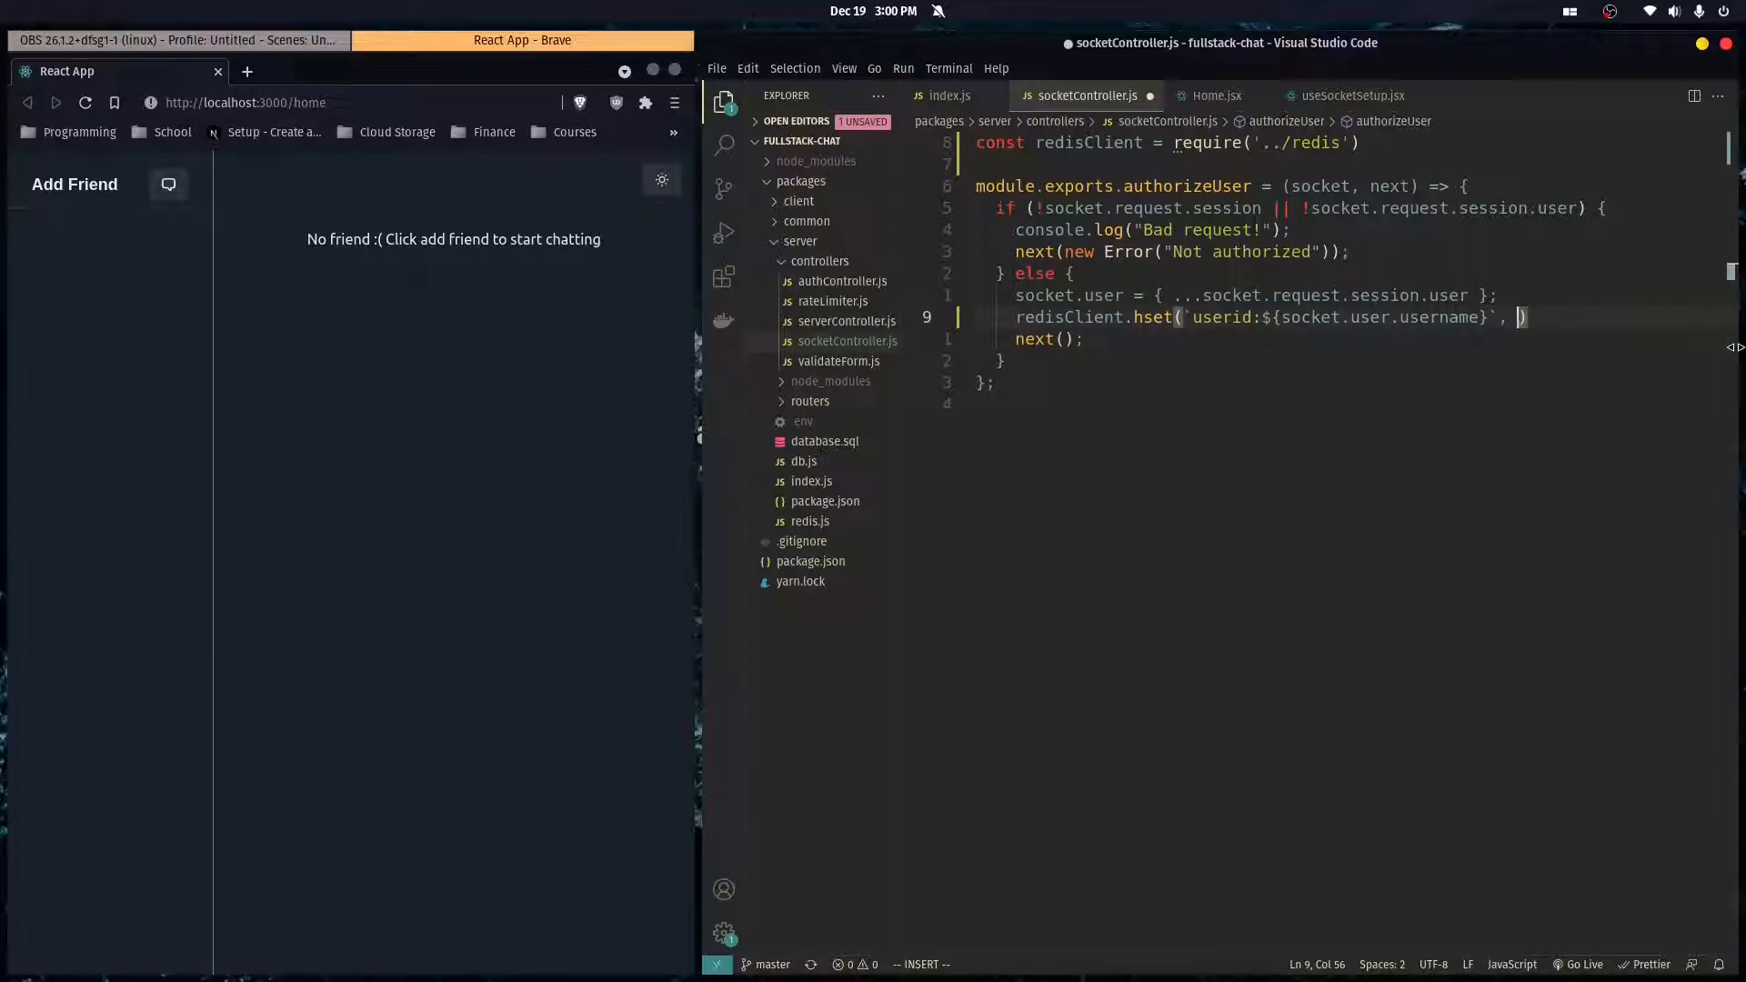
type("\"\"")
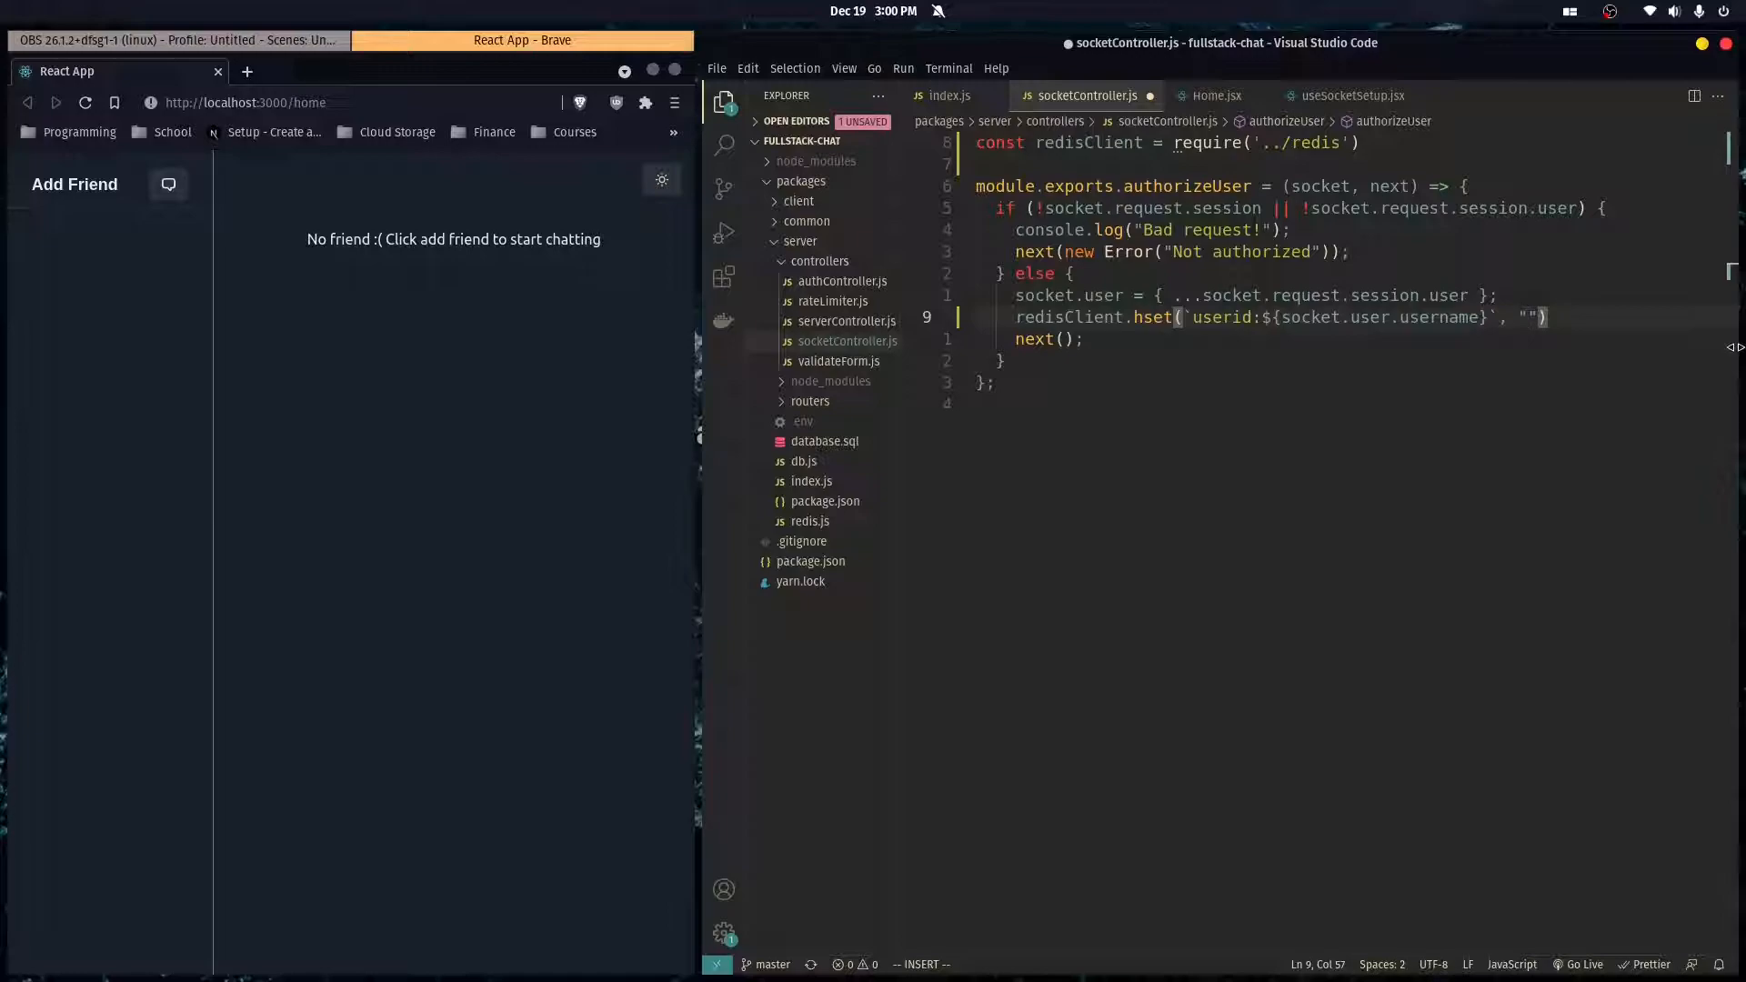
type("\"userid\", socket.user.user")
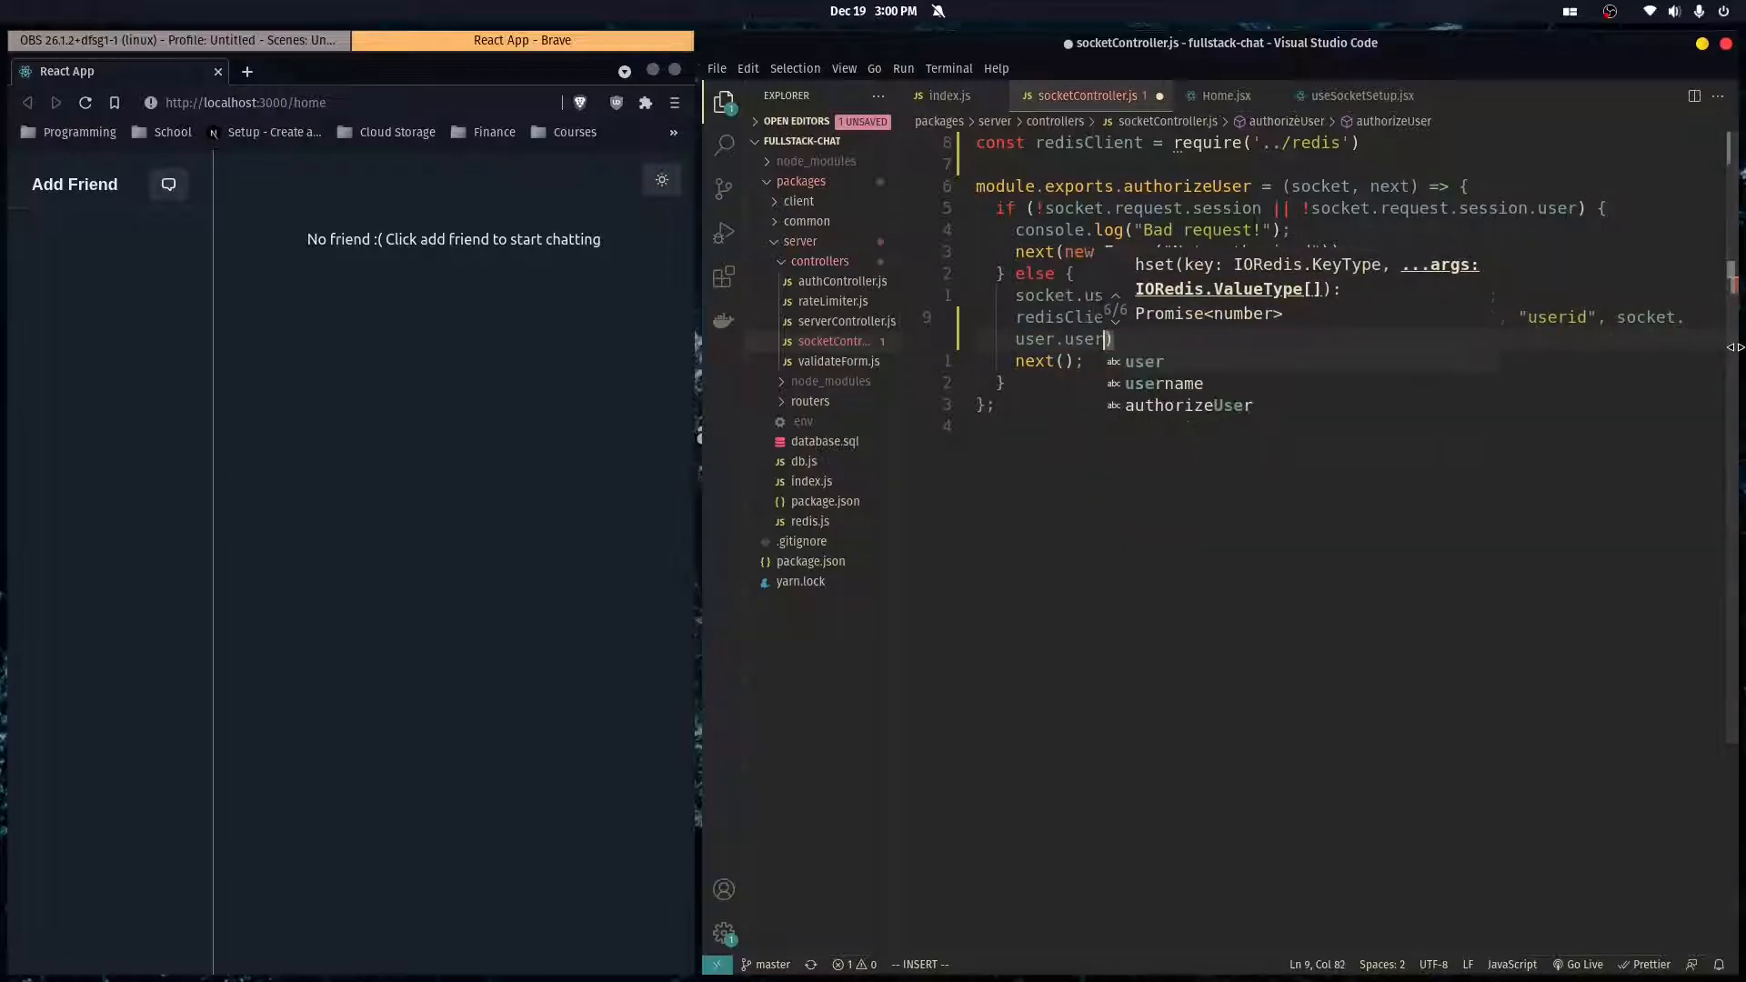
type("id")
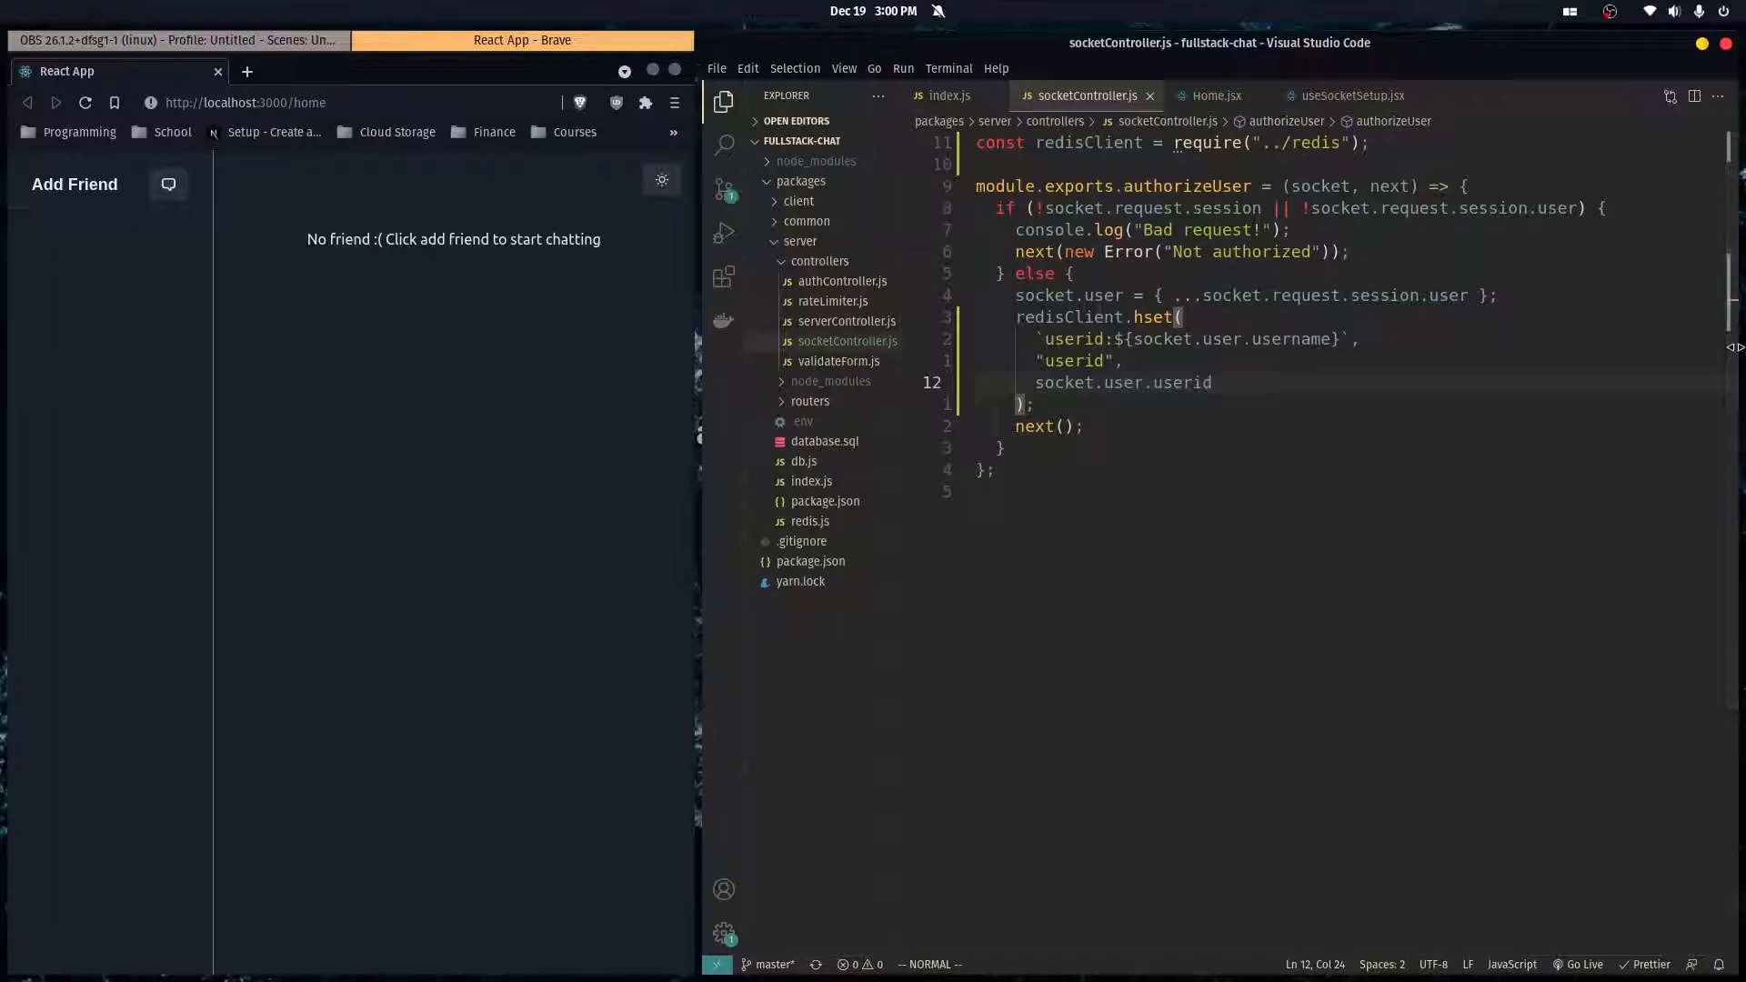
type("\"c")
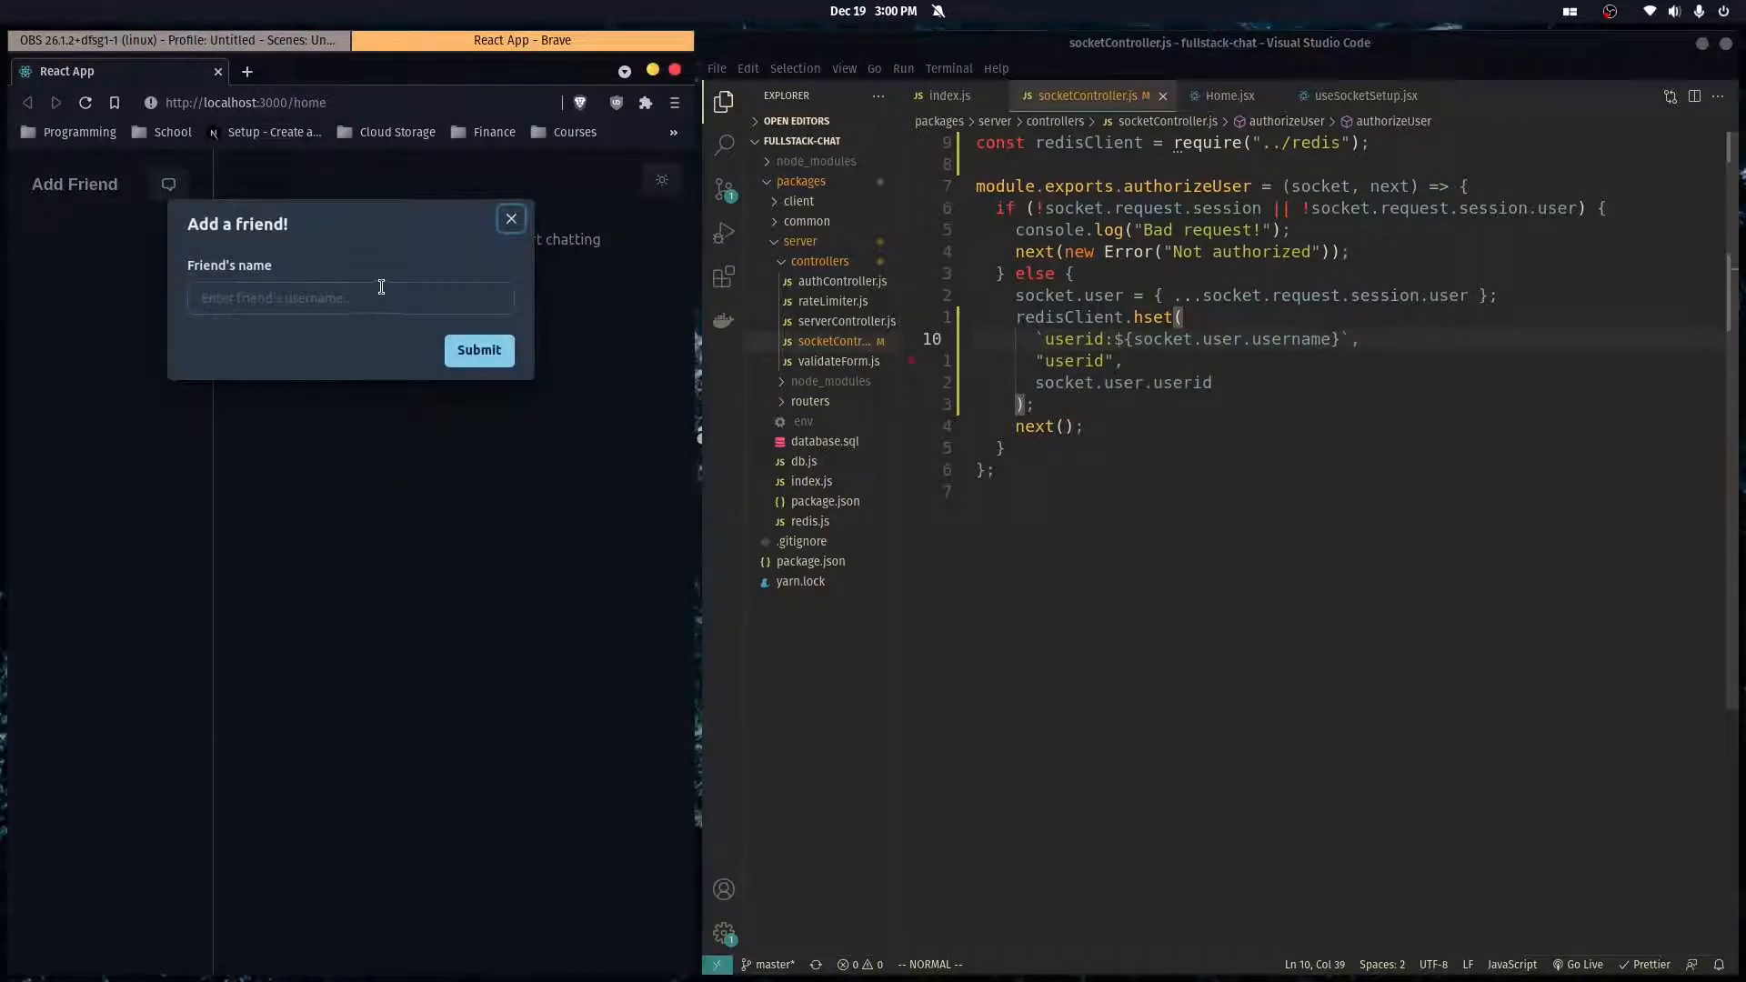
left_click(511, 219)
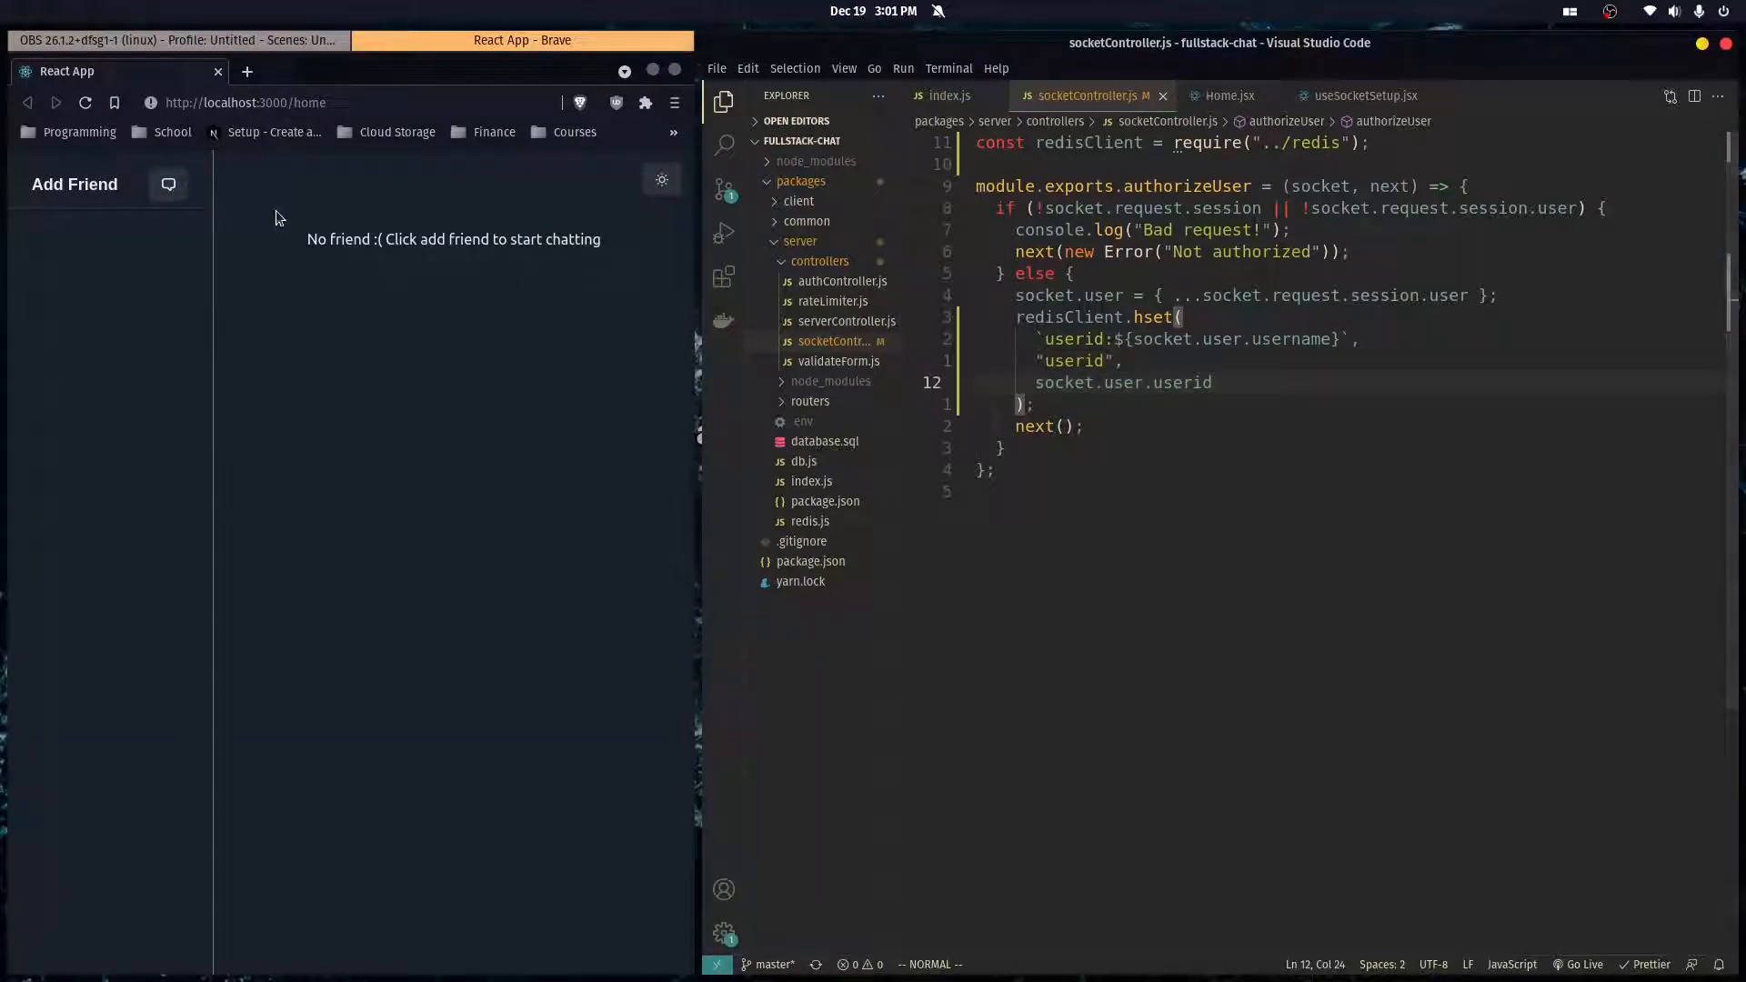
mouse_move(379, 262)
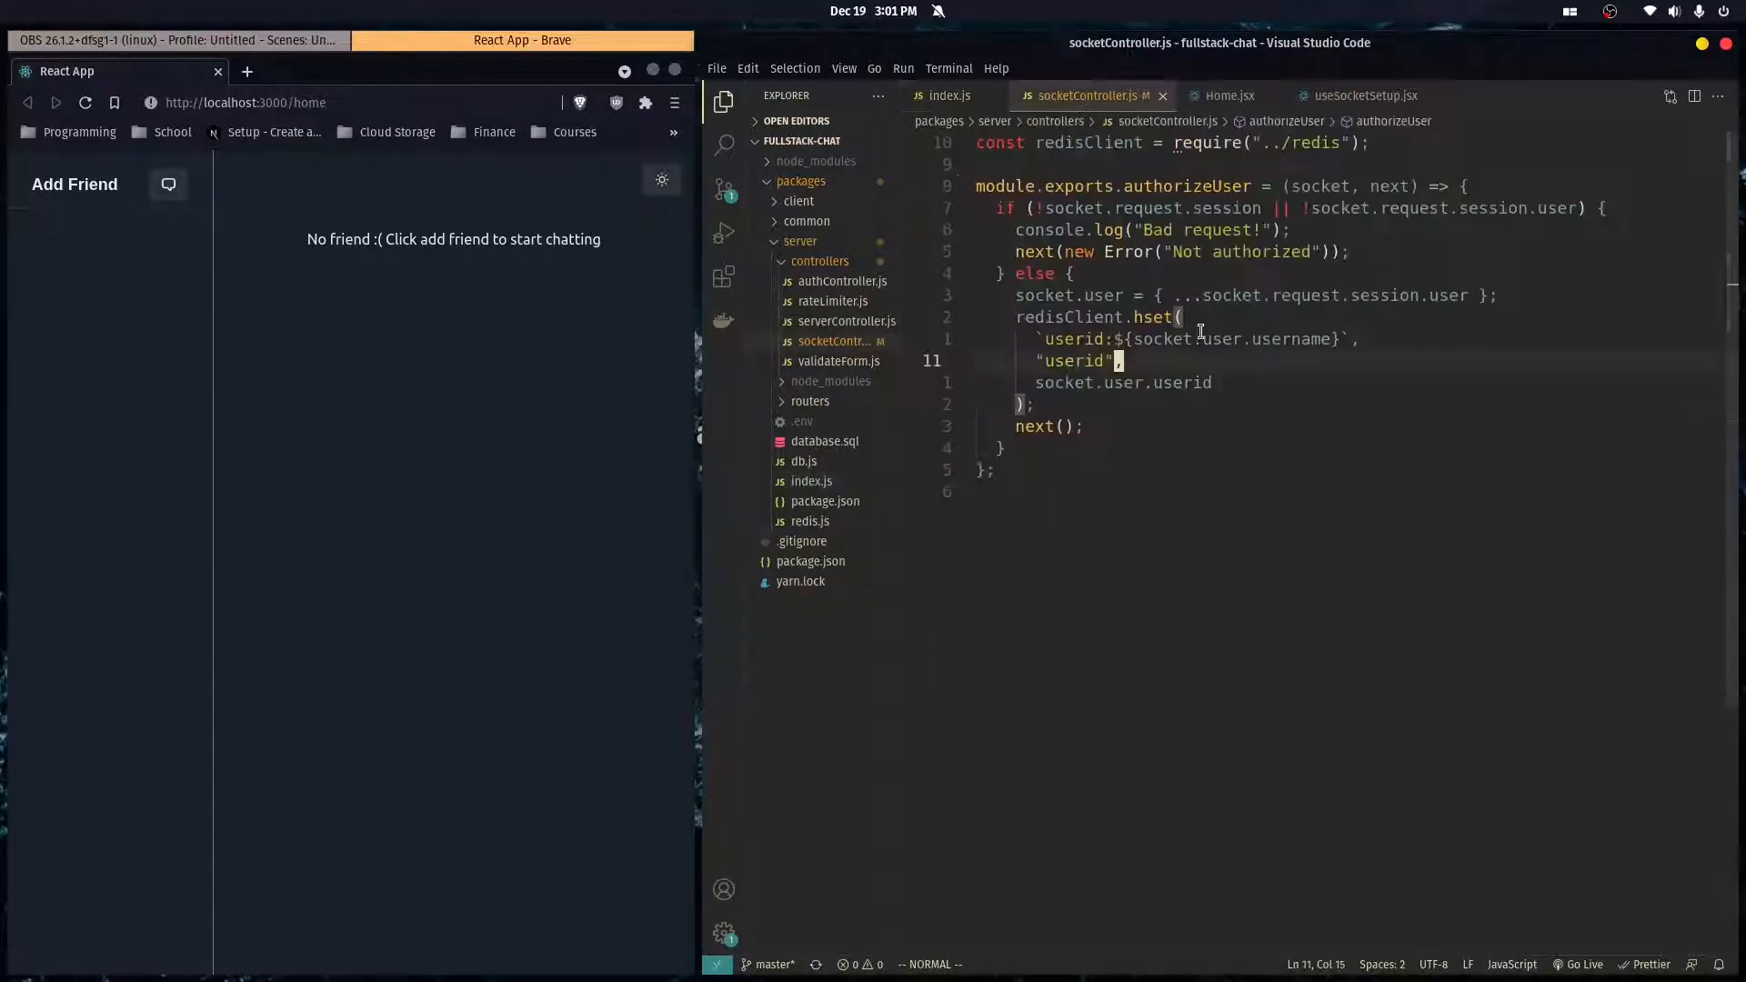
left_click(950, 95)
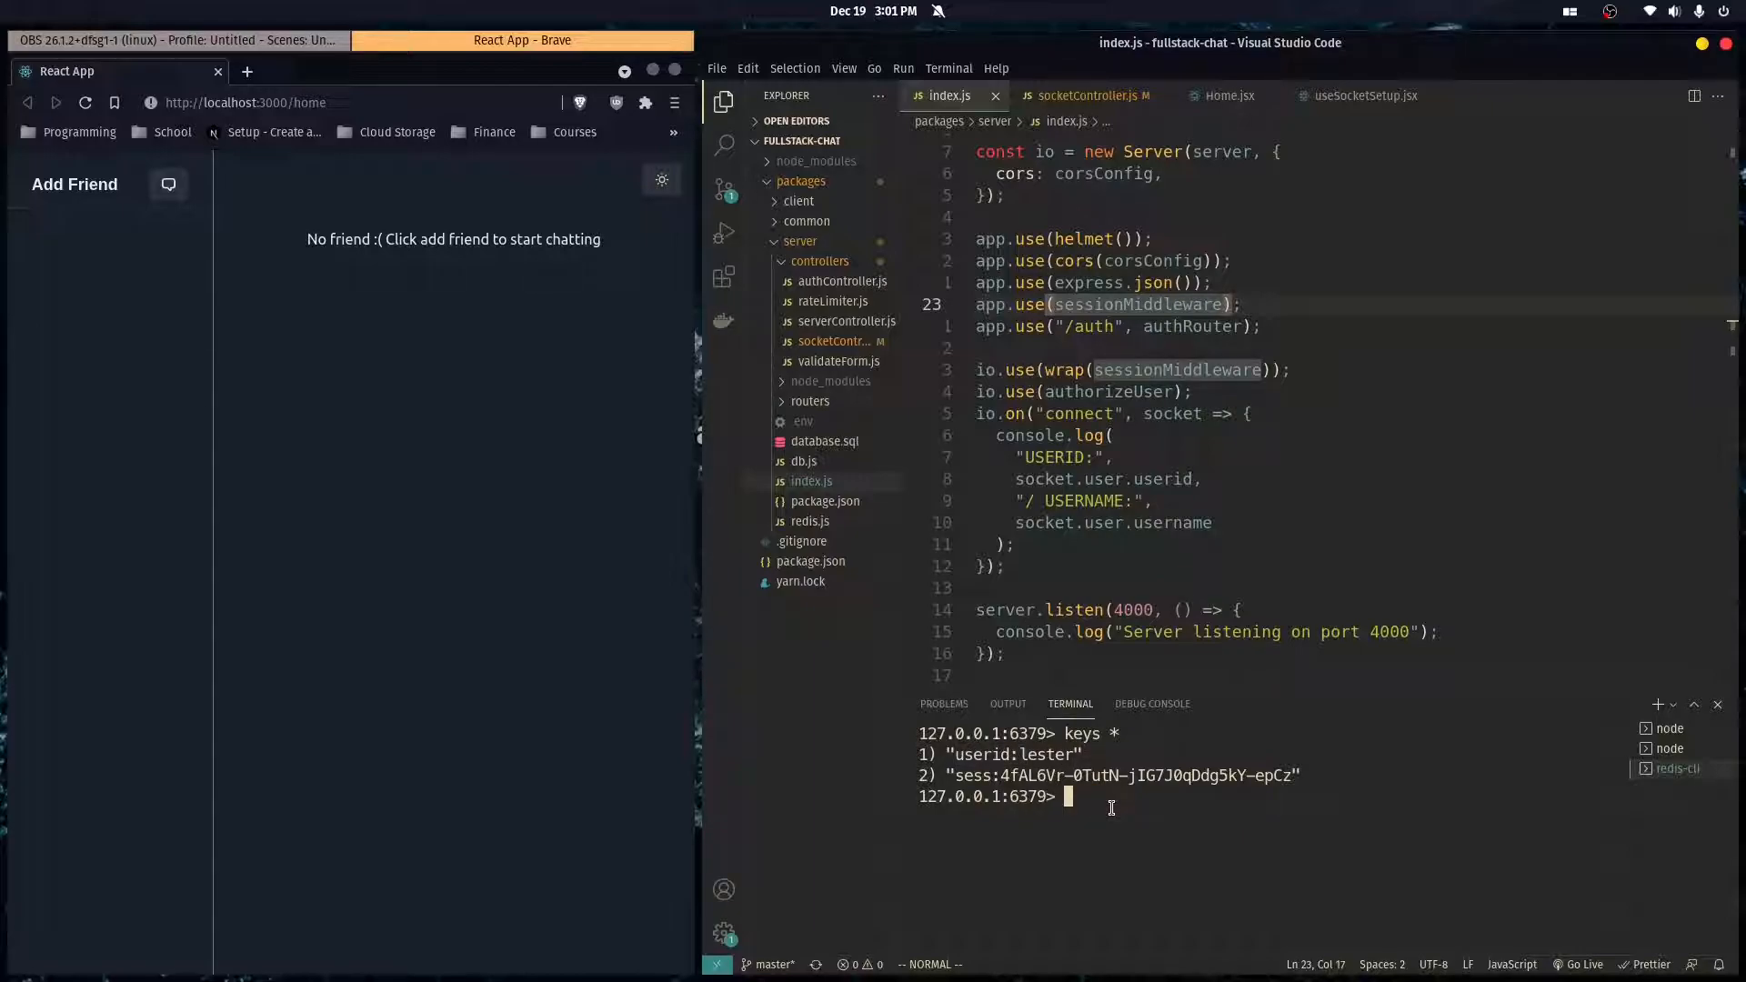
- Query userid:lester in redis-cli to show the stored userid uuid
type("hget user field")
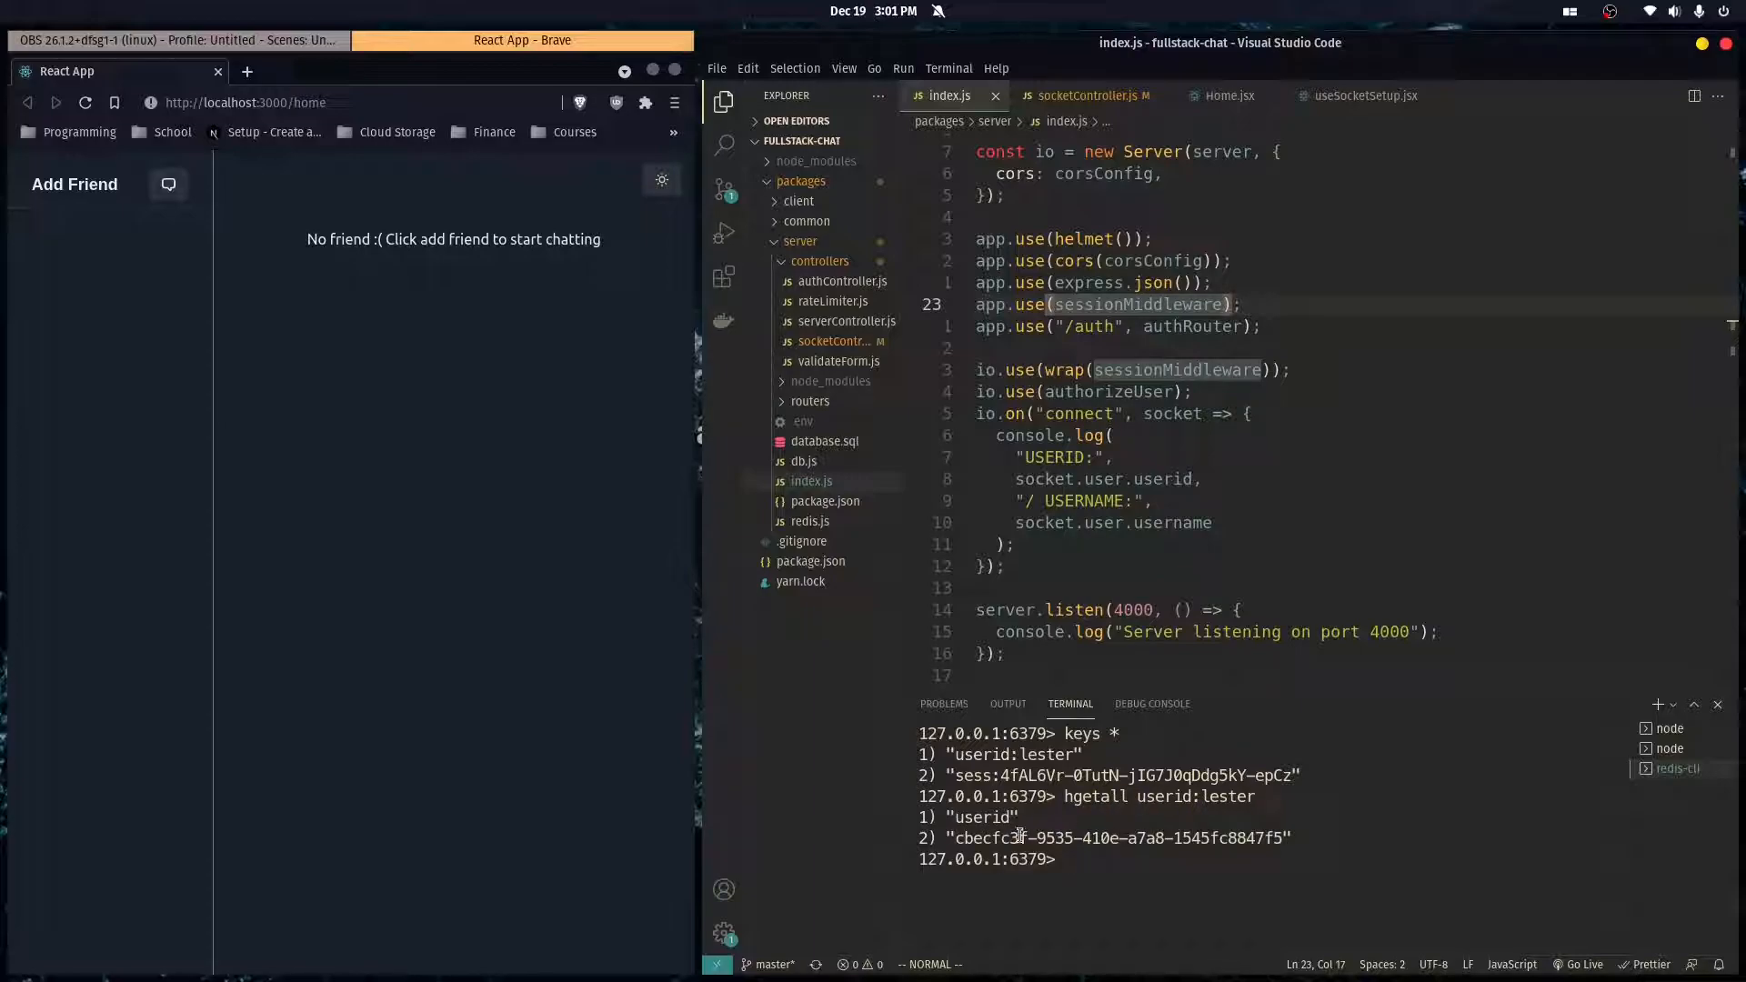
mouse_move(953, 817)
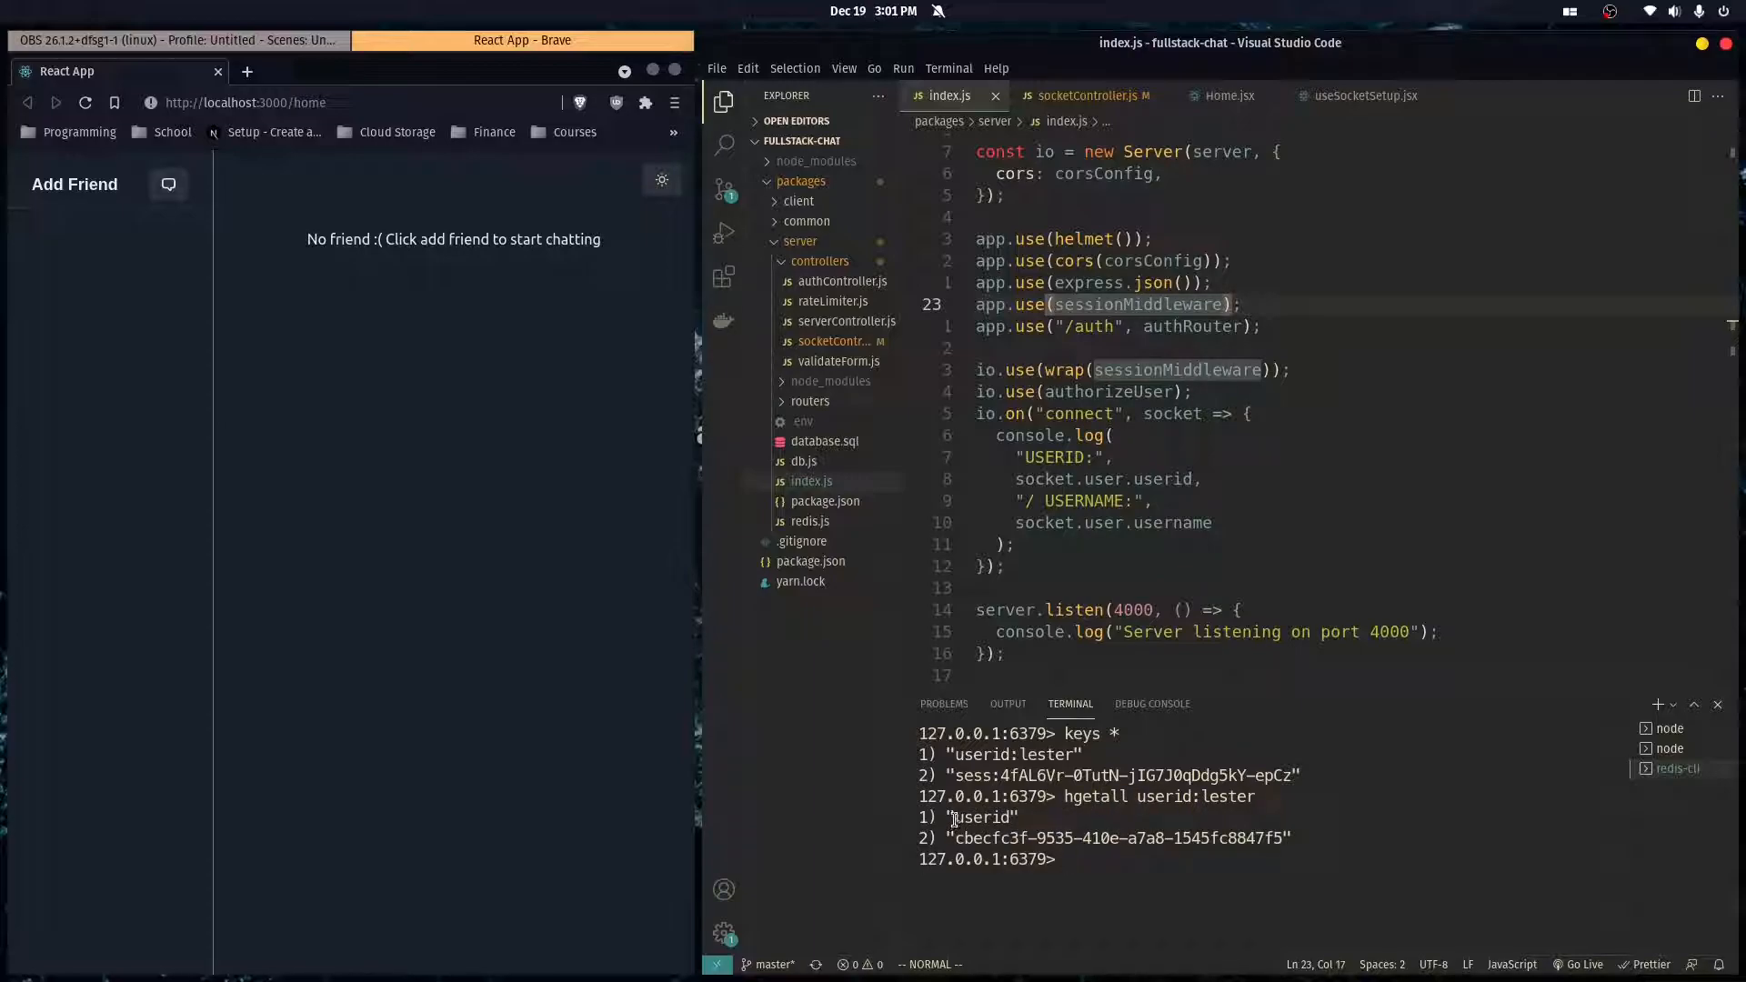